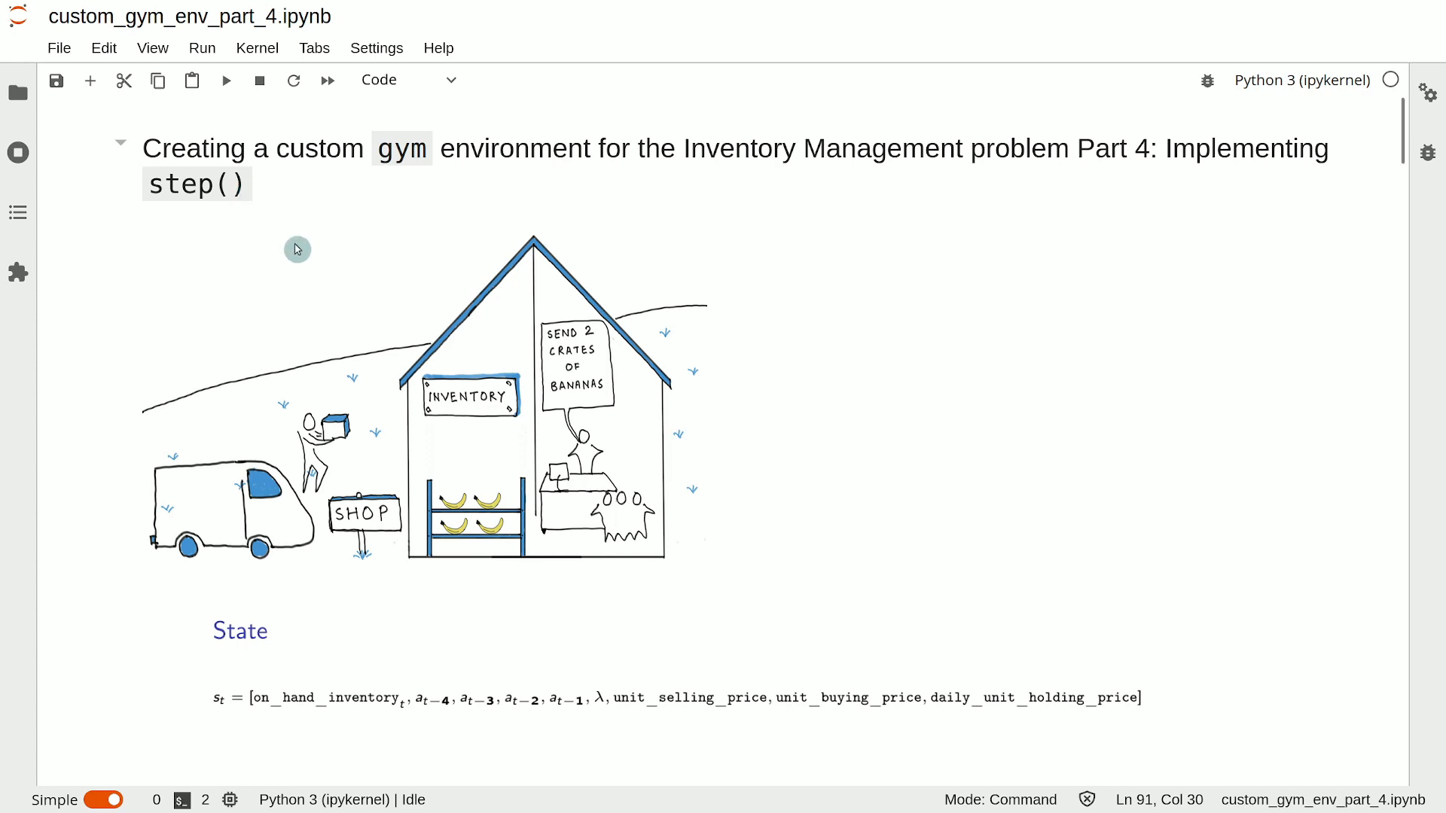
Add step()'s first code line under the action comment: buys = action[0].
{"action": "scroll", "scroll_direction": "down", "scroll_amount": 3}
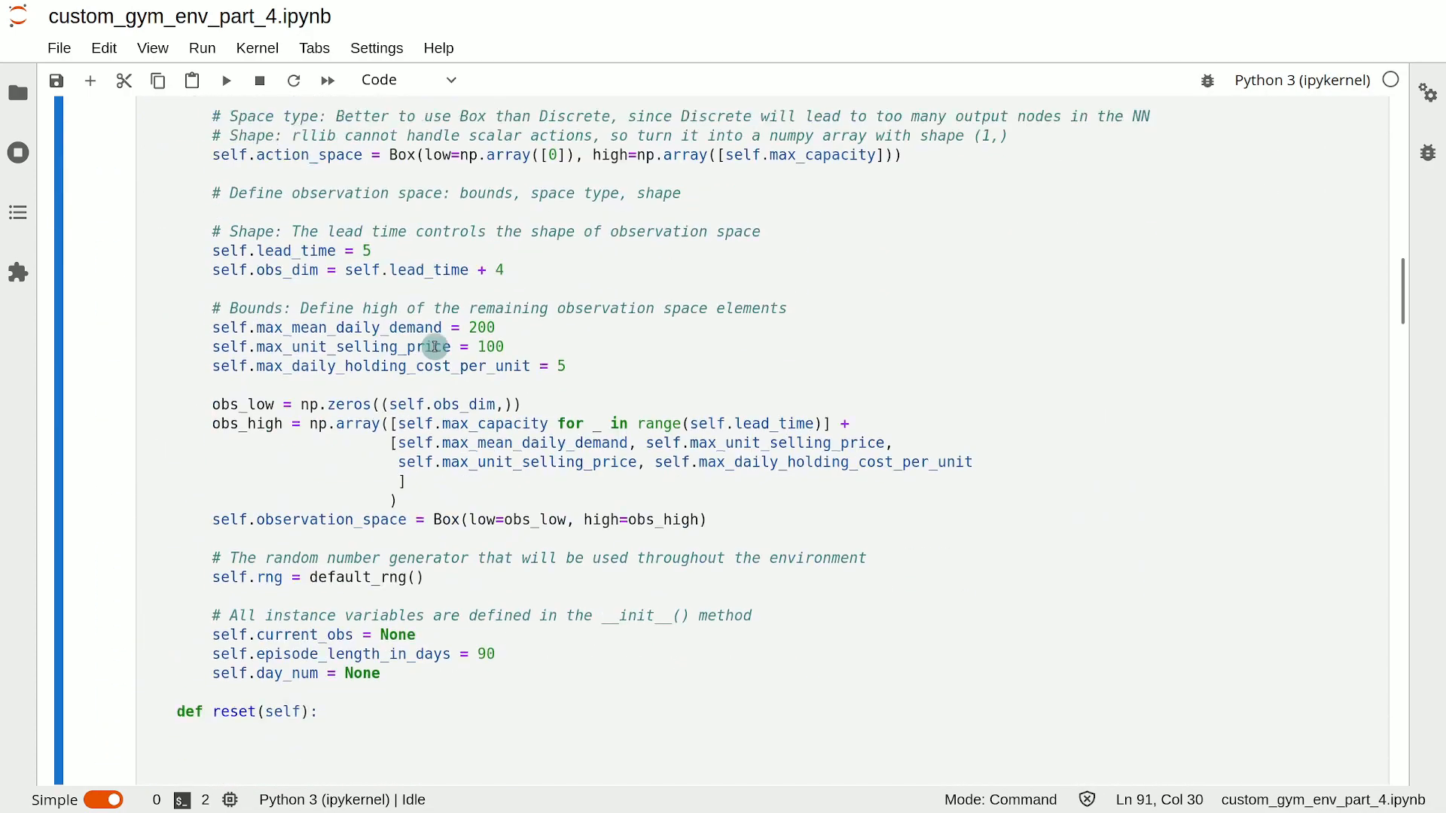
{"action": "scroll", "scroll_direction": "down", "scroll_amount": 3}
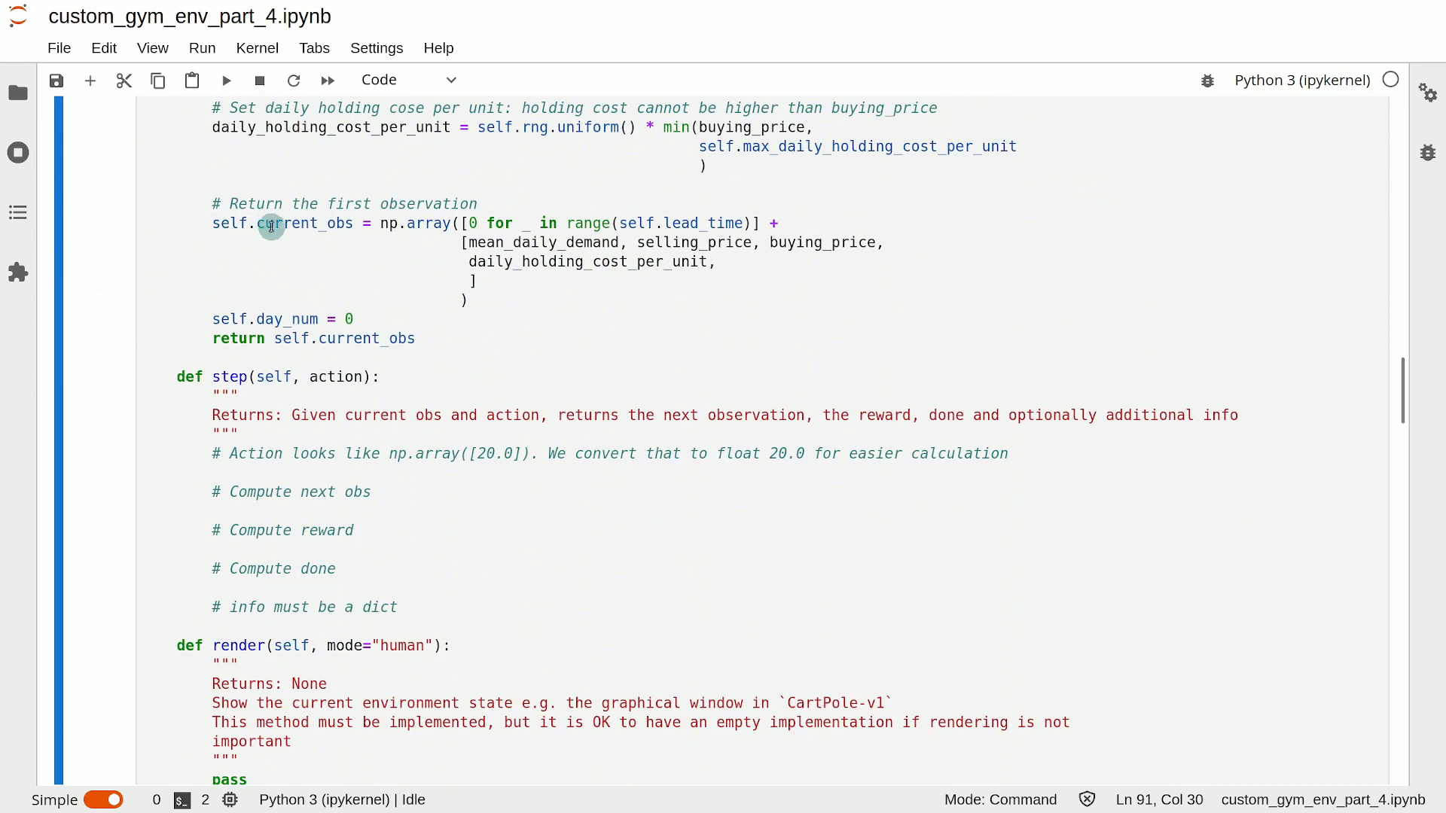
{"action": "mouse_move", "coordinate": [495, 428]}
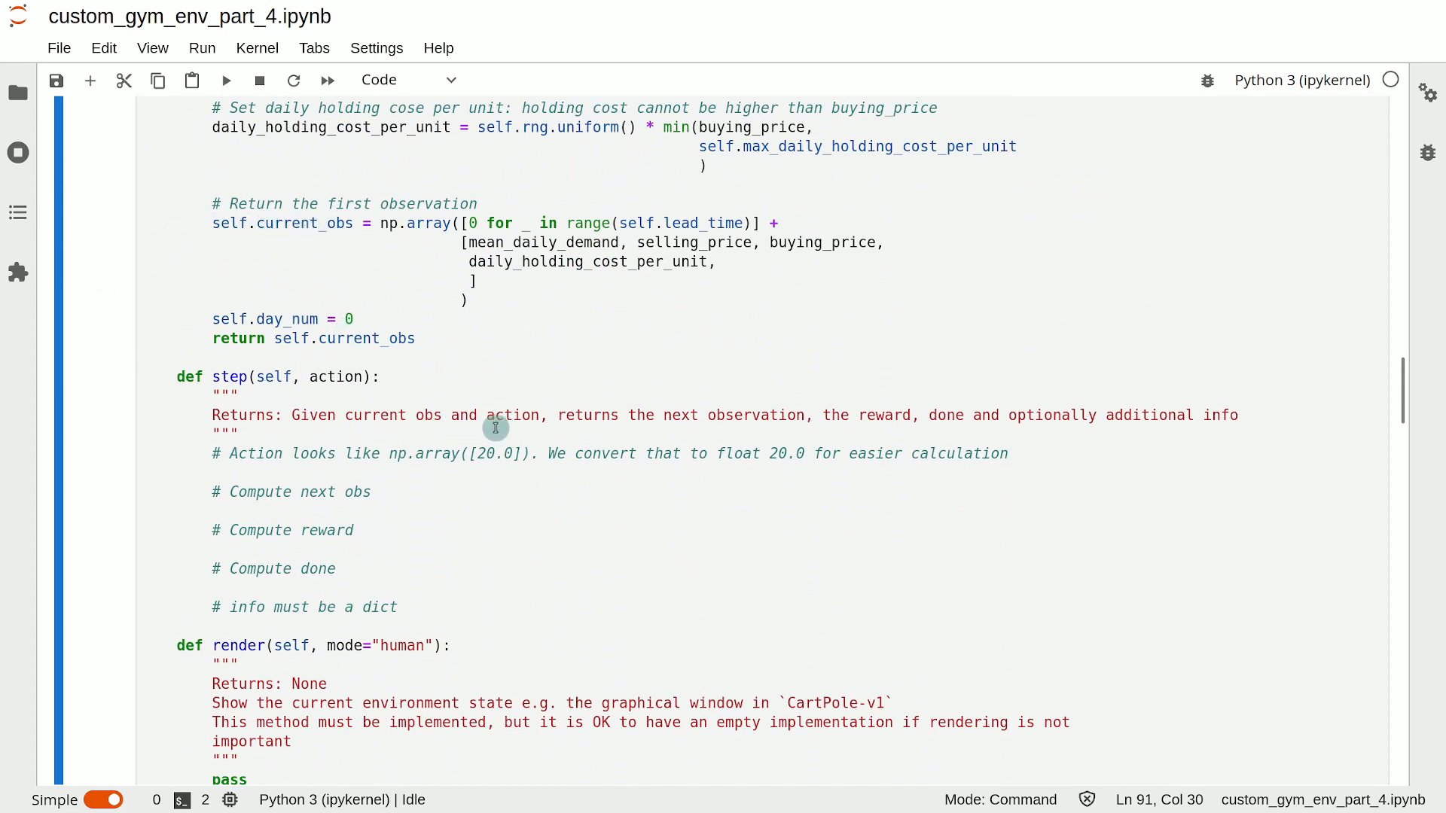
{"action": "mouse_move", "coordinate": [325, 376]}
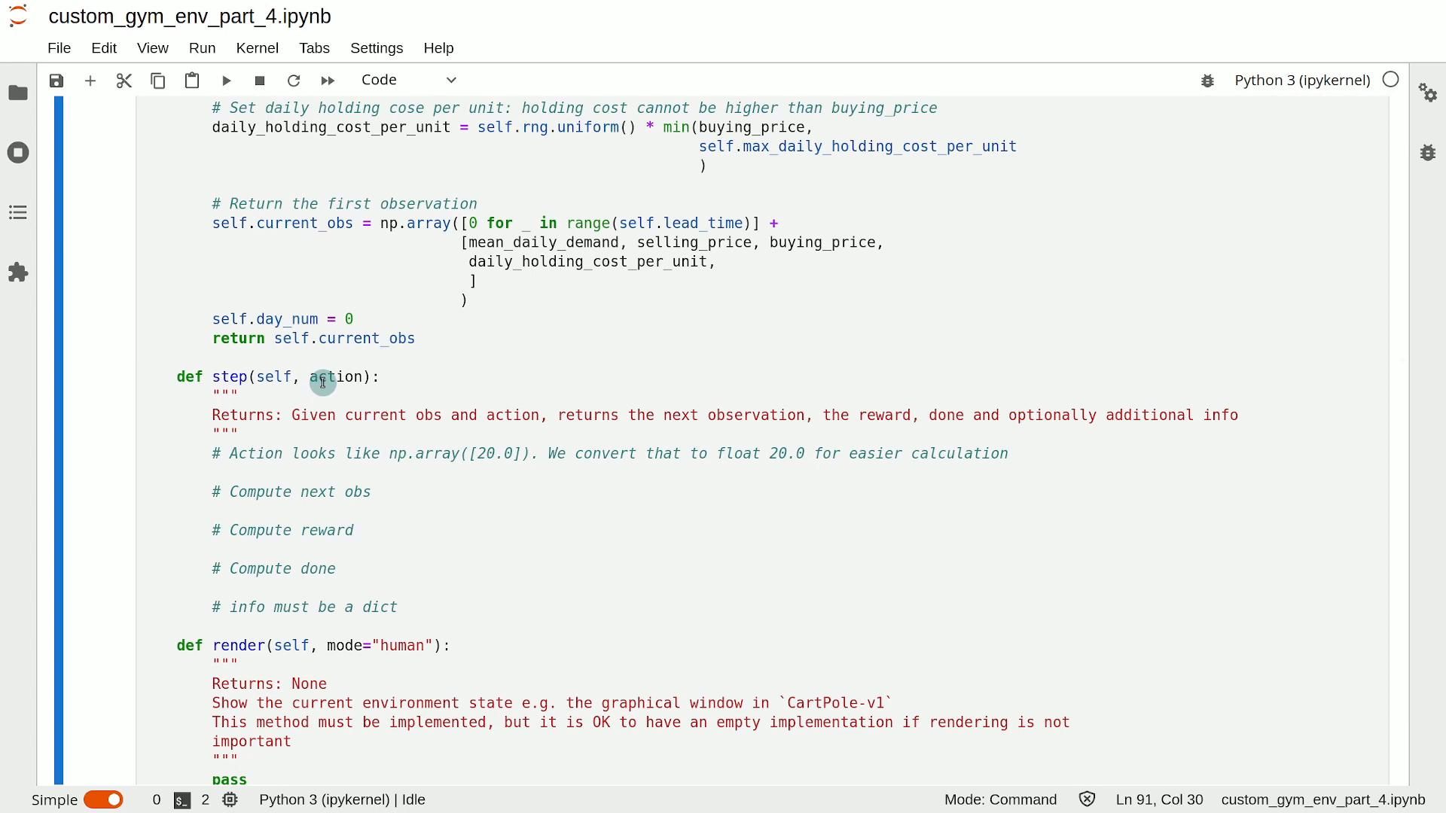
{"action": "mouse_move", "coordinate": [657, 424]}
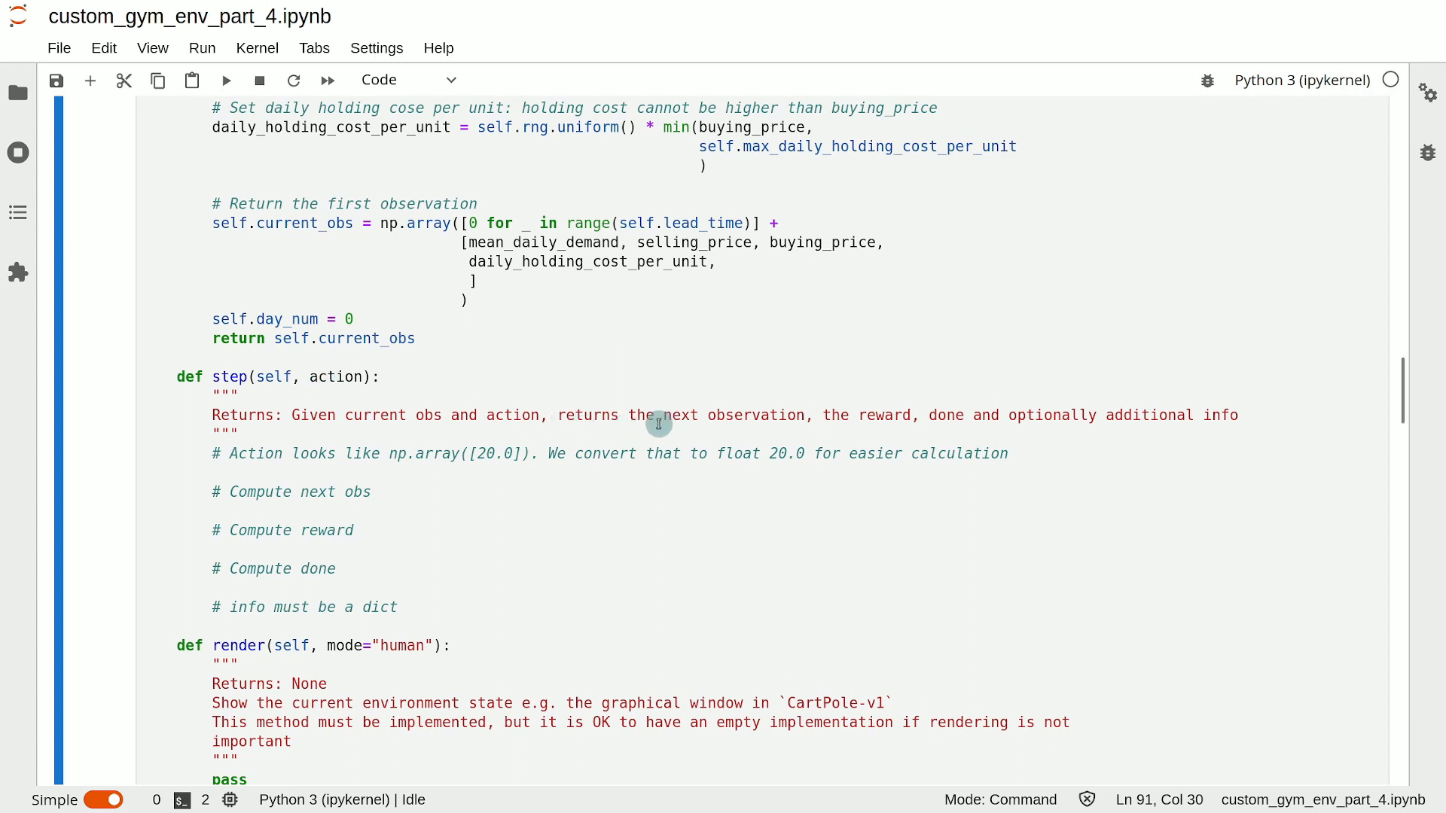
{"action": "mouse_move", "coordinate": [888, 417]}
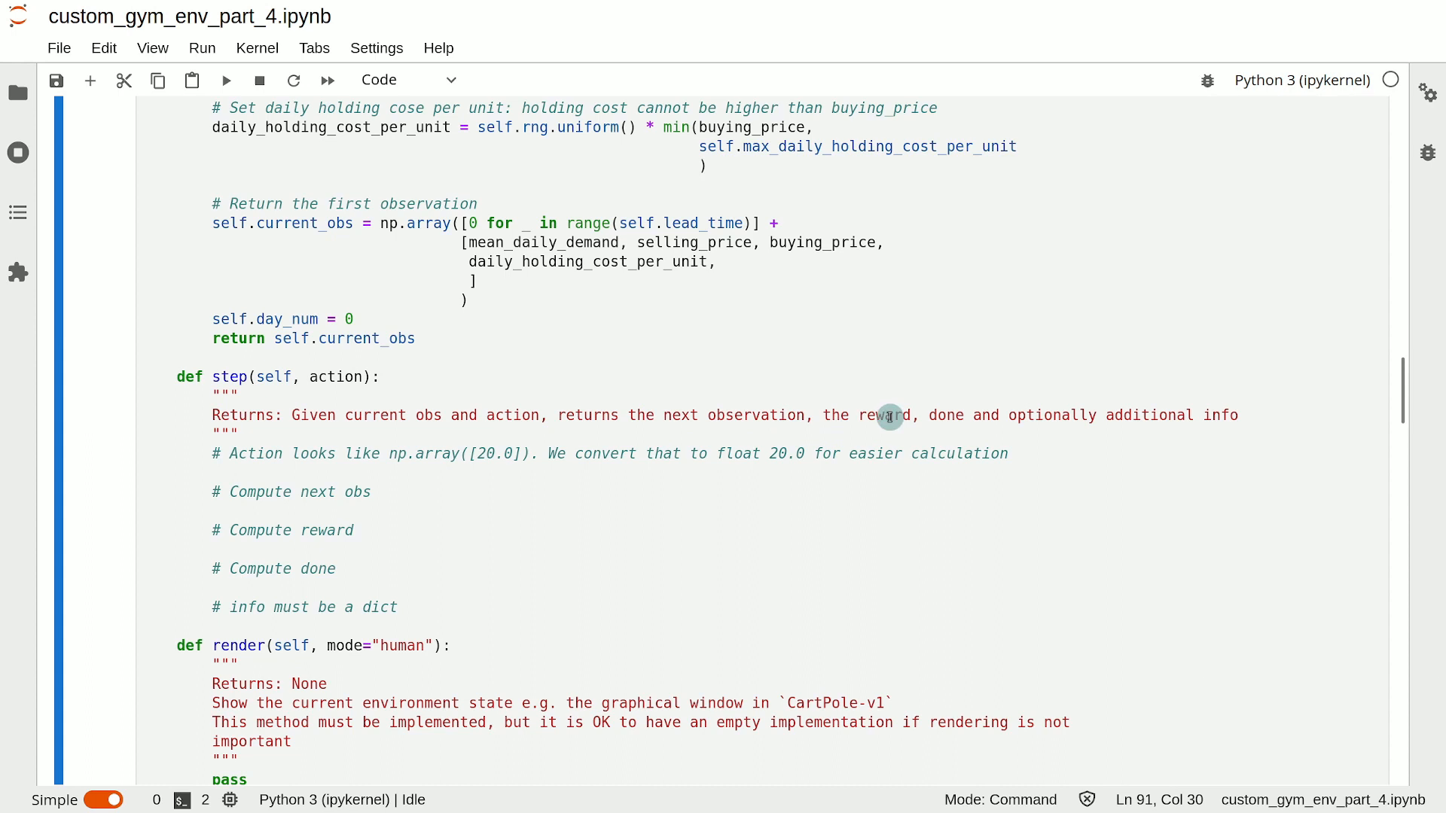
{"action": "mouse_move", "coordinate": [953, 421]}
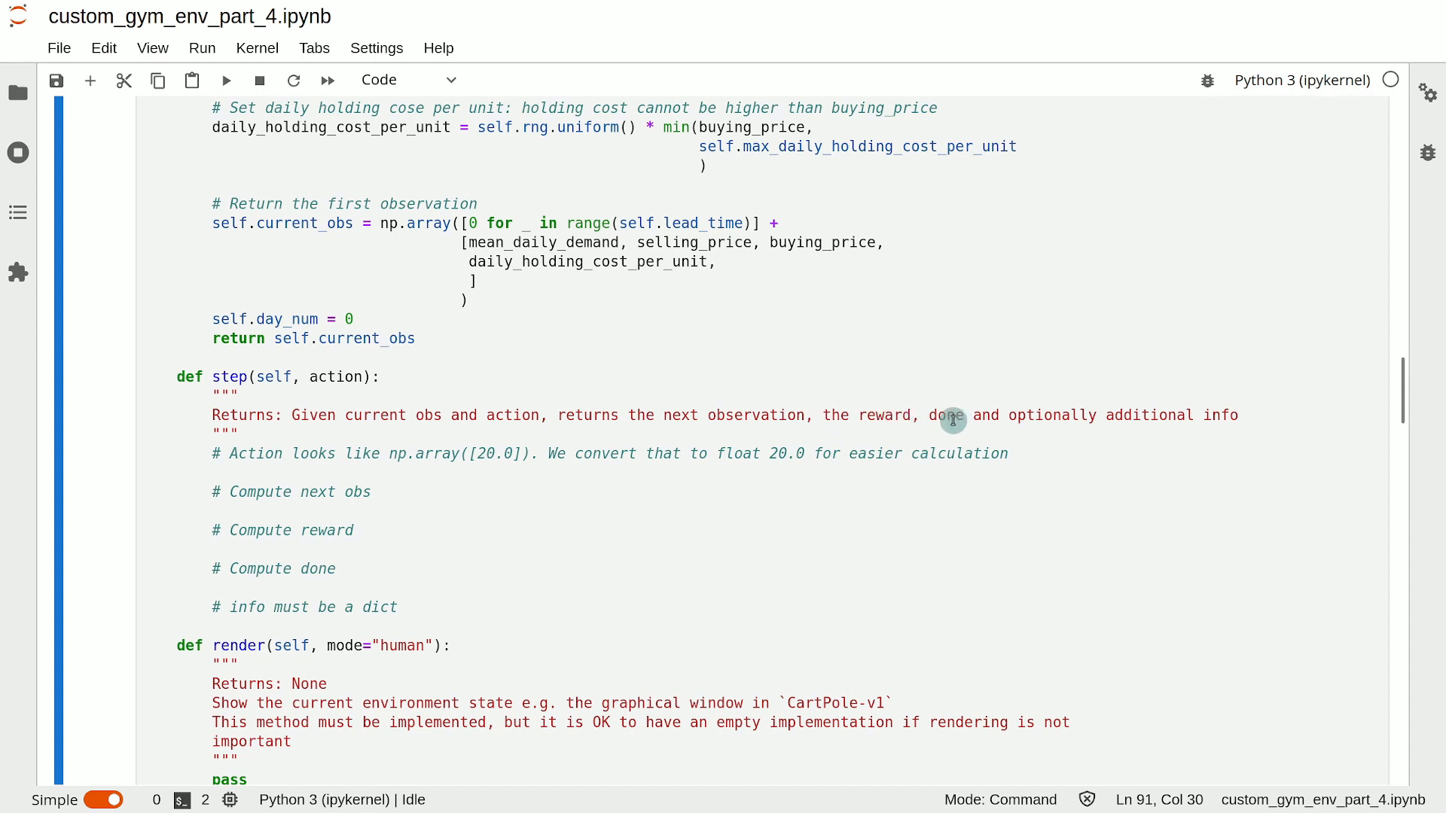
{"action": "mouse_move", "coordinate": [946, 419]}
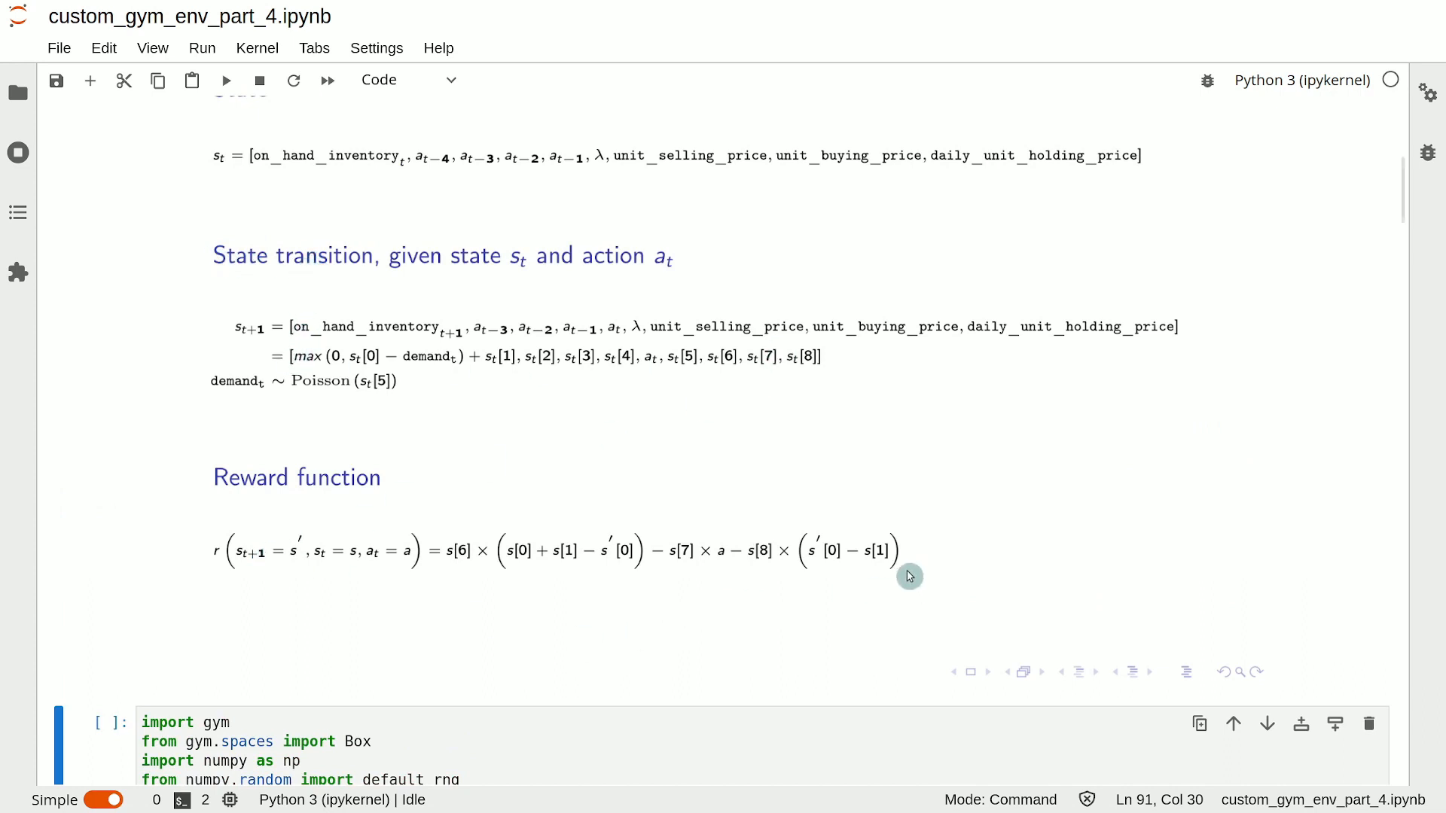
{"action": "mouse_move", "coordinate": [377, 340]}
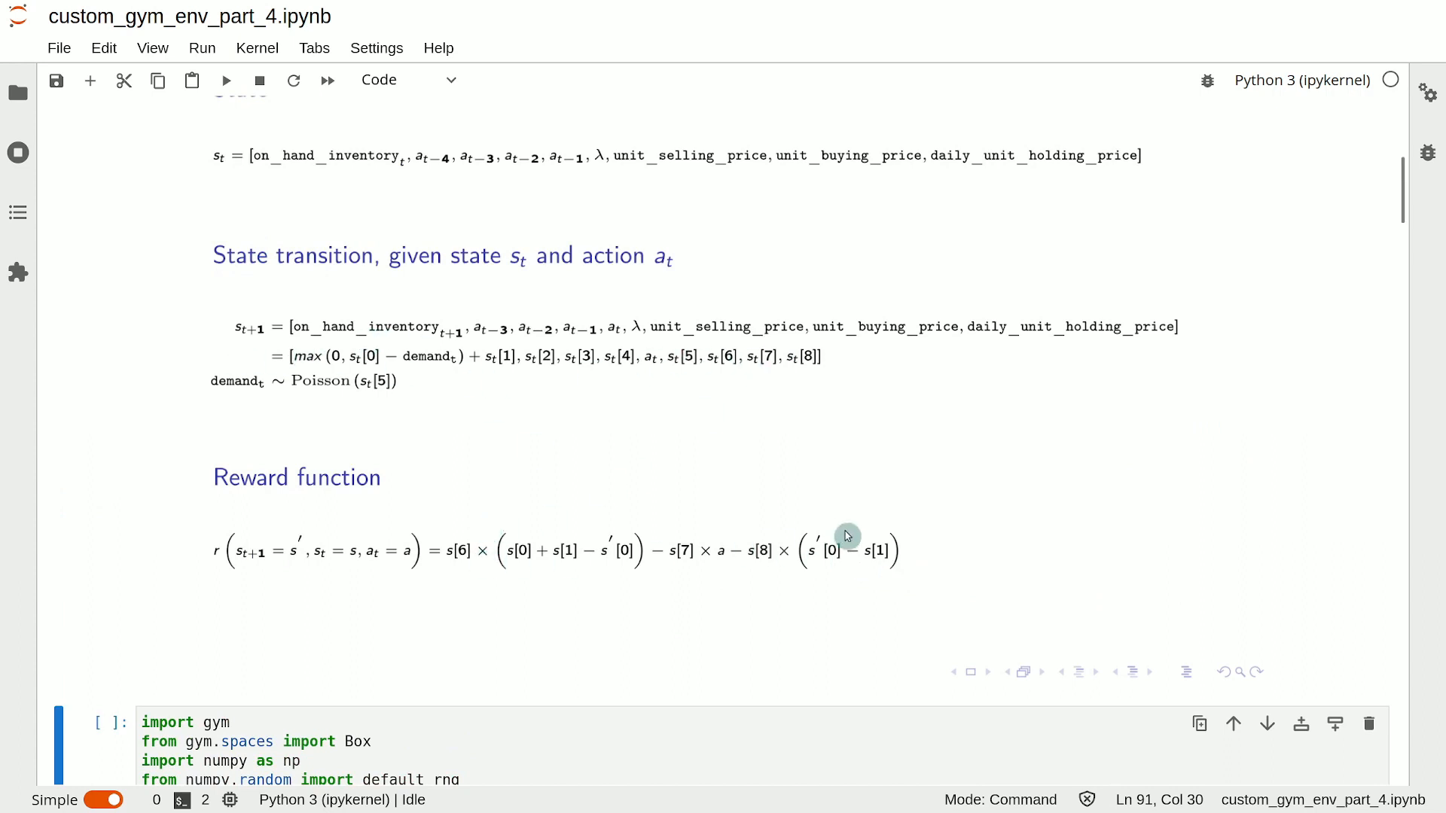
{"action": "scroll", "scroll_direction": "down", "scroll_amount": 3}
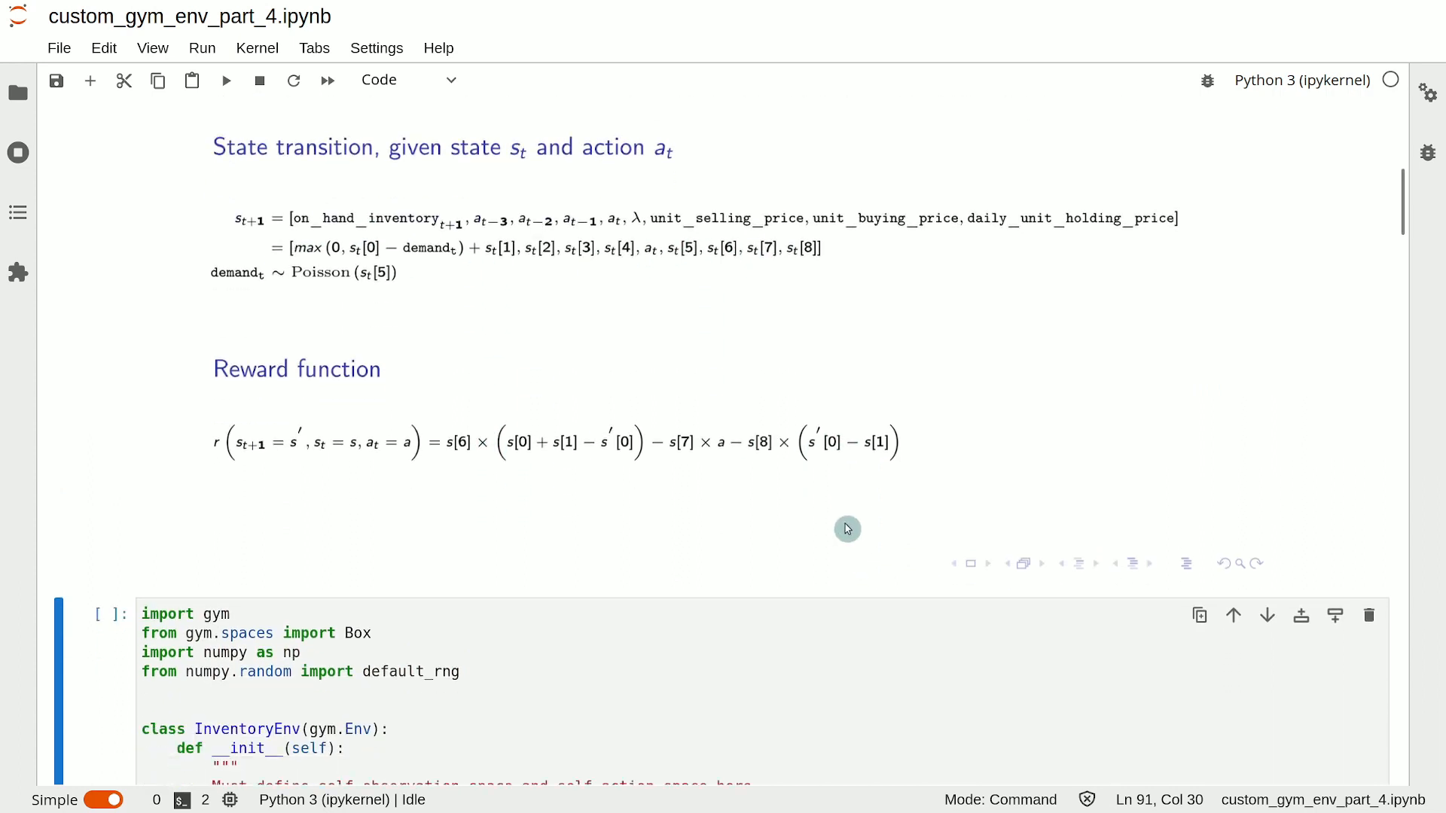
{"action": "scroll", "scroll_direction": "down", "scroll_amount": 3}
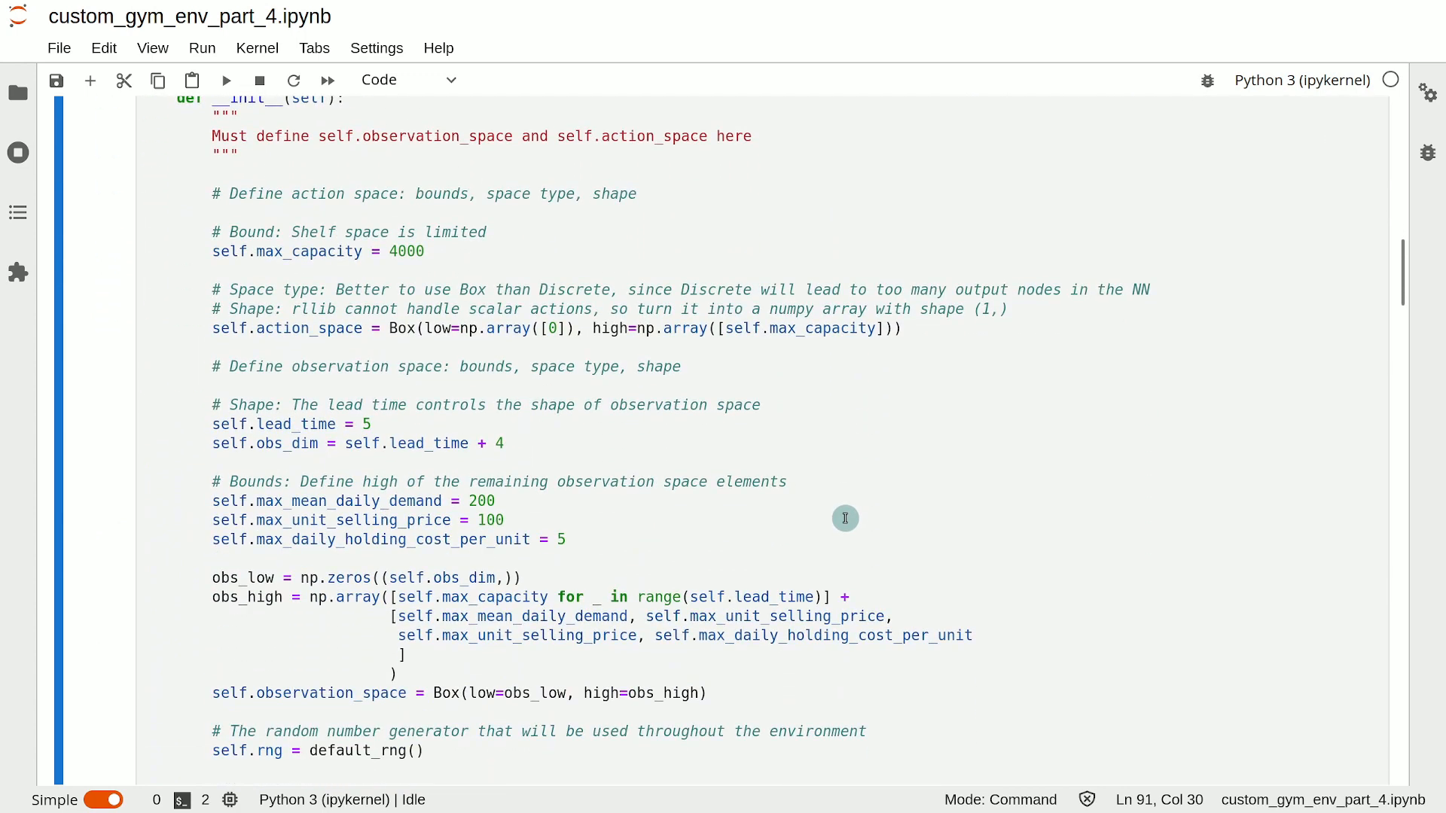
{"action": "scroll", "scroll_direction": "down", "scroll_amount": 3}
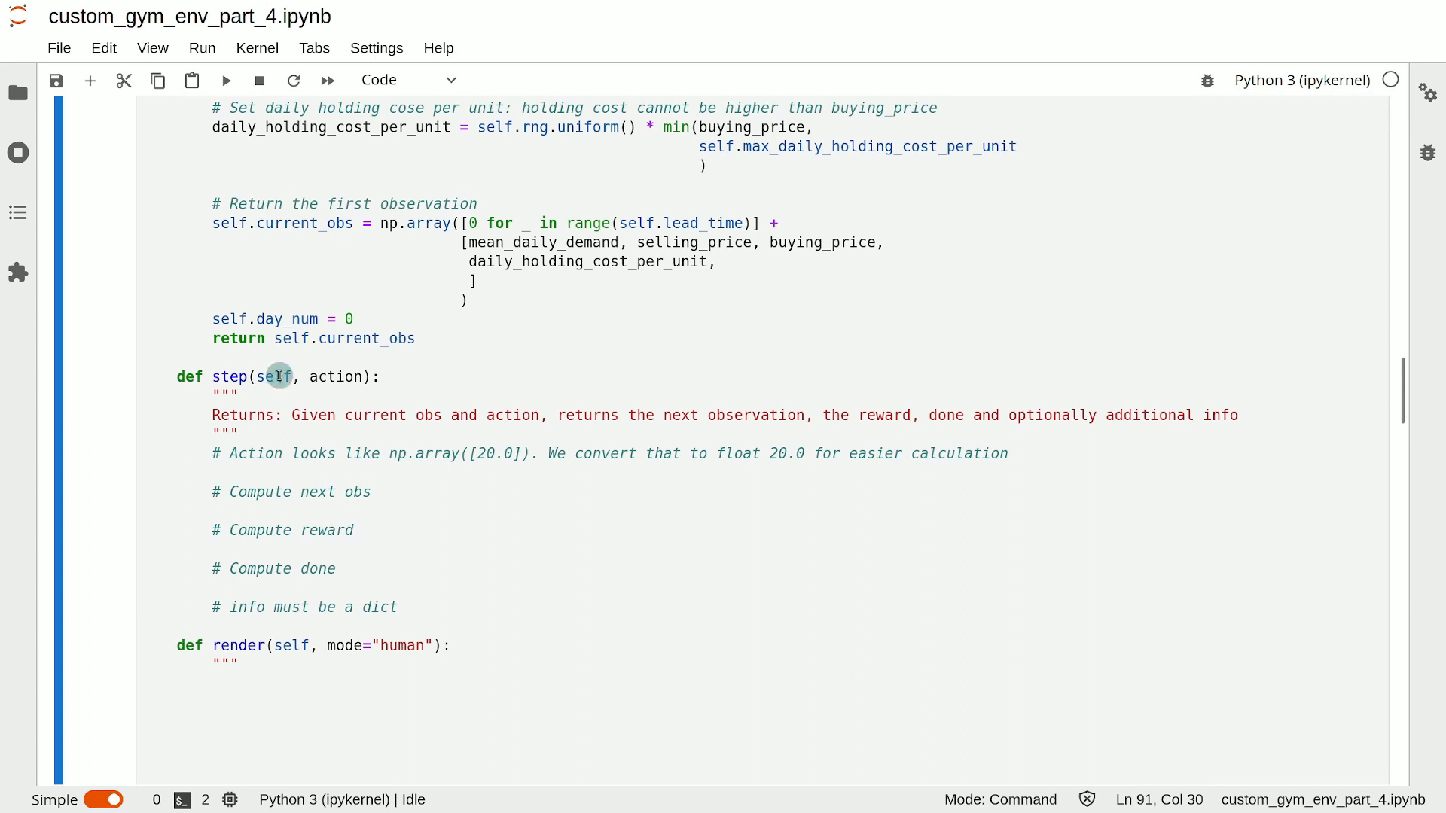
{"action": "mouse_move", "coordinate": [305, 468]}
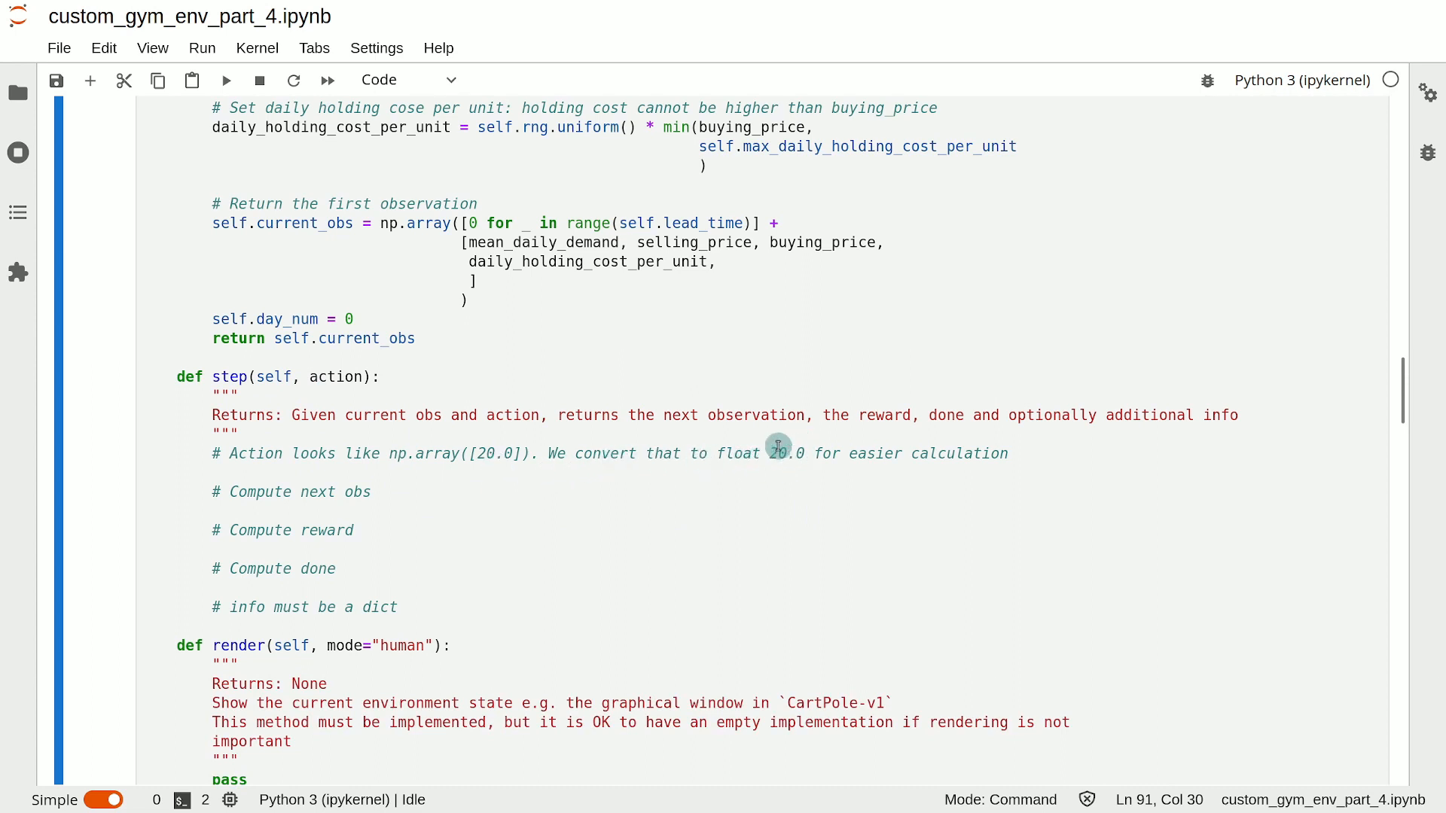
{"action": "mouse_move", "coordinate": [976, 455]}
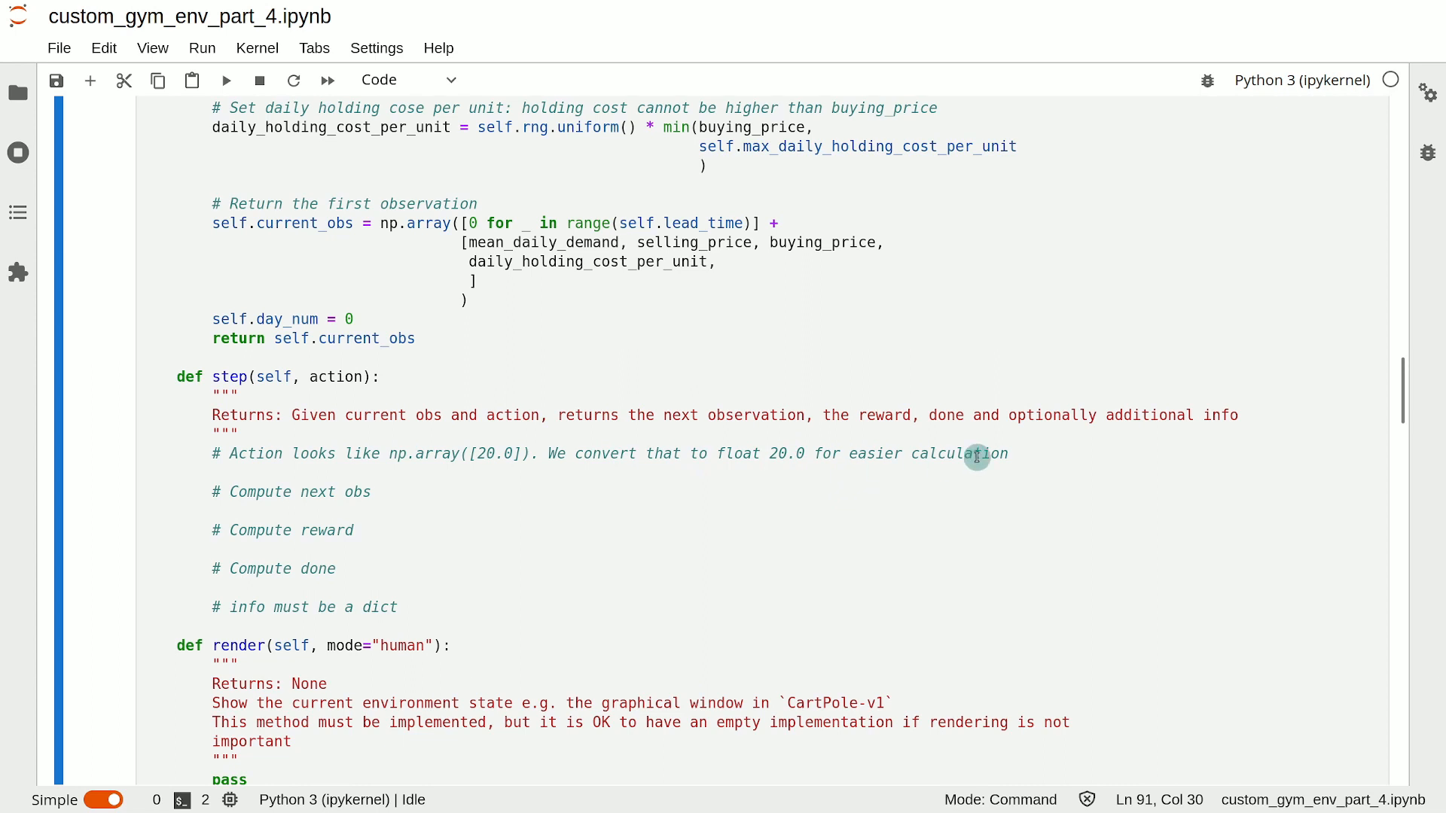
{"action": "left_click", "coordinate": [1044, 452]}
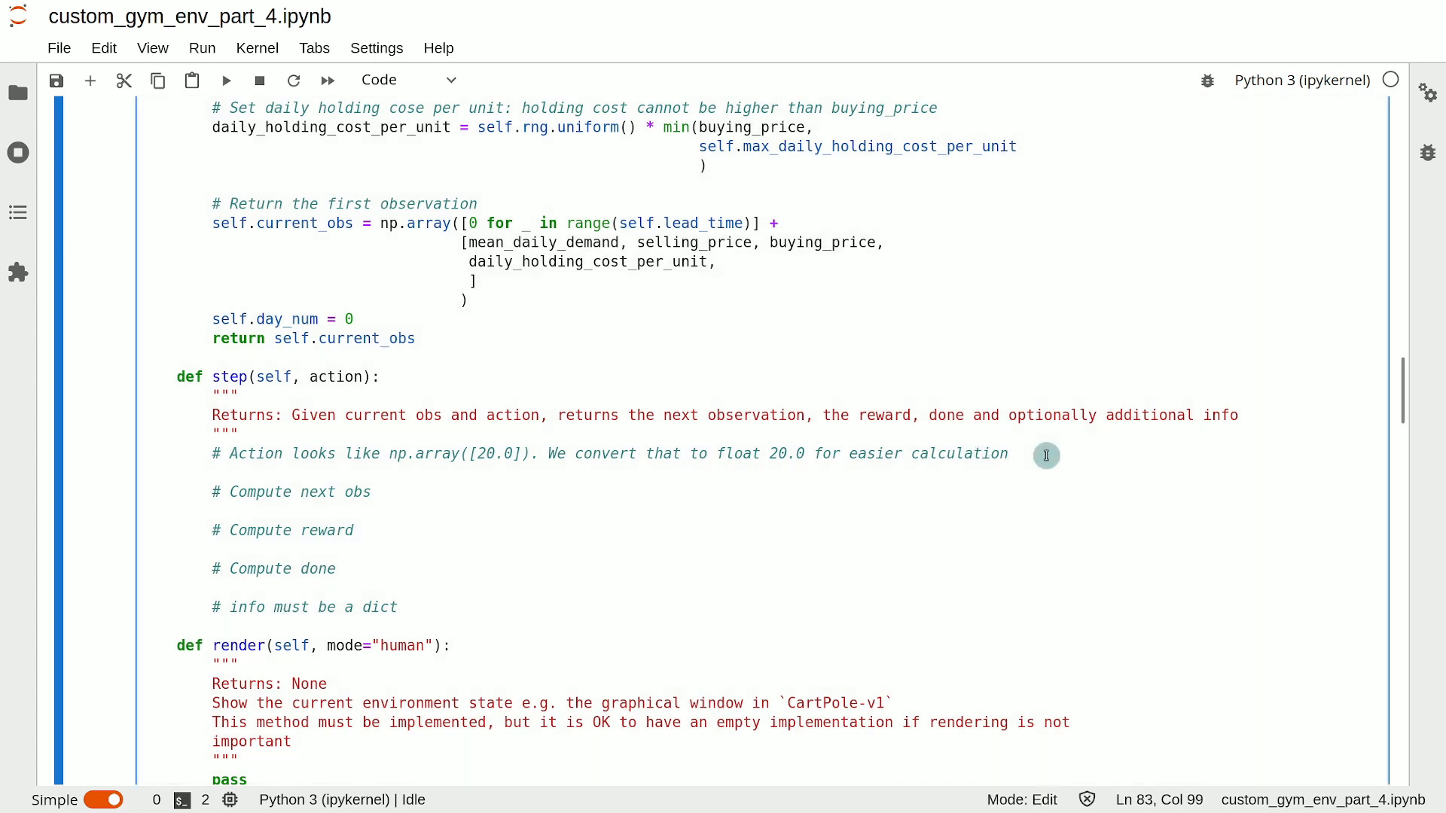
{"action": "type", "text": "buys"}
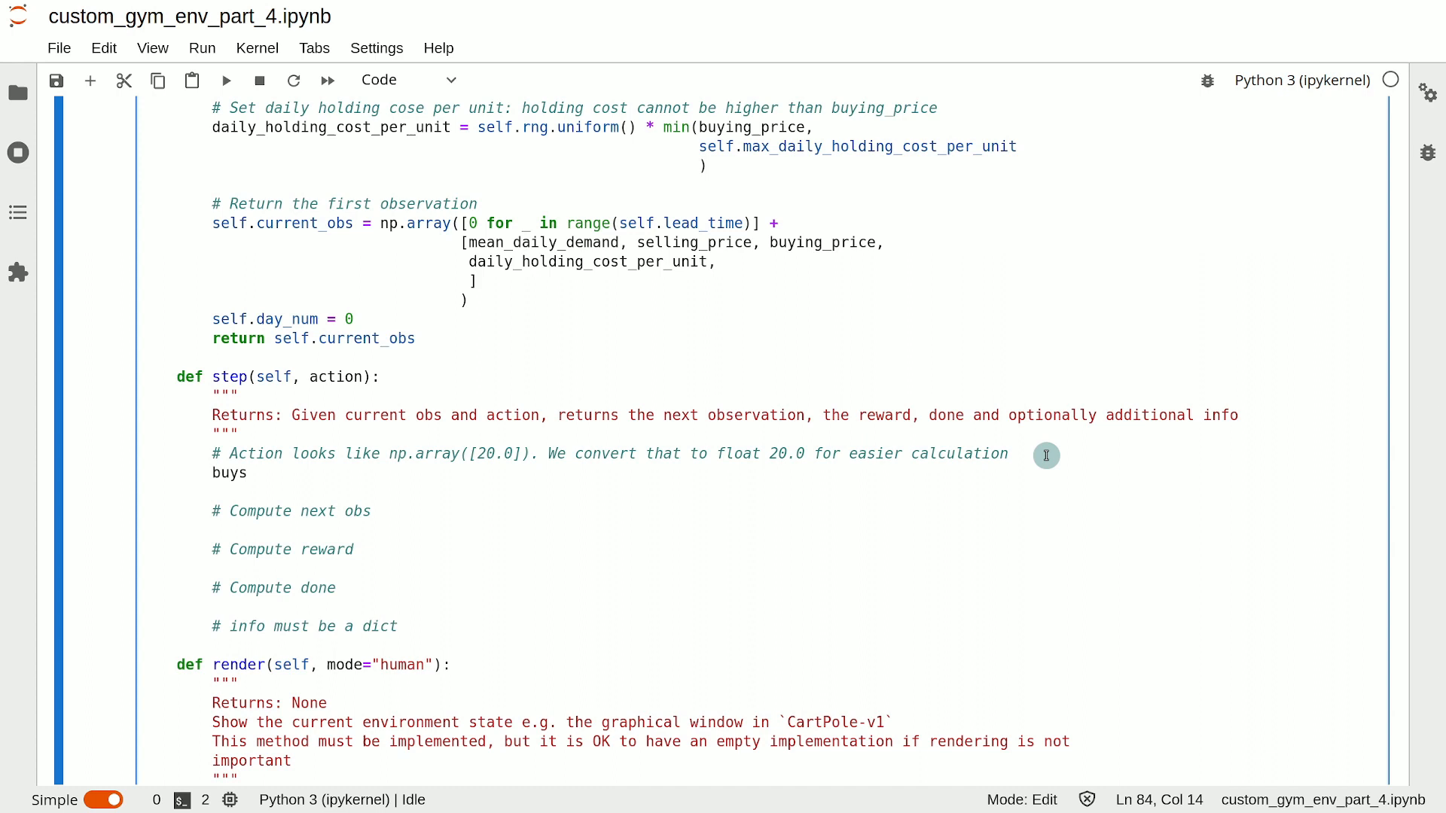
{"action": "type", "text": "= np."}
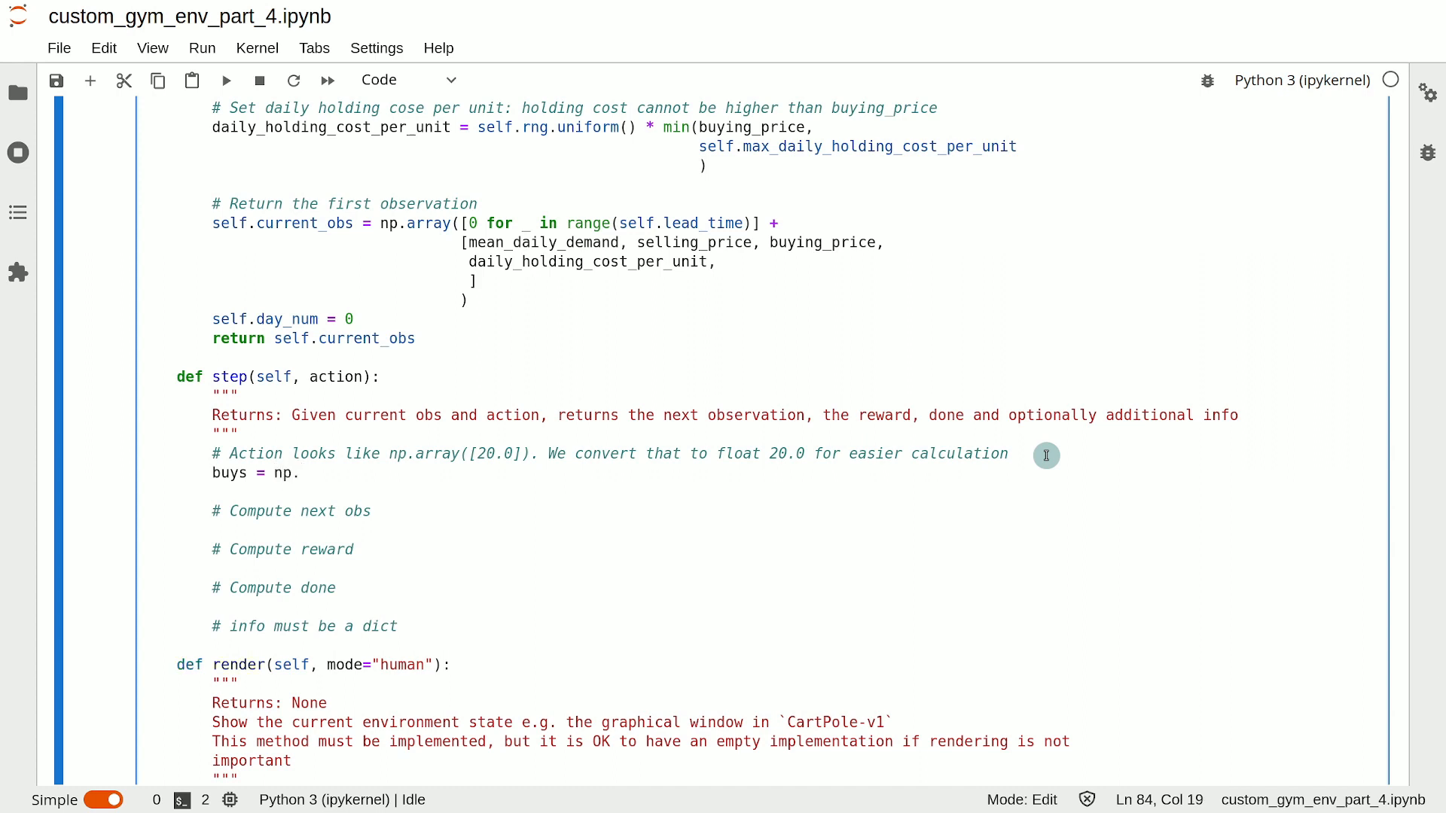
{"action": "type", "text": "ar"}
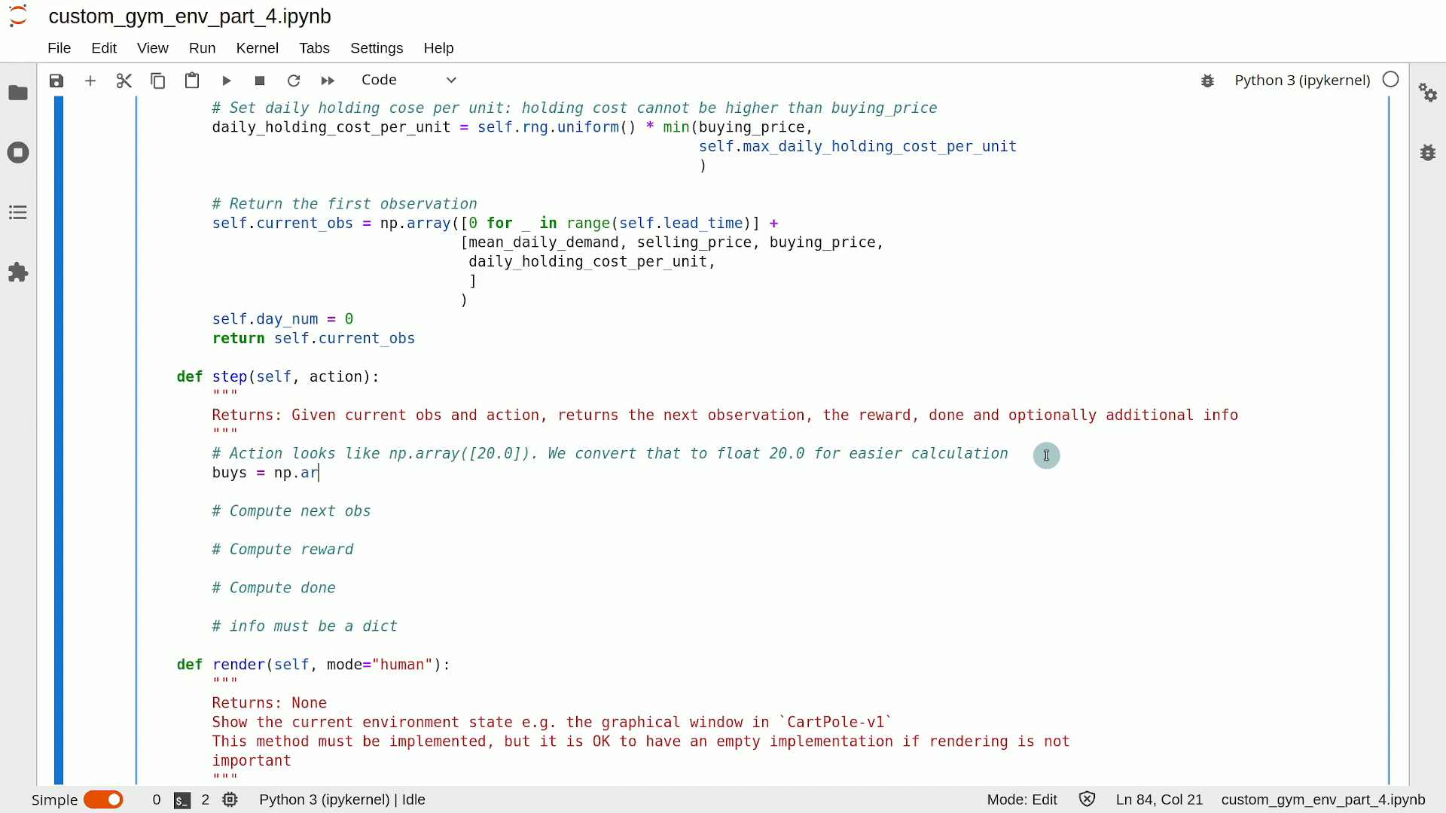
{"action": "type", "text": "ra"}
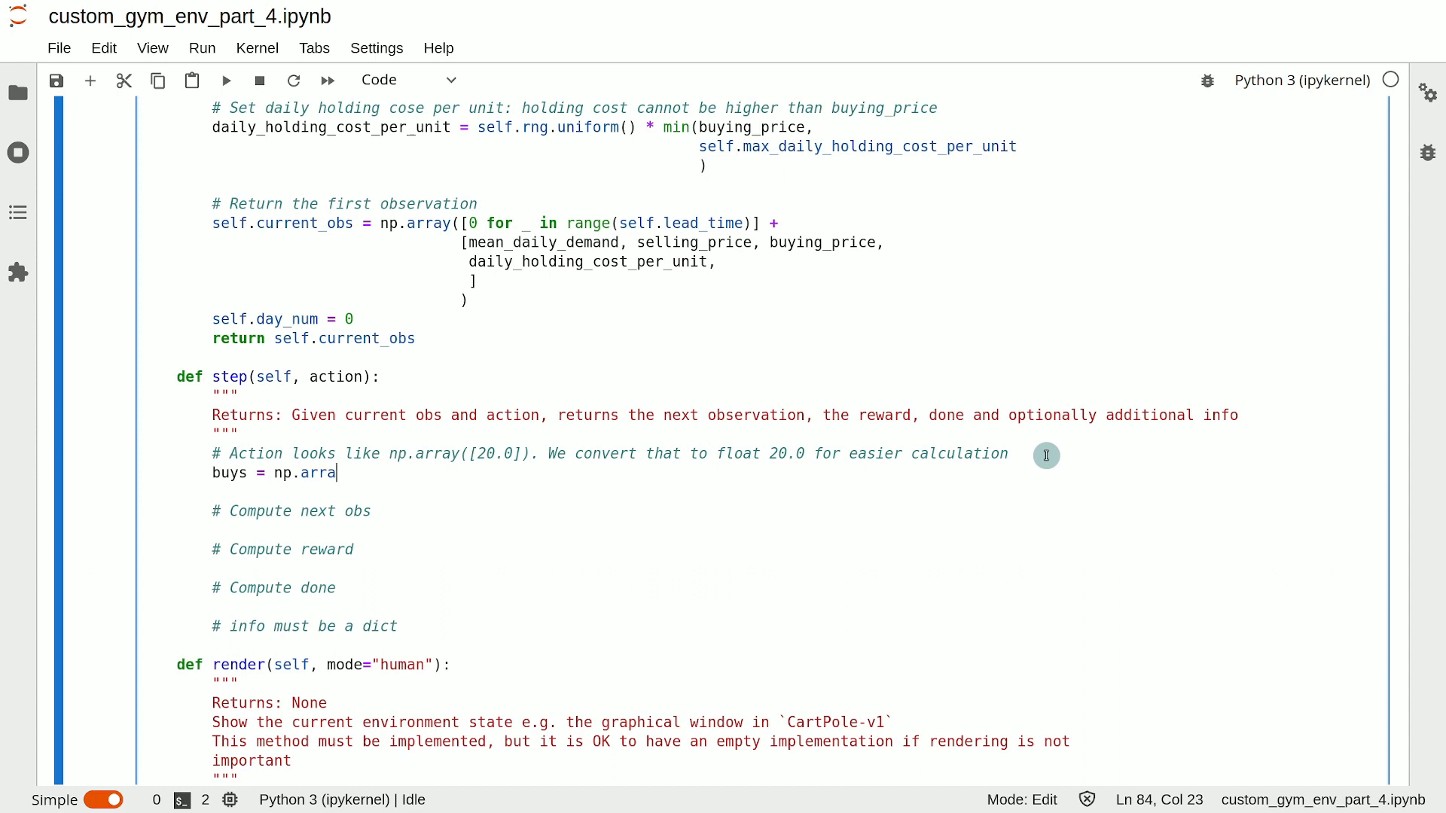
{"action": "type", "text": "action"}
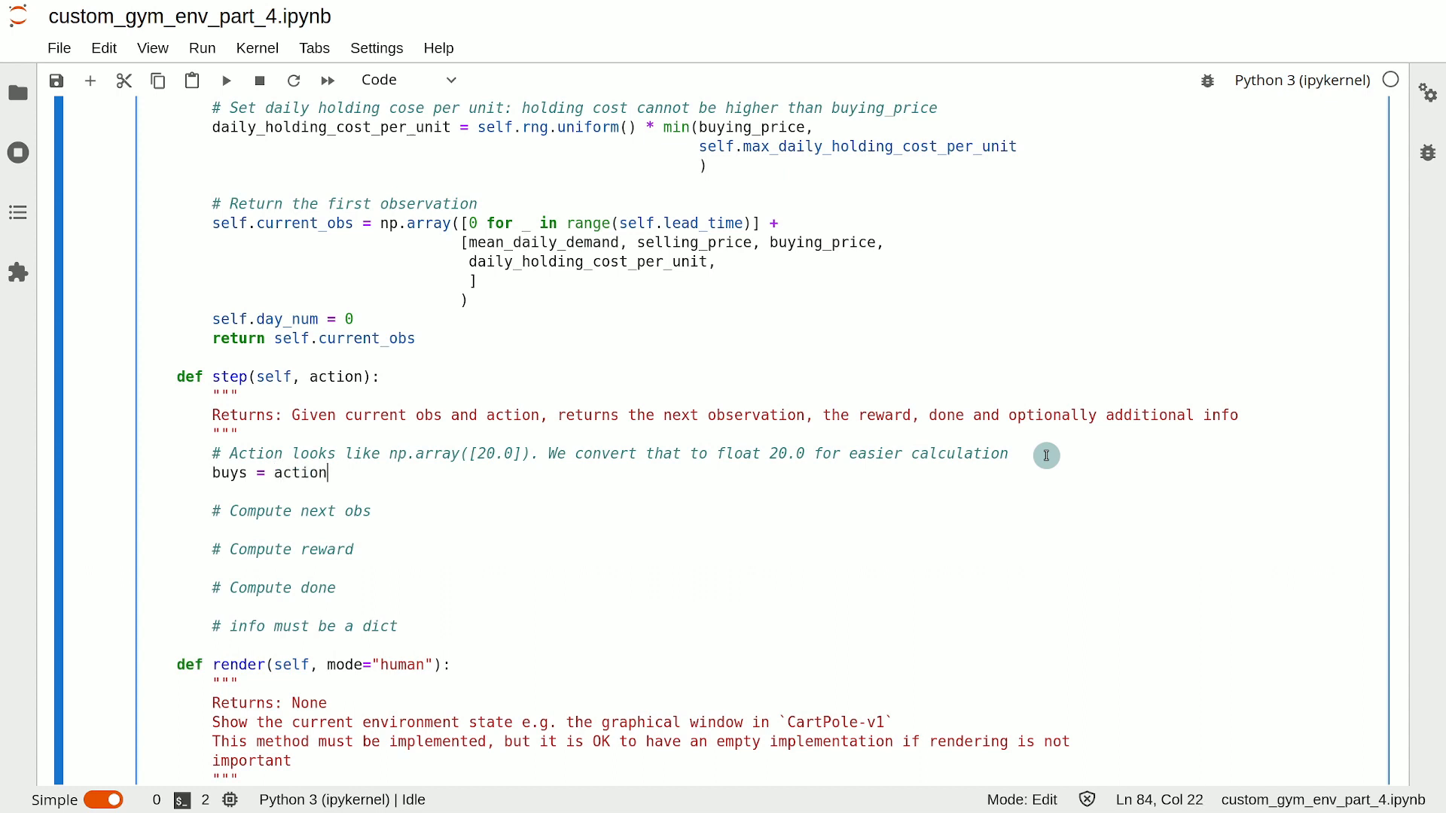
{"action": "type", "text": "[0]"}
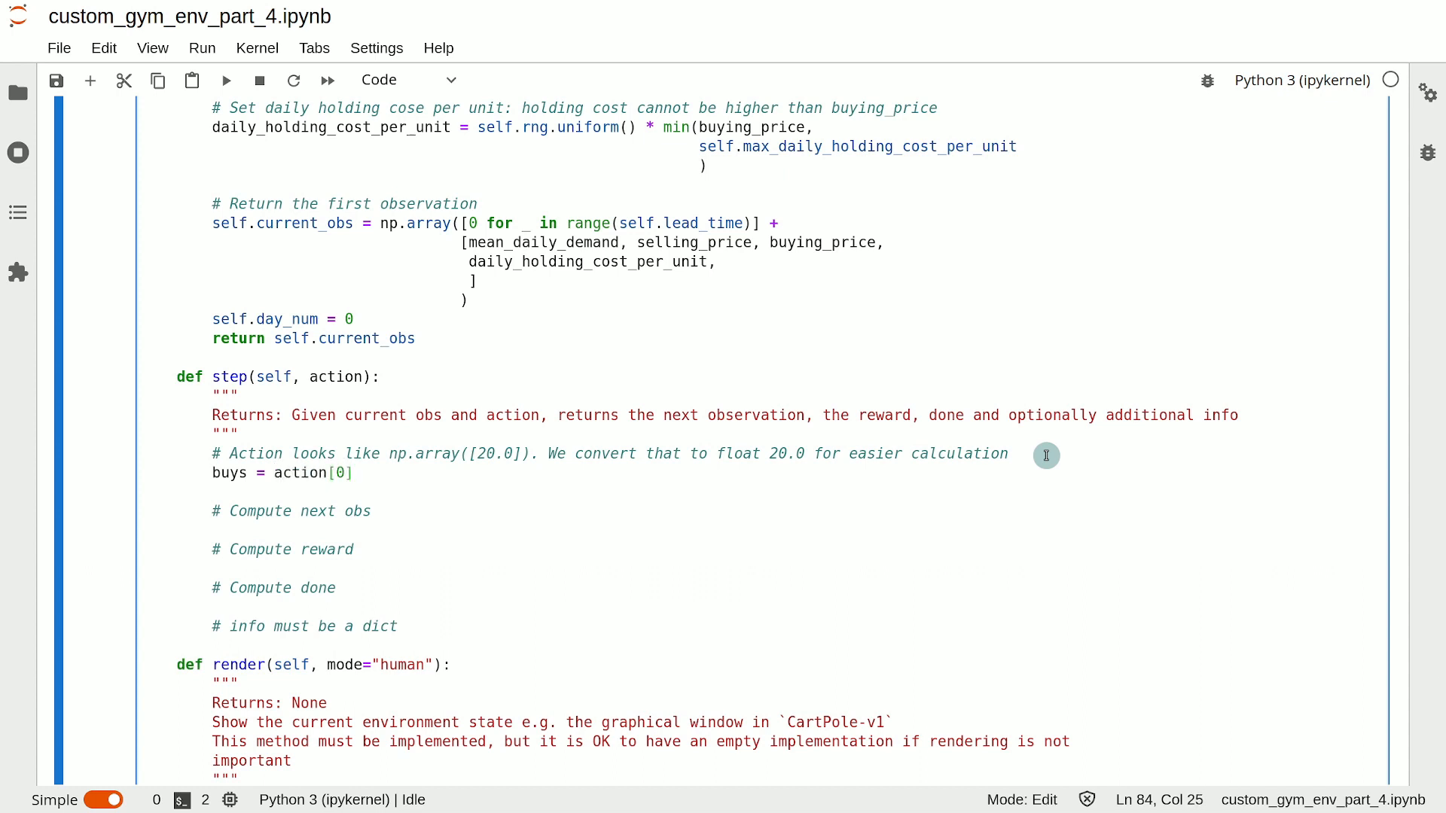
{"action": "left_click", "coordinate": [355, 473]}
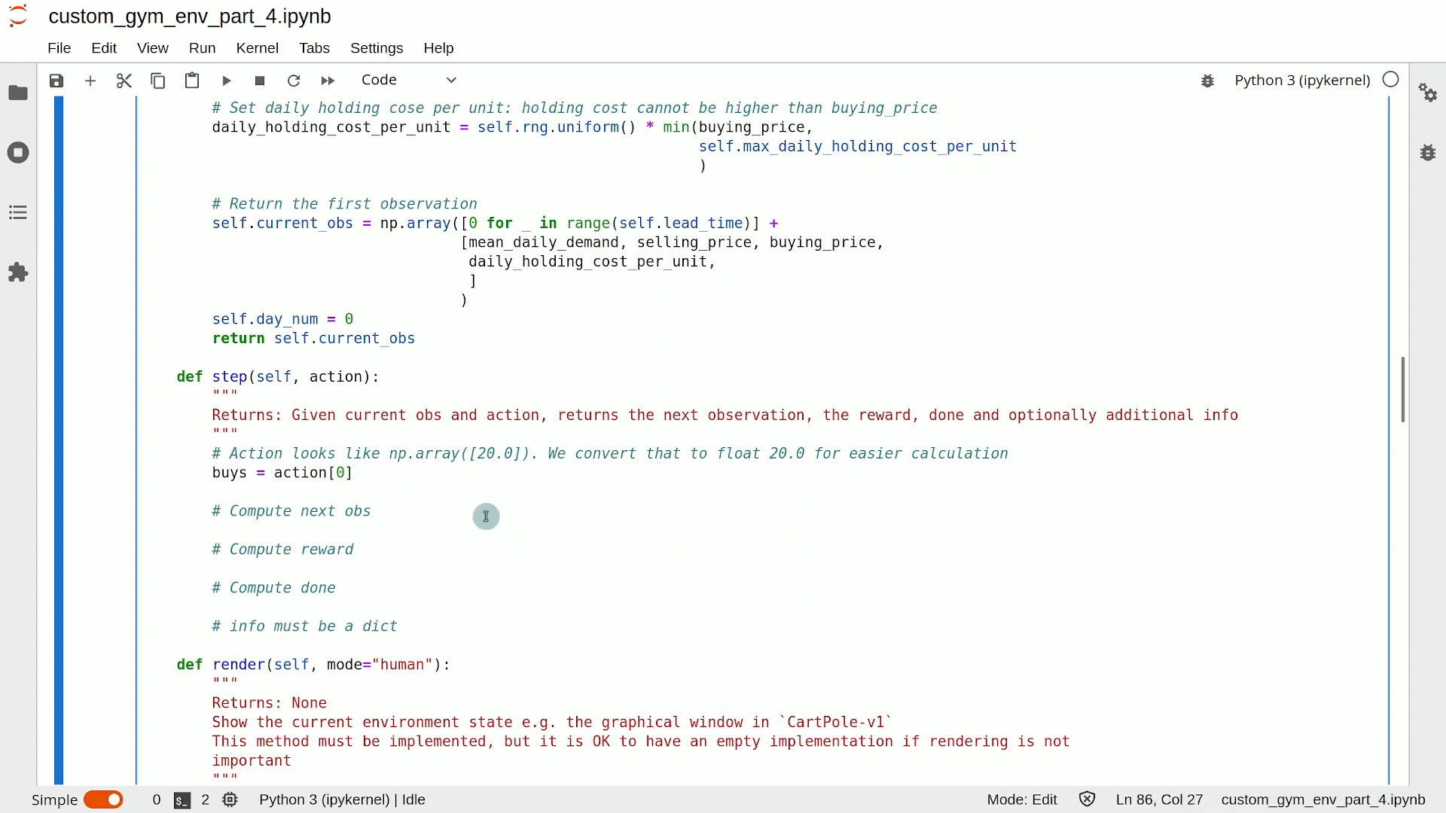
{"action": "left_click", "coordinate": [372, 511]}
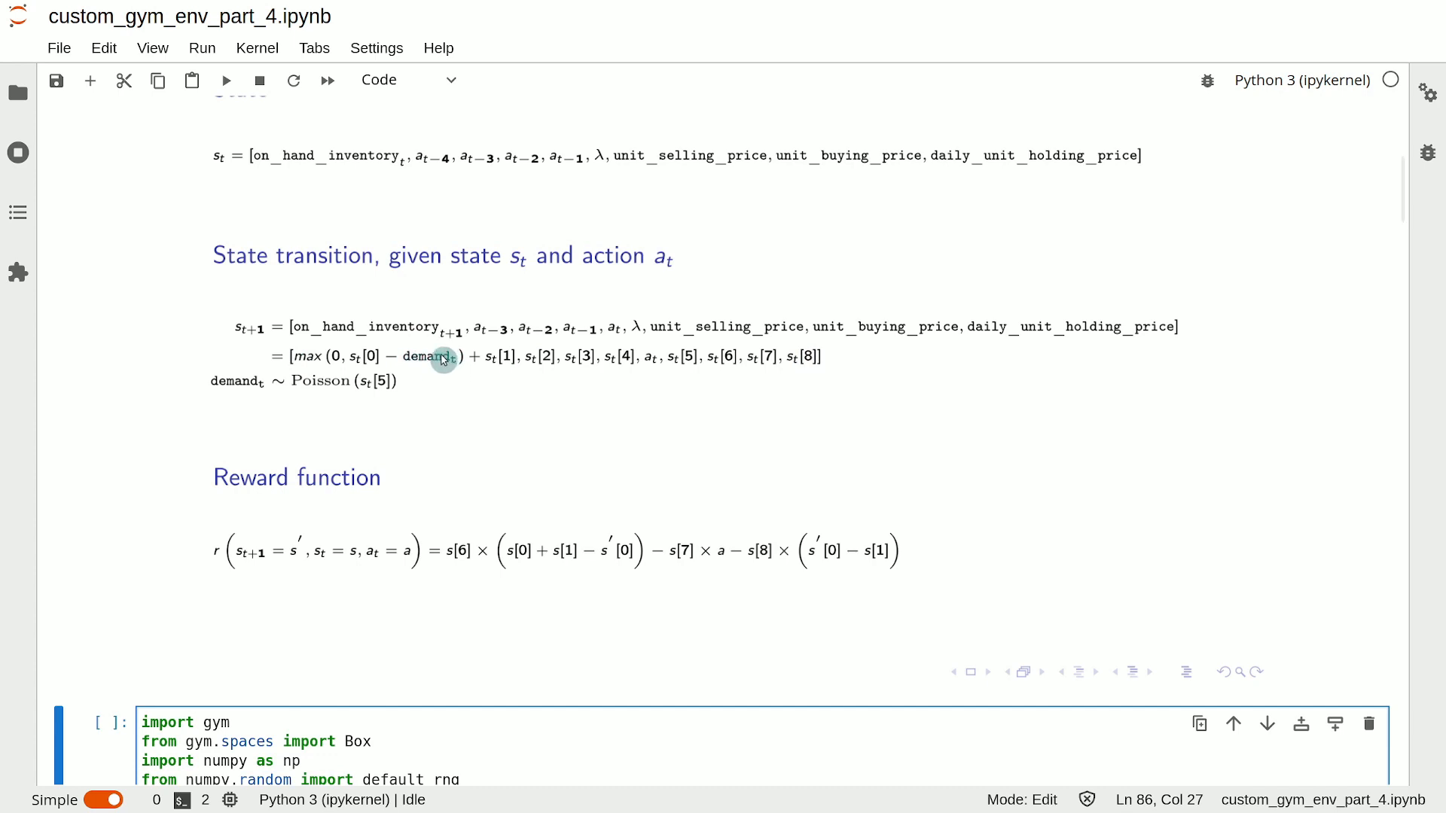
{"action": "mouse_move", "coordinate": [244, 389]}
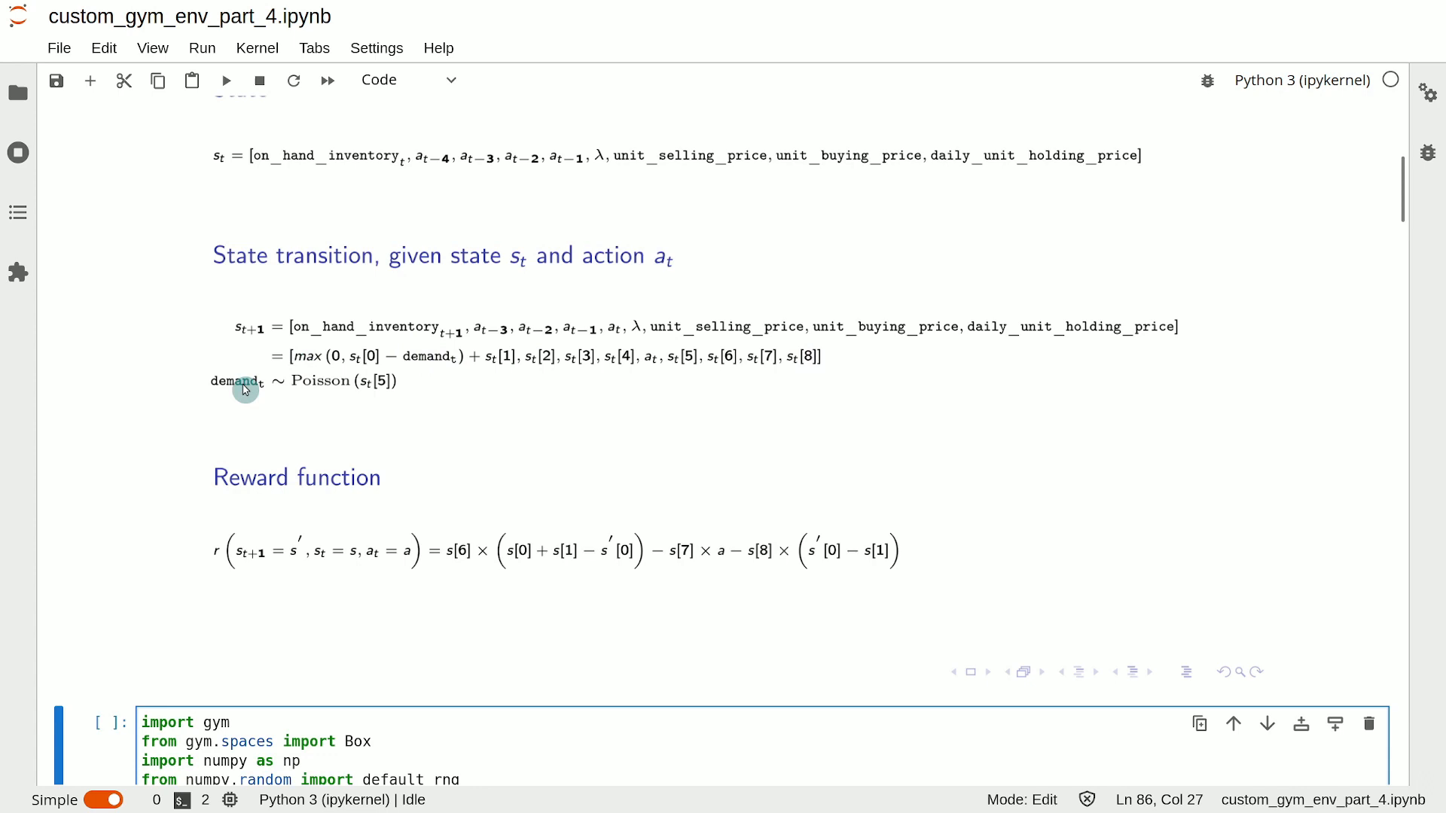
{"action": "mouse_move", "coordinate": [323, 383]}
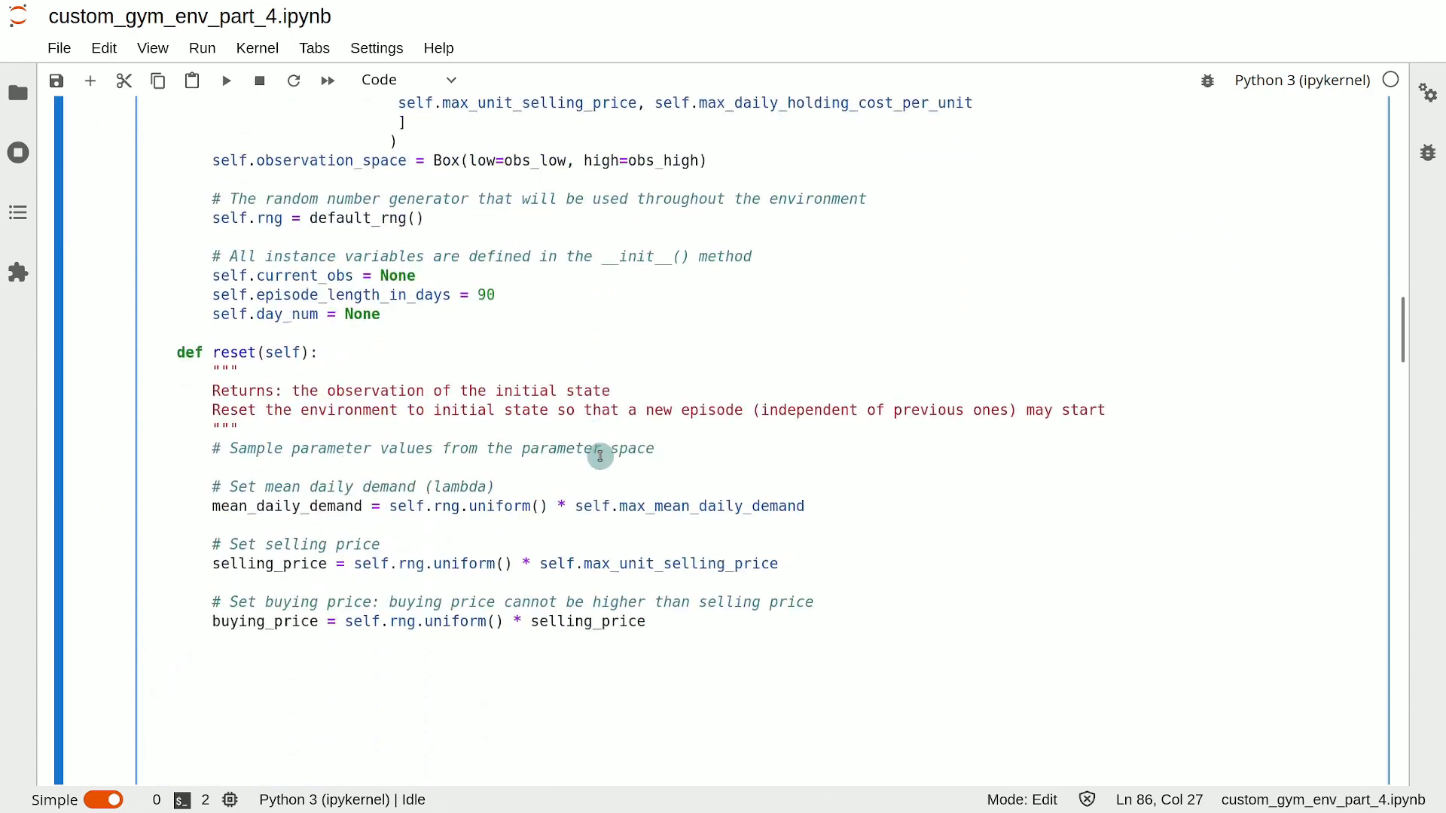
Add demand = self.rng.poisson(self.current_obs[self.lead_time]) under the next-observation comment.
{"action": "scroll", "scroll_direction": "down", "scroll_amount": 3}
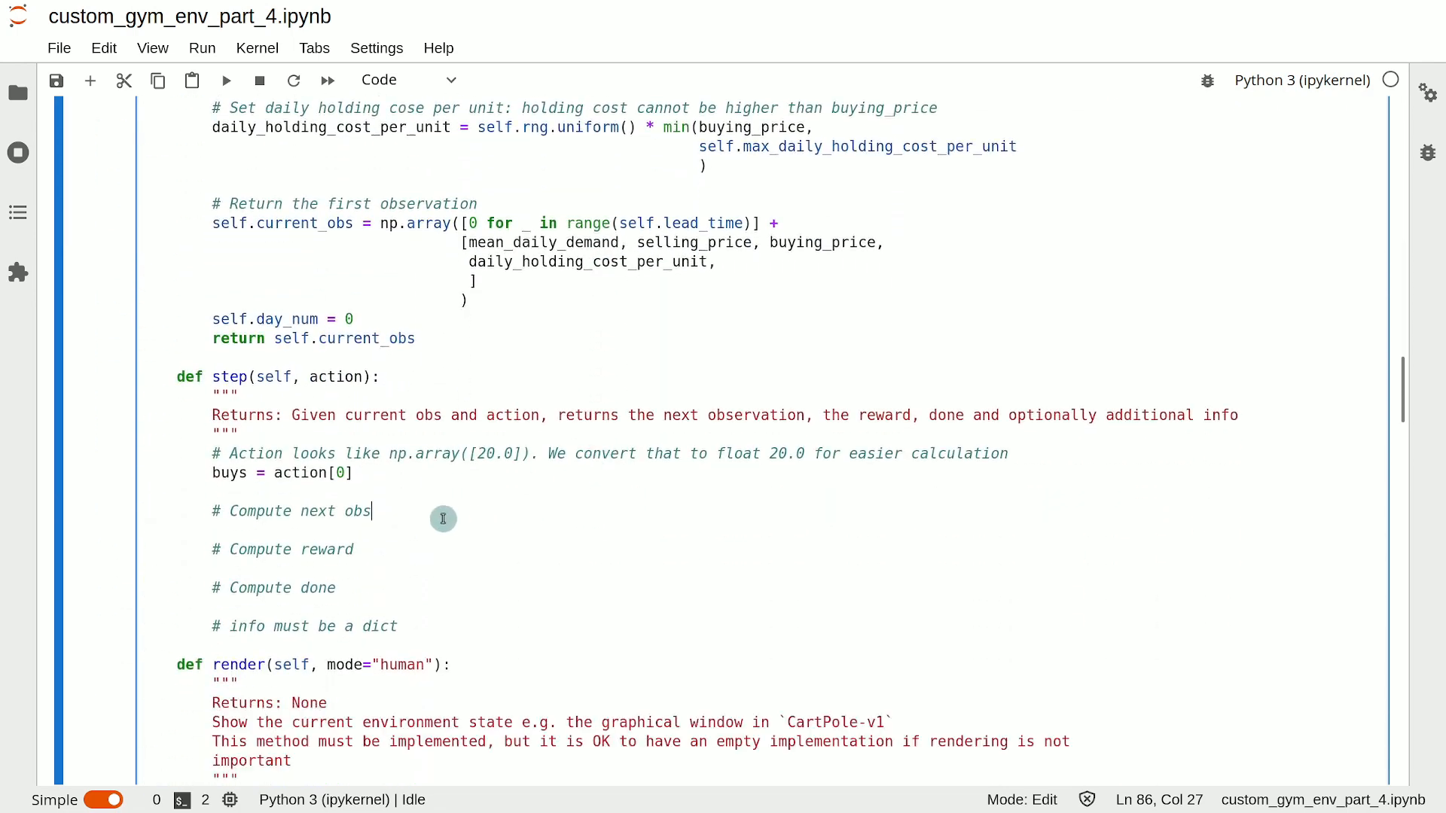
{"action": "type", "text": "demand"}
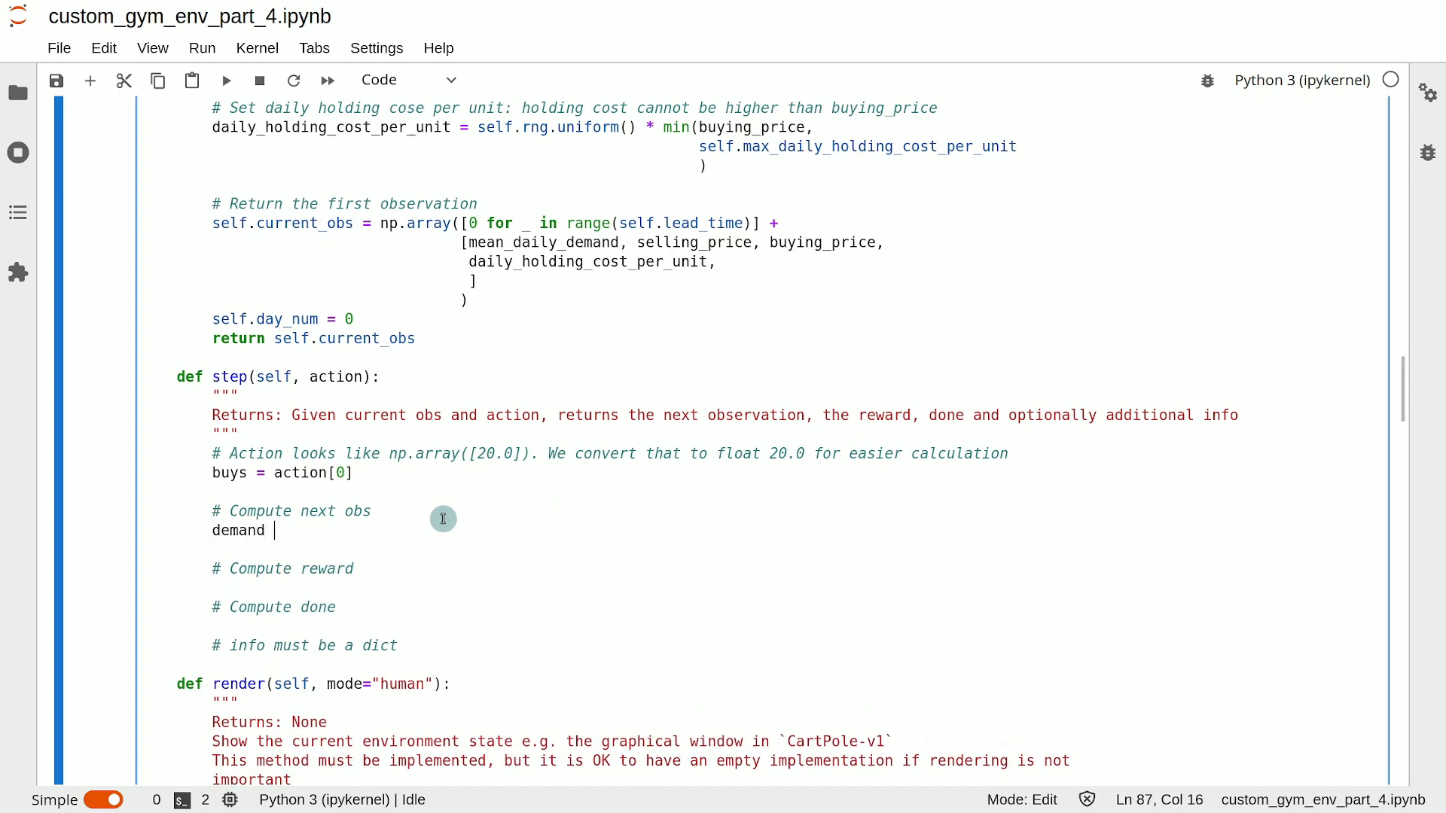
{"action": "type", "text": "="}
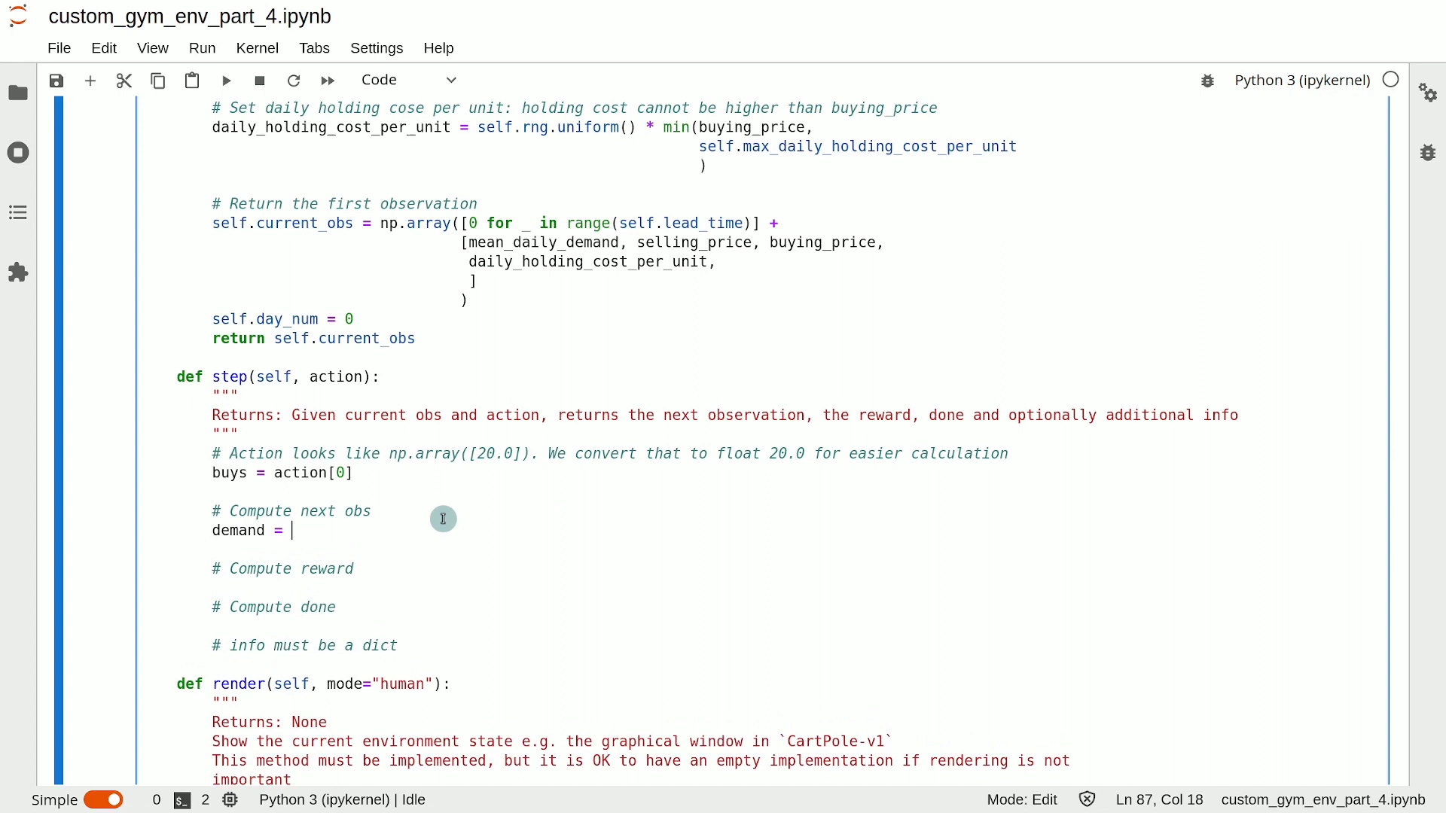
{"action": "type", "text": "self.rng.poisson"}
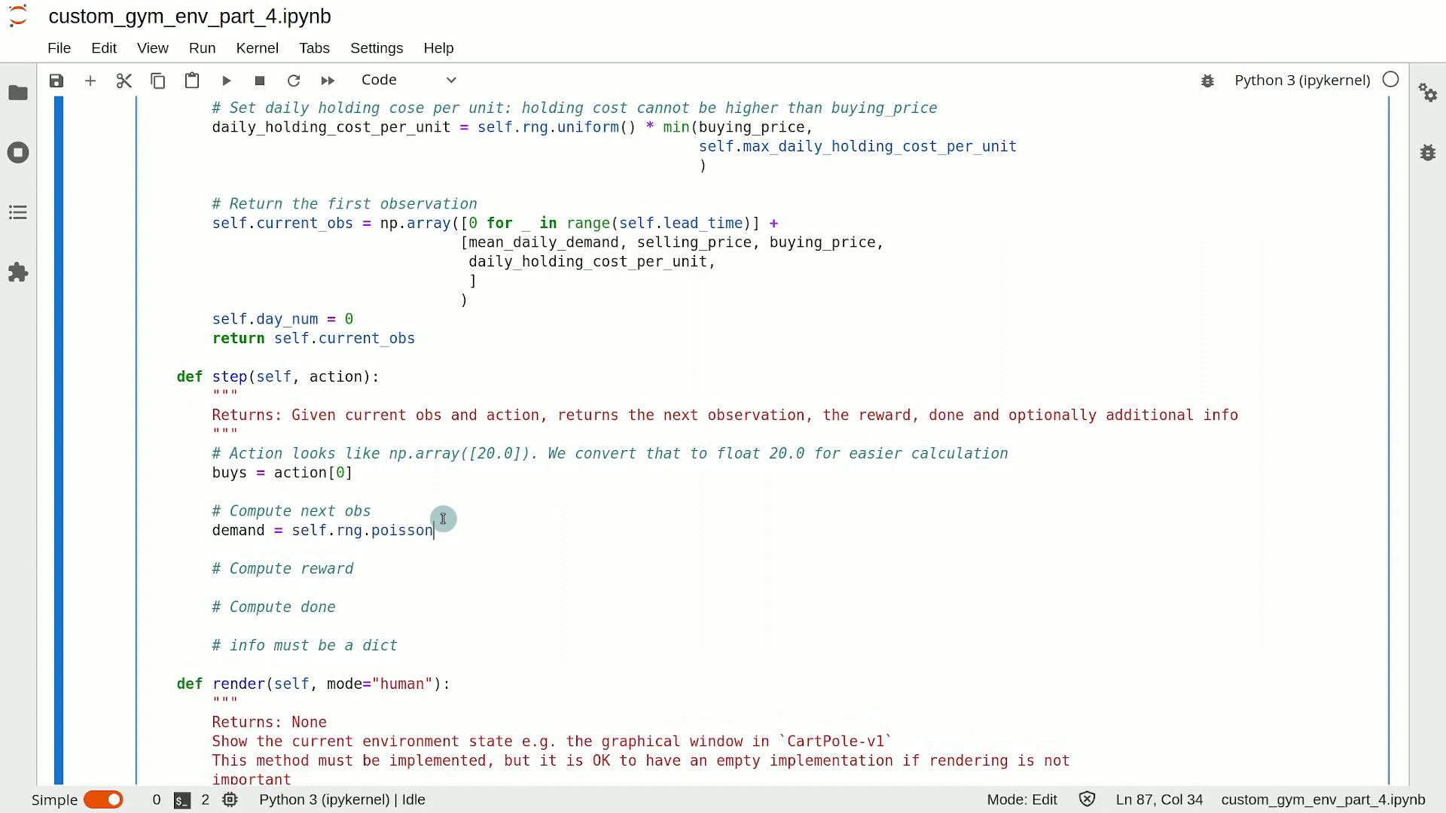
{"action": "type", "text": "("}
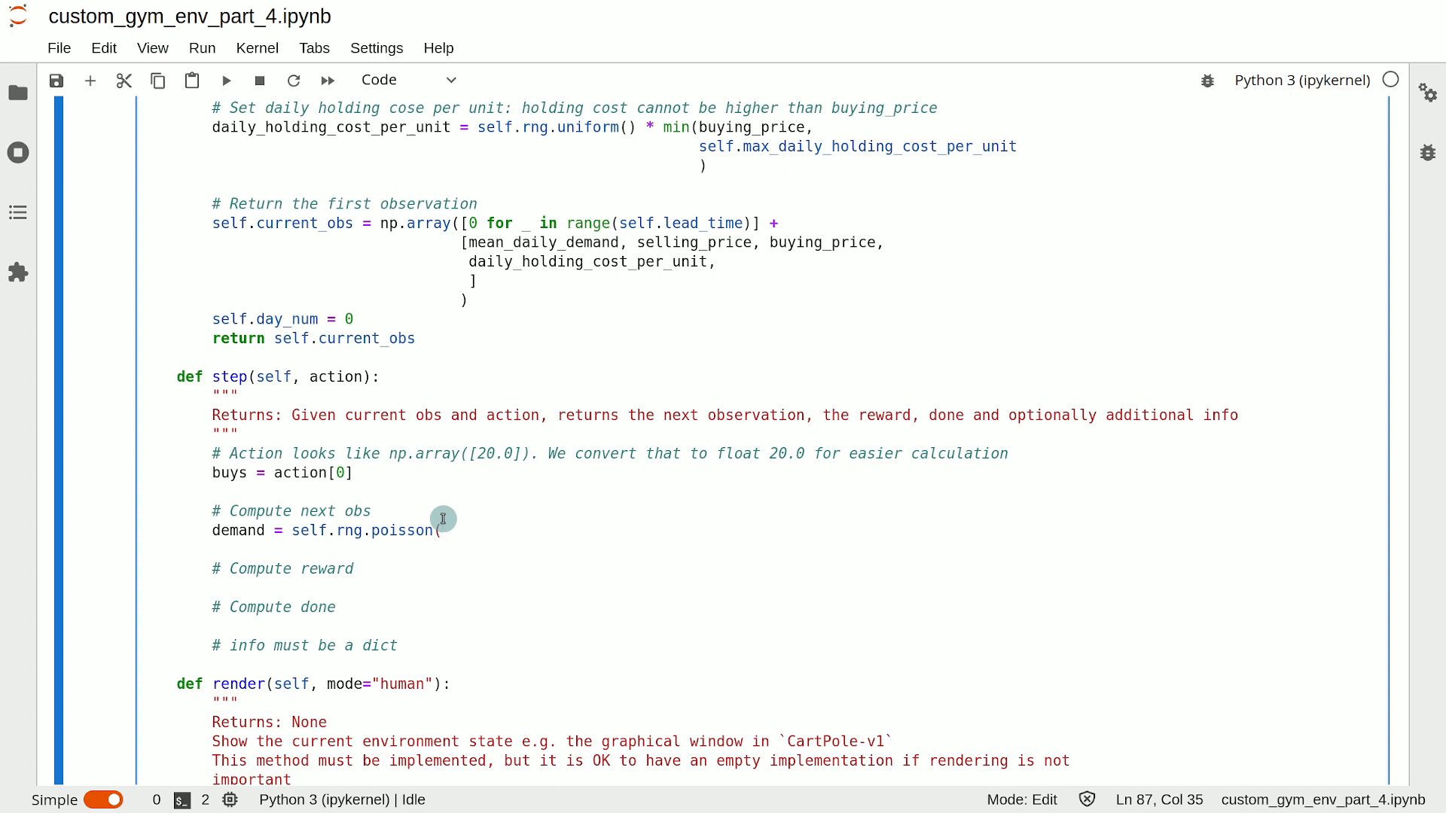
{"action": "type", "text": "(self.cur"}
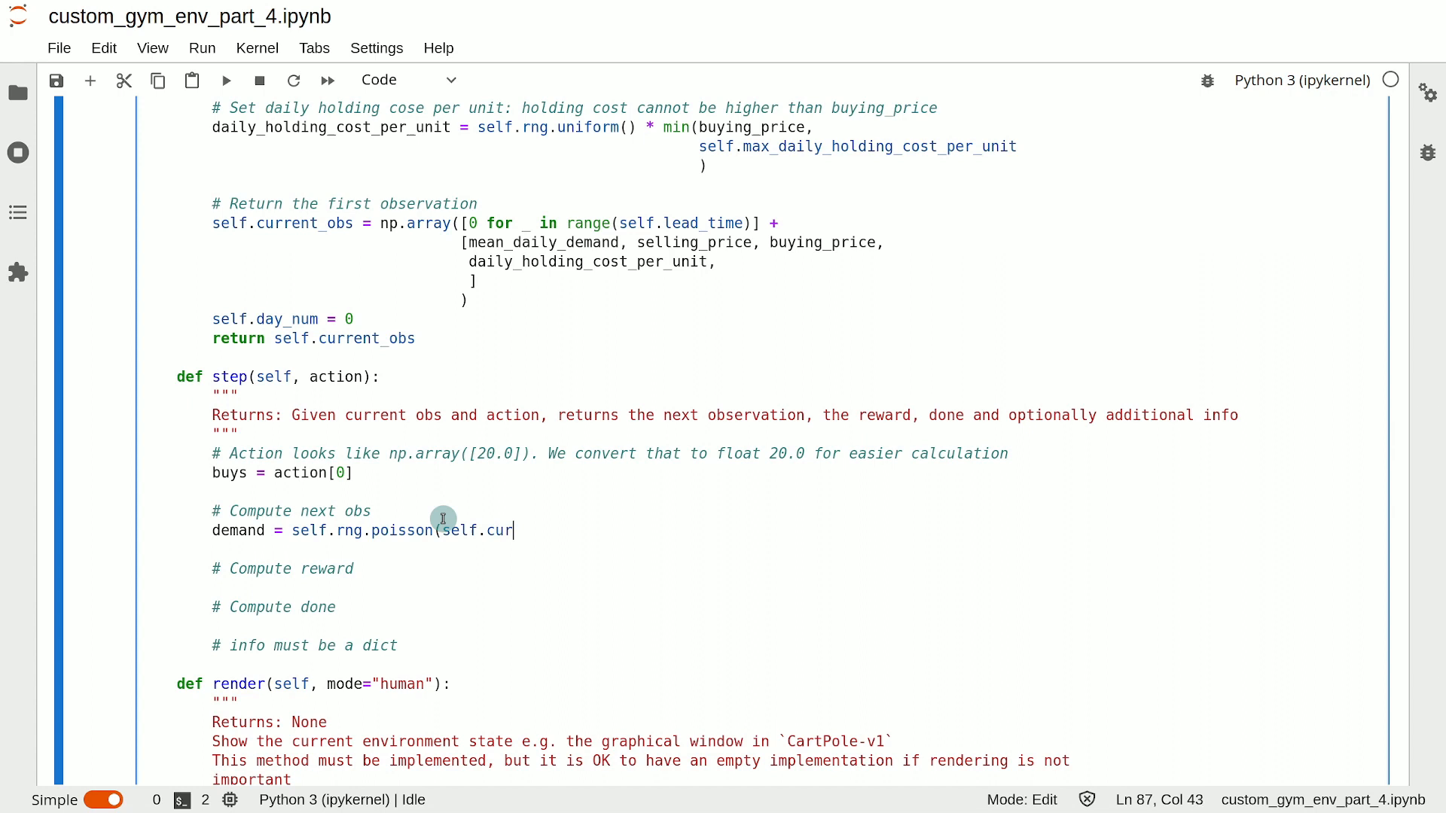
{"action": "type", "text": "rent_obs"}
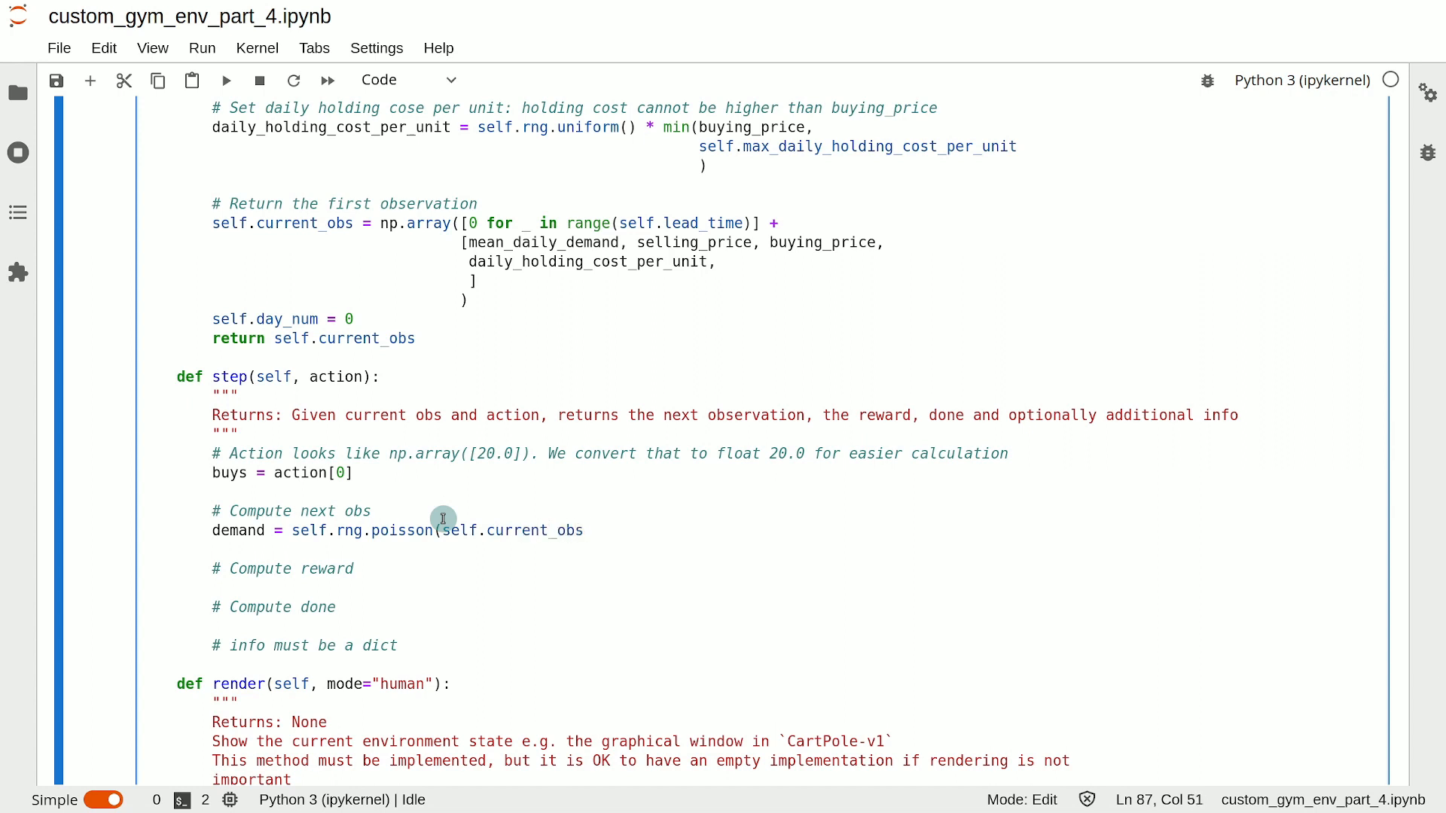
{"action": "type", "text": "[self."}
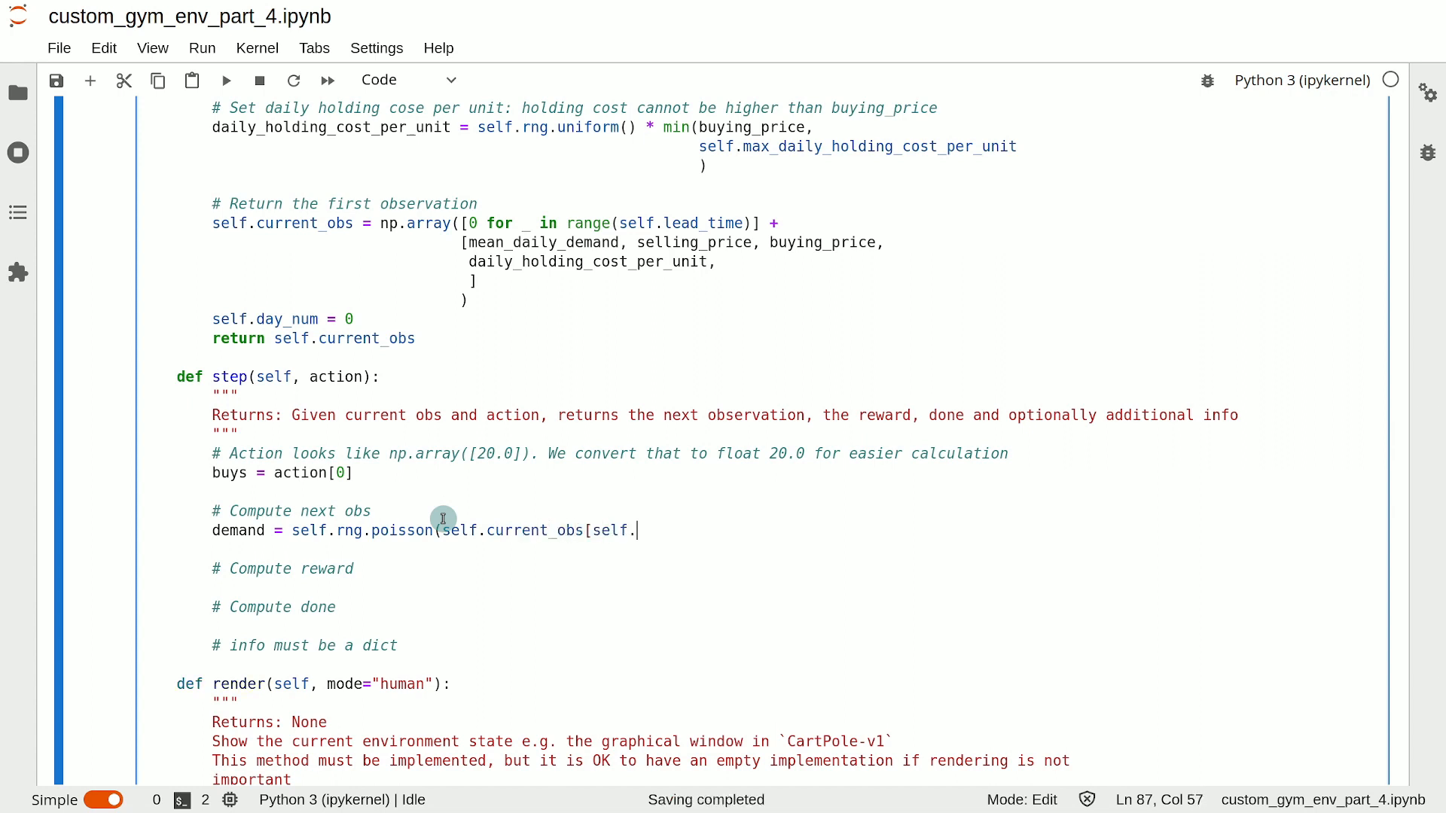
{"action": "type", "text": "lea"}
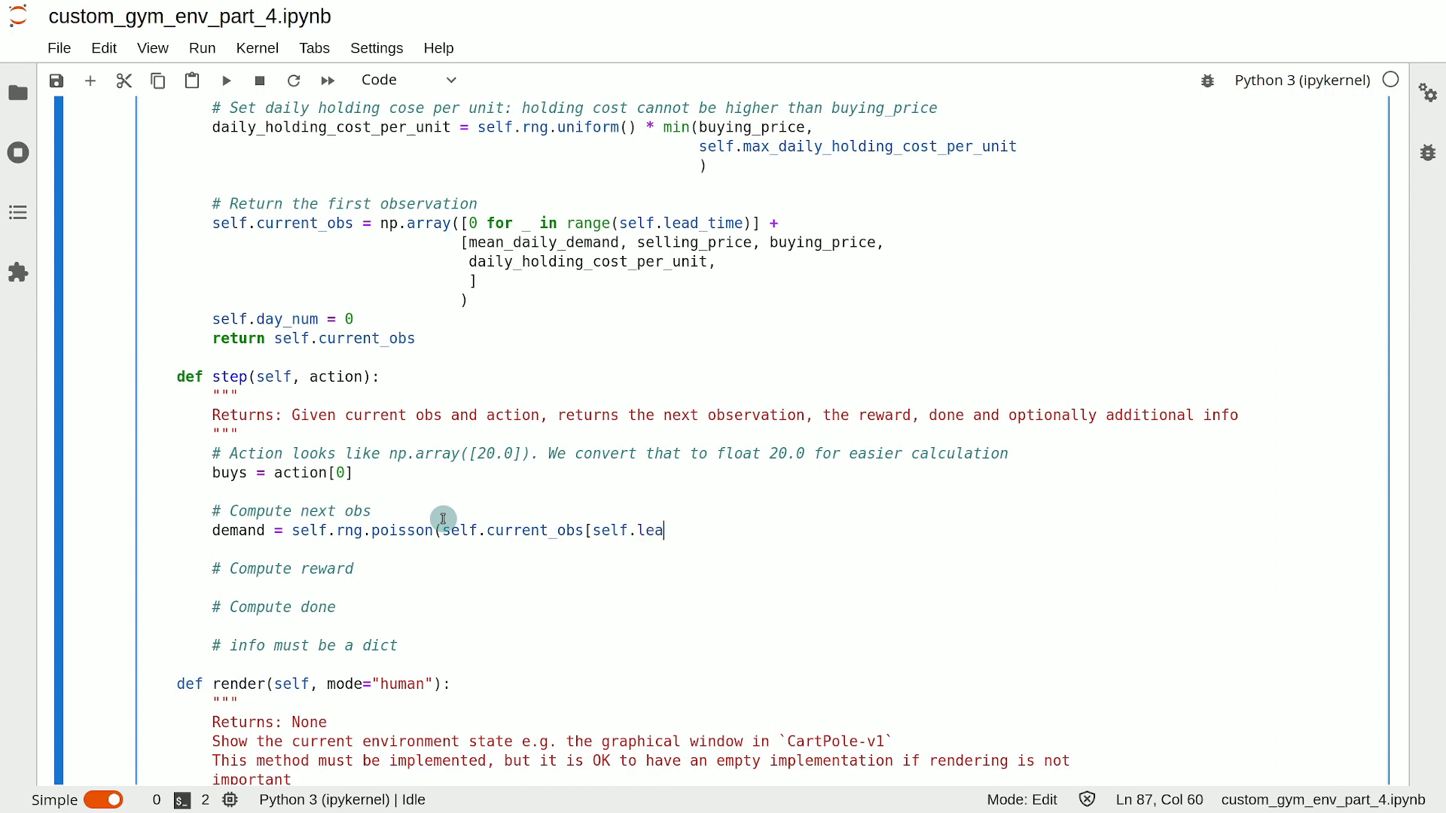
{"action": "type", "text": "d_time]"}
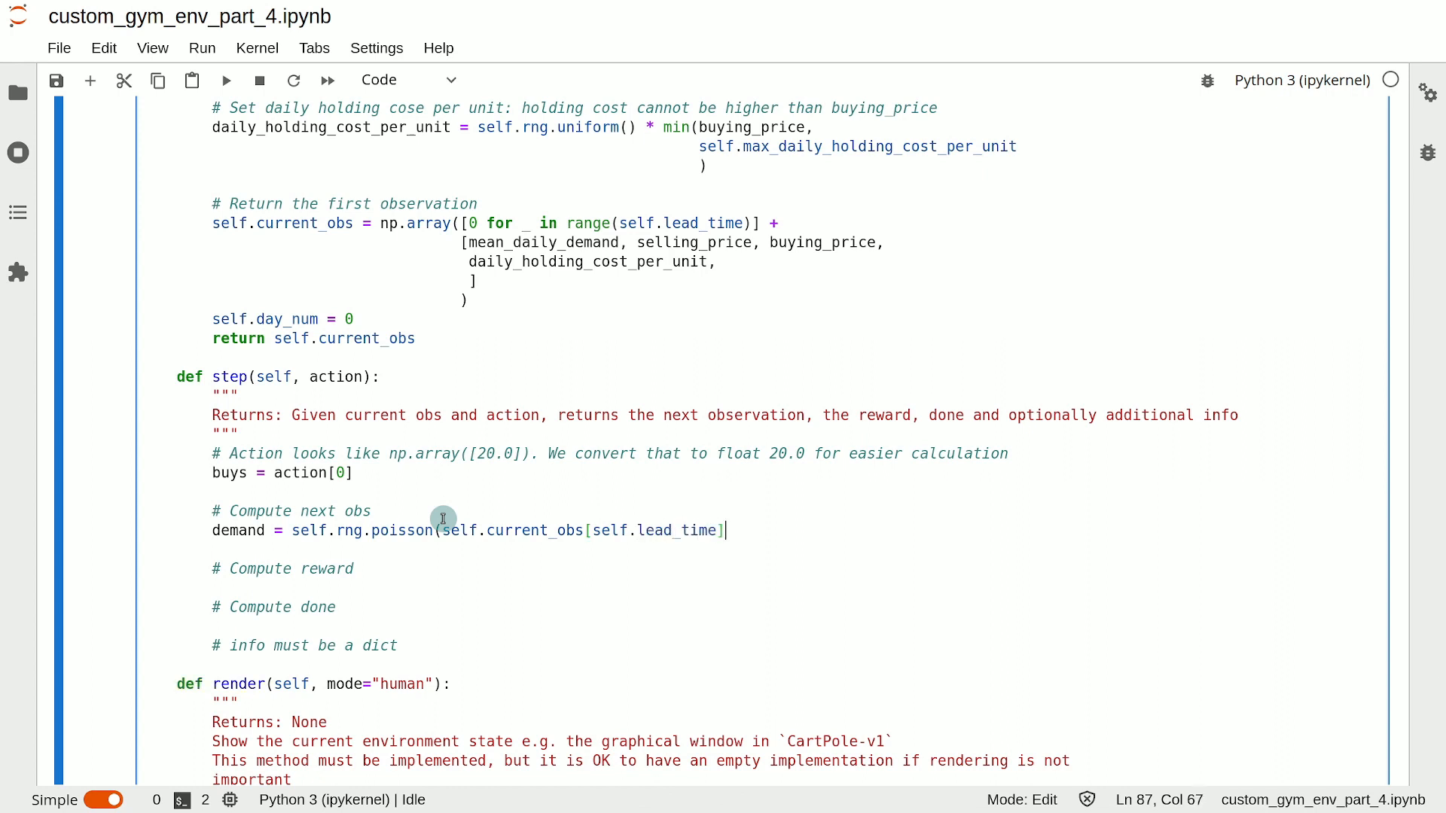
{"action": "type", "text": ")"}
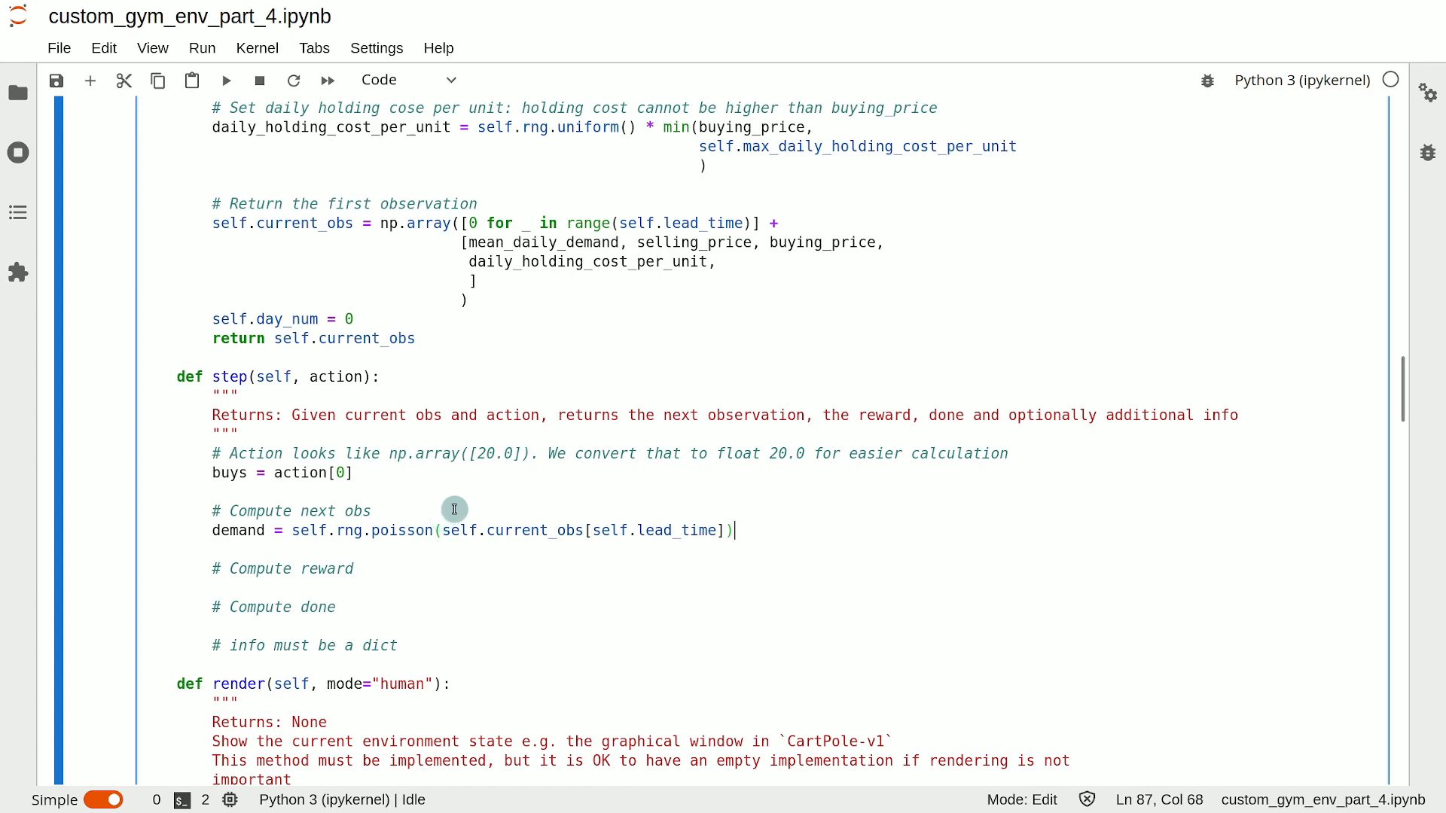
{"action": "scroll", "scroll_direction": "down", "scroll_amount": 3}
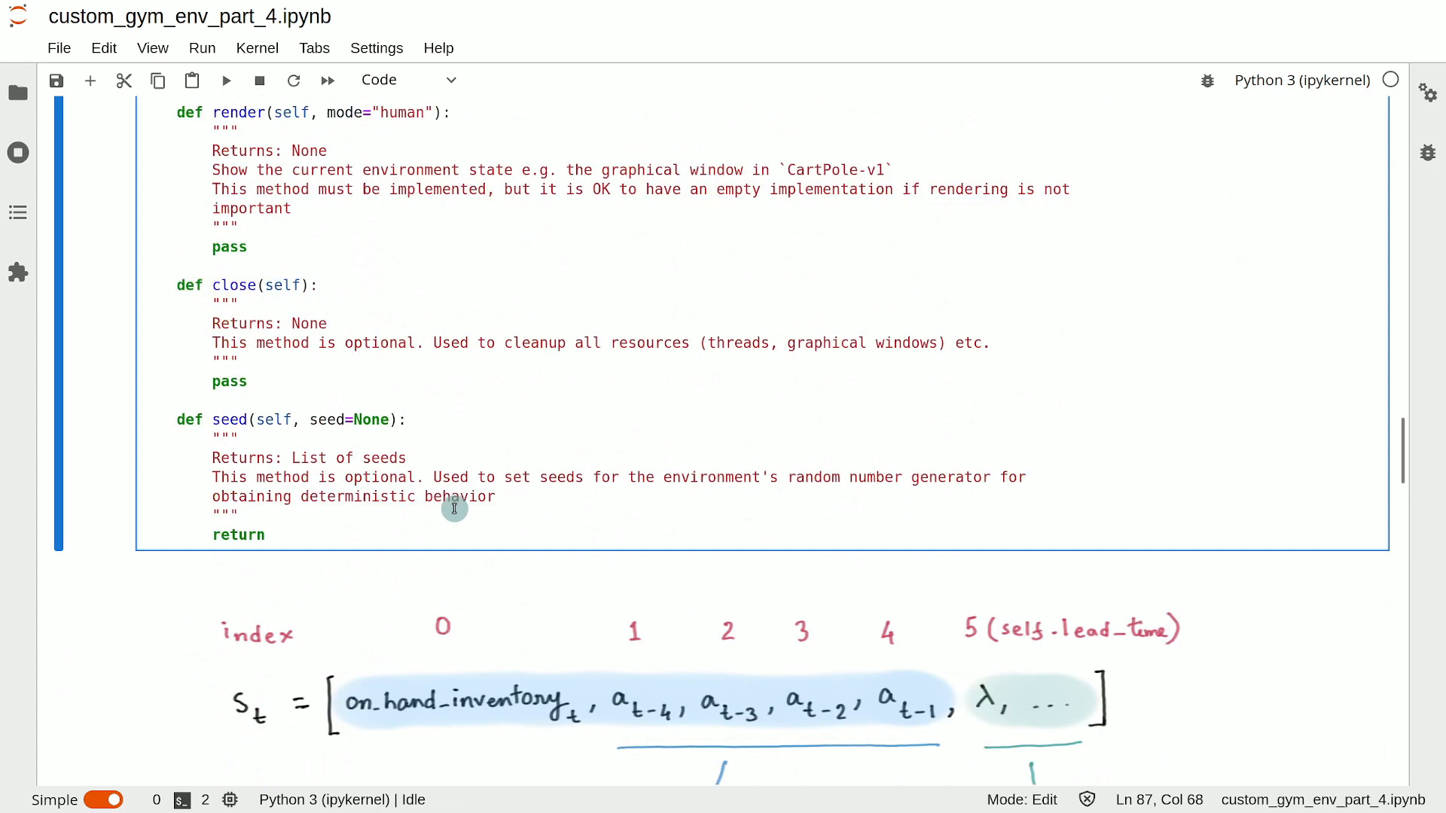
{"action": "scroll", "scroll_direction": "down", "scroll_amount": 3}
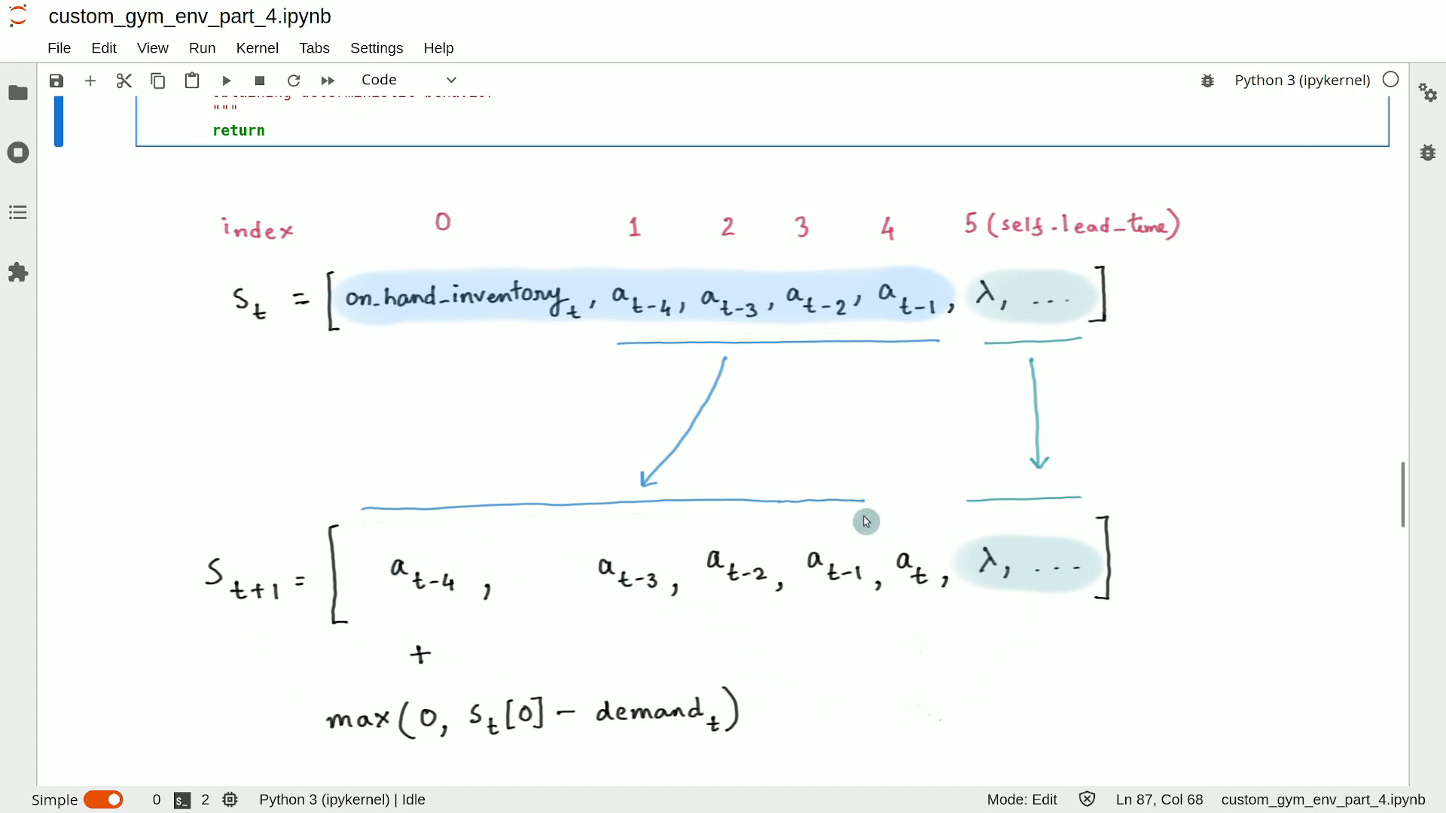
{"action": "mouse_move", "coordinate": [360, 305]}
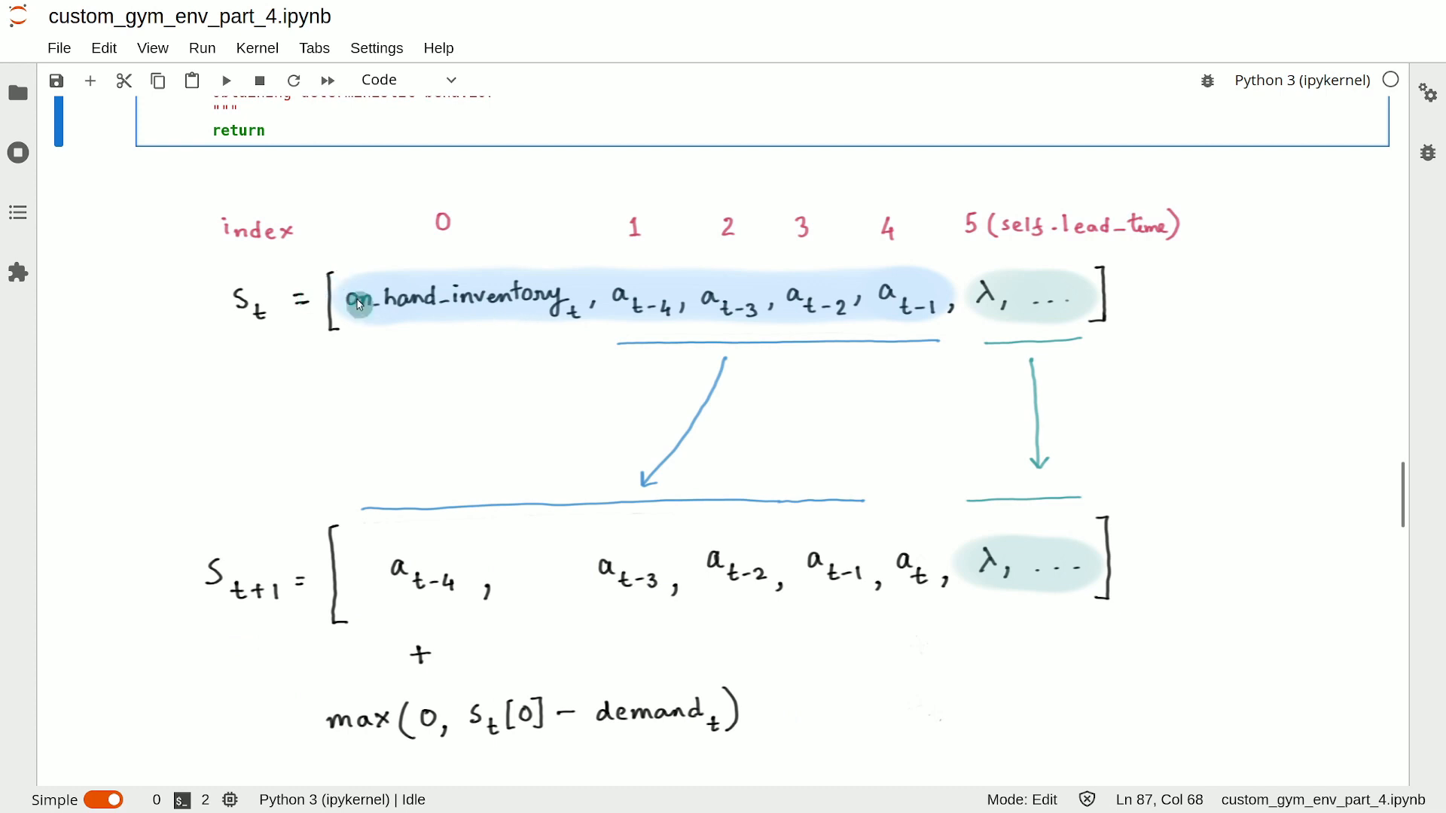
{"action": "mouse_move", "coordinate": [638, 348]}
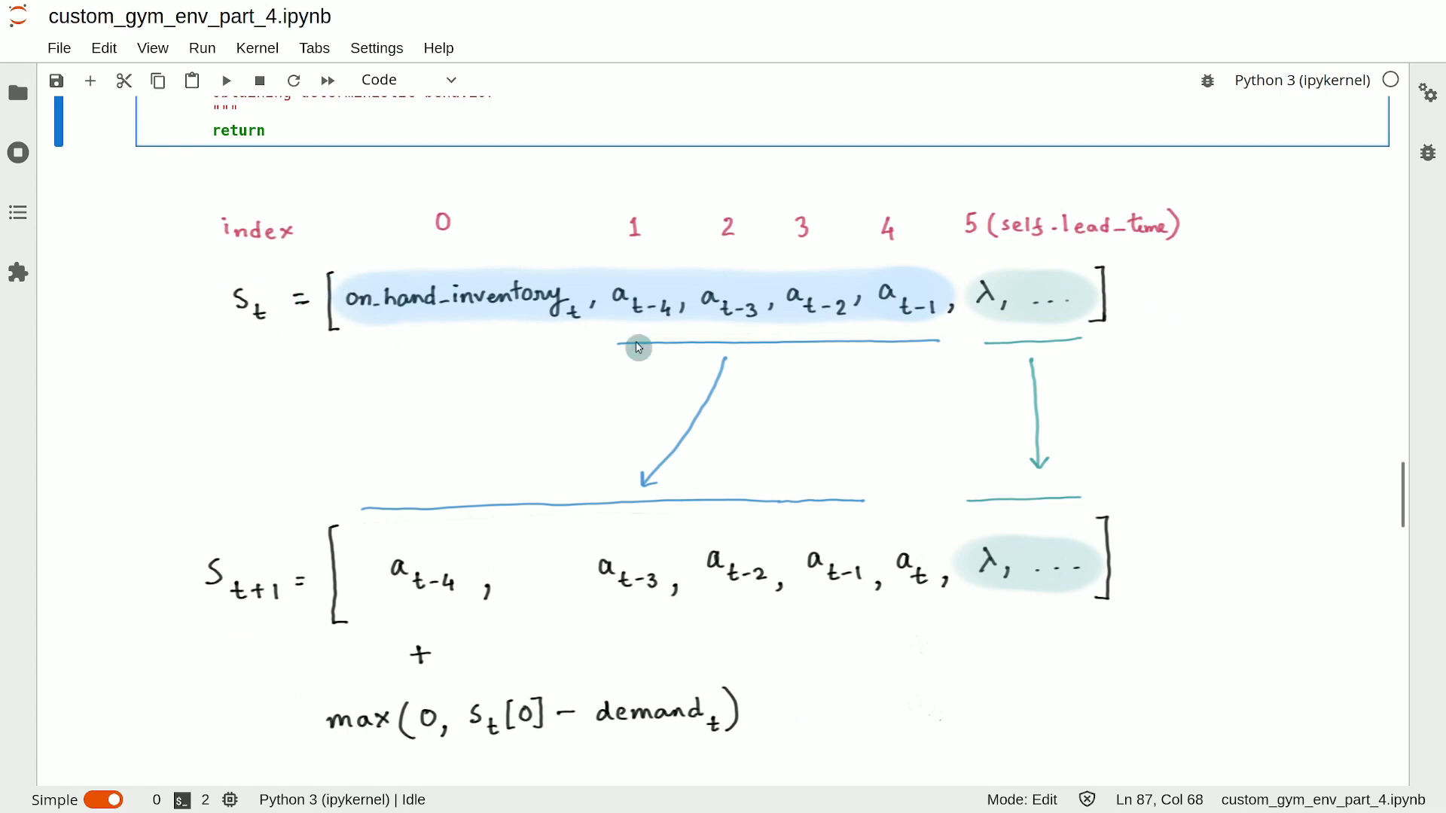
{"action": "mouse_move", "coordinate": [1163, 300]}
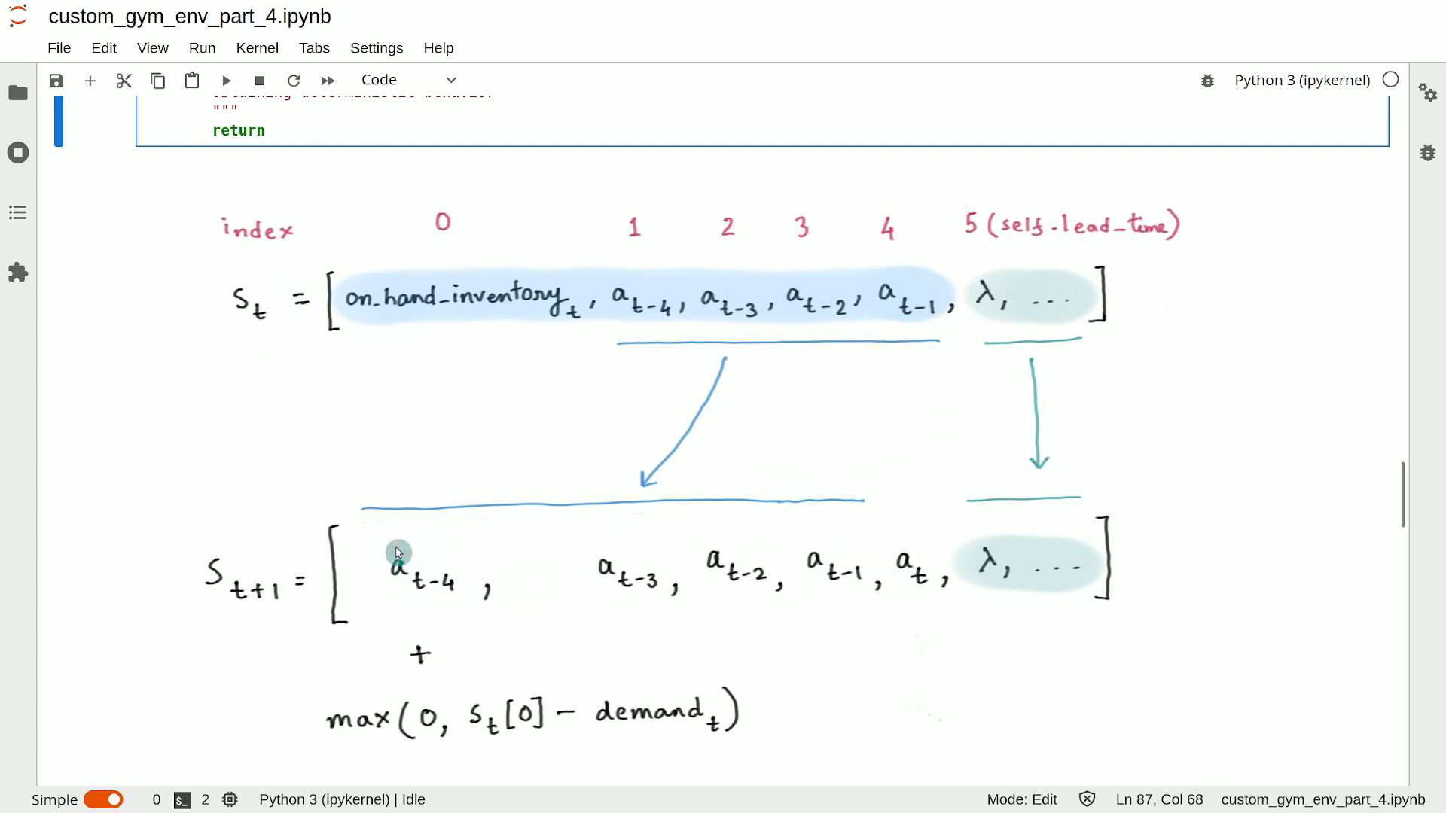
{"action": "mouse_move", "coordinate": [853, 508]}
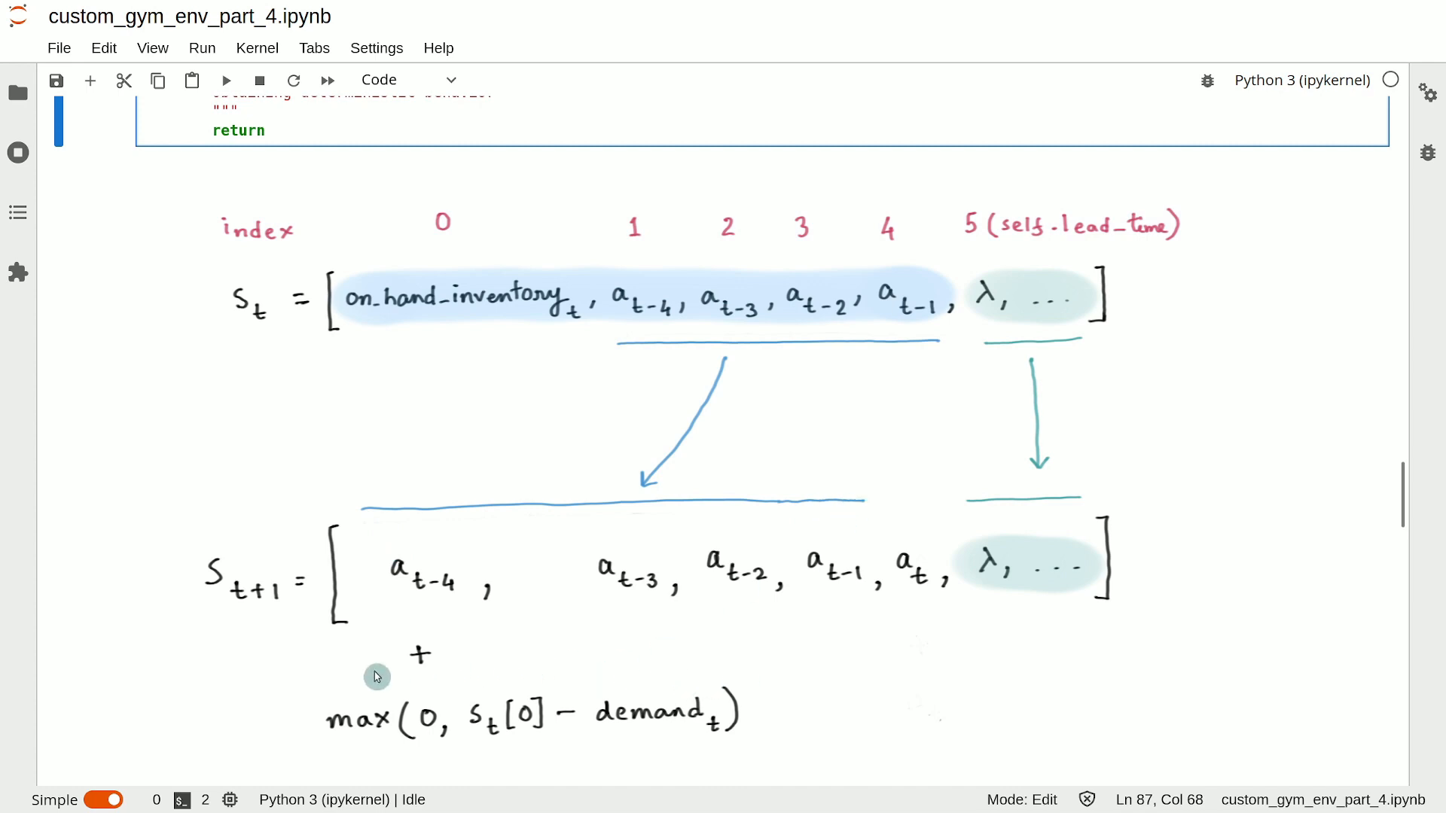
{"action": "mouse_move", "coordinate": [448, 681]}
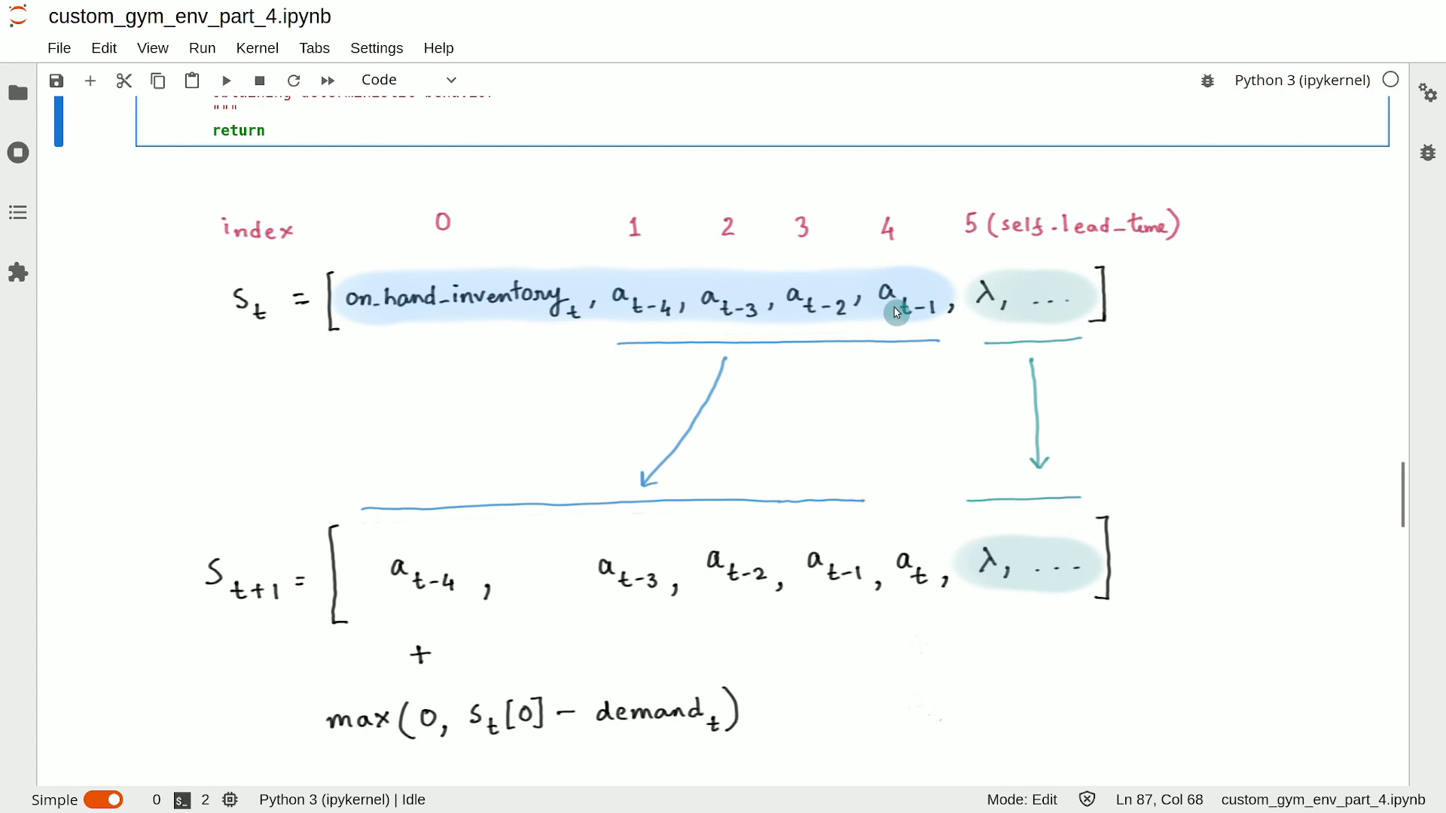
{"action": "mouse_move", "coordinate": [632, 245]}
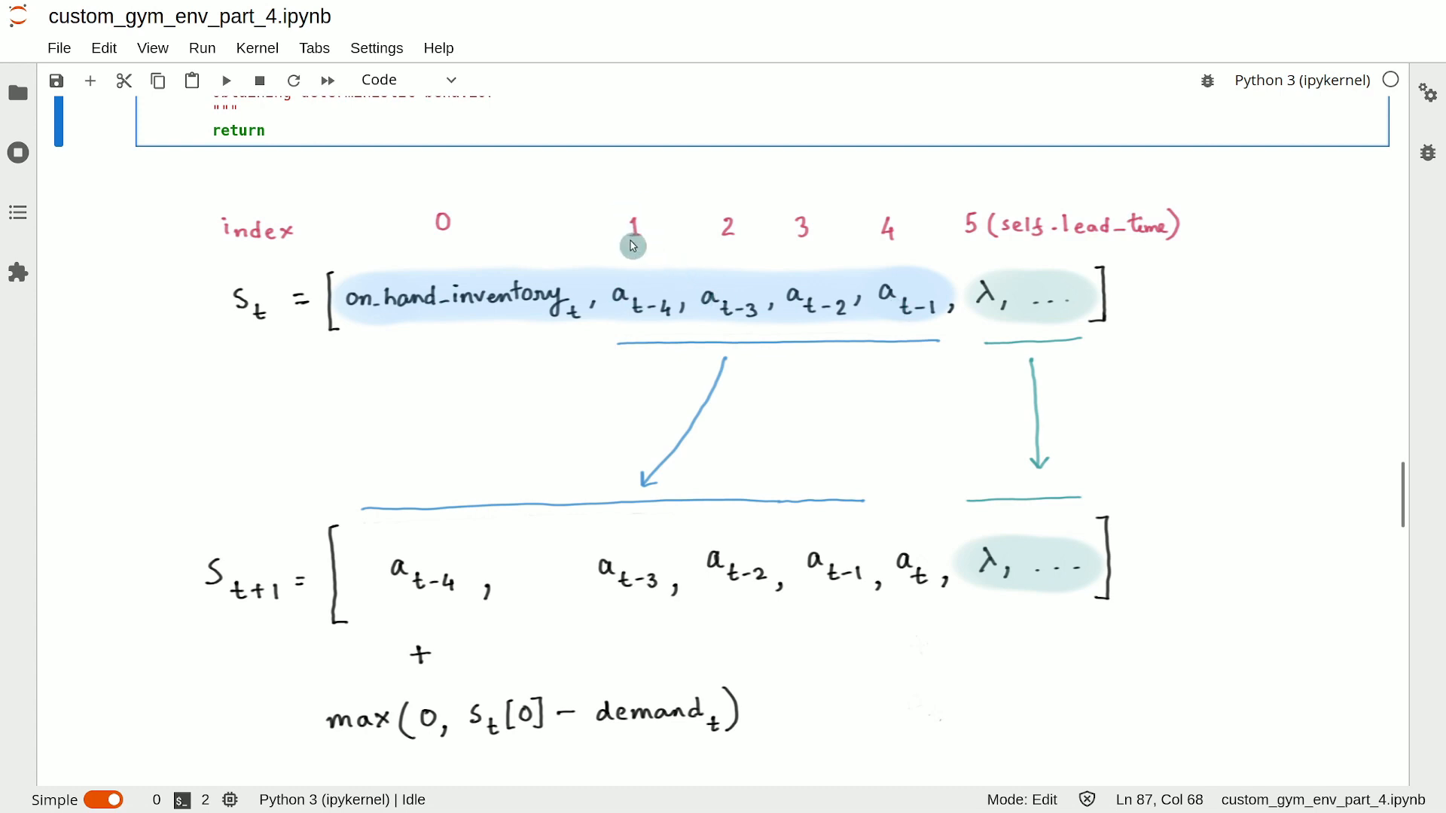
{"action": "mouse_move", "coordinate": [956, 259]}
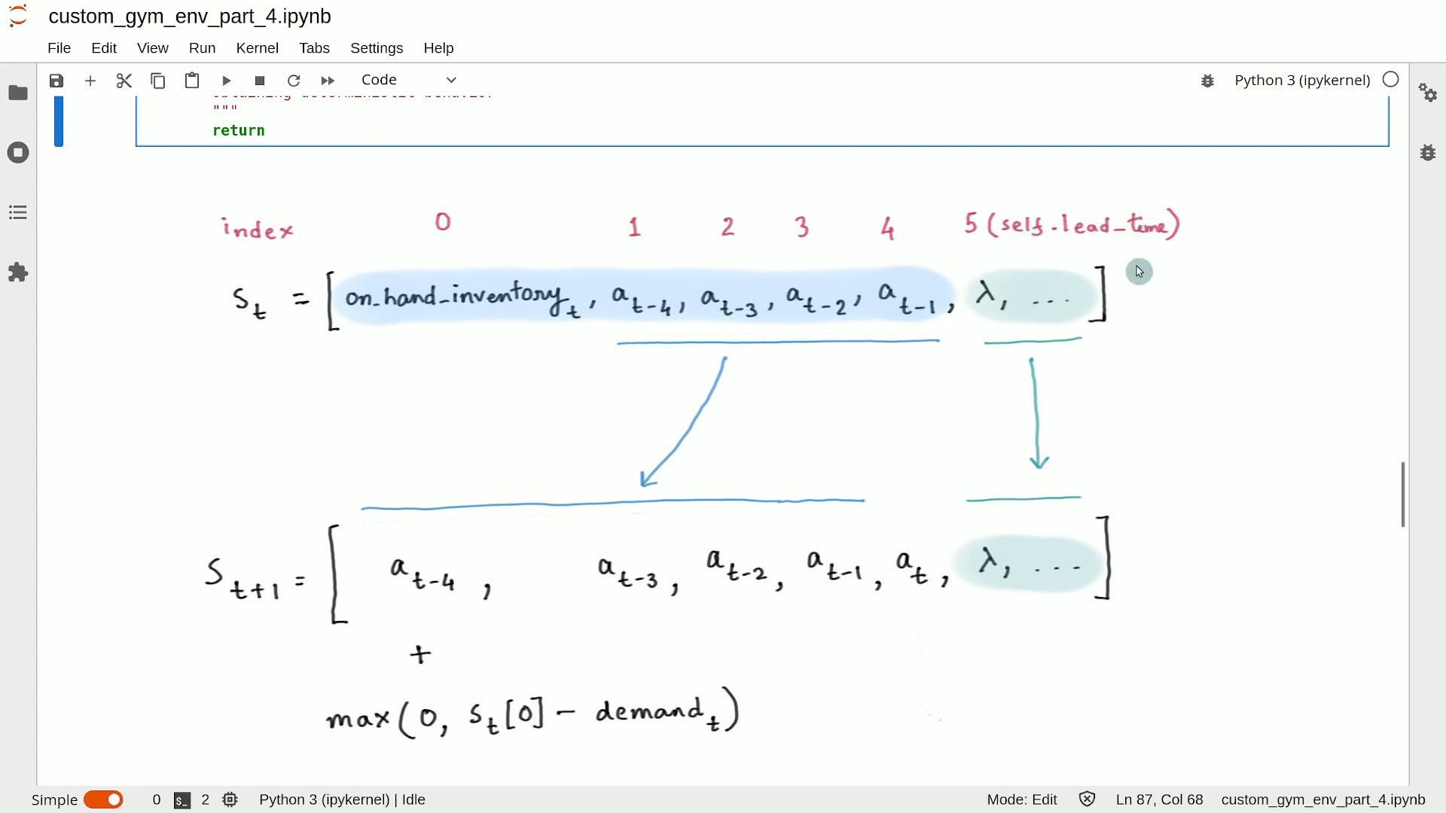
{"action": "mouse_move", "coordinate": [1126, 326]}
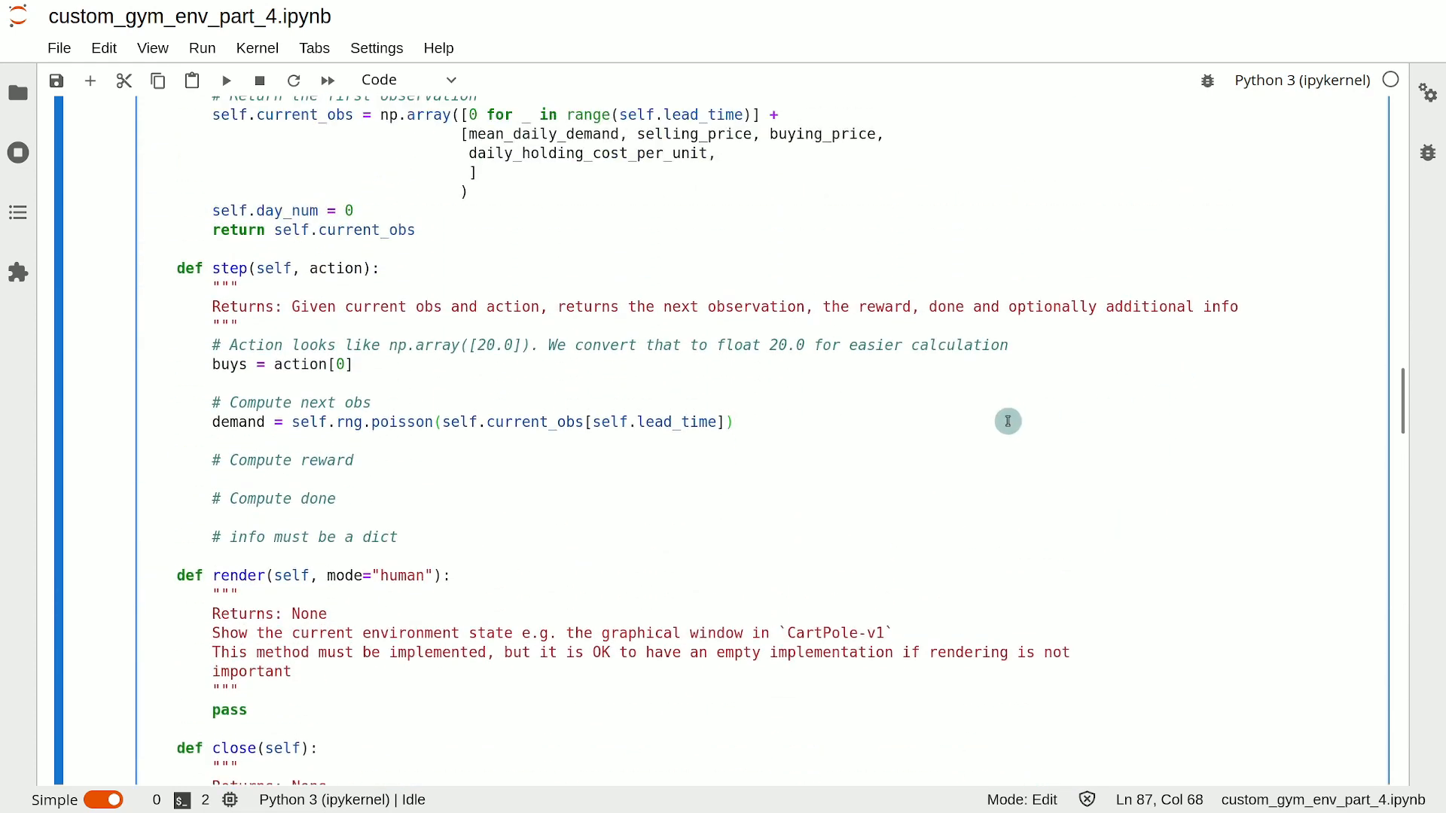
Begin next_obs = np.concatenate((self.current_obs[1: self.lead_time], on a new line under demand.
{"action": "type", "text": "next"}
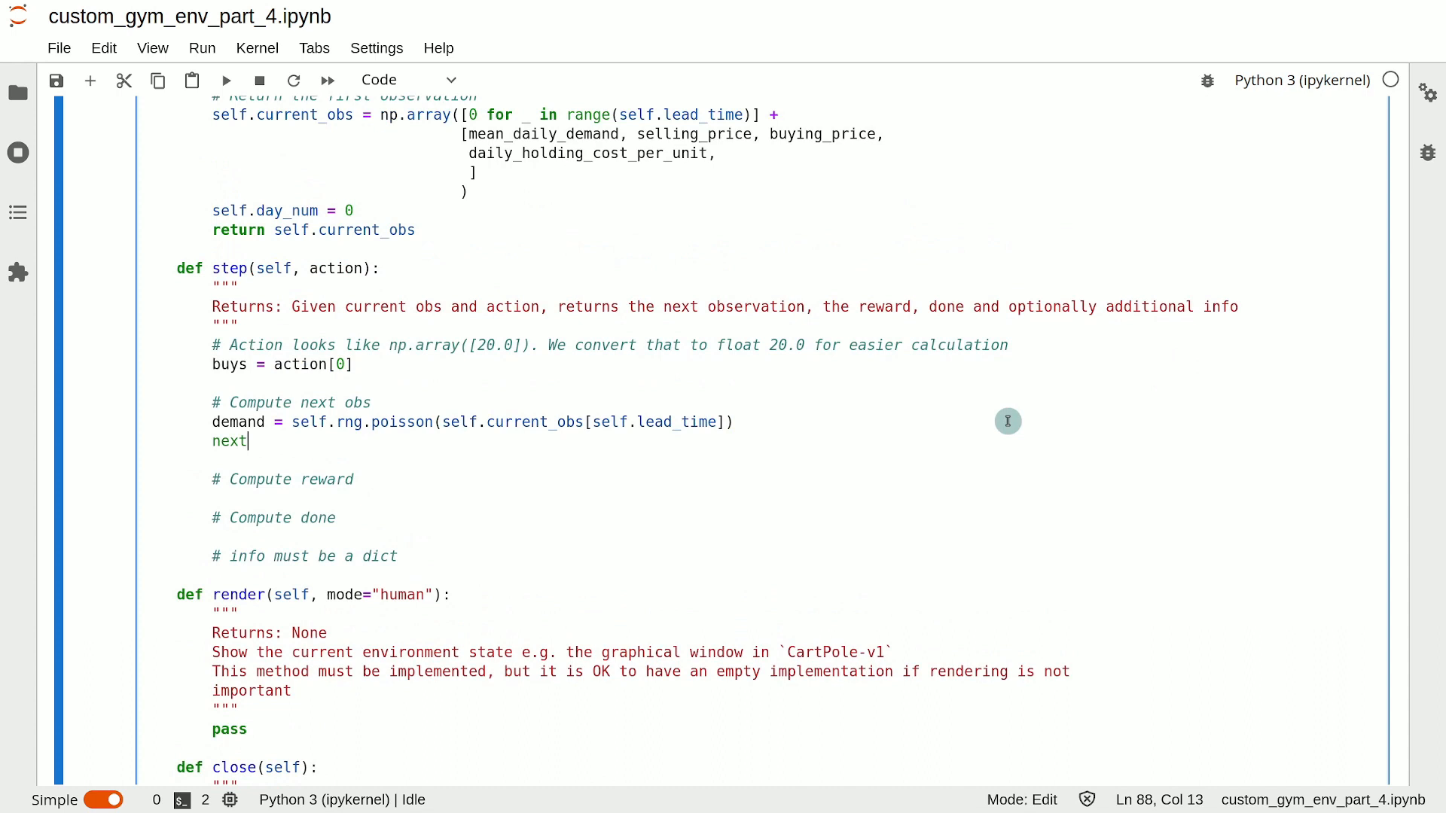
{"action": "type", "text": "_obs"}
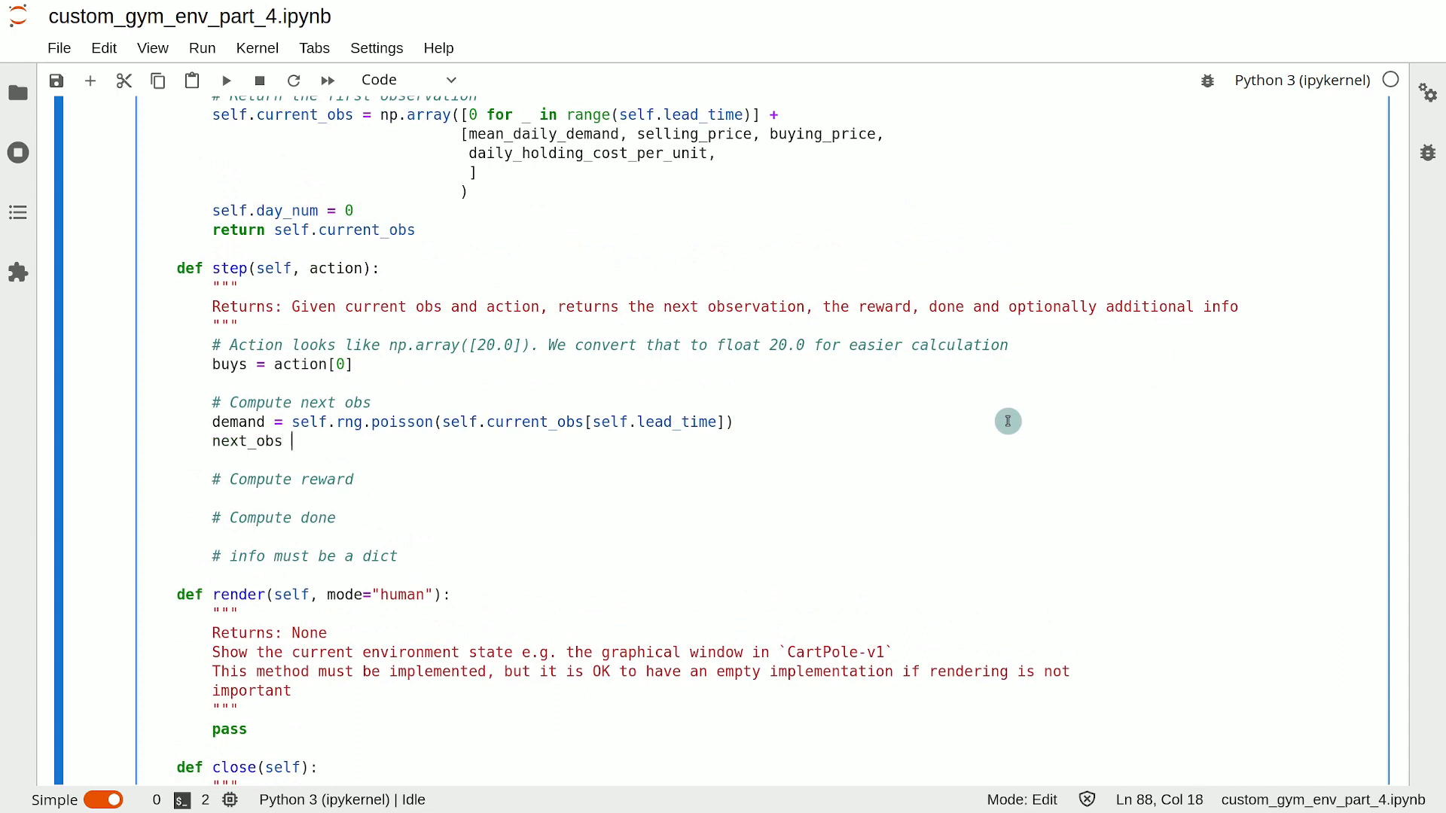
{"action": "type", "text": "= no."}
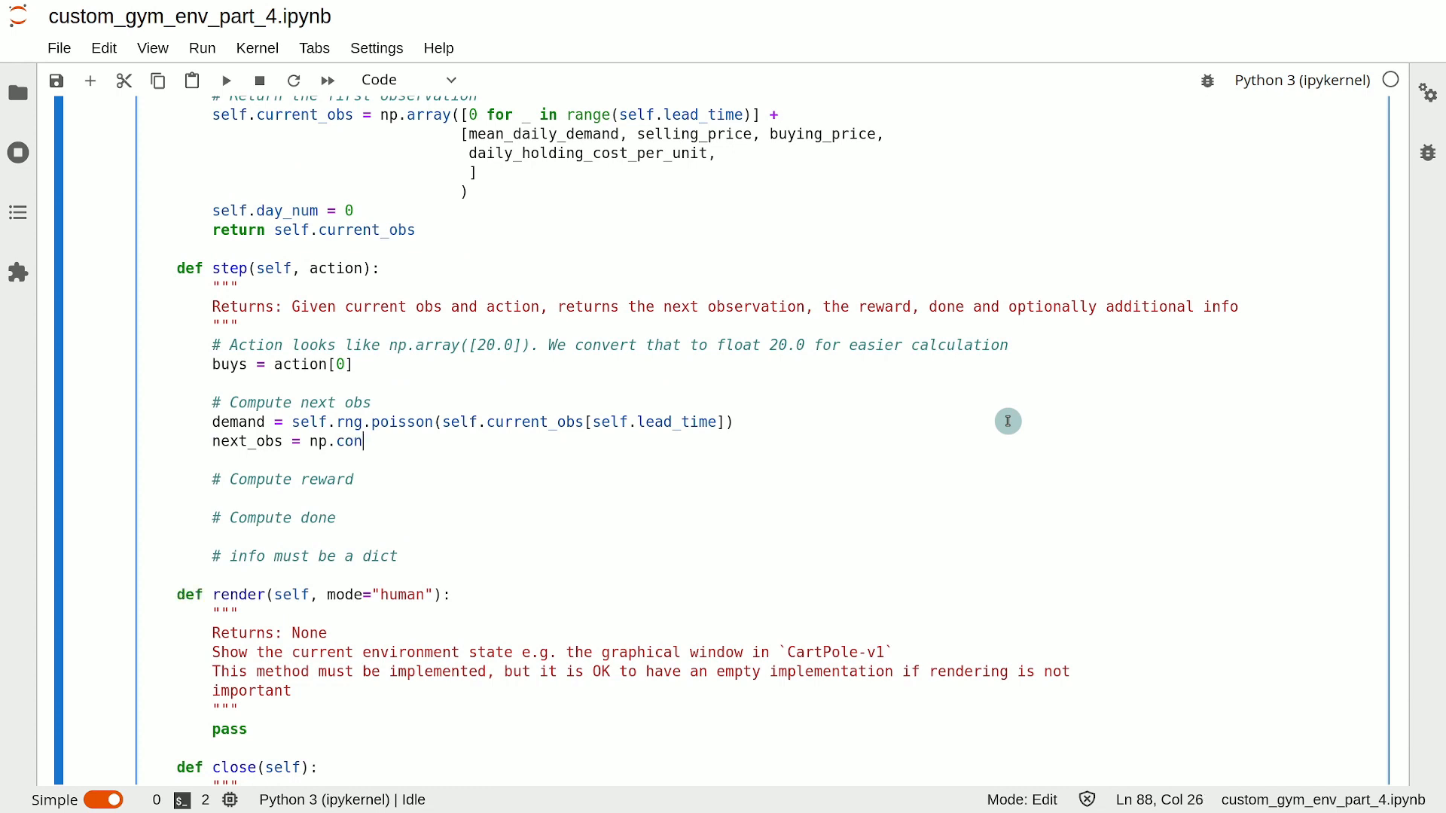
{"action": "type", "text": "catenate"}
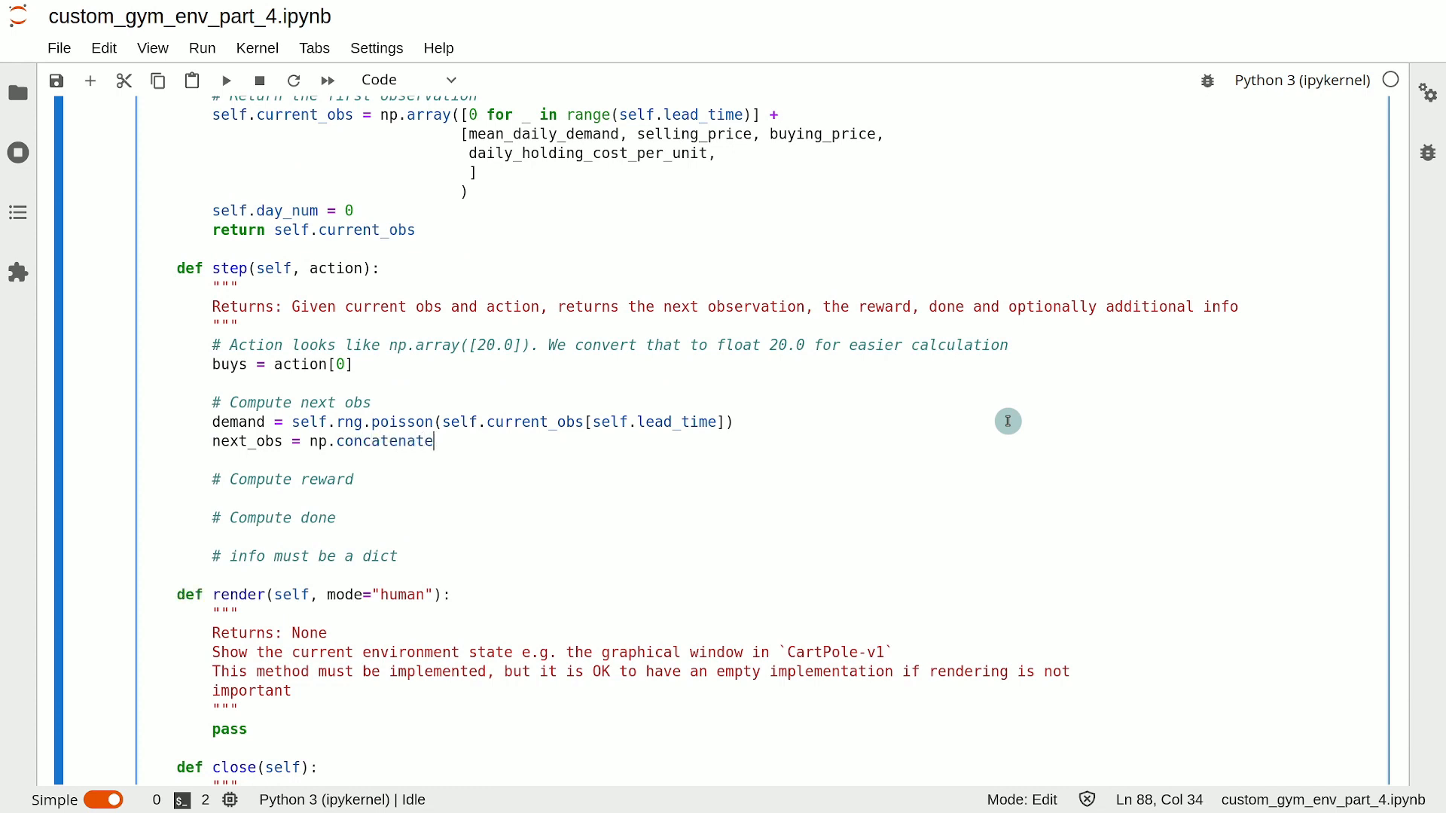
{"action": "type", "text": "(("}
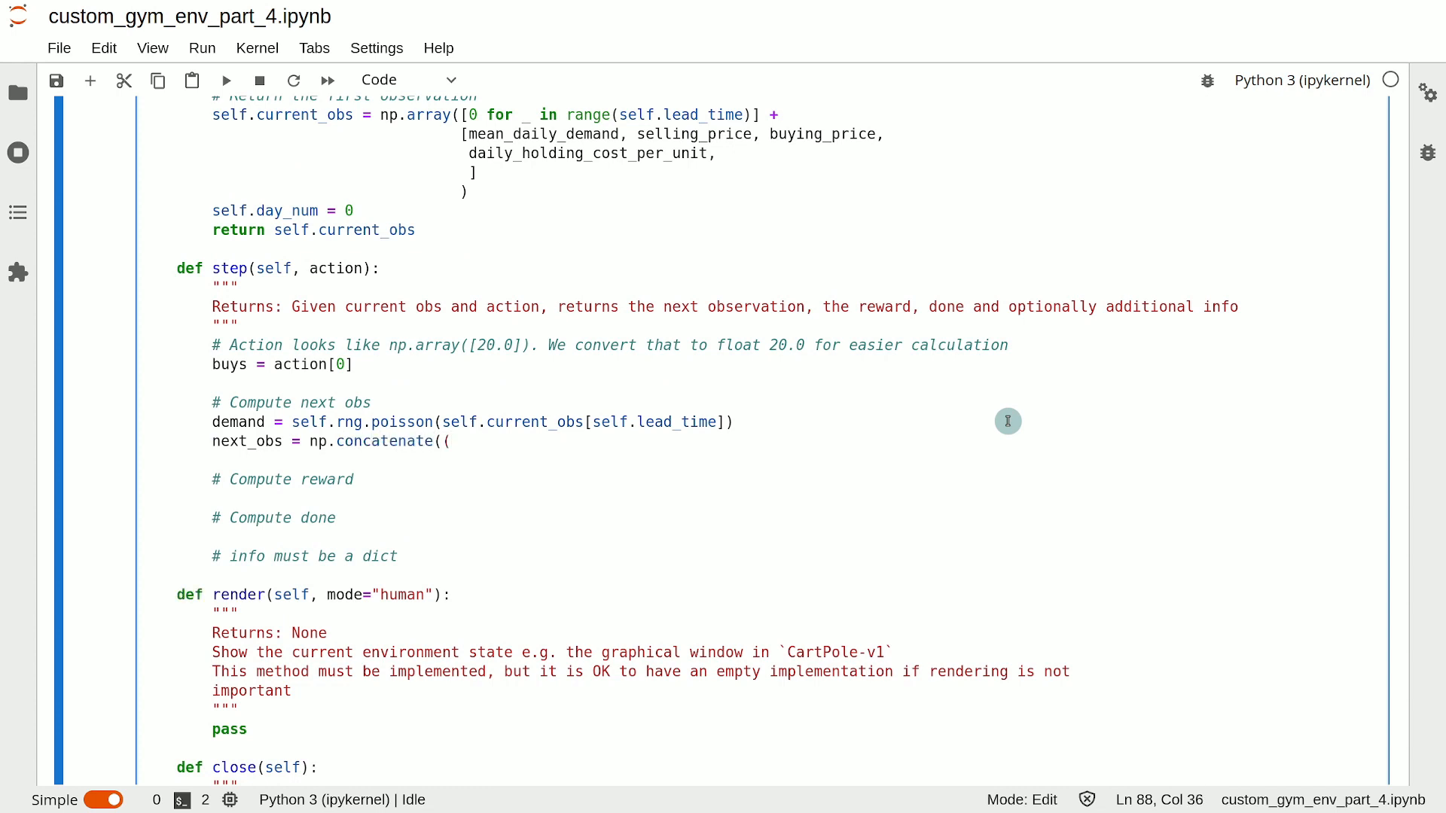
{"action": "type", "text": "self.cur"}
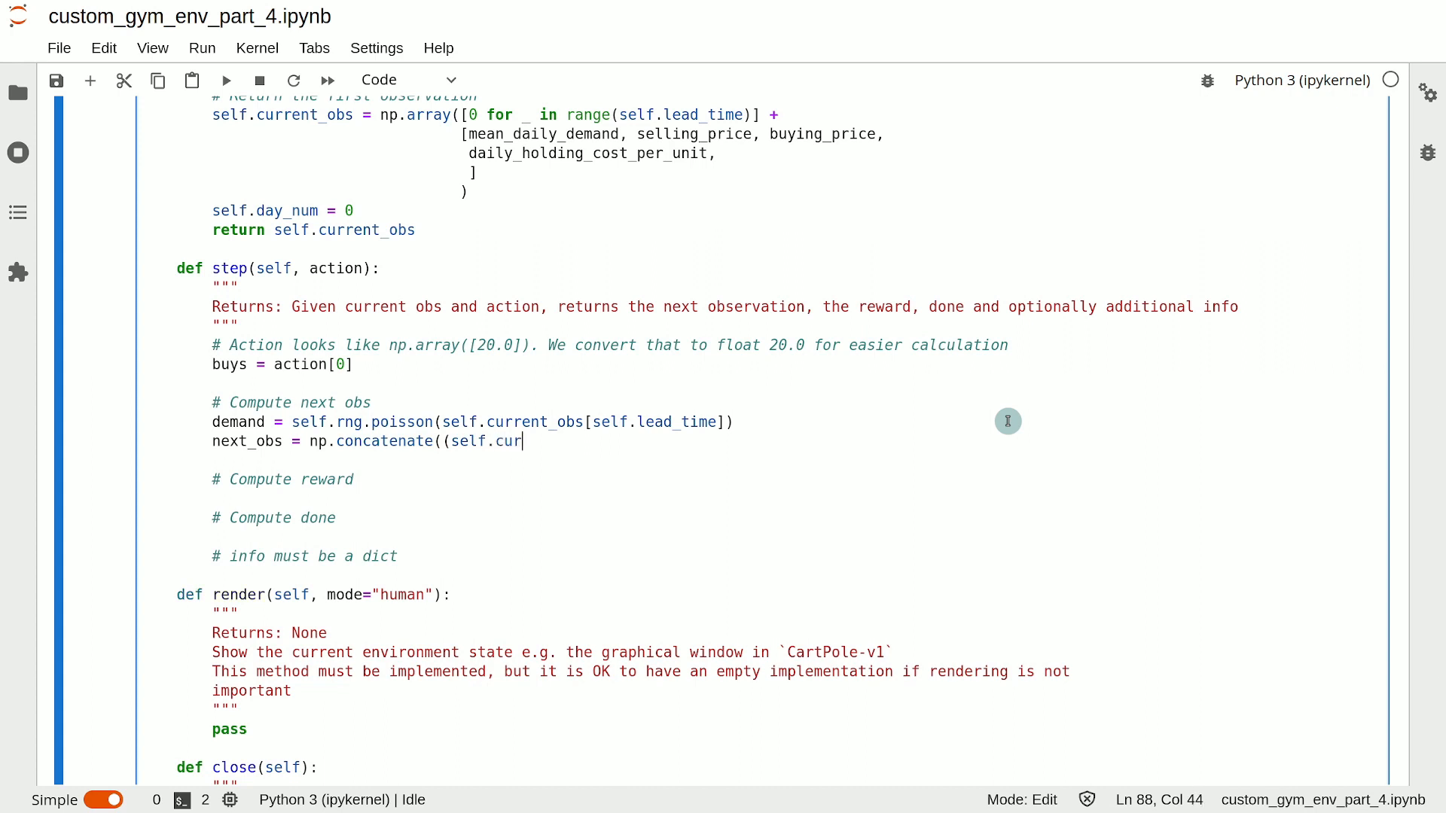
{"action": "type", "text": "rent_obs"}
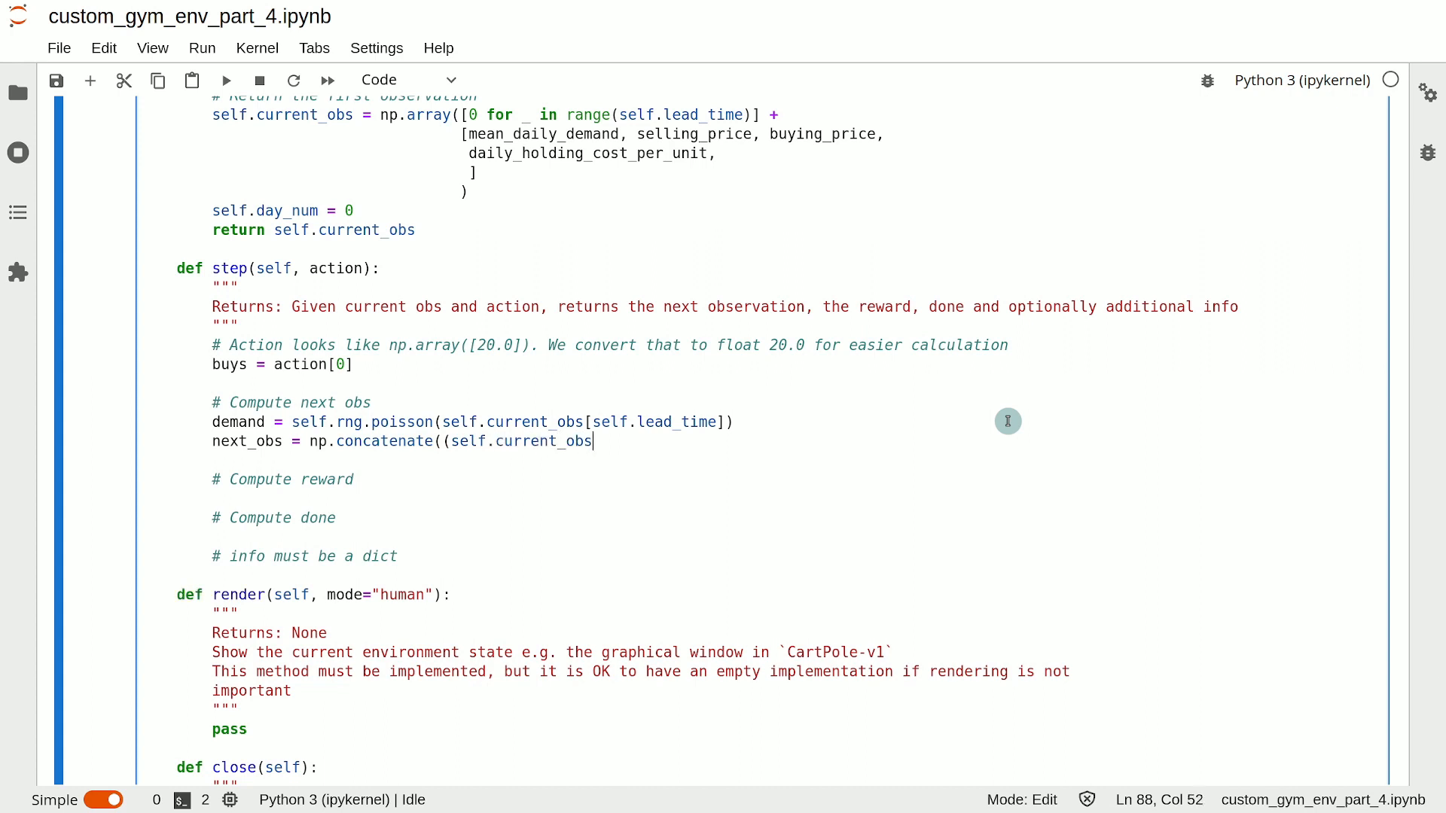
{"action": "type", "text": "[1"}
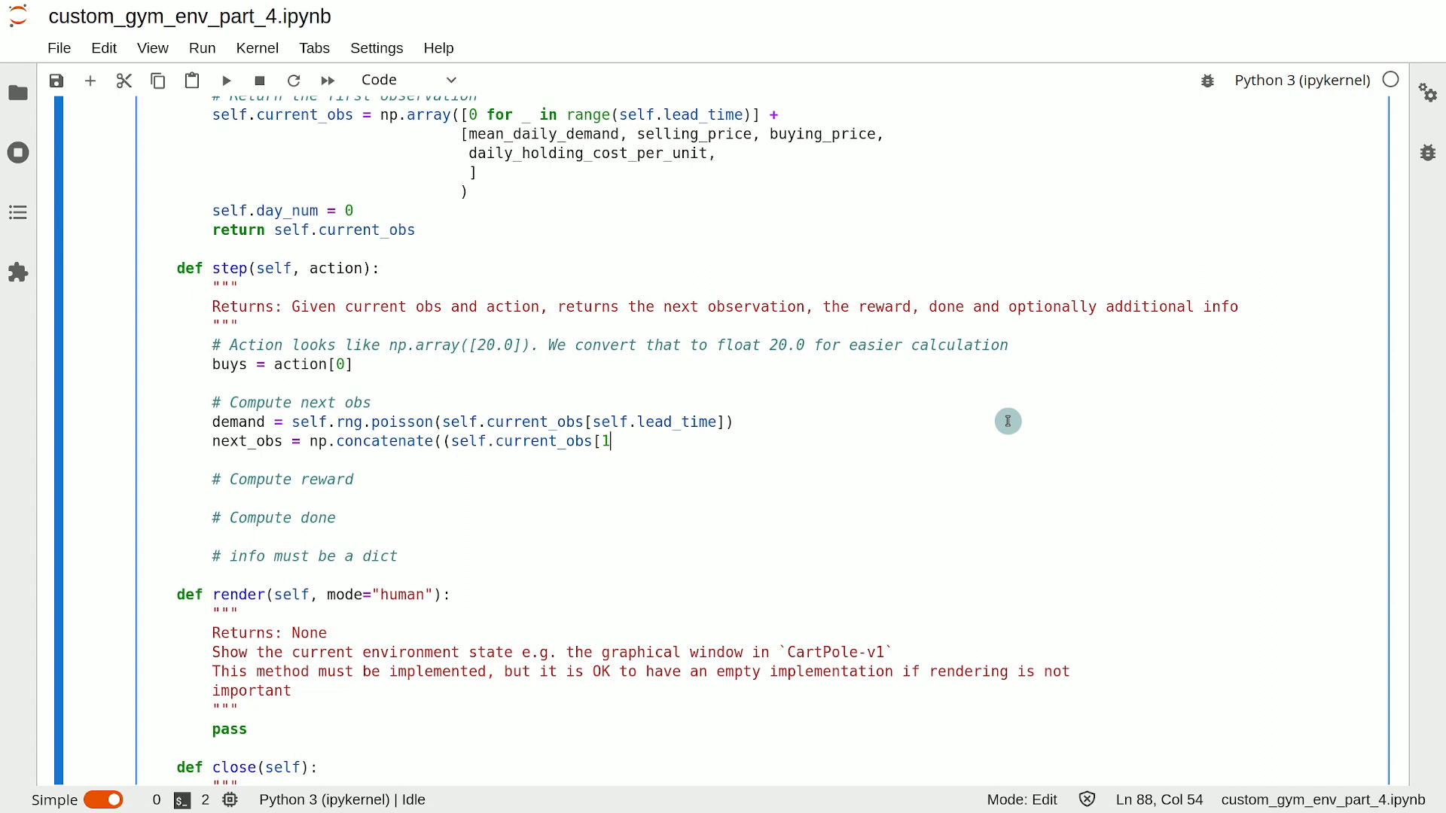
{"action": "type", "text": ": se"}
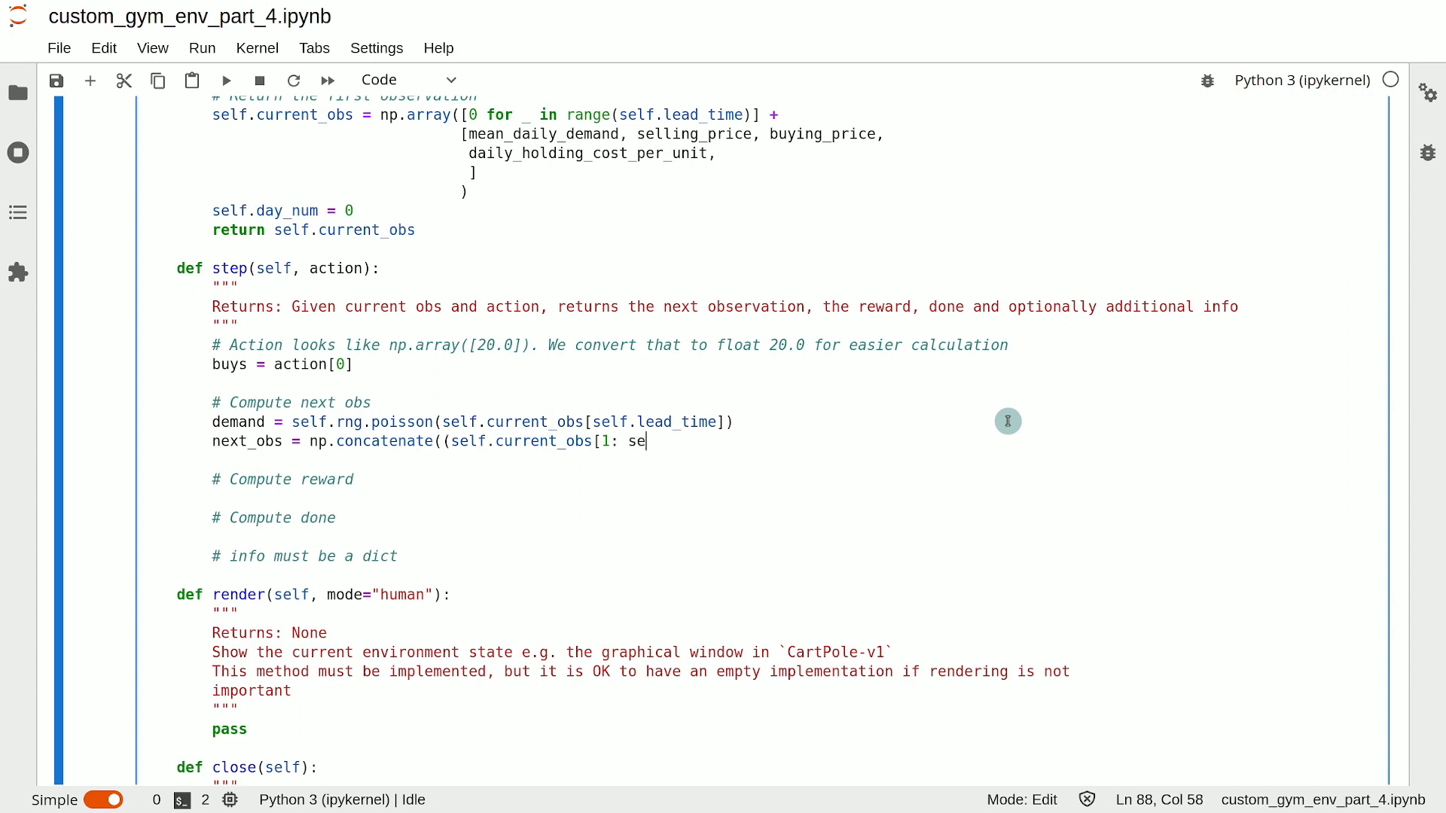
{"action": "type", "text": "lf.lead_tim"}
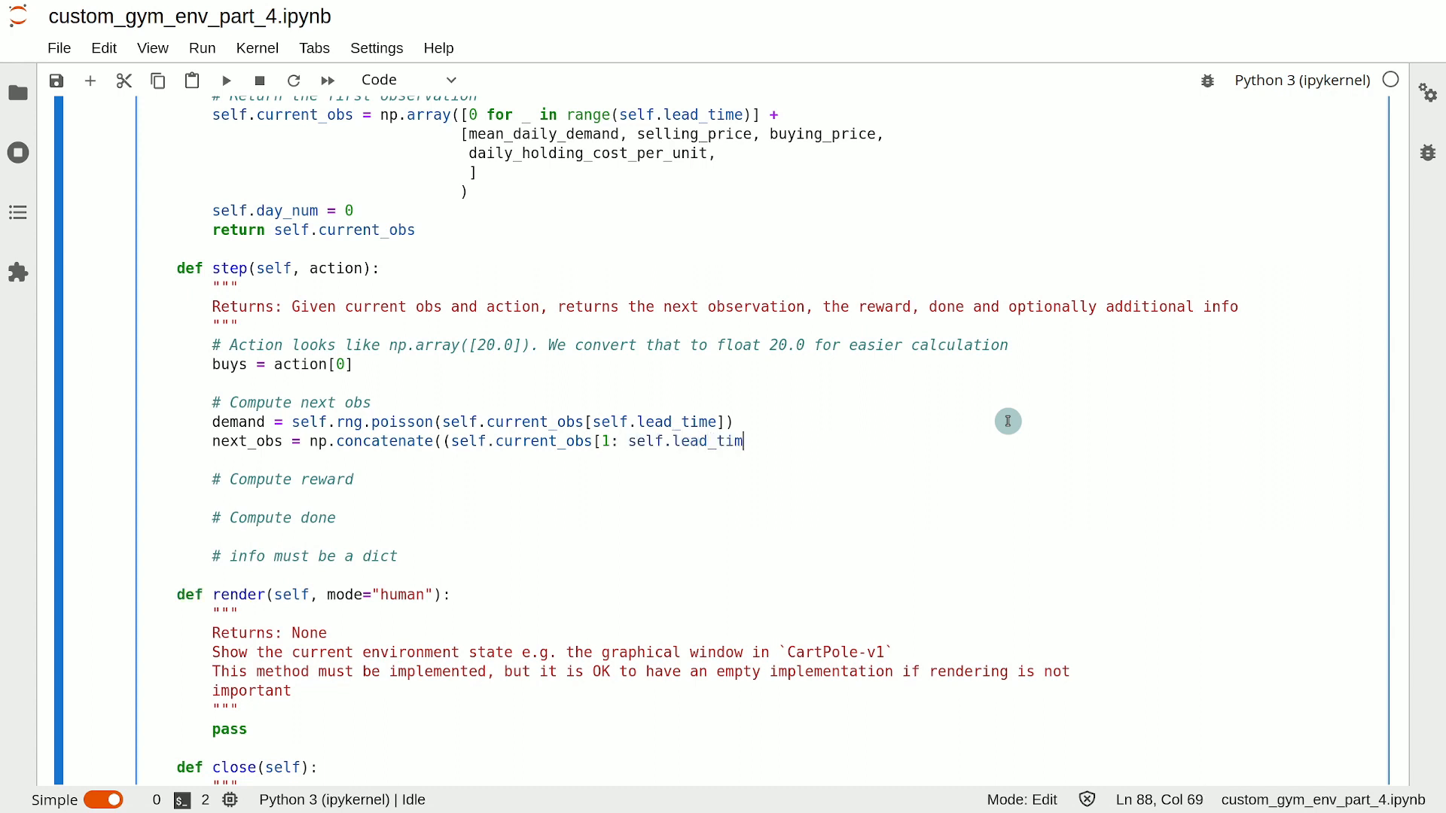
{"action": "type", "text": "e]"}
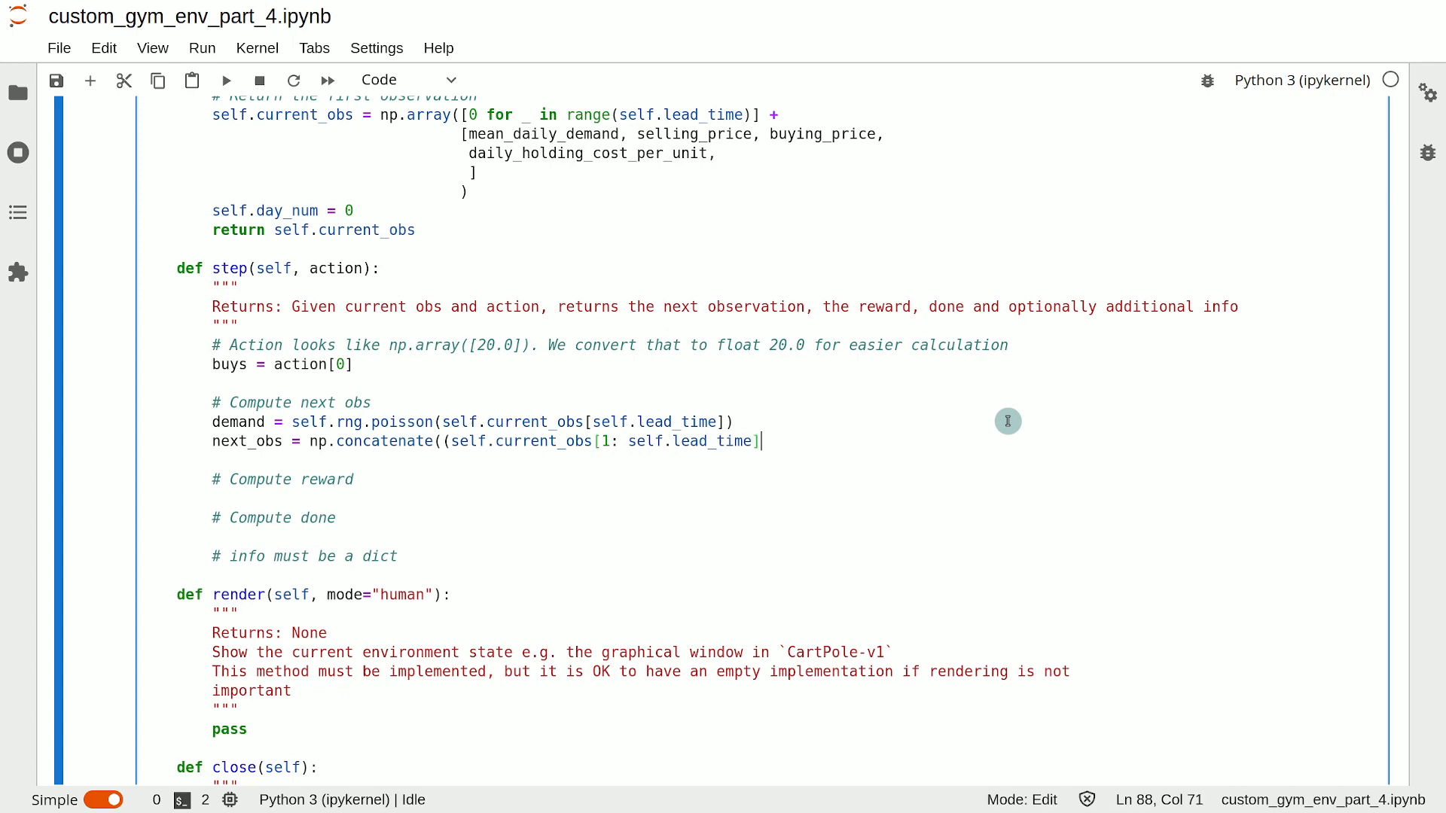
{"action": "type", "text": ","}
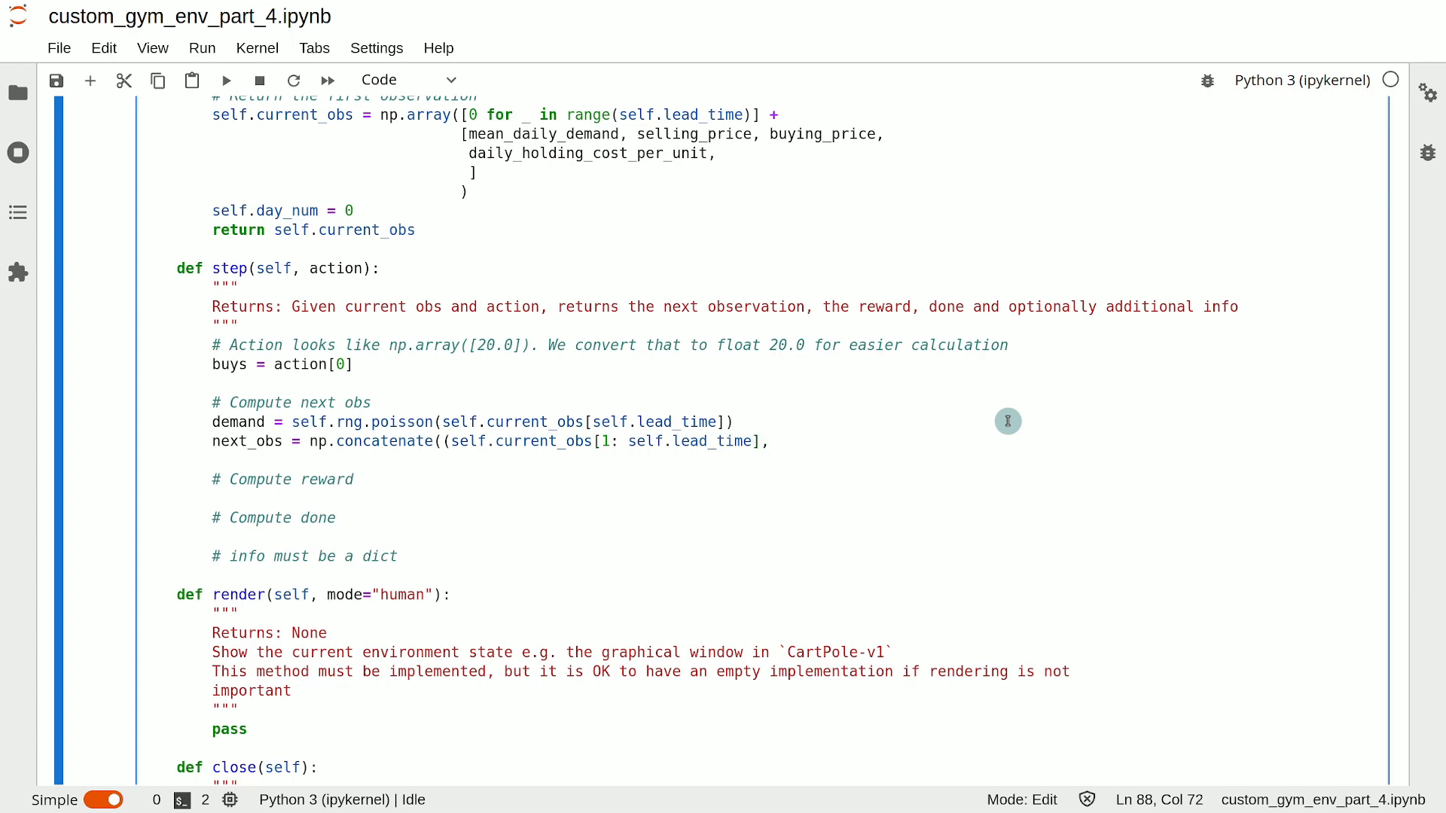
Add np.array([buys]) as the second element of the next_obs concatenation.
{"action": "scroll", "scroll_direction": "down", "scroll_amount": 3}
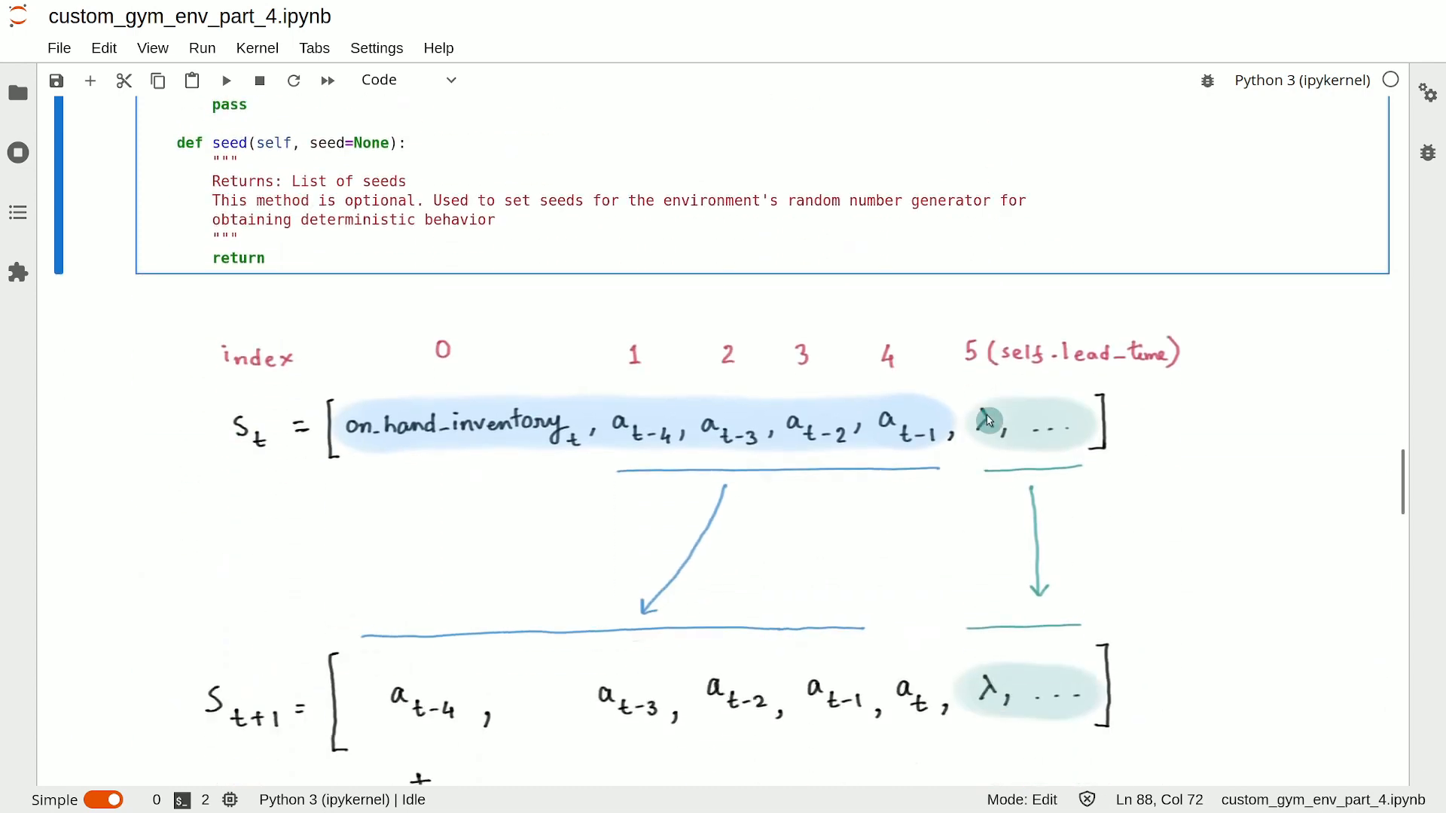
{"action": "scroll", "scroll_direction": "down", "scroll_amount": 3}
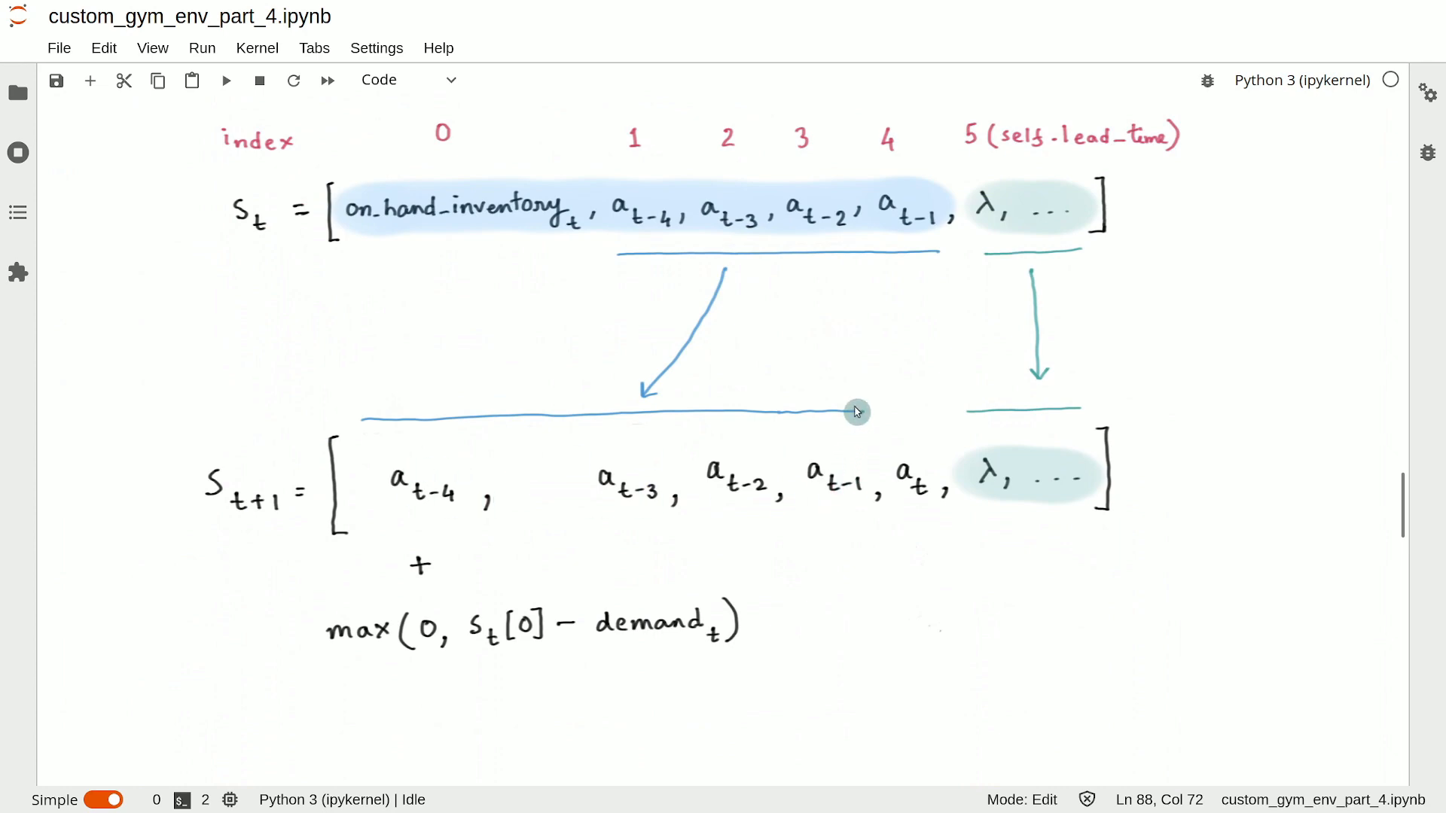
{"action": "mouse_move", "coordinate": [902, 463]}
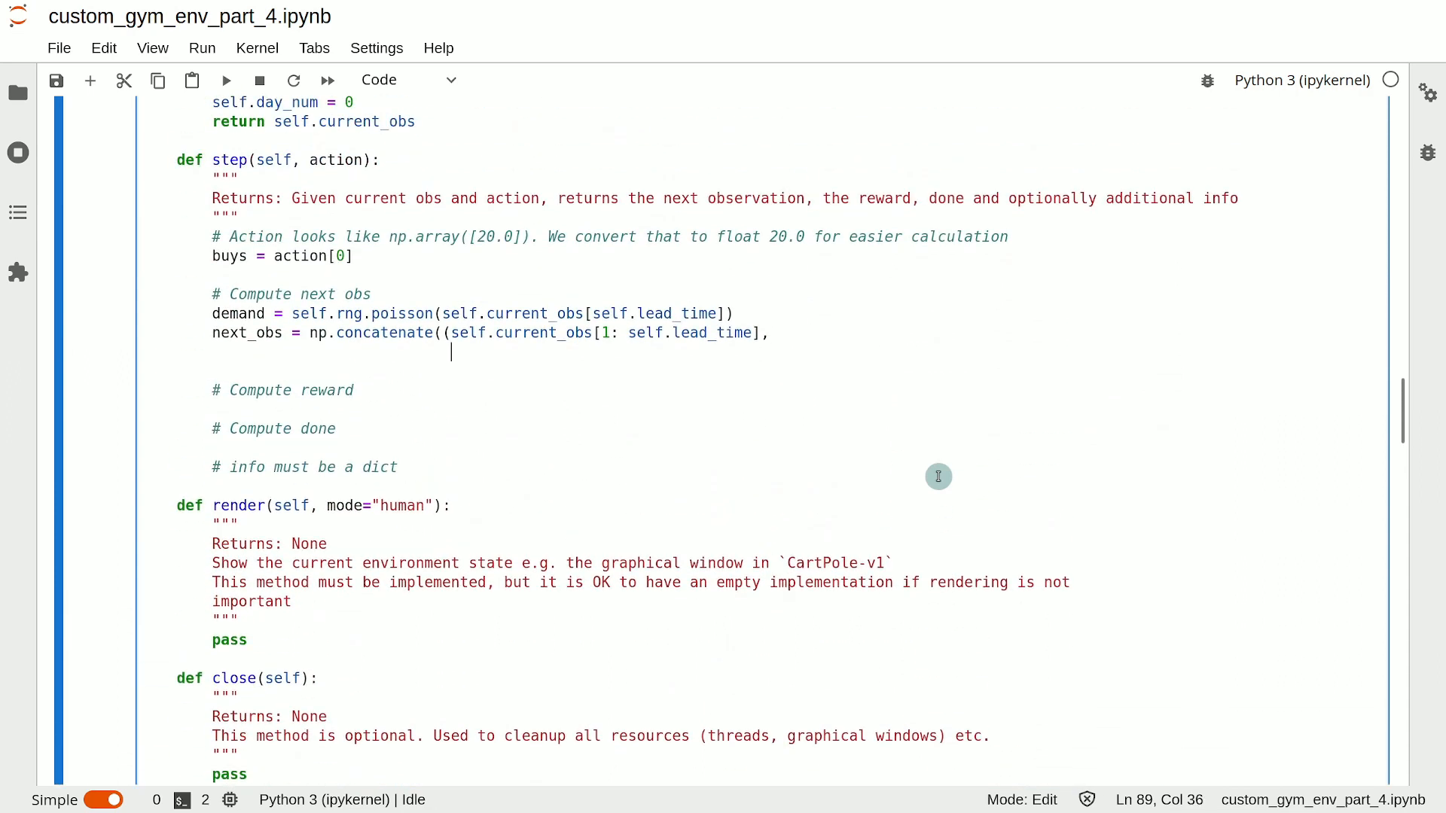
{"action": "type", "text": "np.array"}
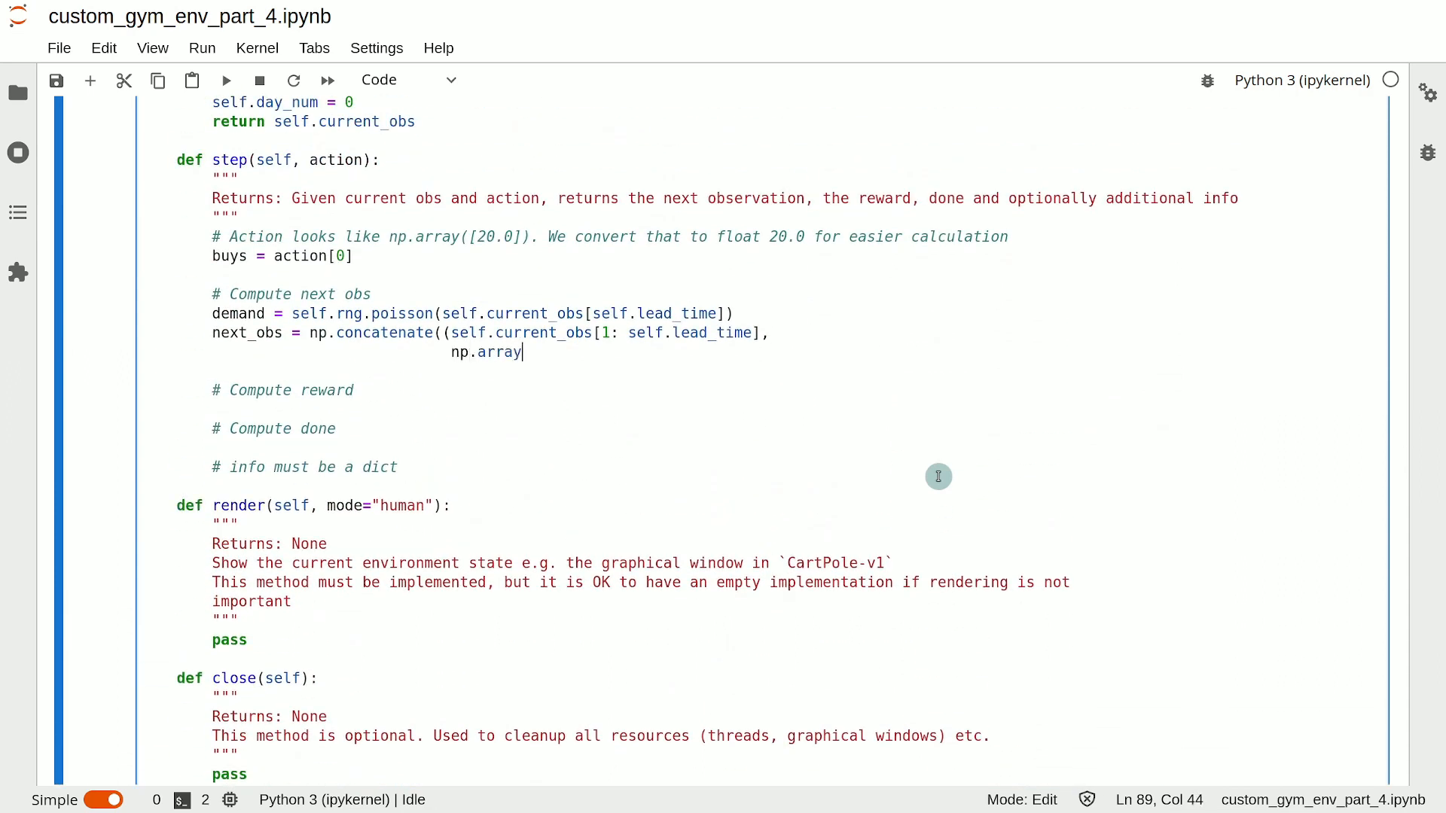
{"action": "type", "text": "[buys"}
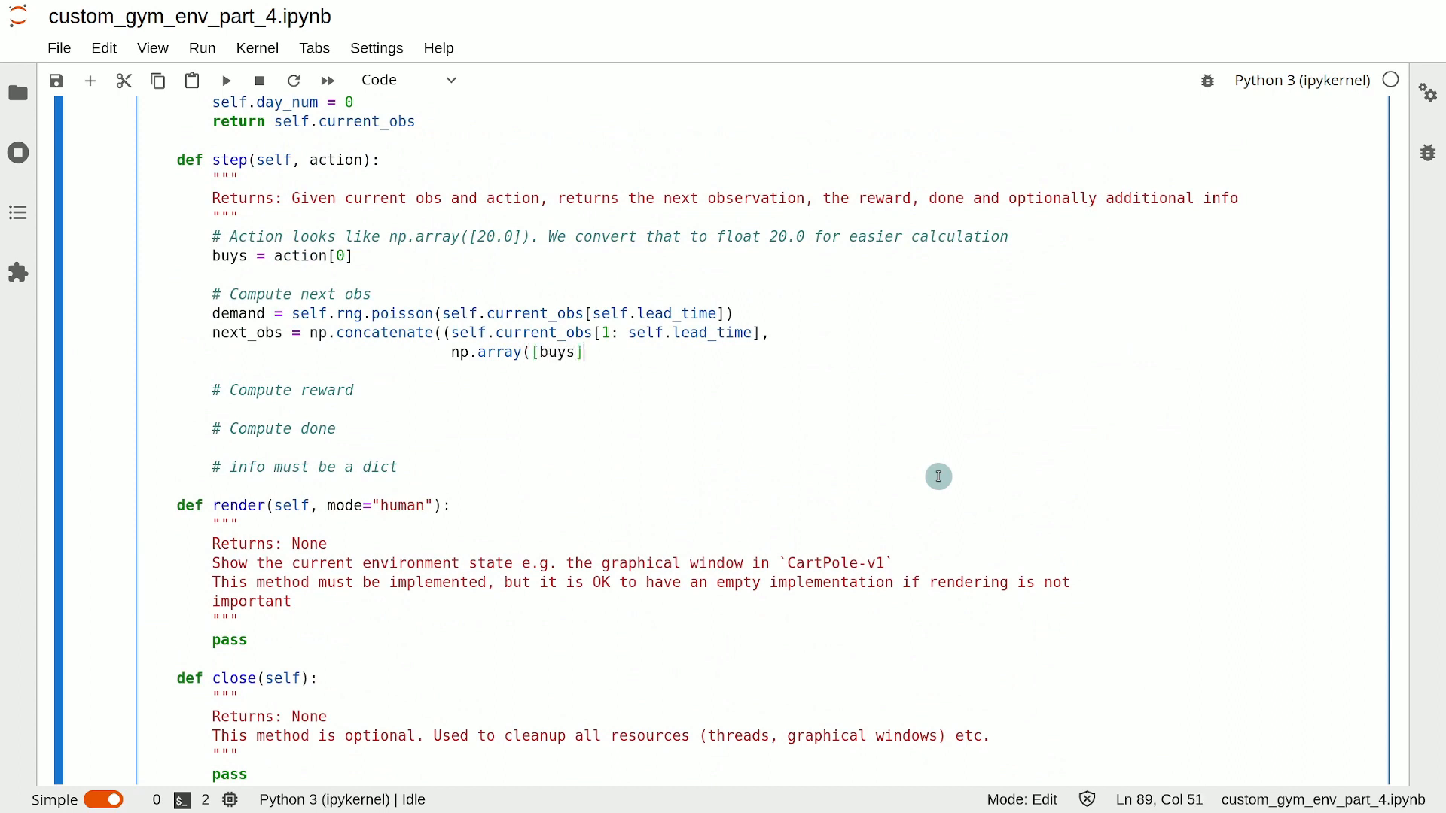
{"action": "type", "text": ")"}
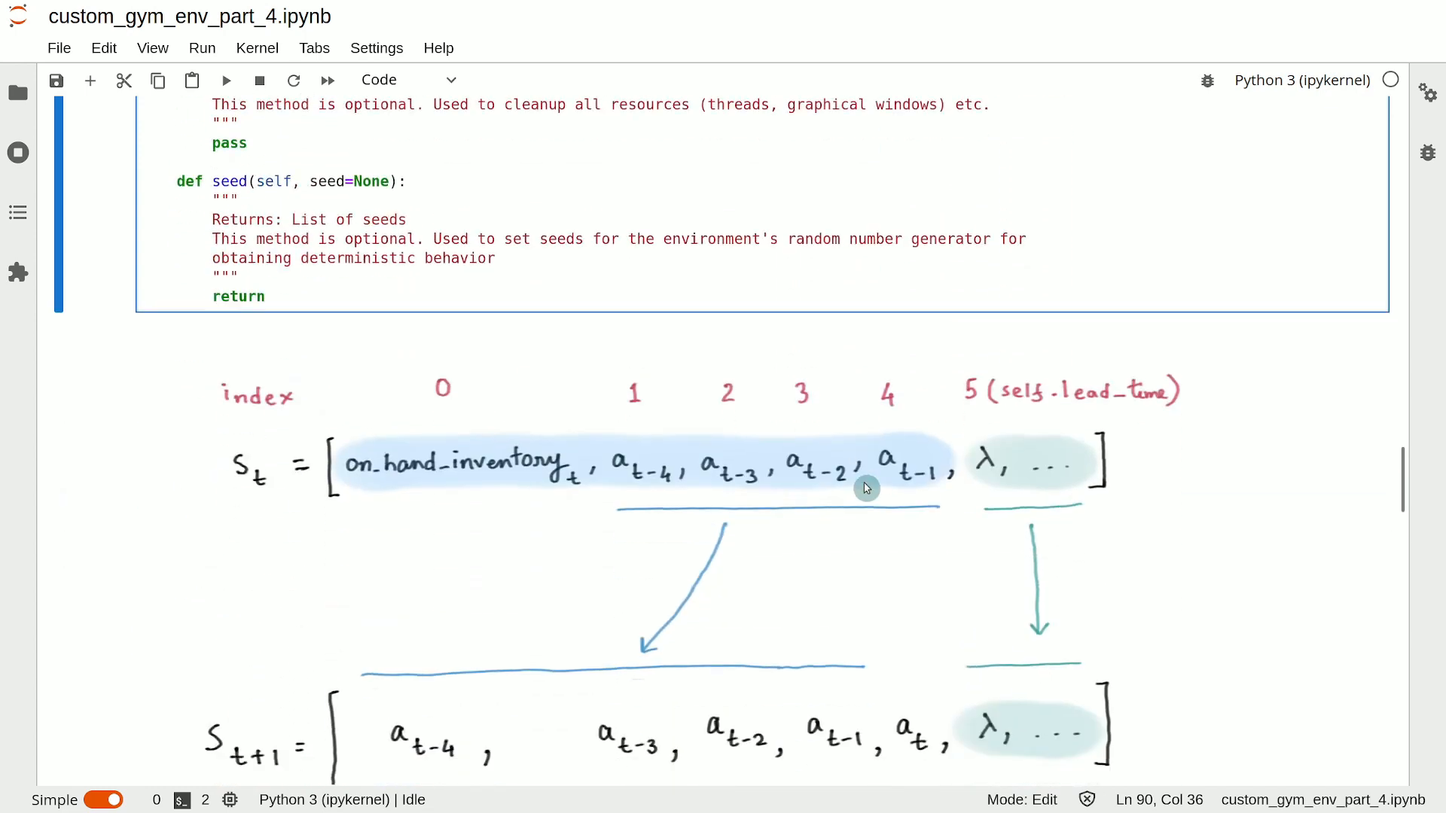
Append self.current_obs[self.lead_time:] as the third array, closing the concatenate statement.
{"action": "scroll", "scroll_direction": "down", "scroll_amount": 3}
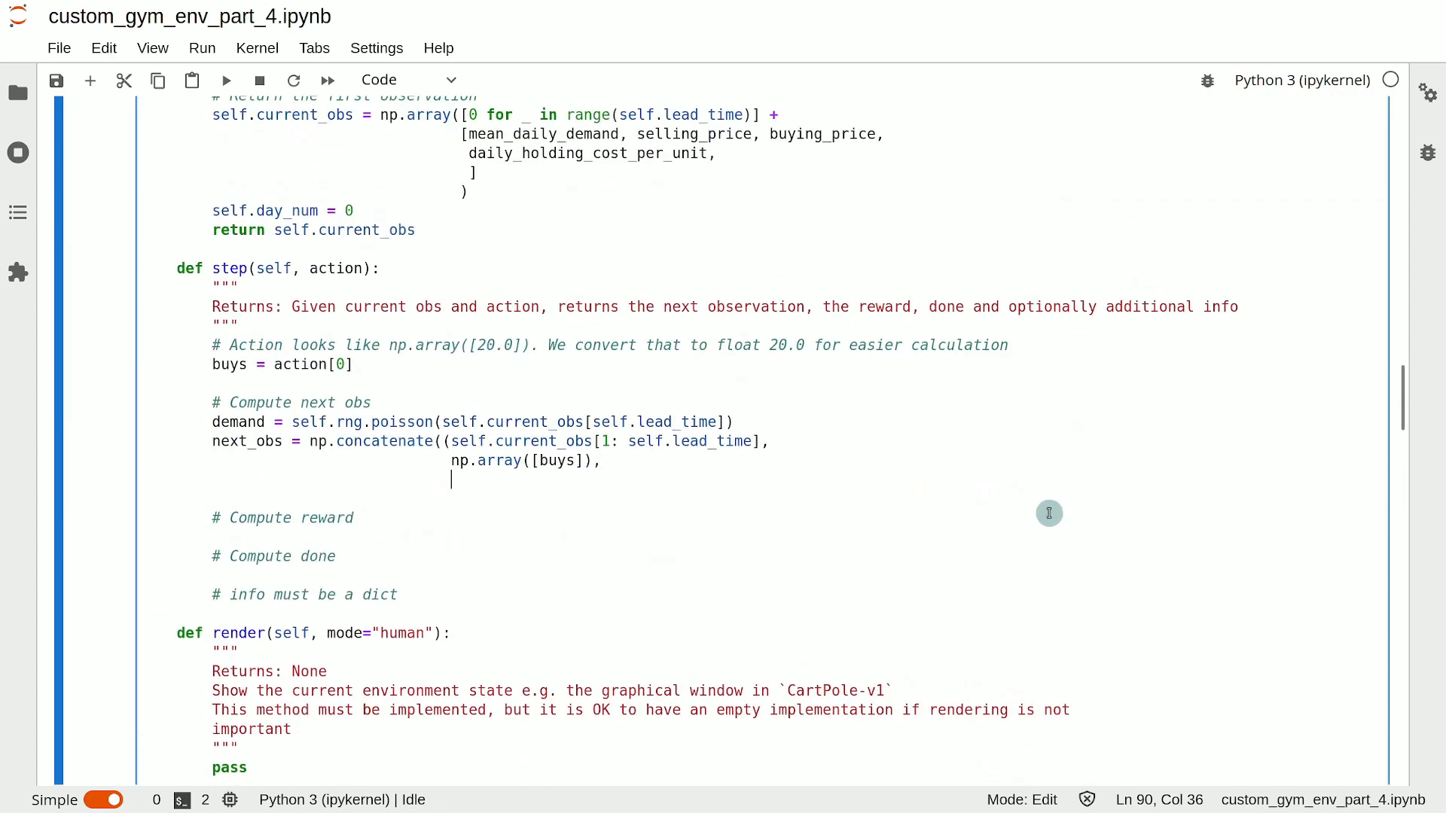
{"action": "type", "text": "sel"}
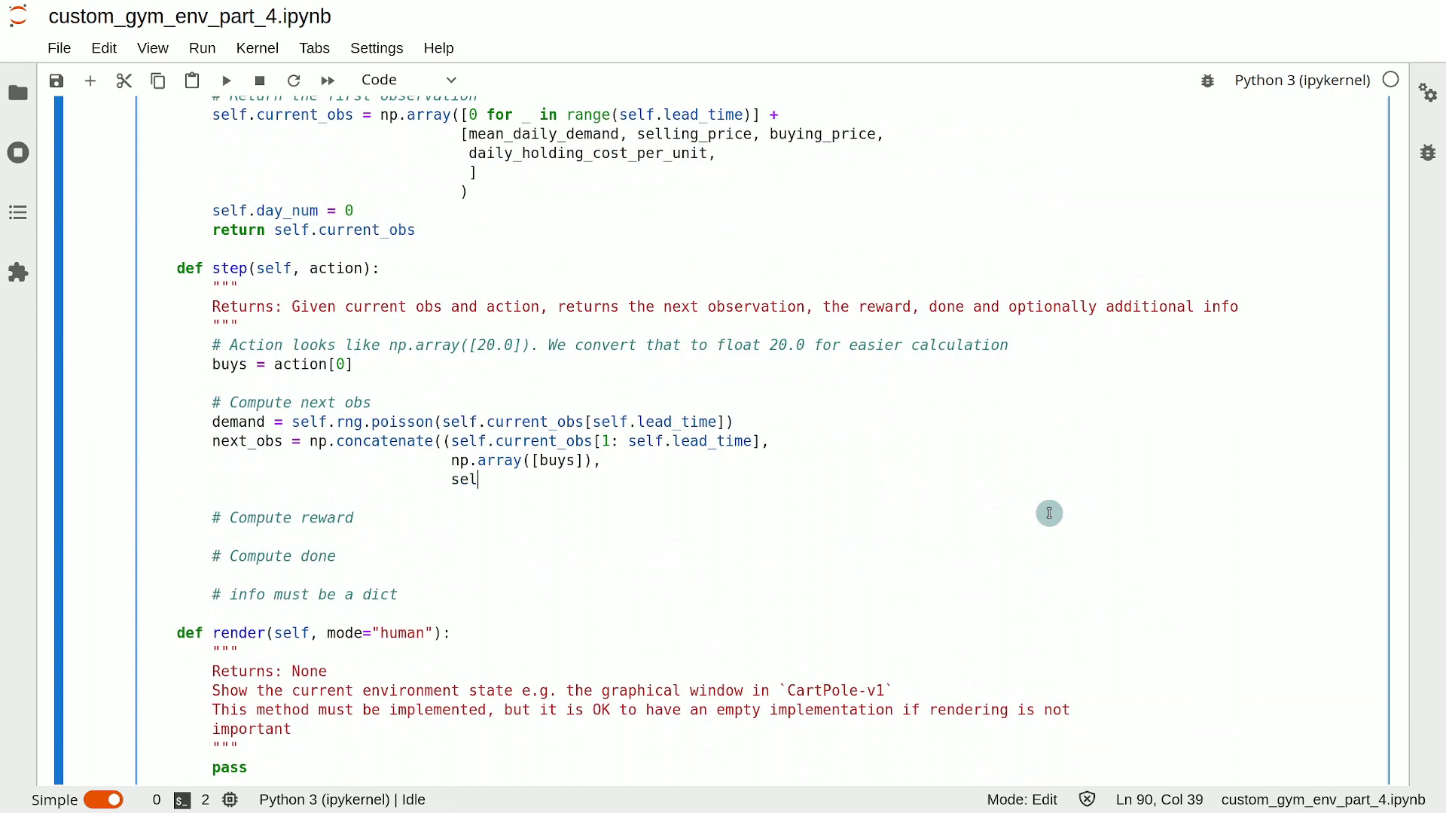
{"action": "type", "text": "f.curee"}
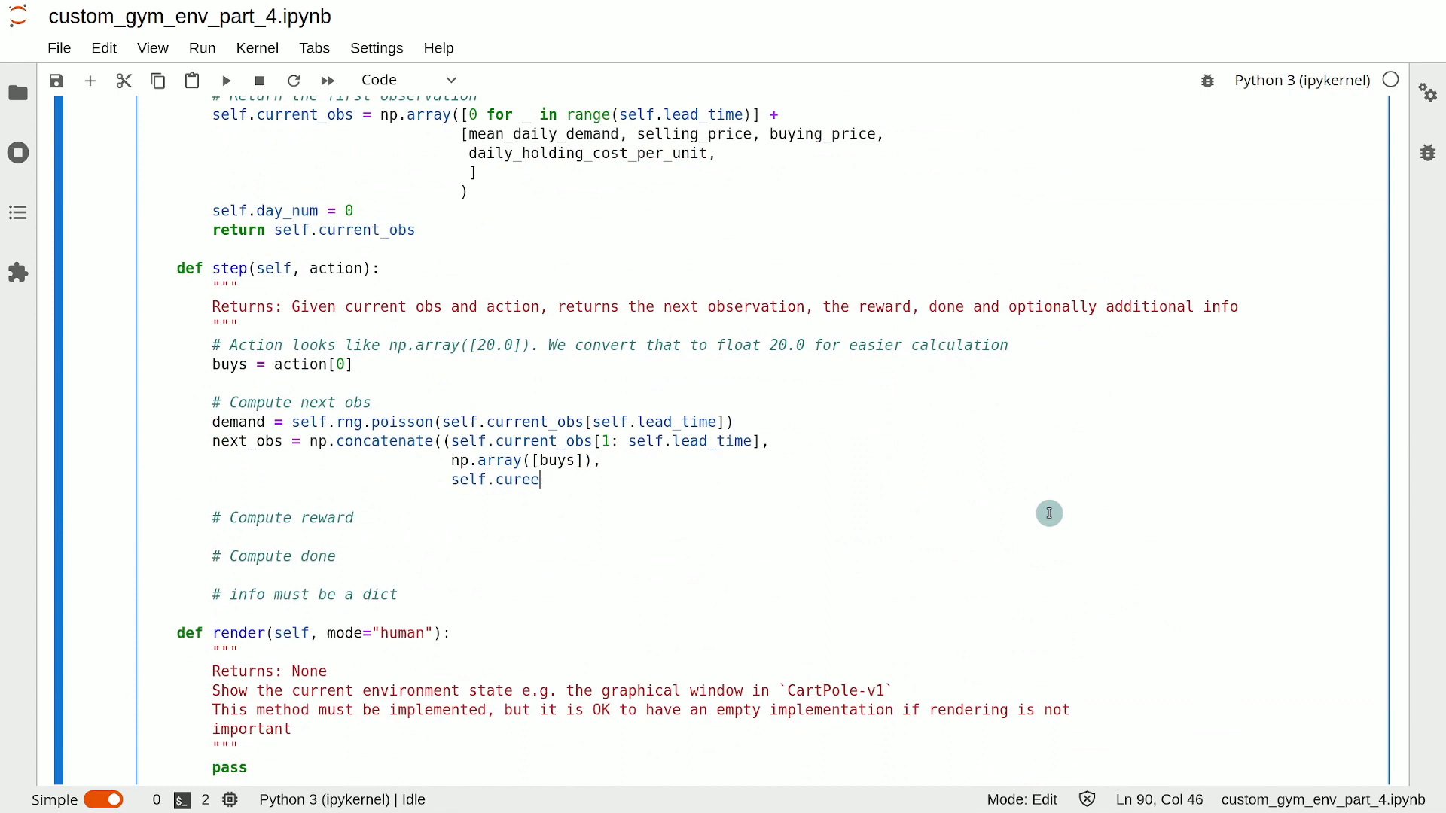
{"action": "type", "text": "rnt_obs"}
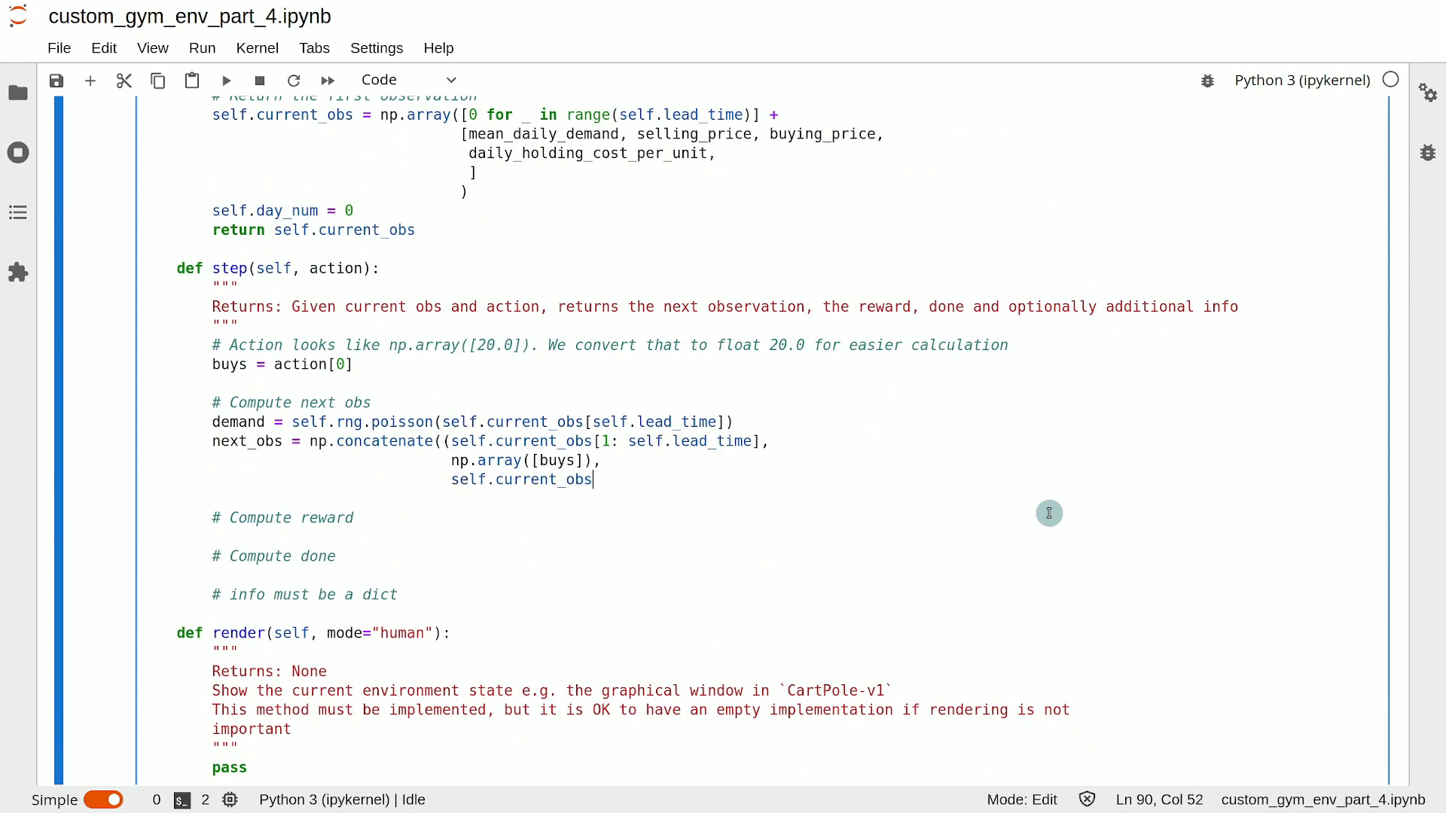
{"action": "type", "text": "[self."}
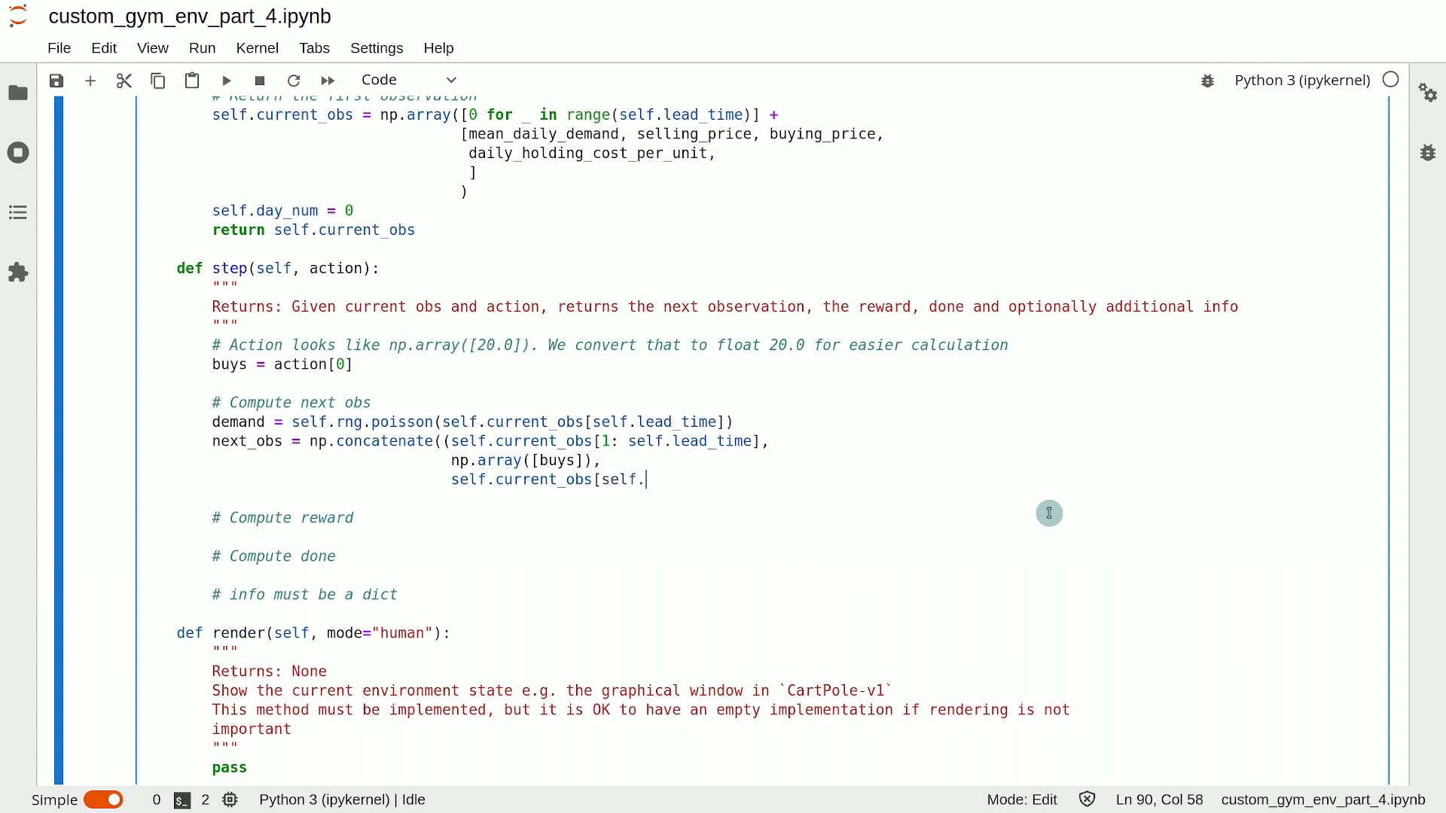
{"action": "type", "text": "lead_time"}
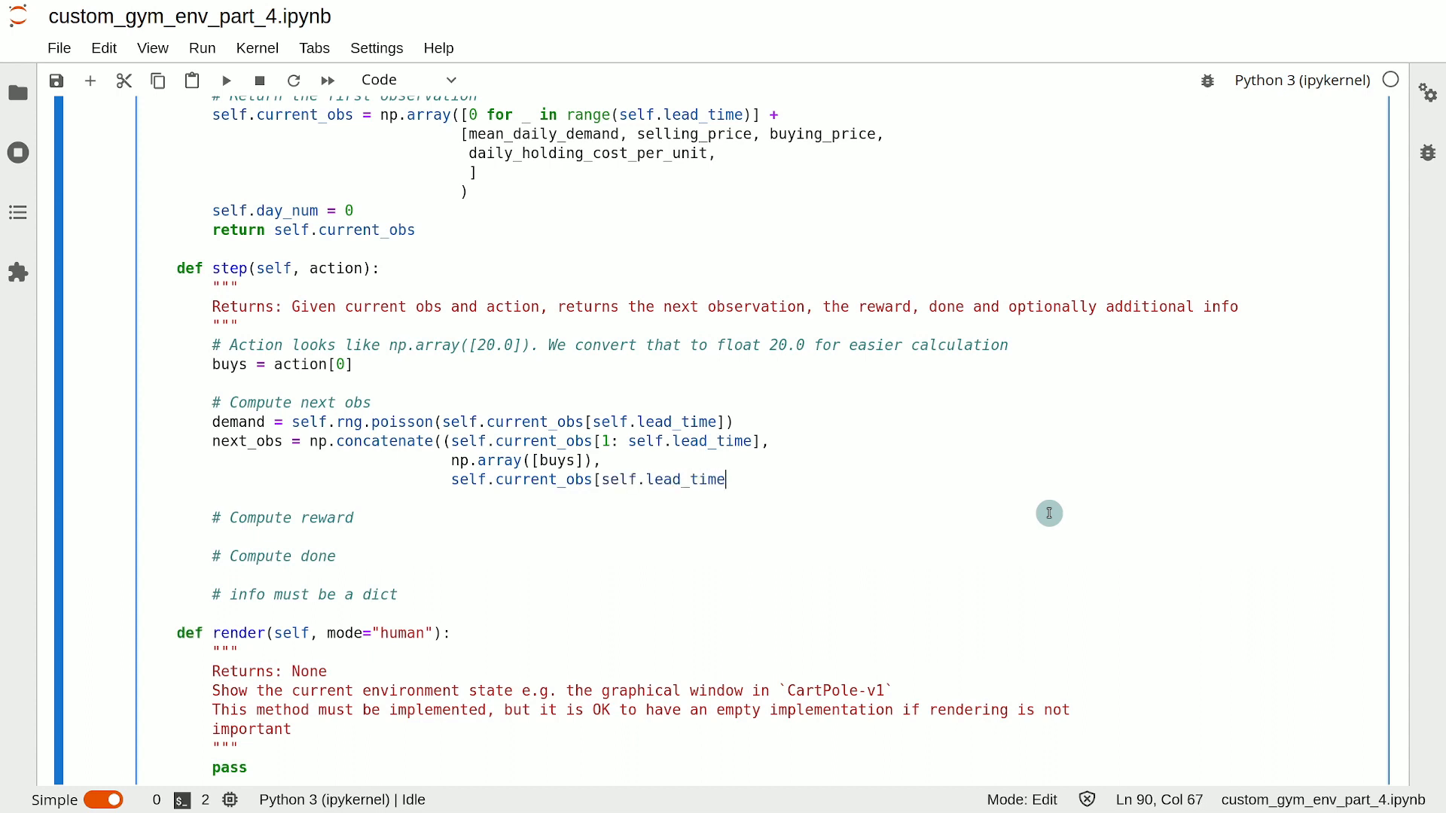
{"action": "type", "text": ":]"}
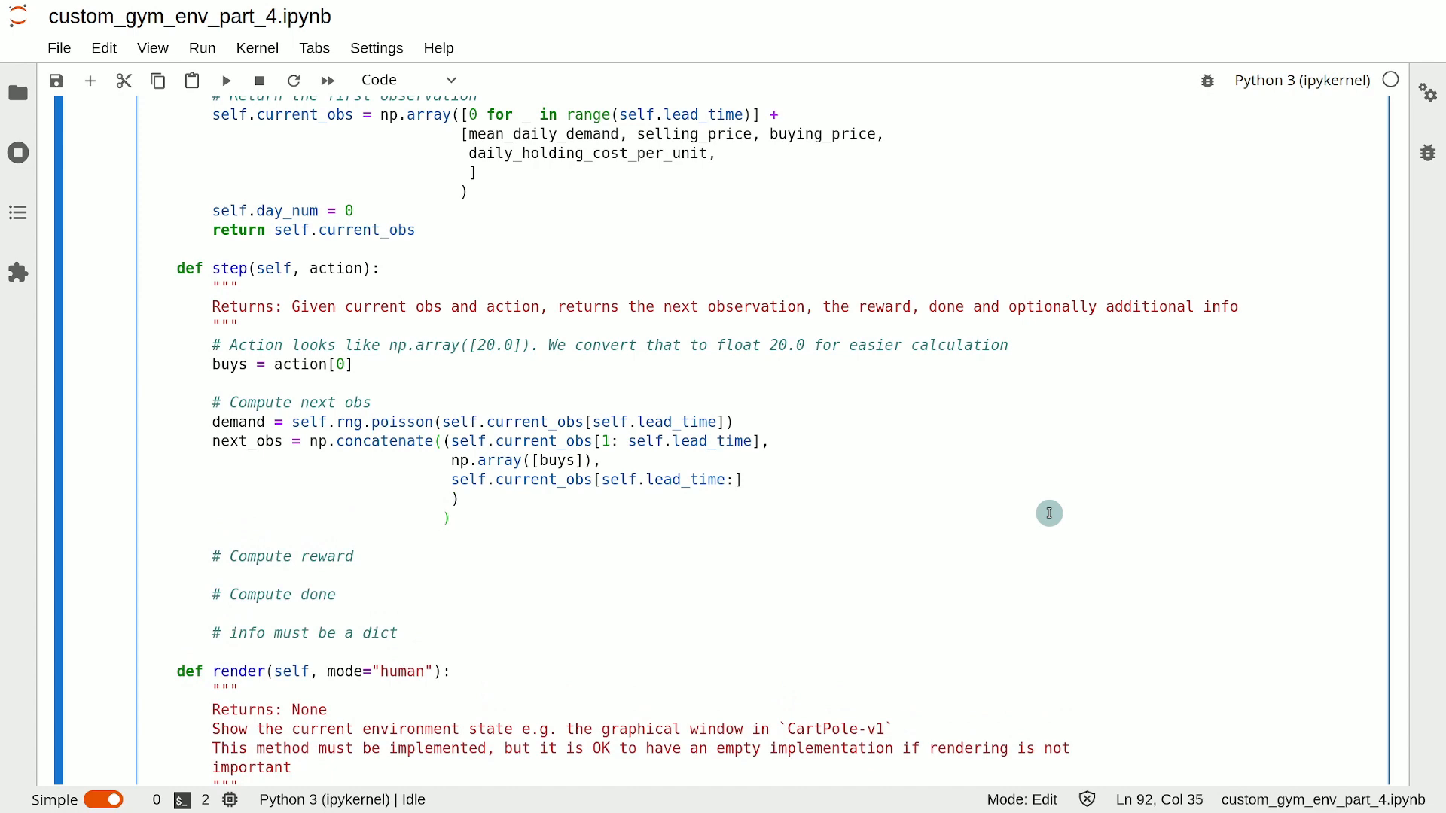
Add next_obs[0] += max(0, self.current_obs[0] - demand) below the concatenate call.
{"action": "scroll", "scroll_direction": "down", "scroll_amount": 3}
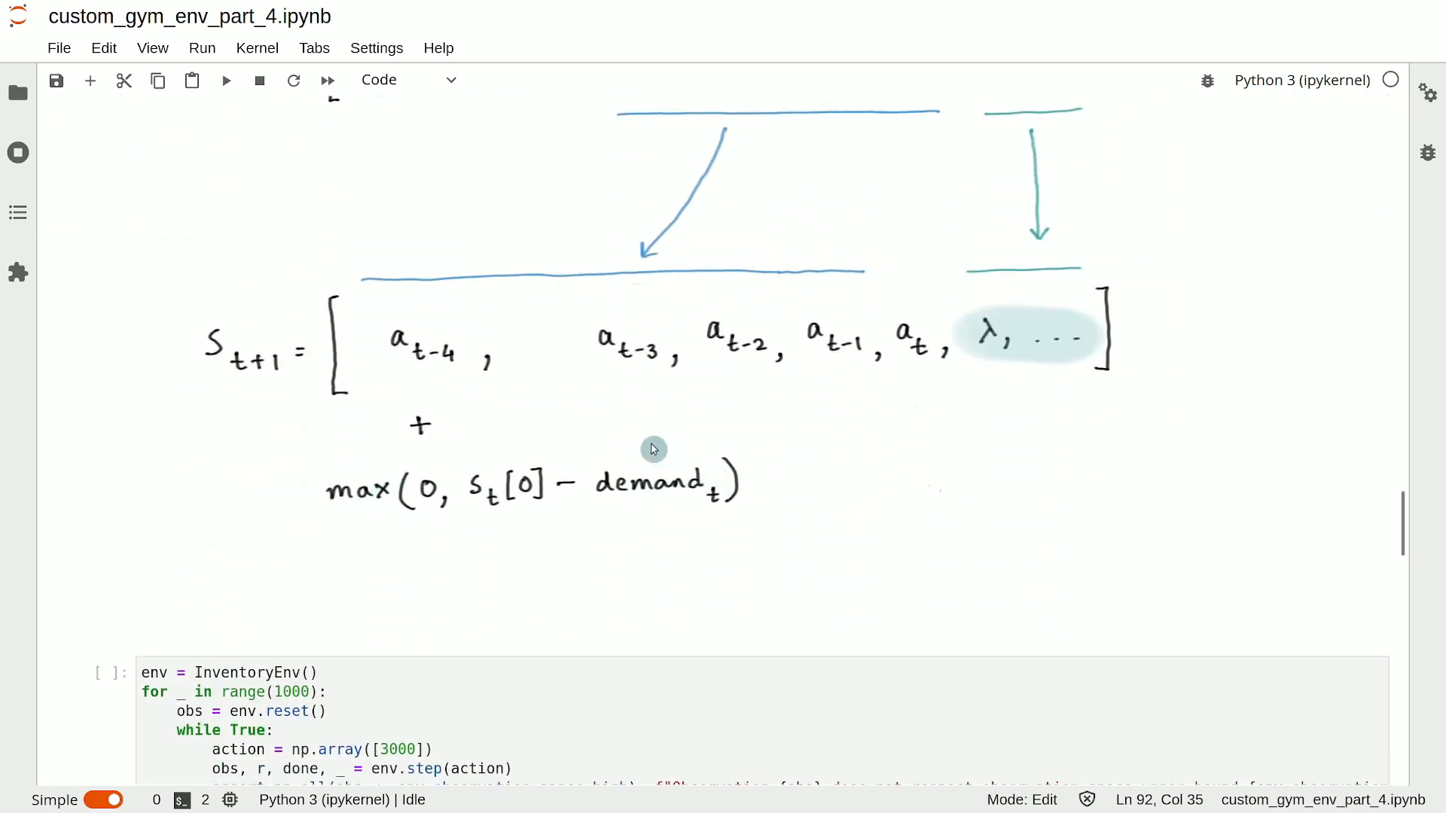
{"action": "mouse_move", "coordinate": [610, 498]}
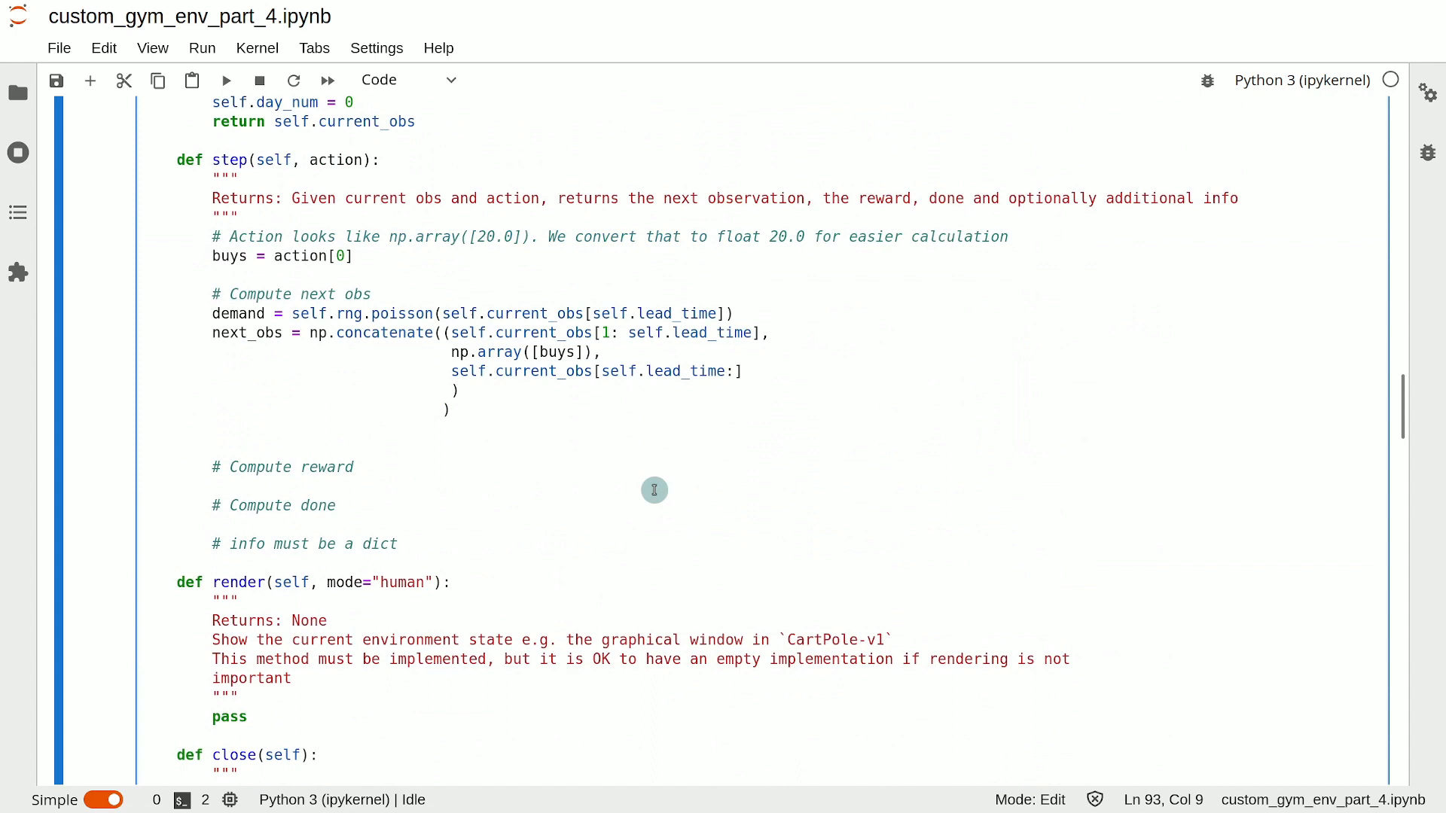
{"action": "type", "text": "next_obs"}
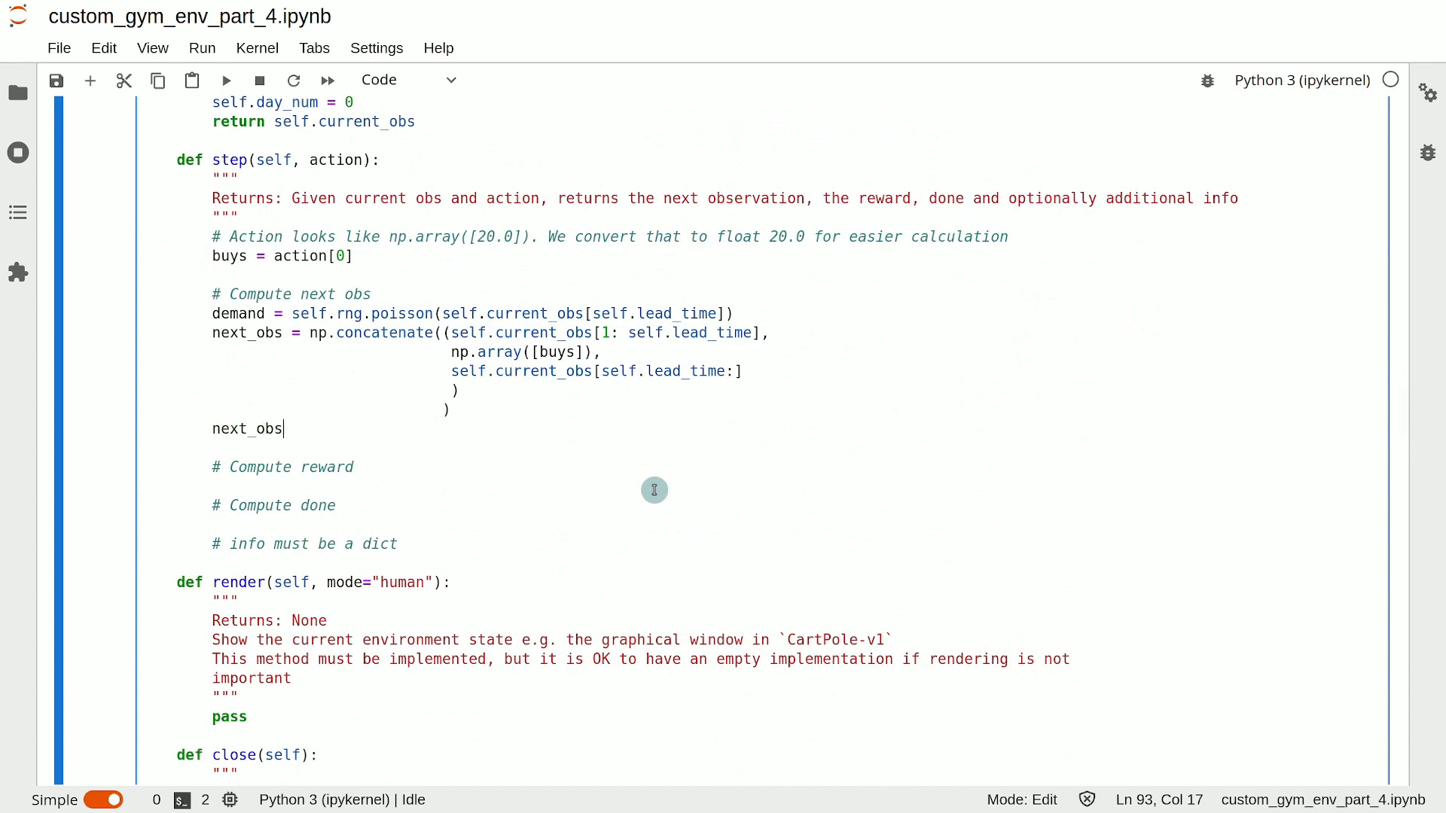
{"action": "type", "text": "[0]"}
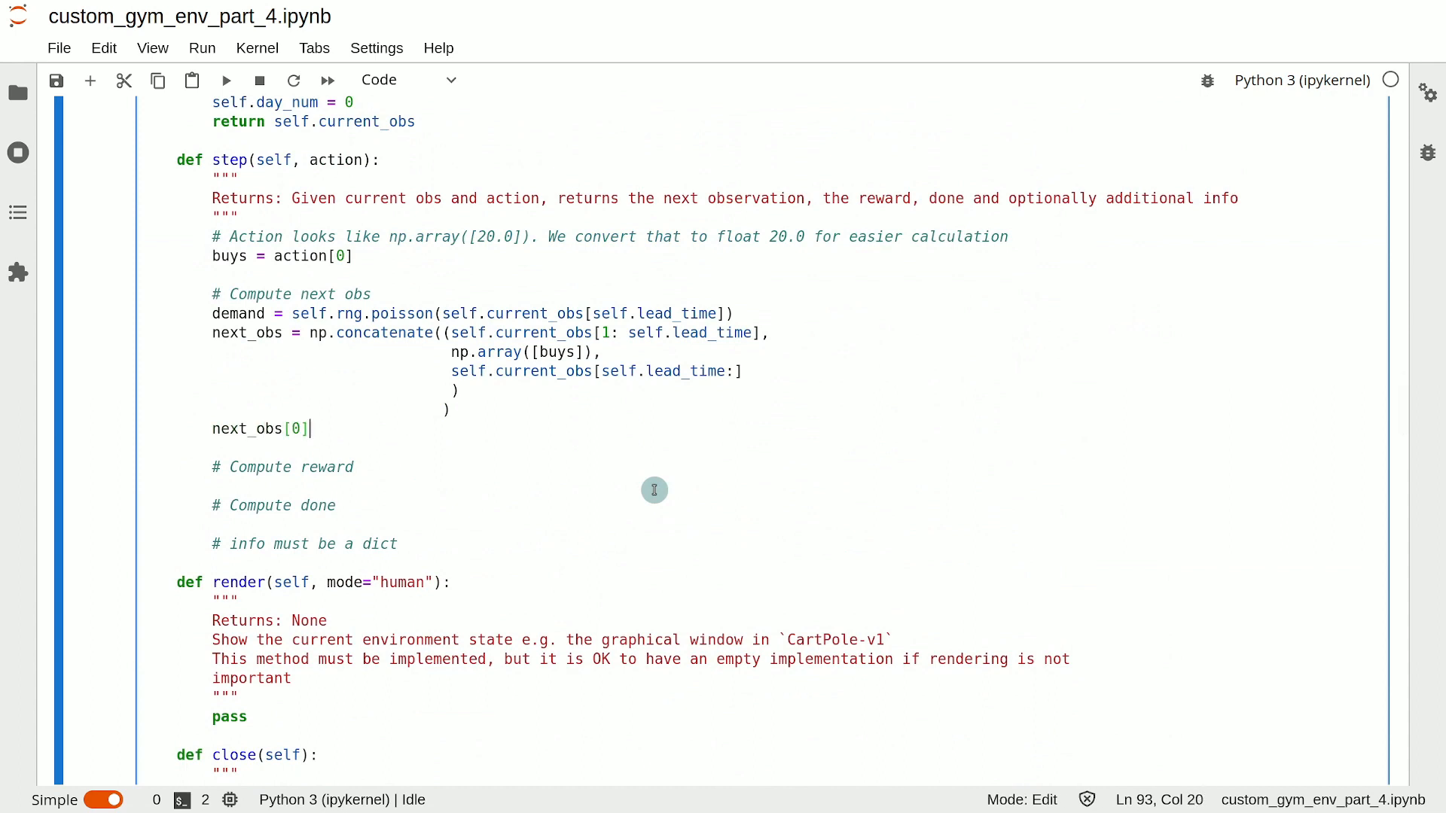
{"action": "type", "text": "+="}
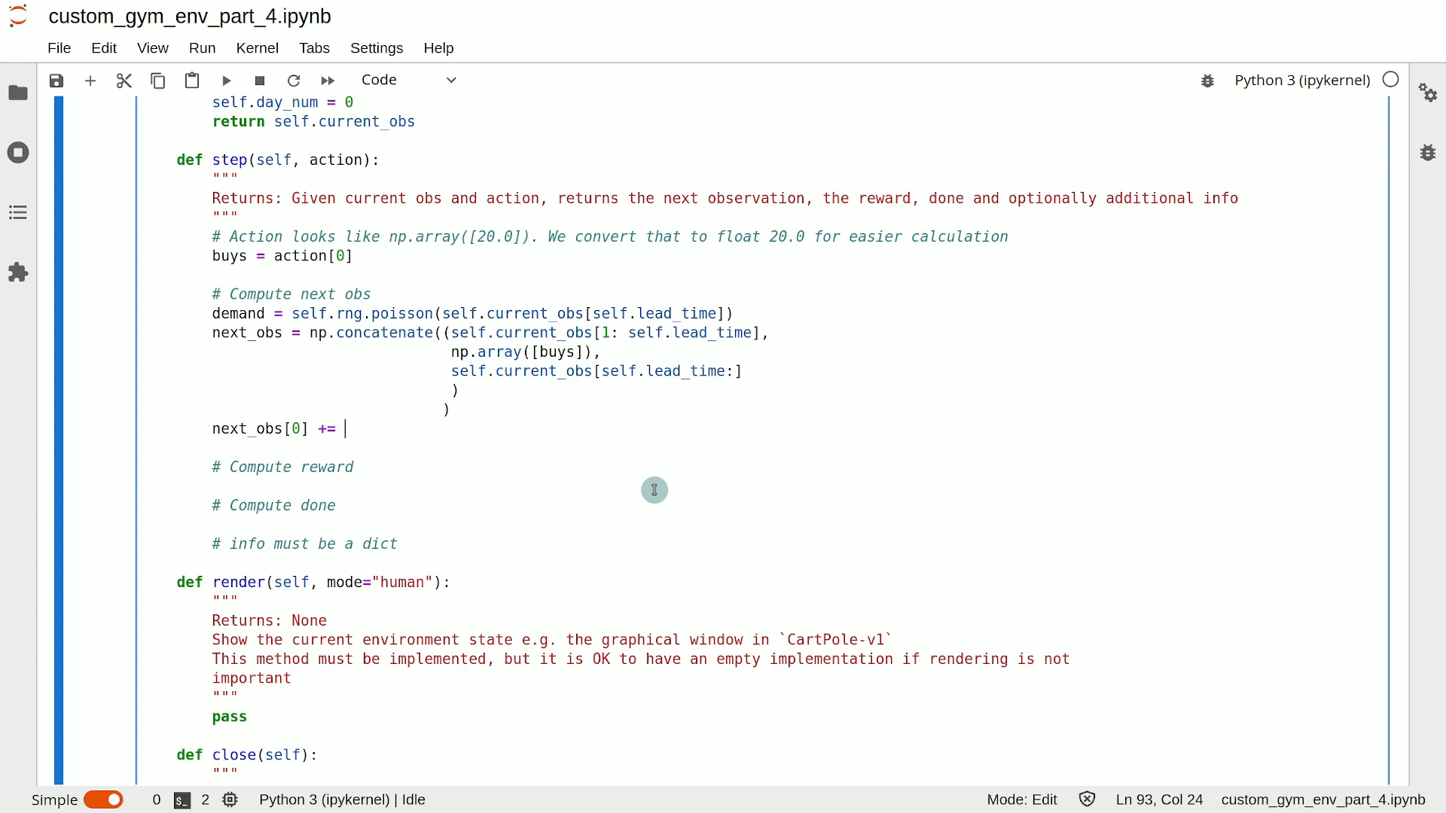
{"action": "type", "text": "max(0"}
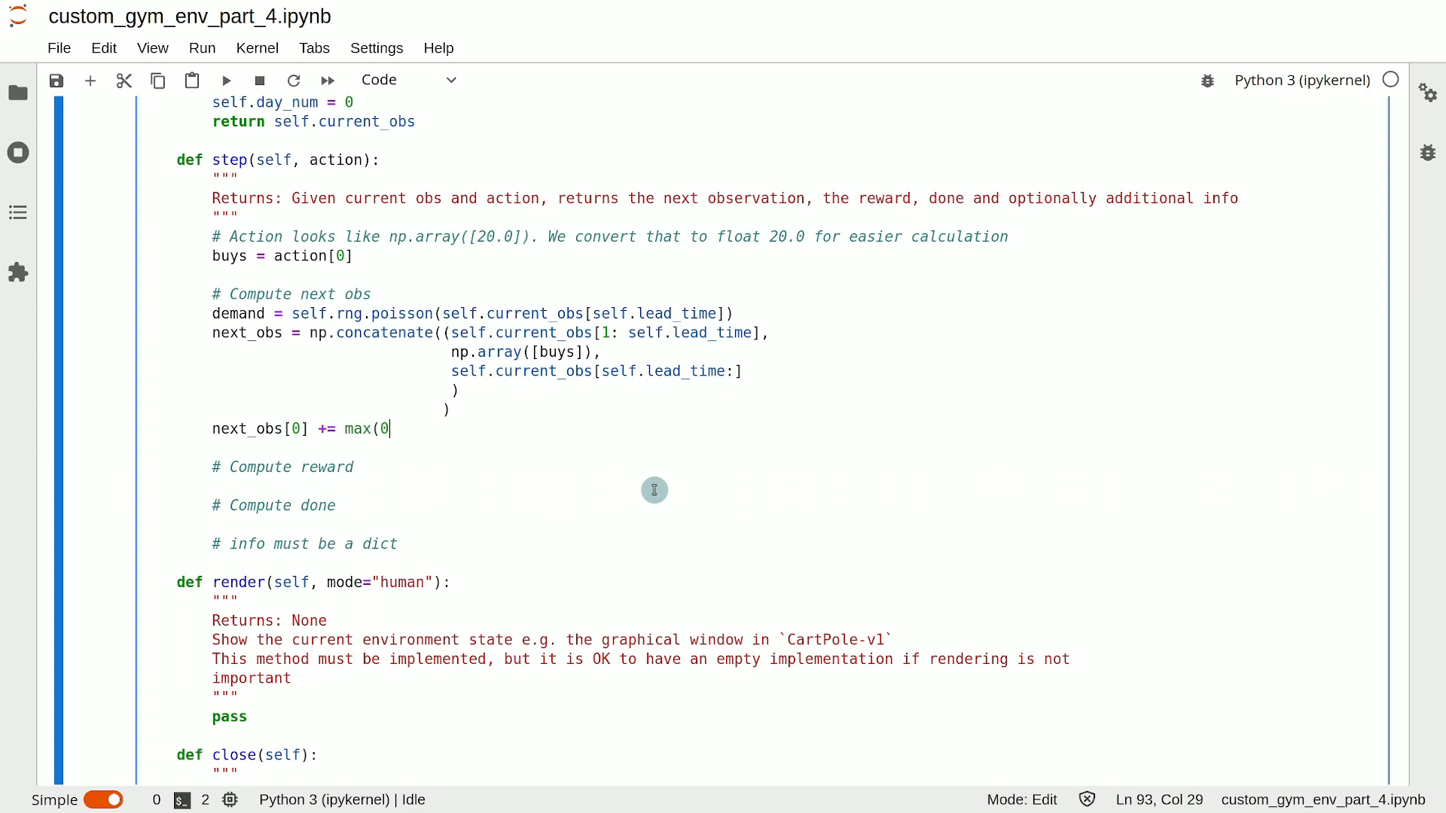
{"action": "type", "text": ", self.curr"}
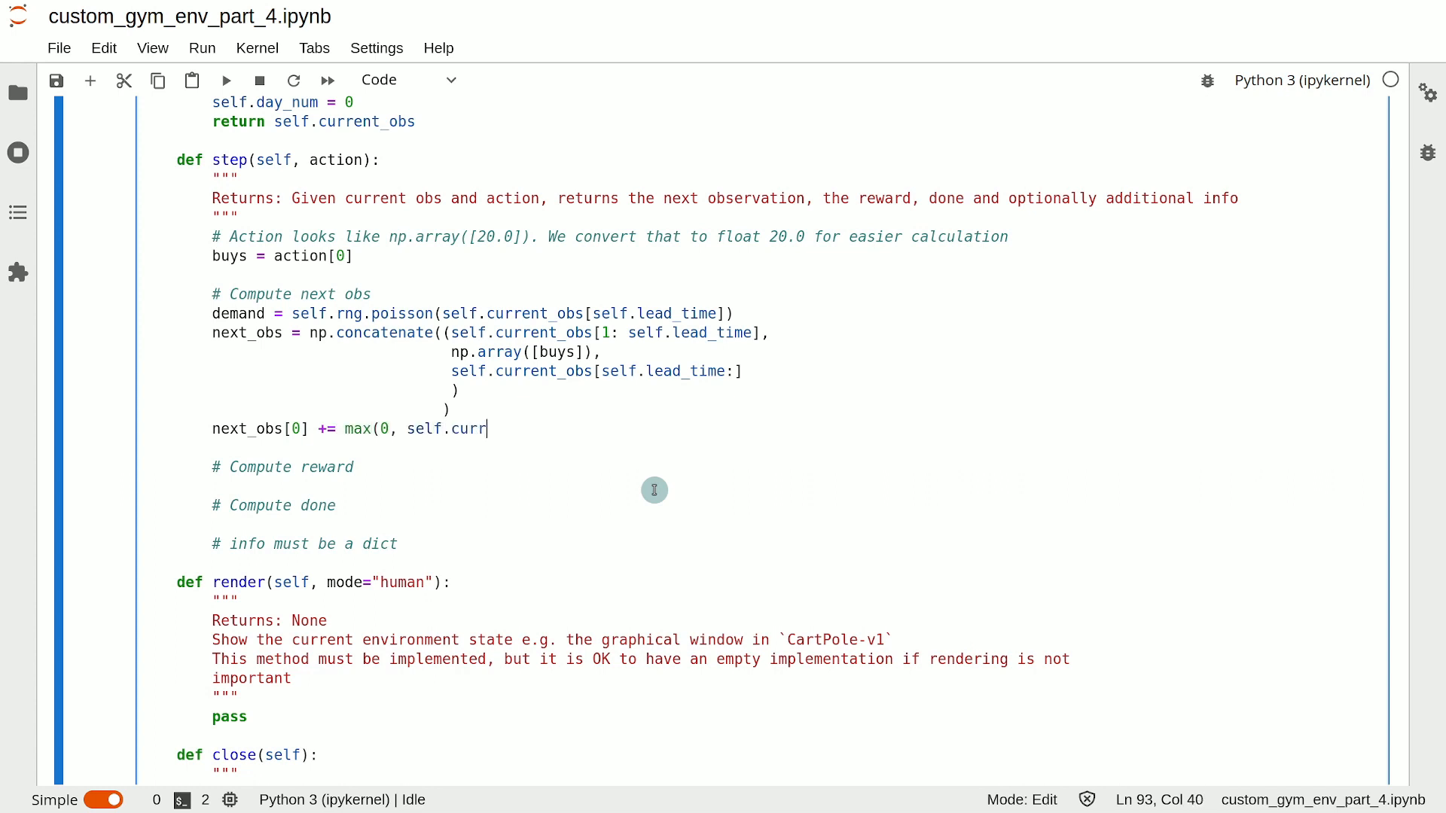
{"action": "type", "text": "ent_obs["}
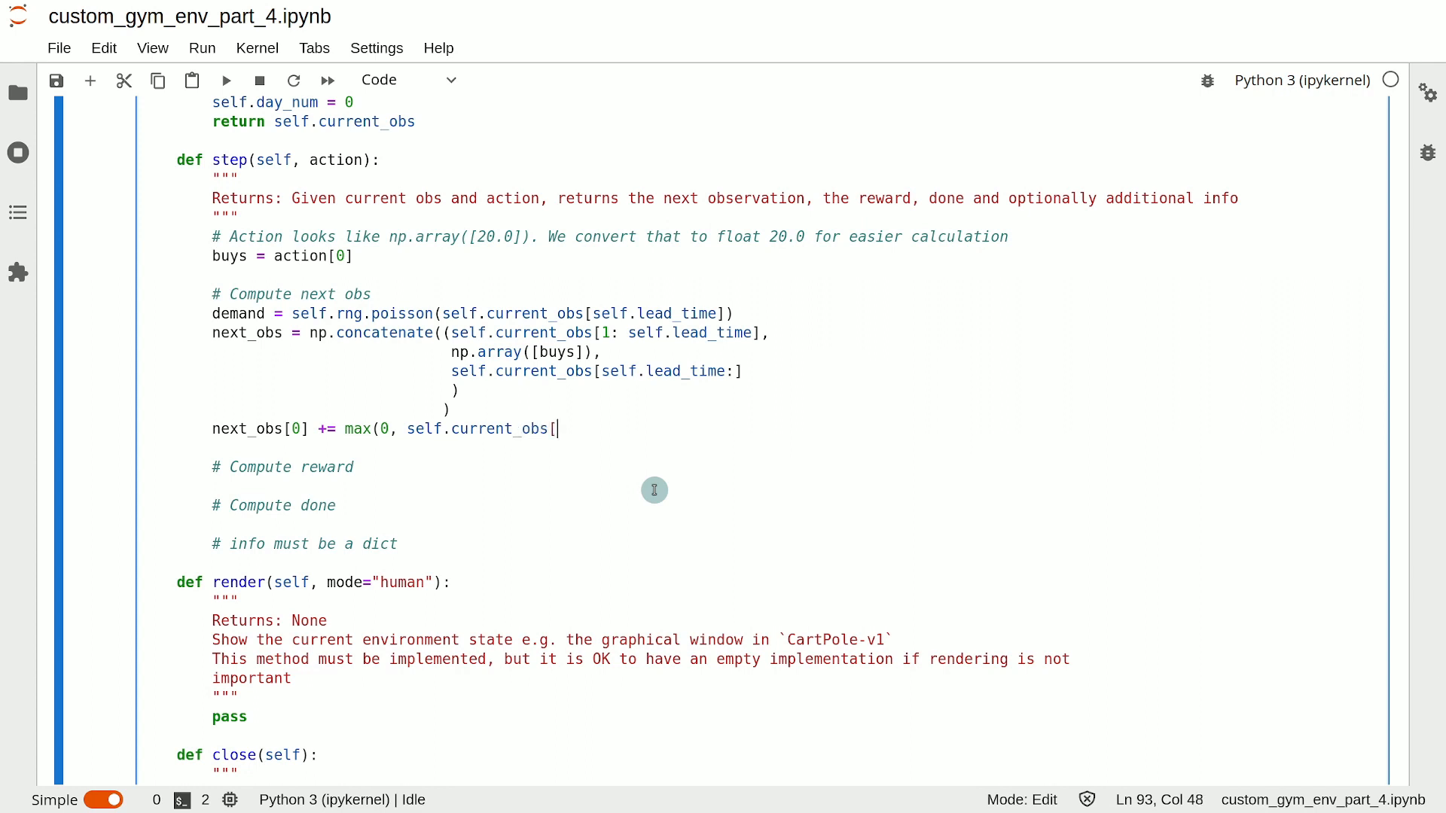
{"action": "type", "text": "0] - dem"}
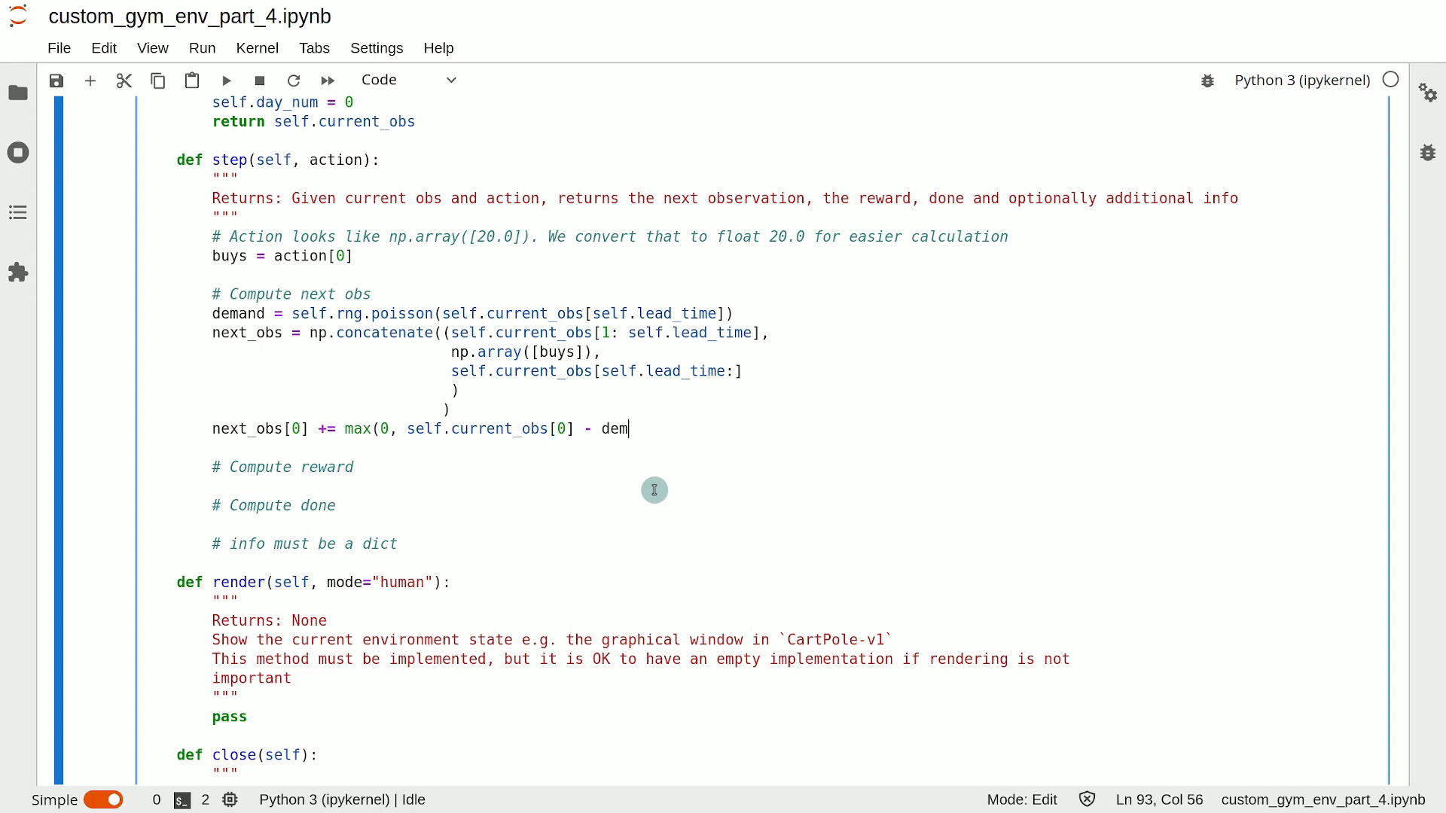
{"action": "type", "text": "and)"}
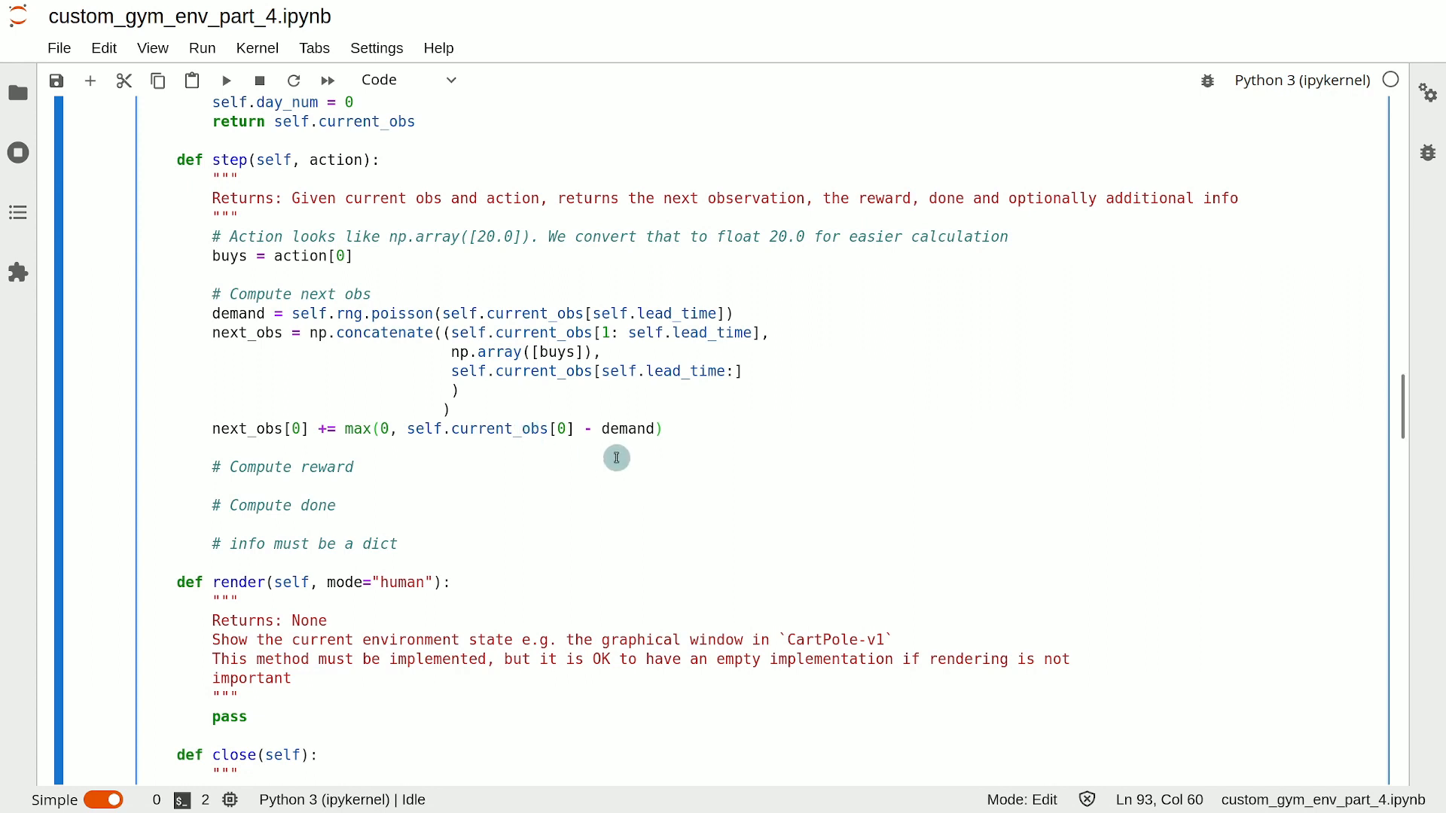
{"action": "mouse_move", "coordinate": [514, 480]}
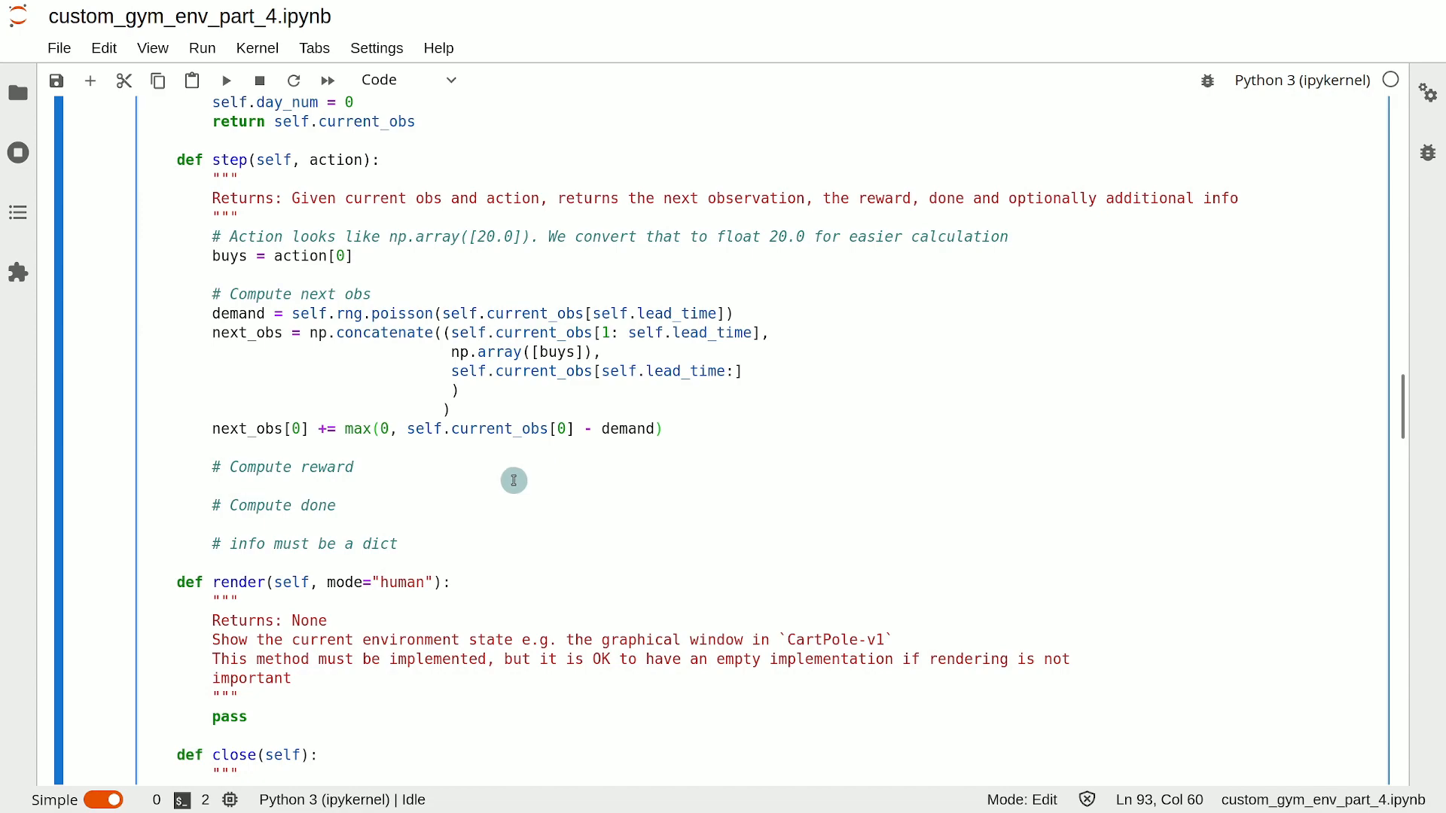
{"action": "double_click", "coordinate": [262, 467]}
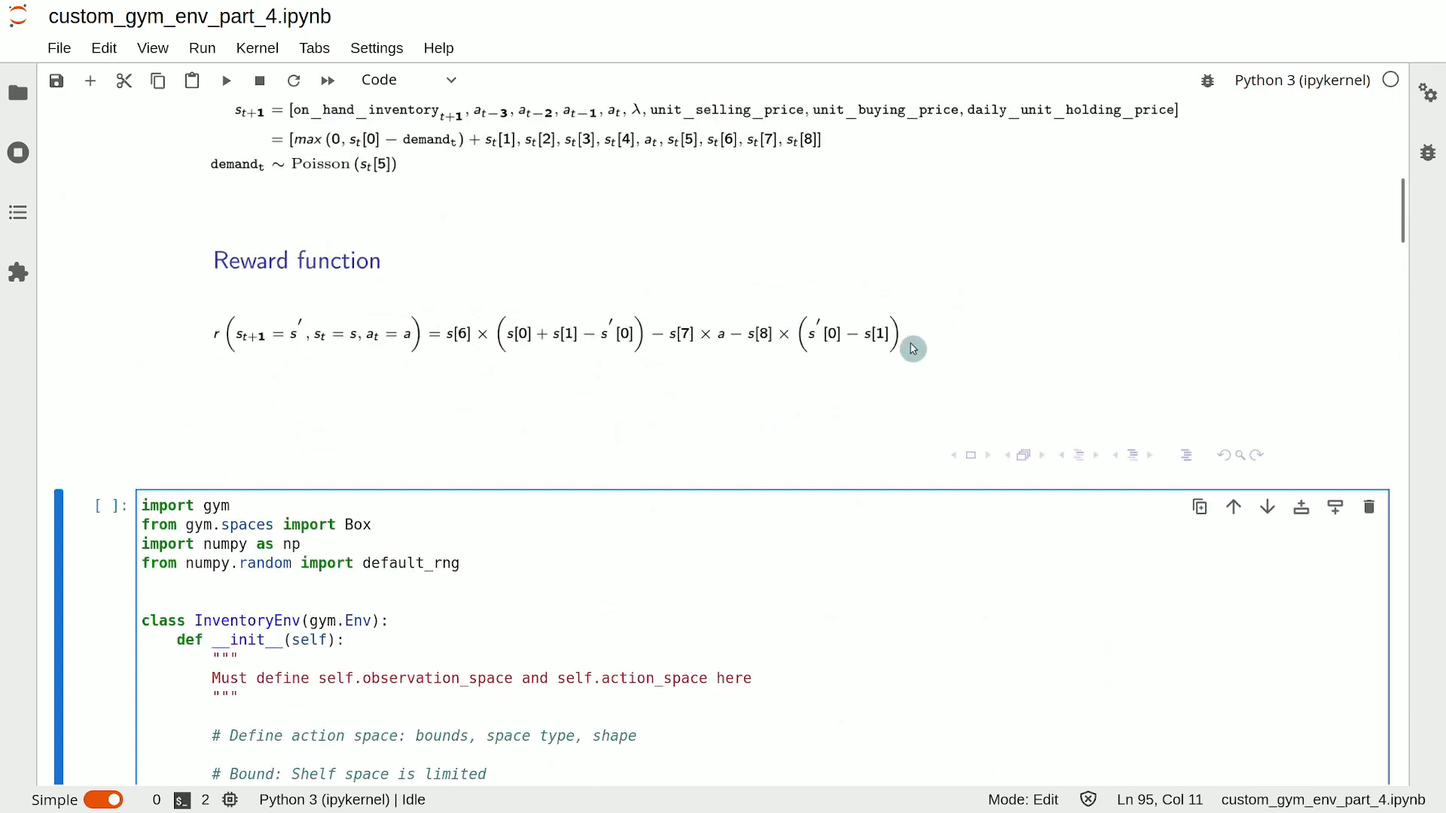
{"action": "mouse_move", "coordinate": [439, 345]}
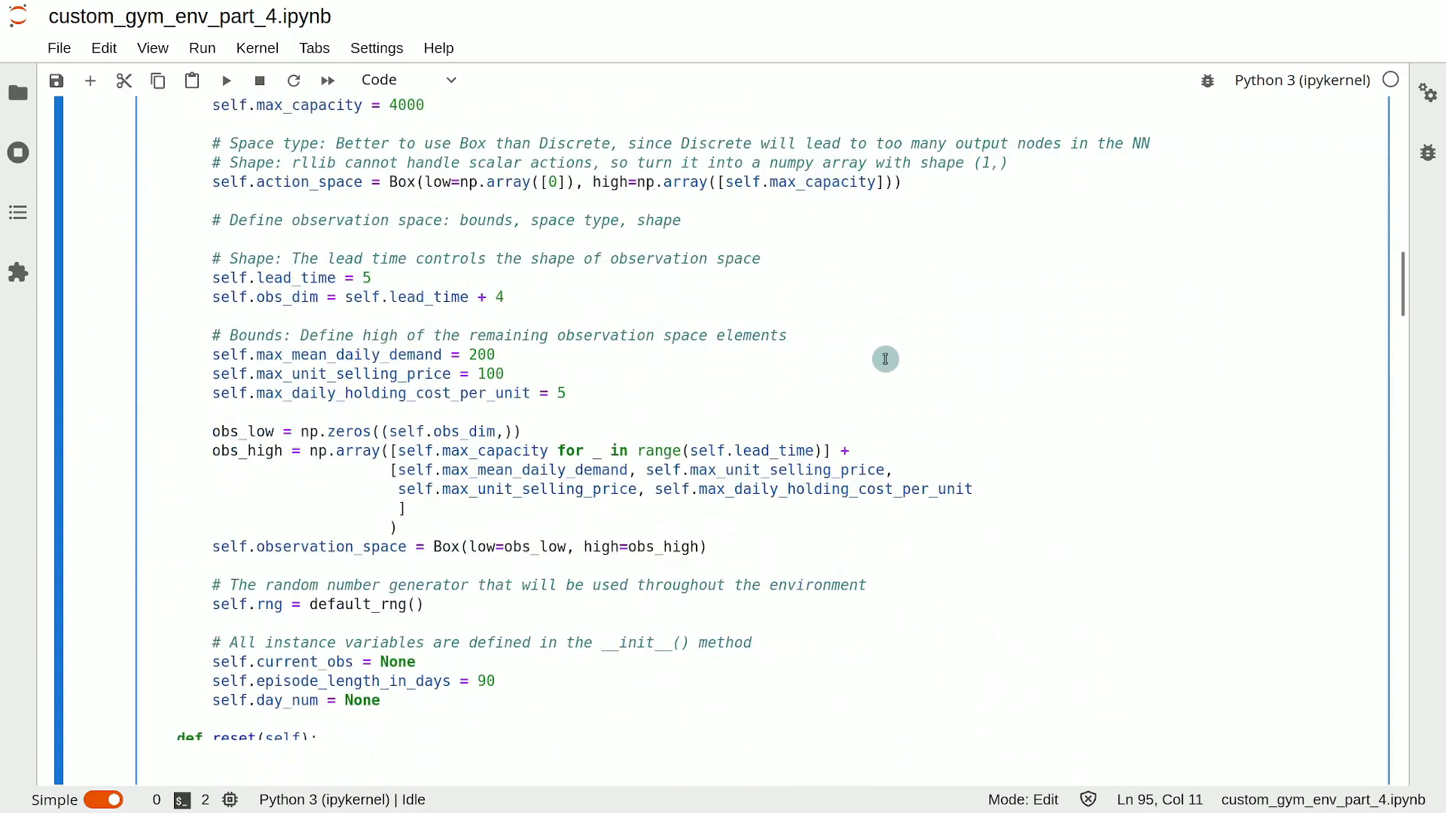
{"action": "scroll", "scroll_direction": "down", "scroll_amount": 3}
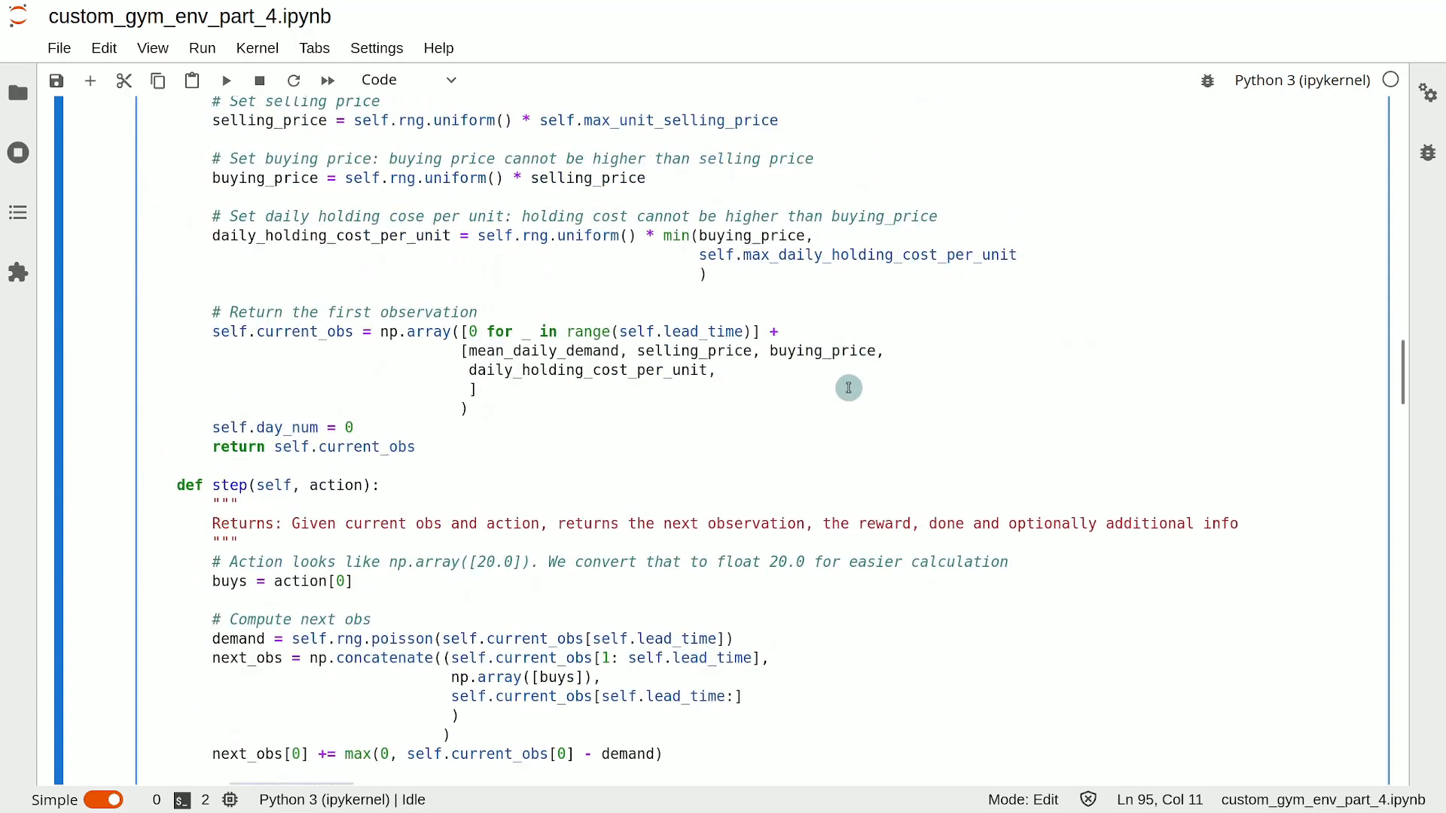
{"action": "scroll", "scroll_direction": "down", "scroll_amount": 3}
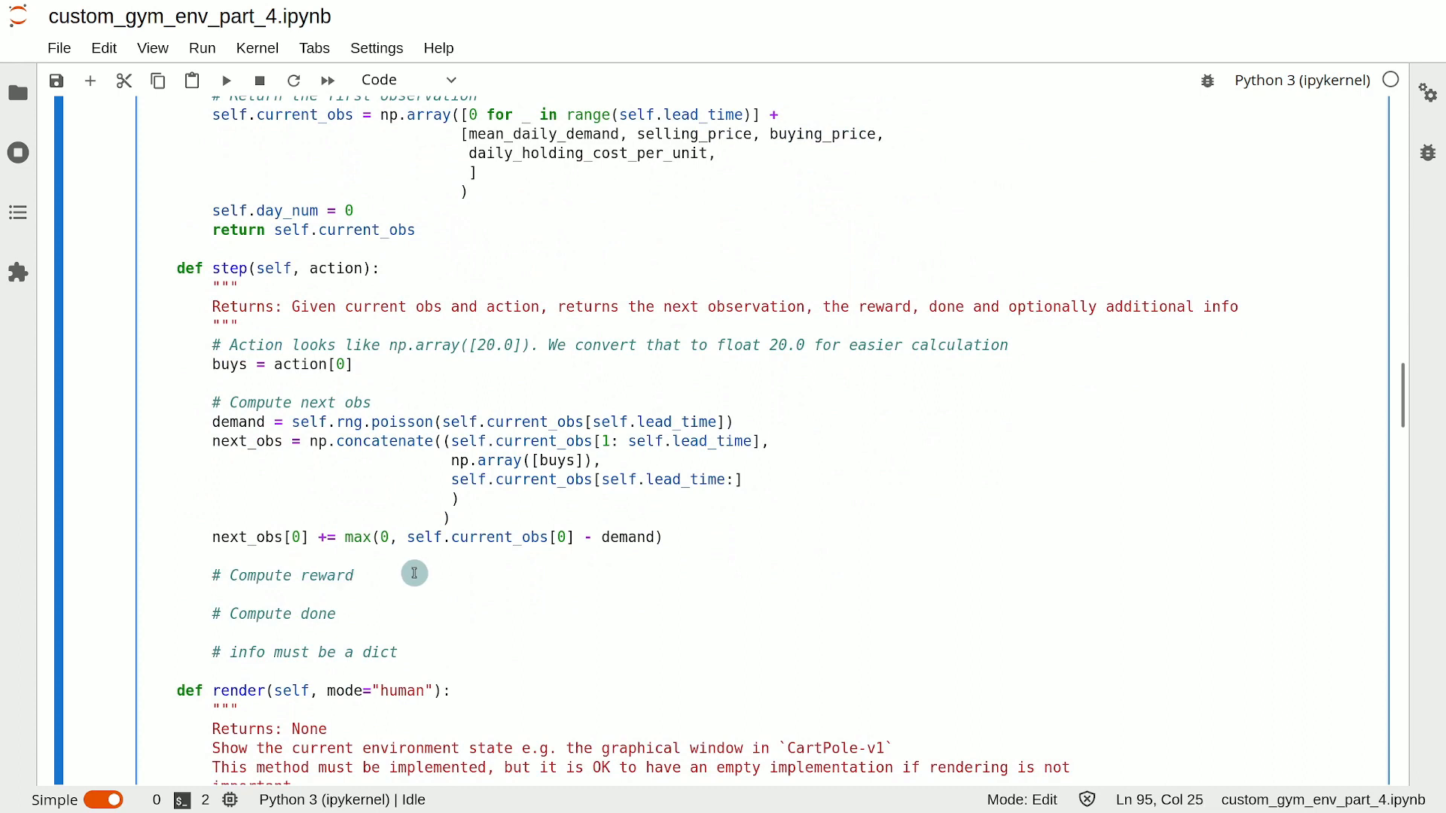
Start reward = ( with the selling price self.current_obs[self.lead_time + 1], fixing a stray underscore.
{"action": "type", "text": "reward"}
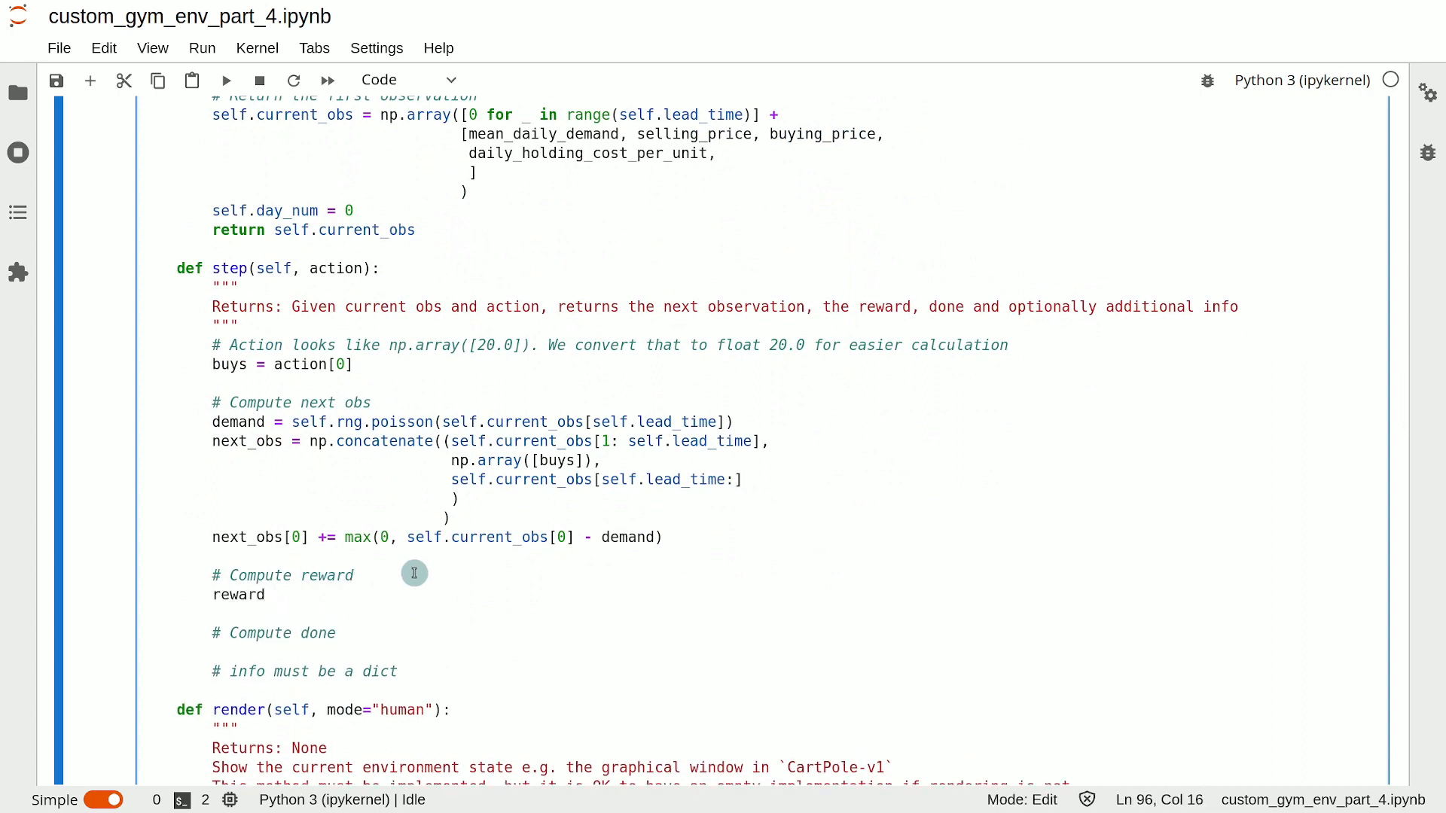
{"action": "type", "text": "= (self."}
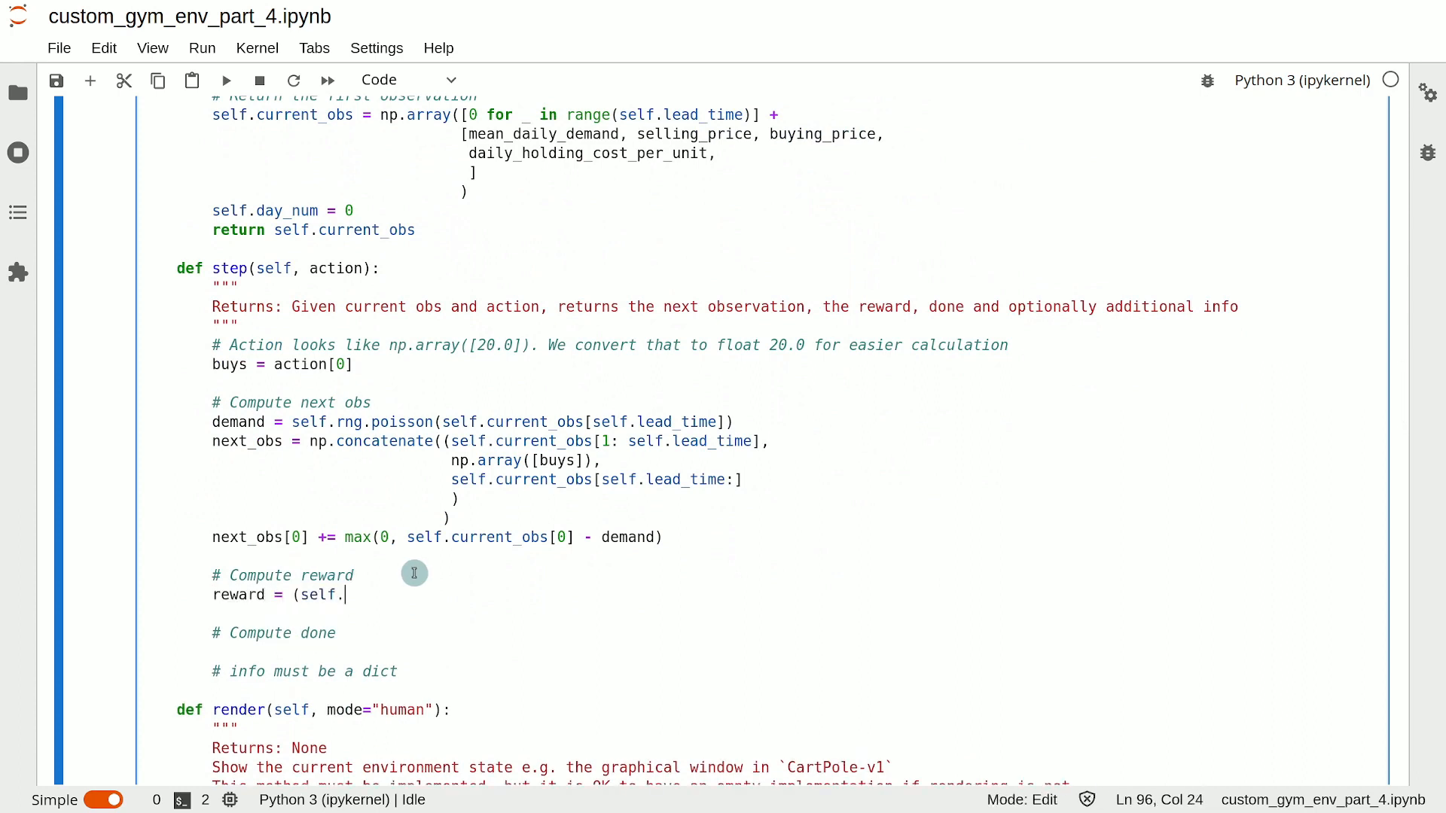
{"action": "type", "text": "current_obs["}
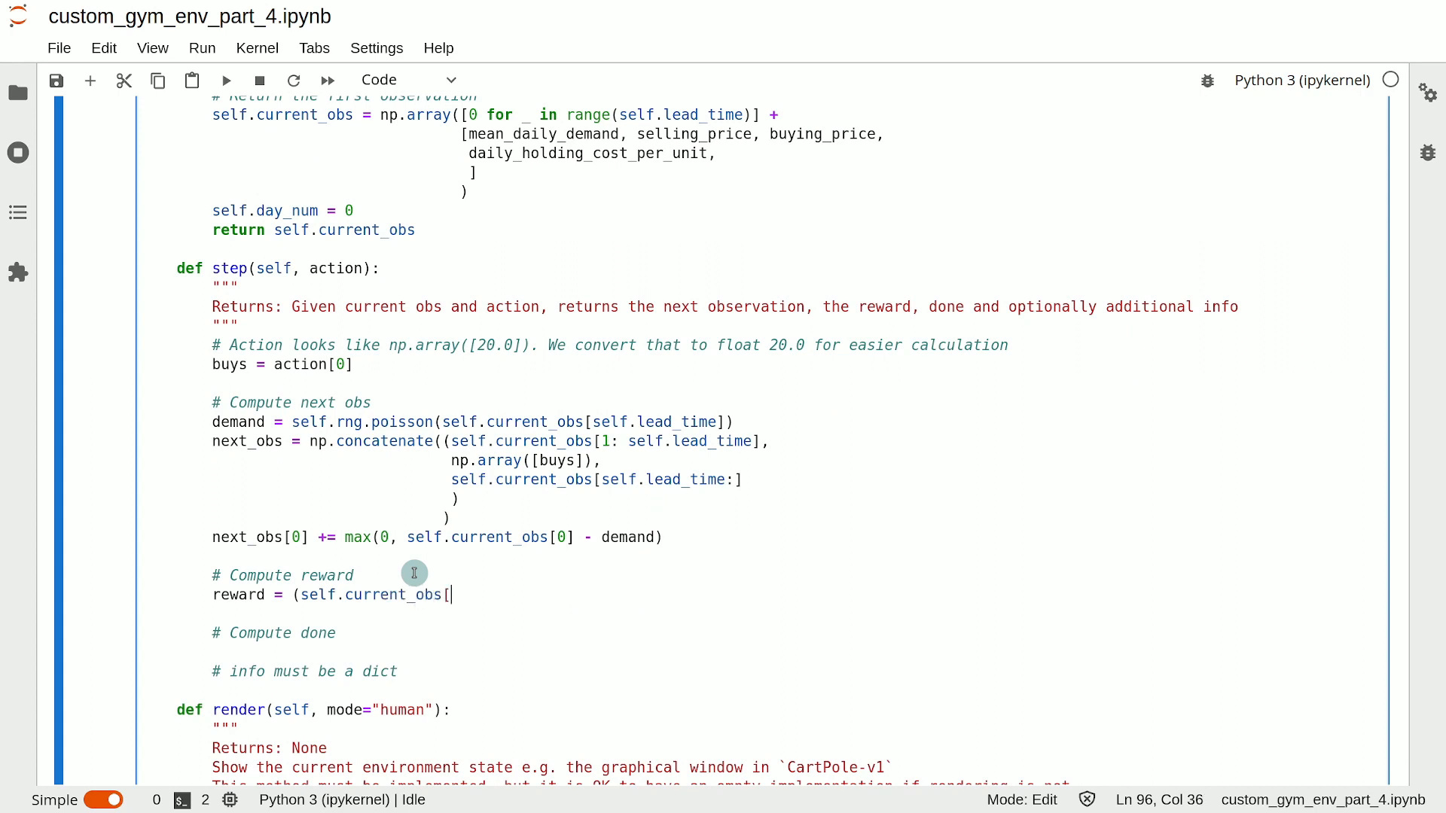
{"action": "type", "text": "self.lead_time _"}
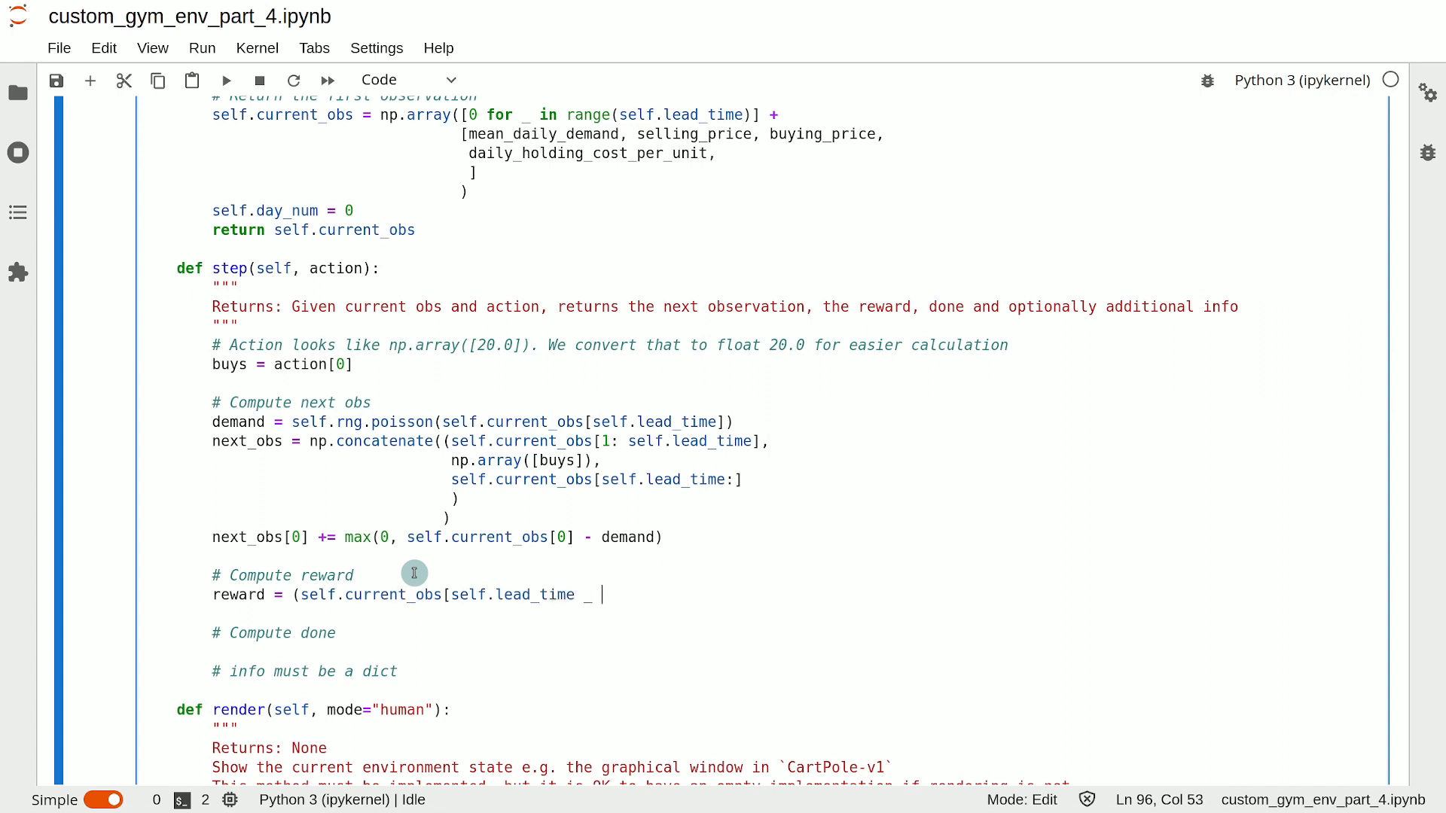
{"action": "key", "text": "BackSpace"}
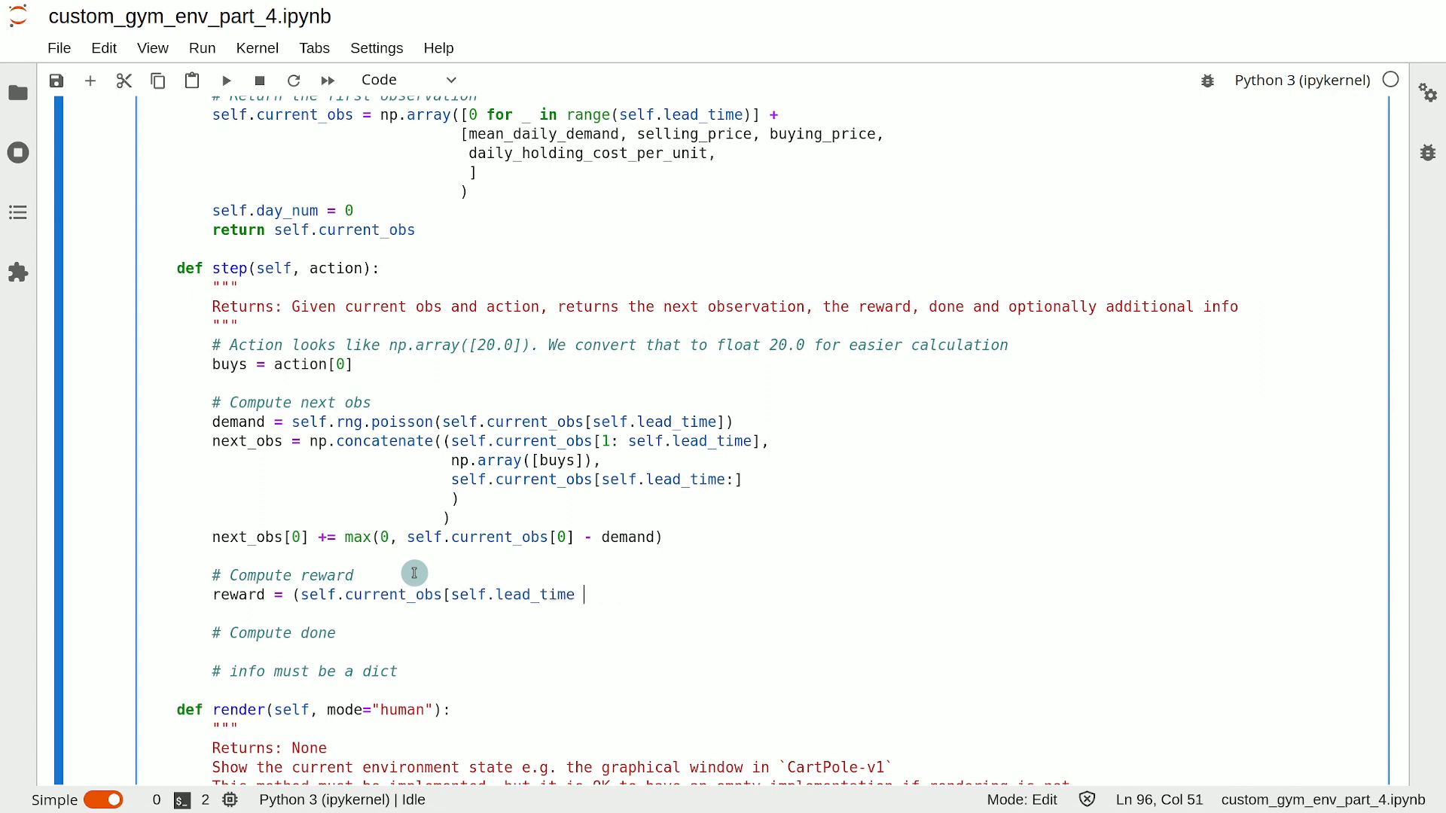
{"action": "type", "text": "+ 1]"}
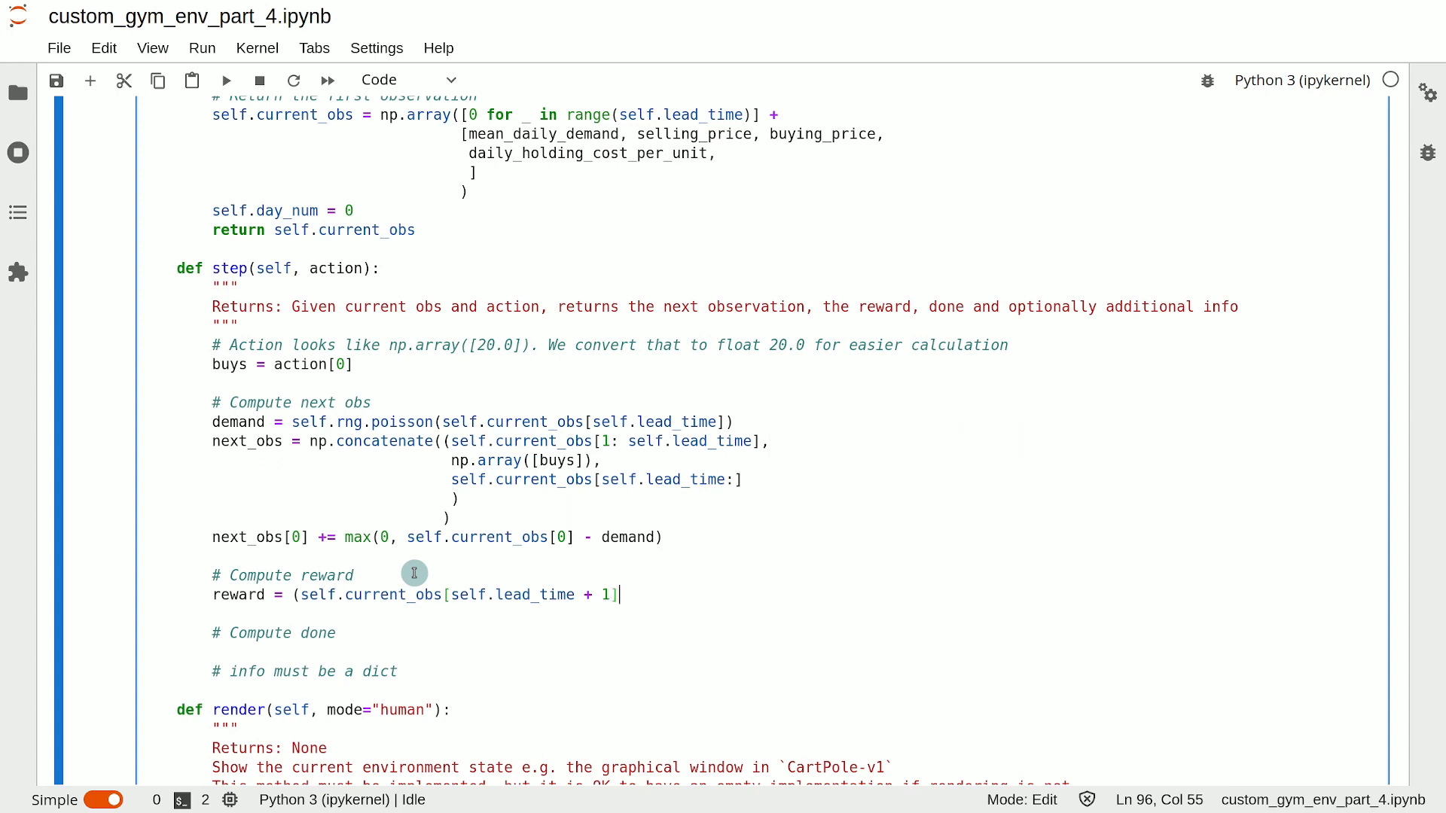
{"action": "type", "text": "]"}
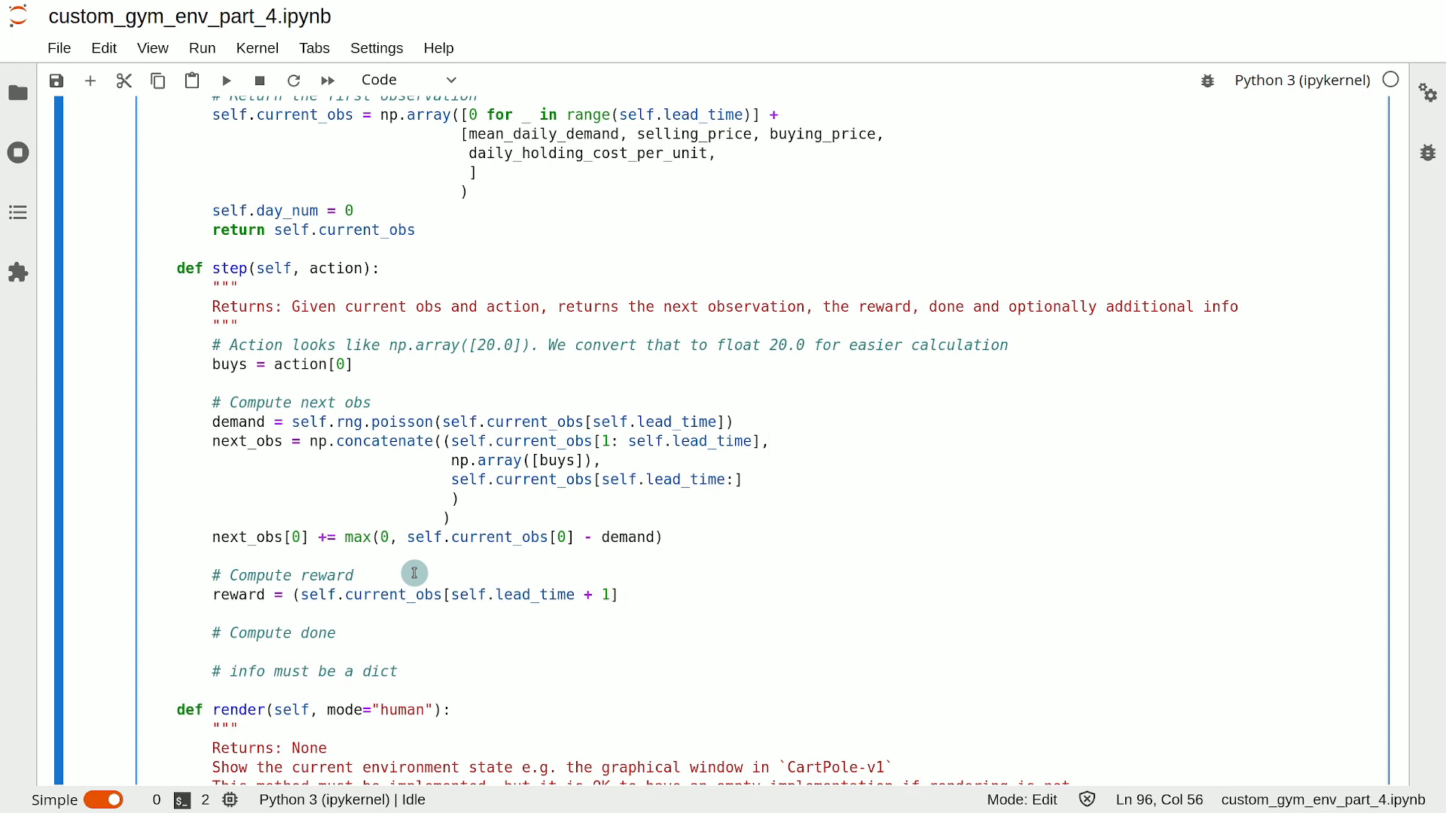
Multiply by units sold: (self.current_obs[0] + self.current_obs[1] - next_obs[0]).
{"action": "type", "text": "* (s"}
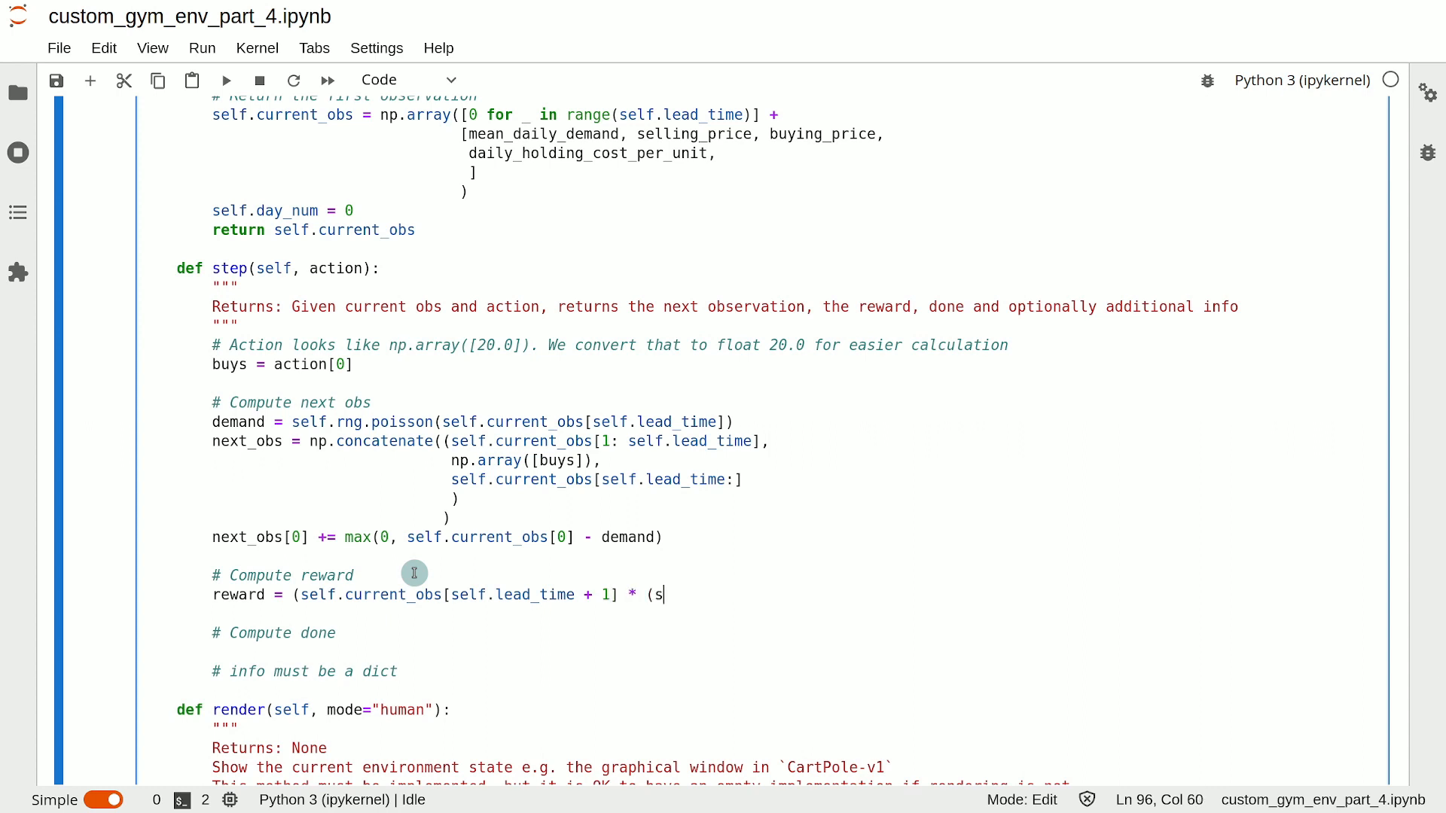
{"action": "type", "text": "elf.current_obs"}
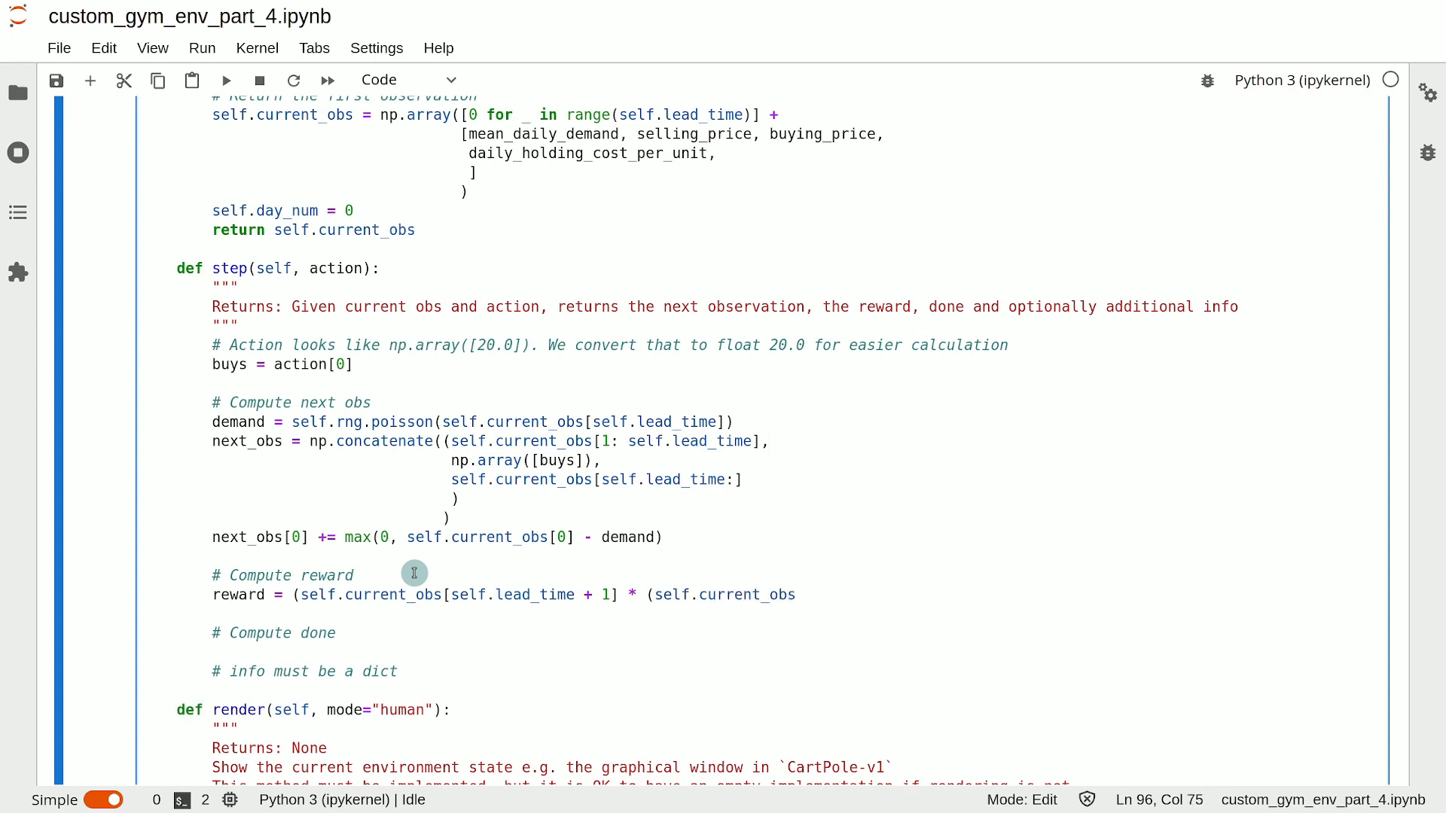
{"action": "type", "text": "[0] +"}
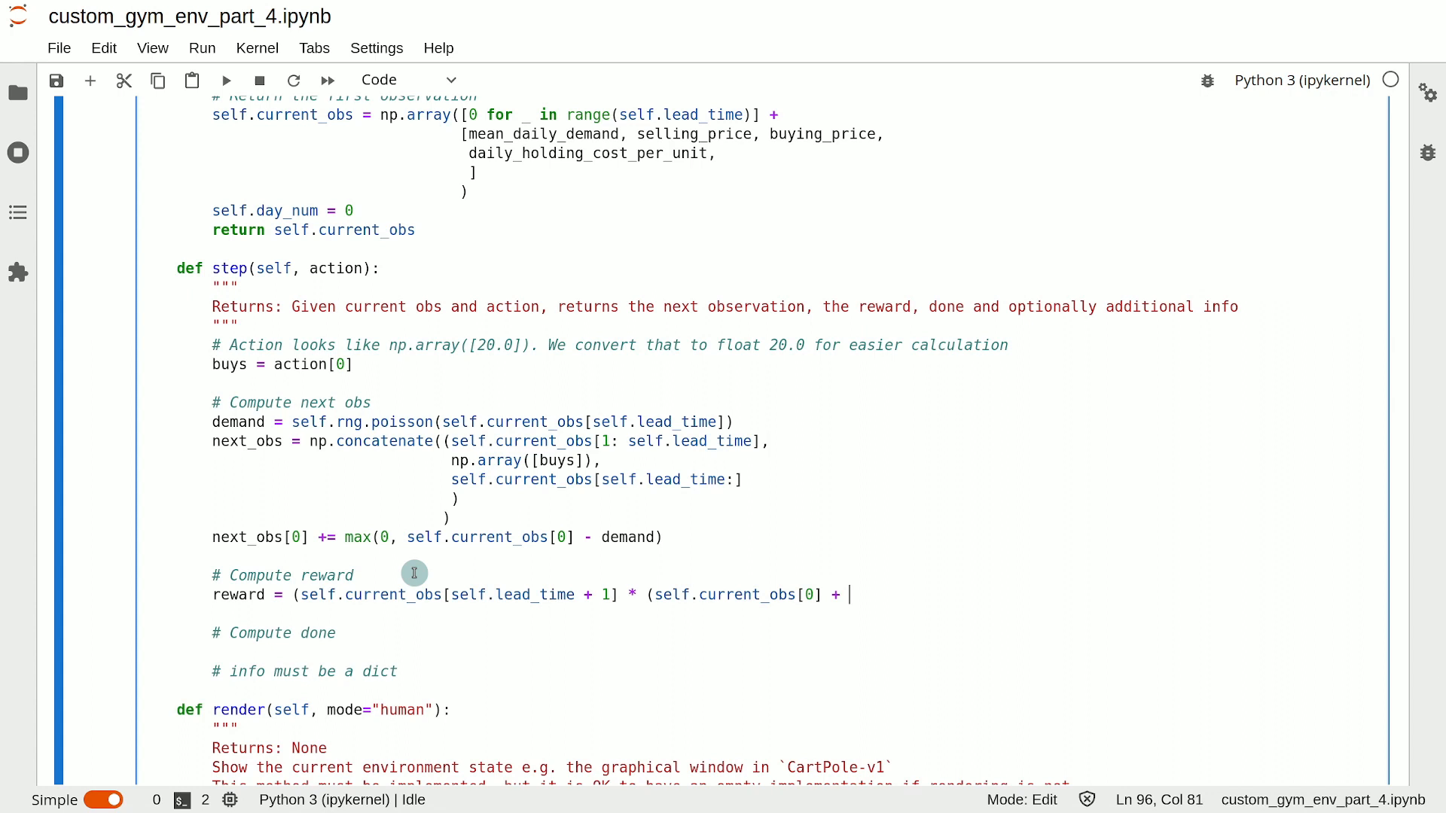
{"action": "type", "text": "self.cur"}
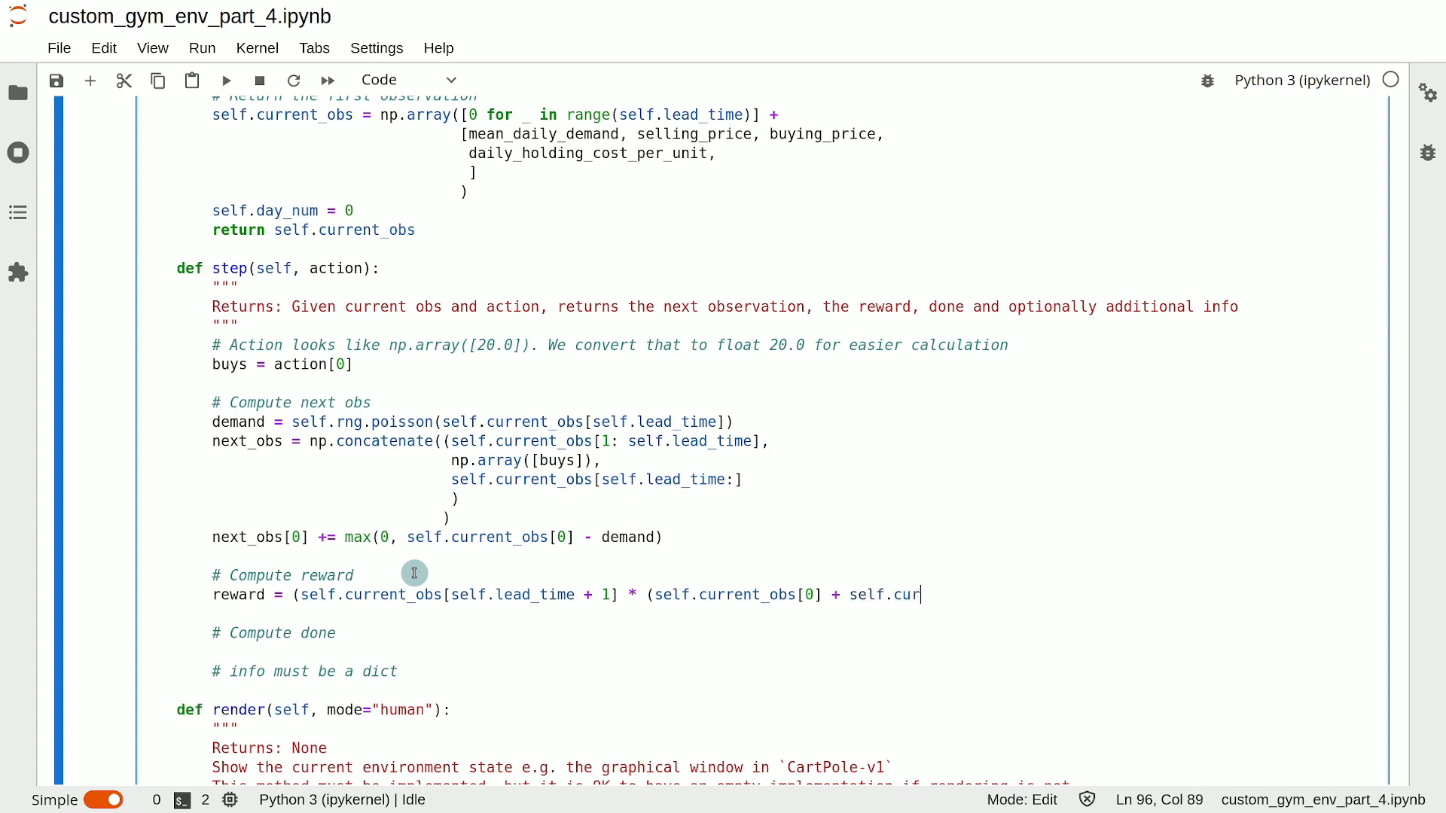
{"action": "type", "text": "rent_obs"}
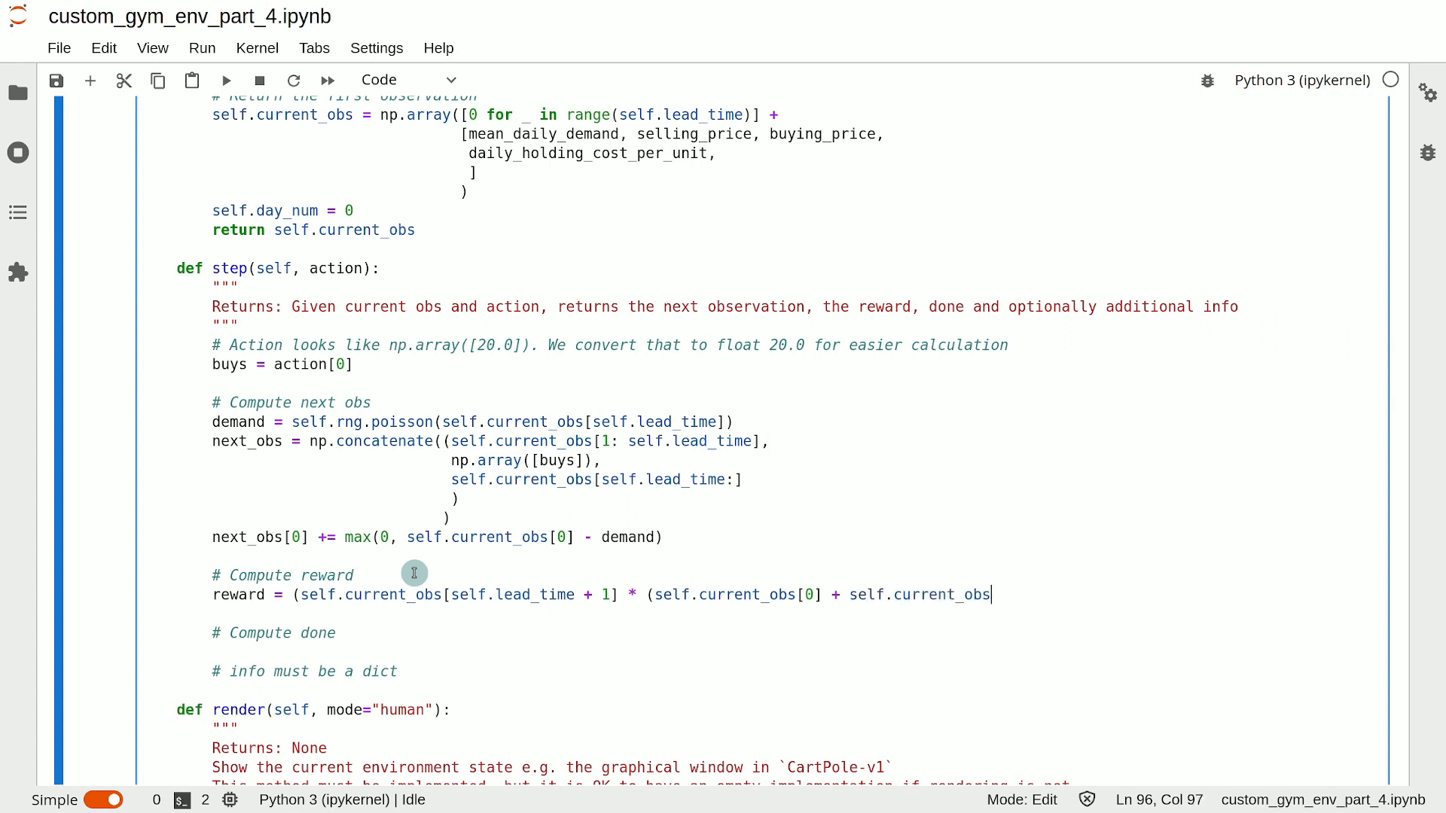
{"action": "type", "text": "[1] -"}
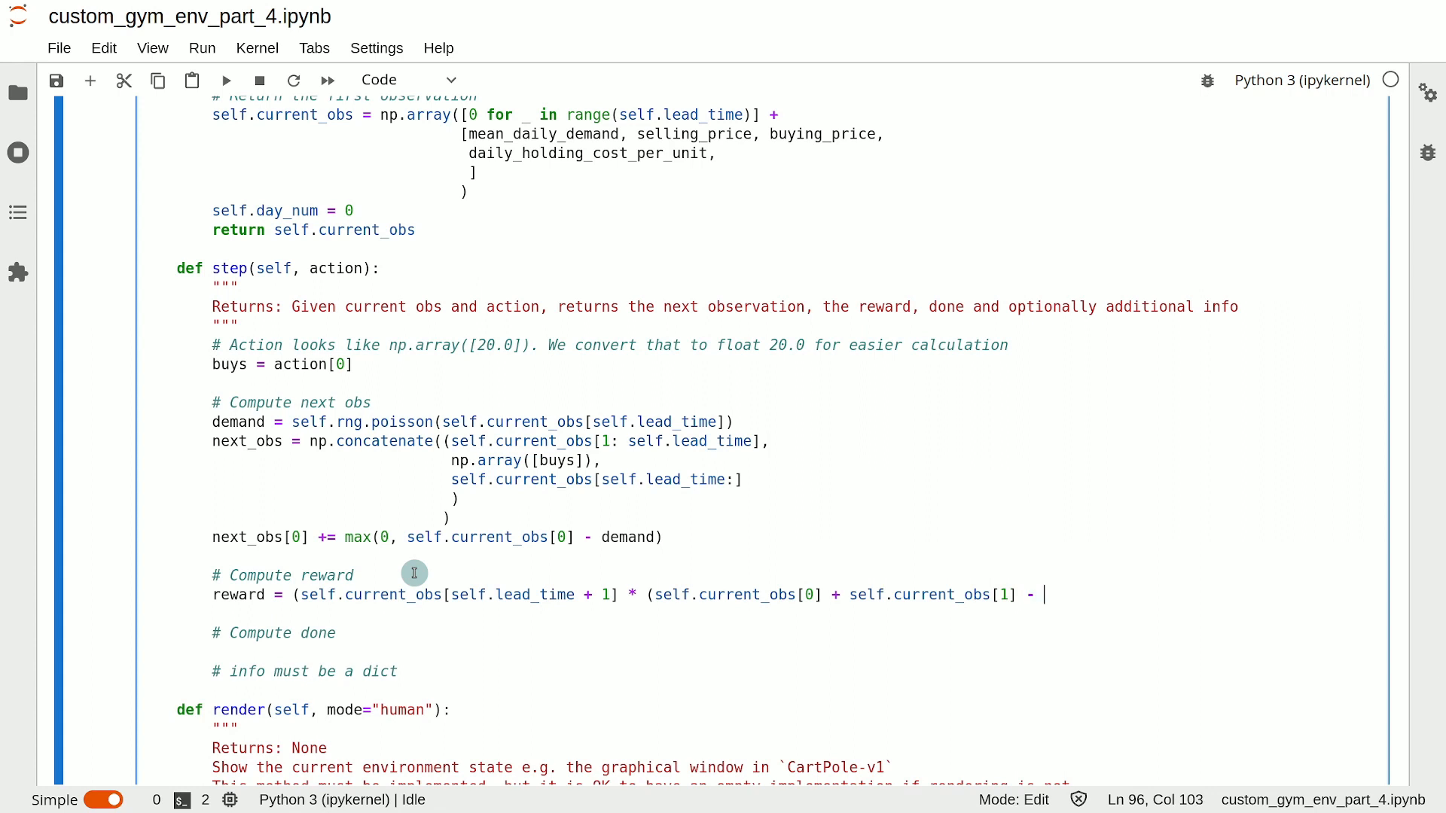
{"action": "type", "text": "next_obs[0]) -"}
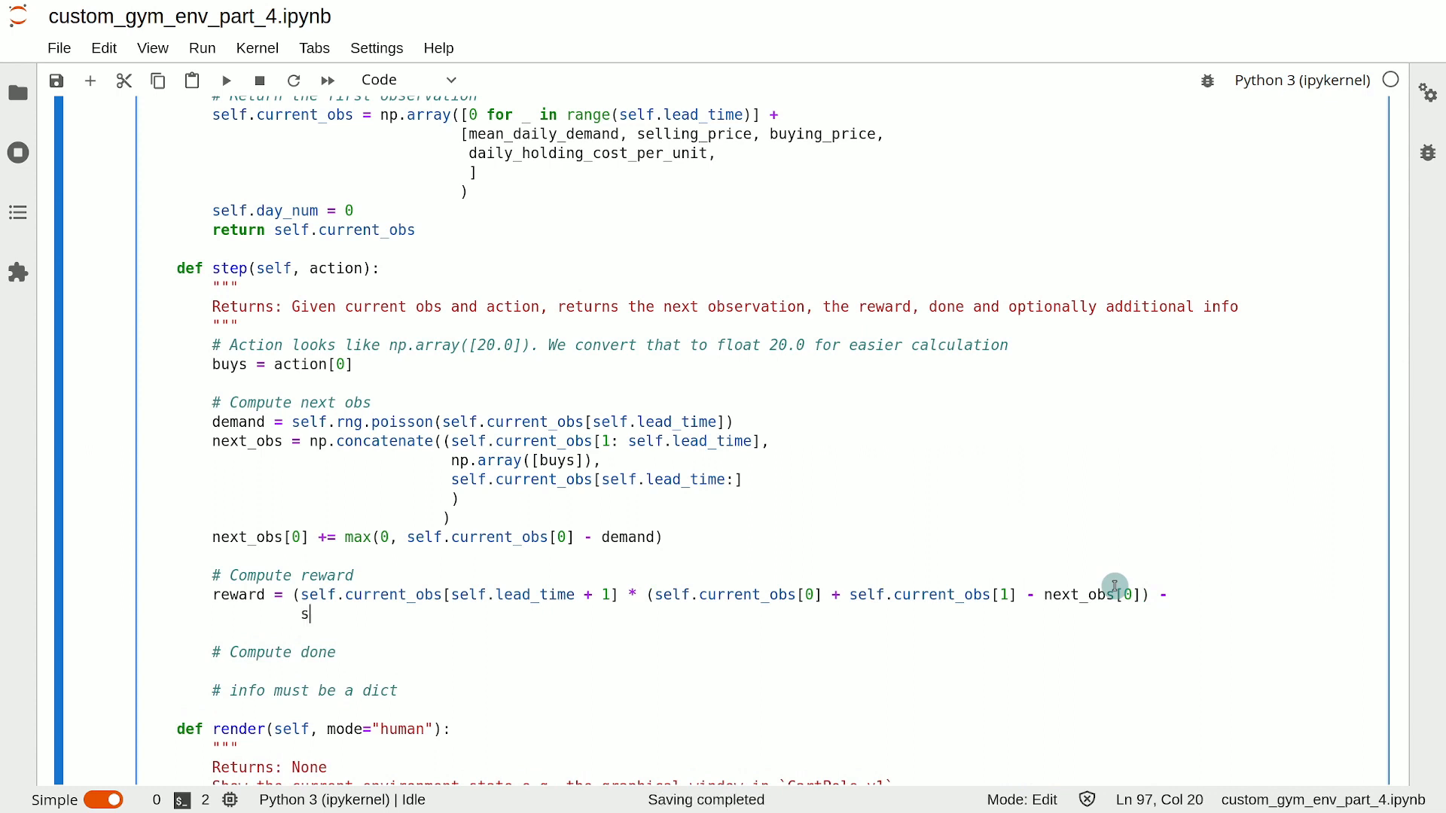
Subtract buying price self.current_obs[self.lead_time + 2] times buys, ending with another minus.
{"action": "type", "text": "elf.c"}
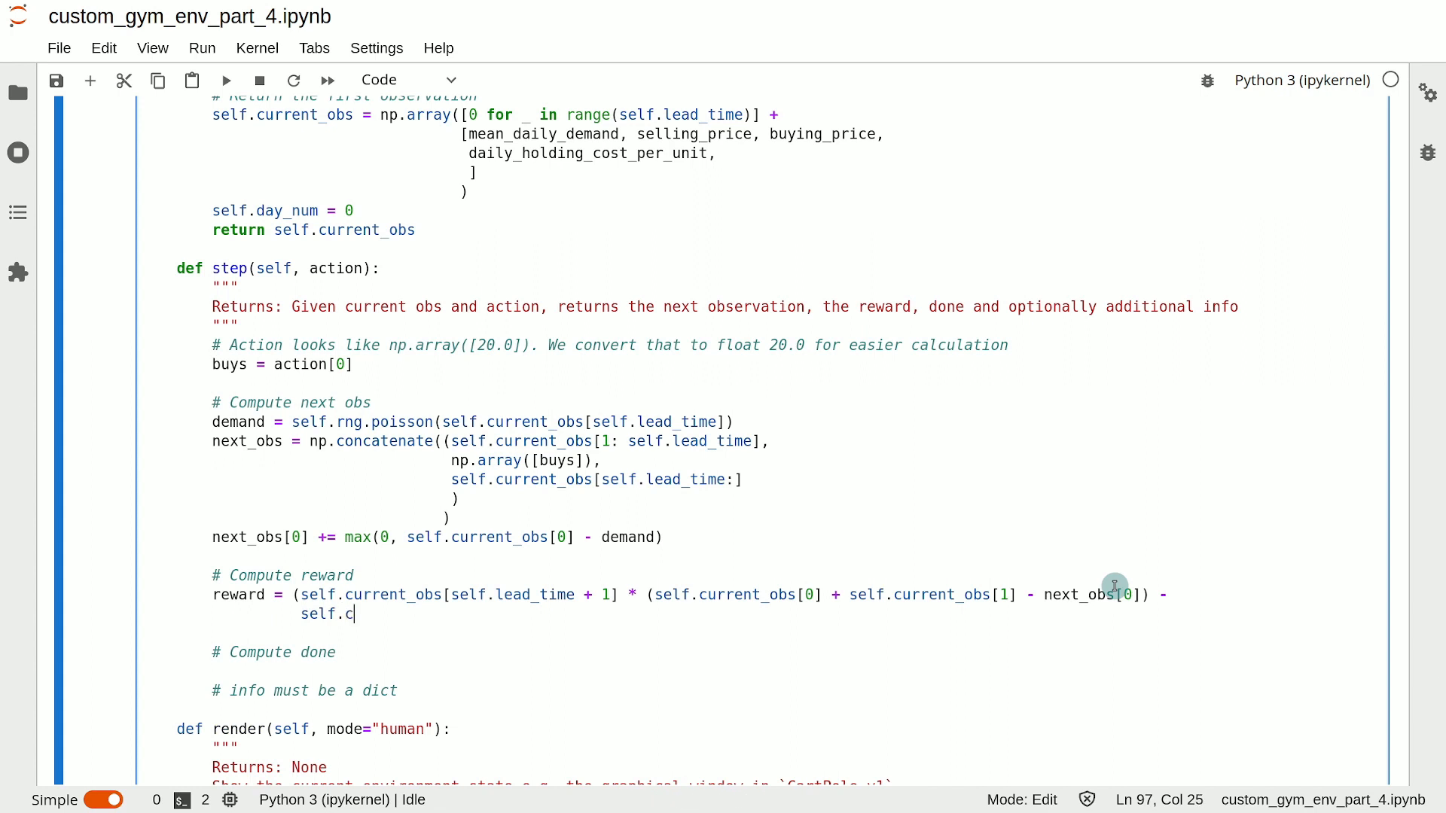
{"action": "type", "text": "urrent_"}
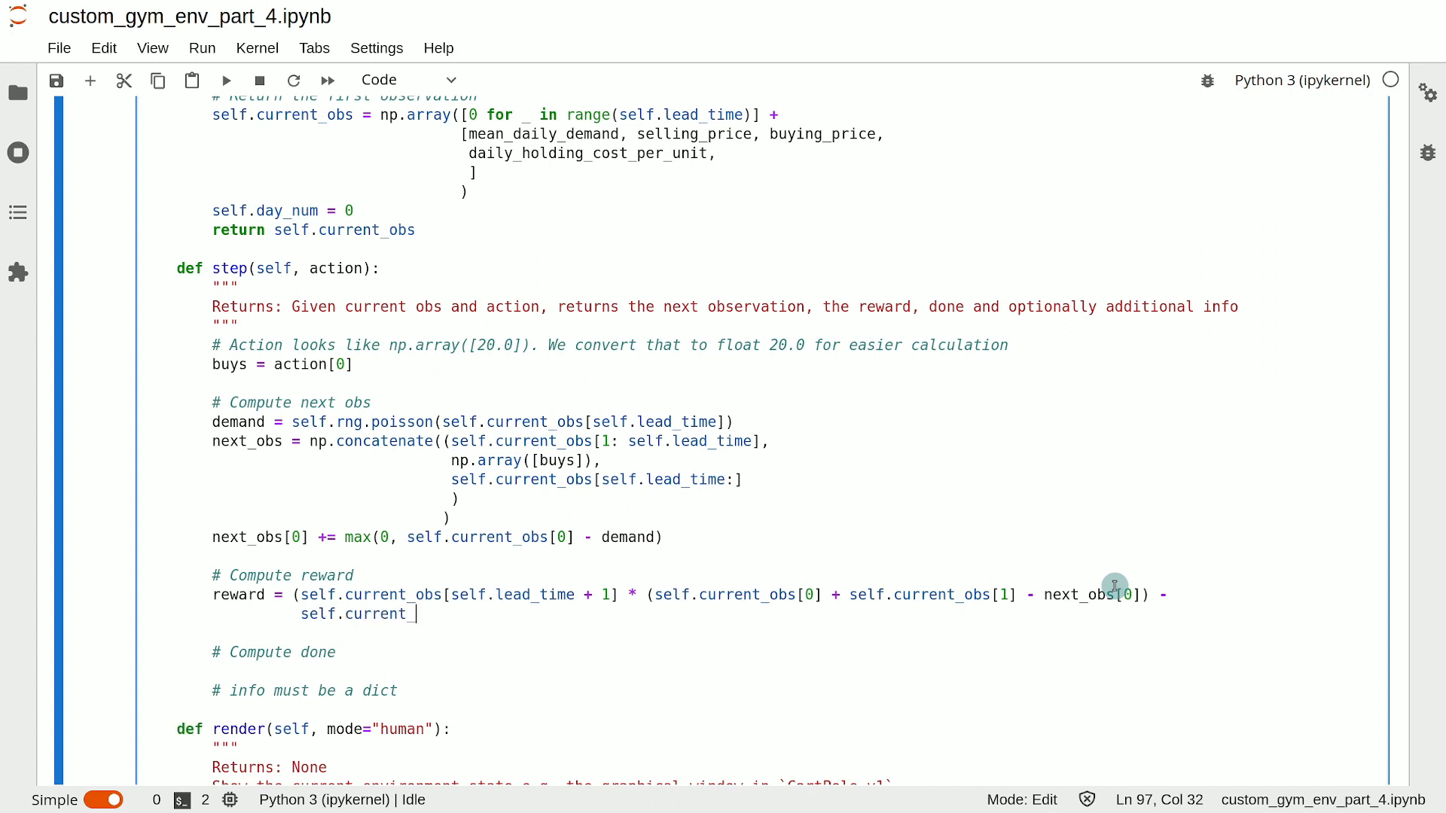
{"action": "type", "text": "obs"}
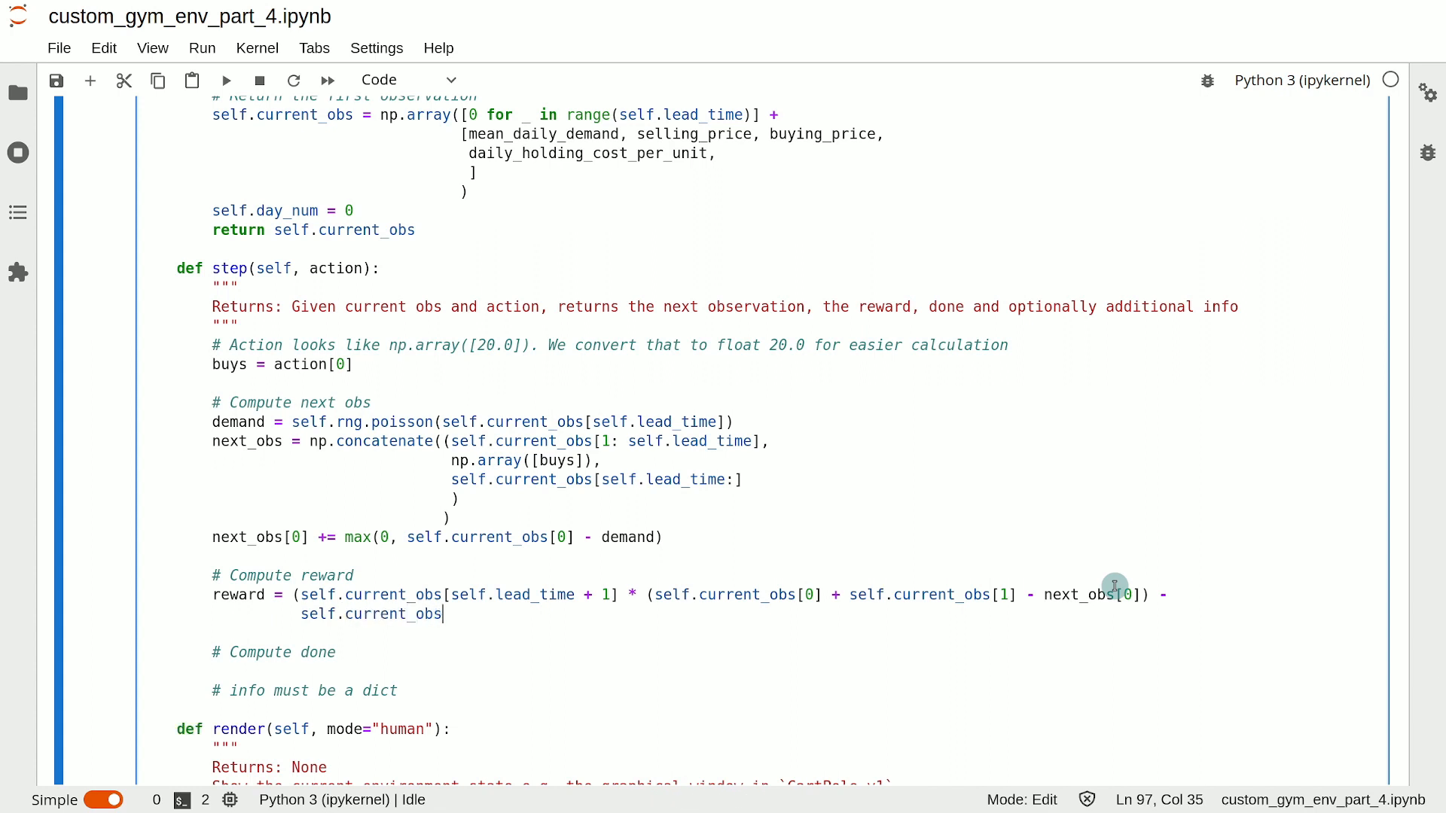
{"action": "type", "text": "[self.le"}
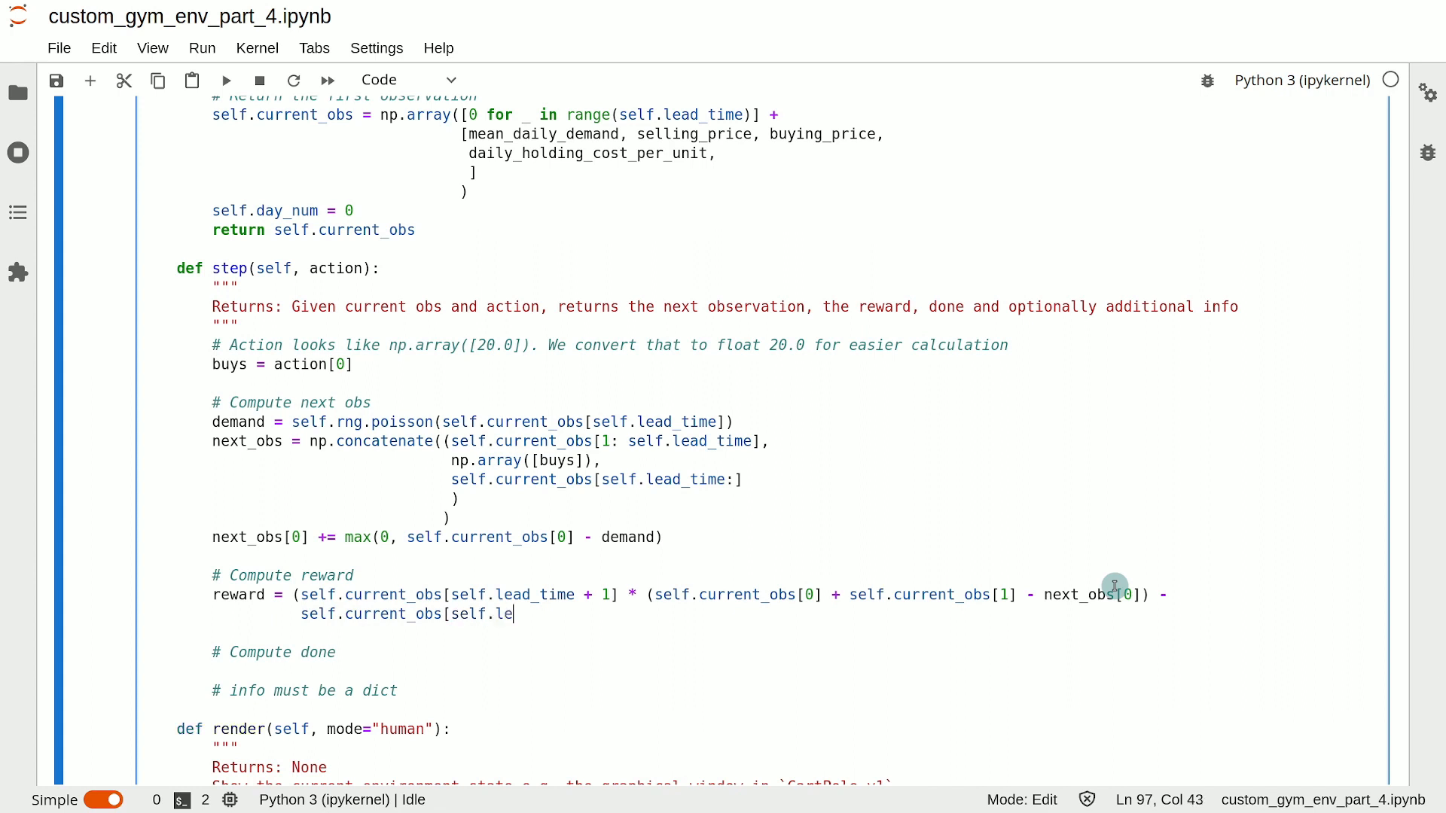
{"action": "type", "text": "ad_time + 2]"}
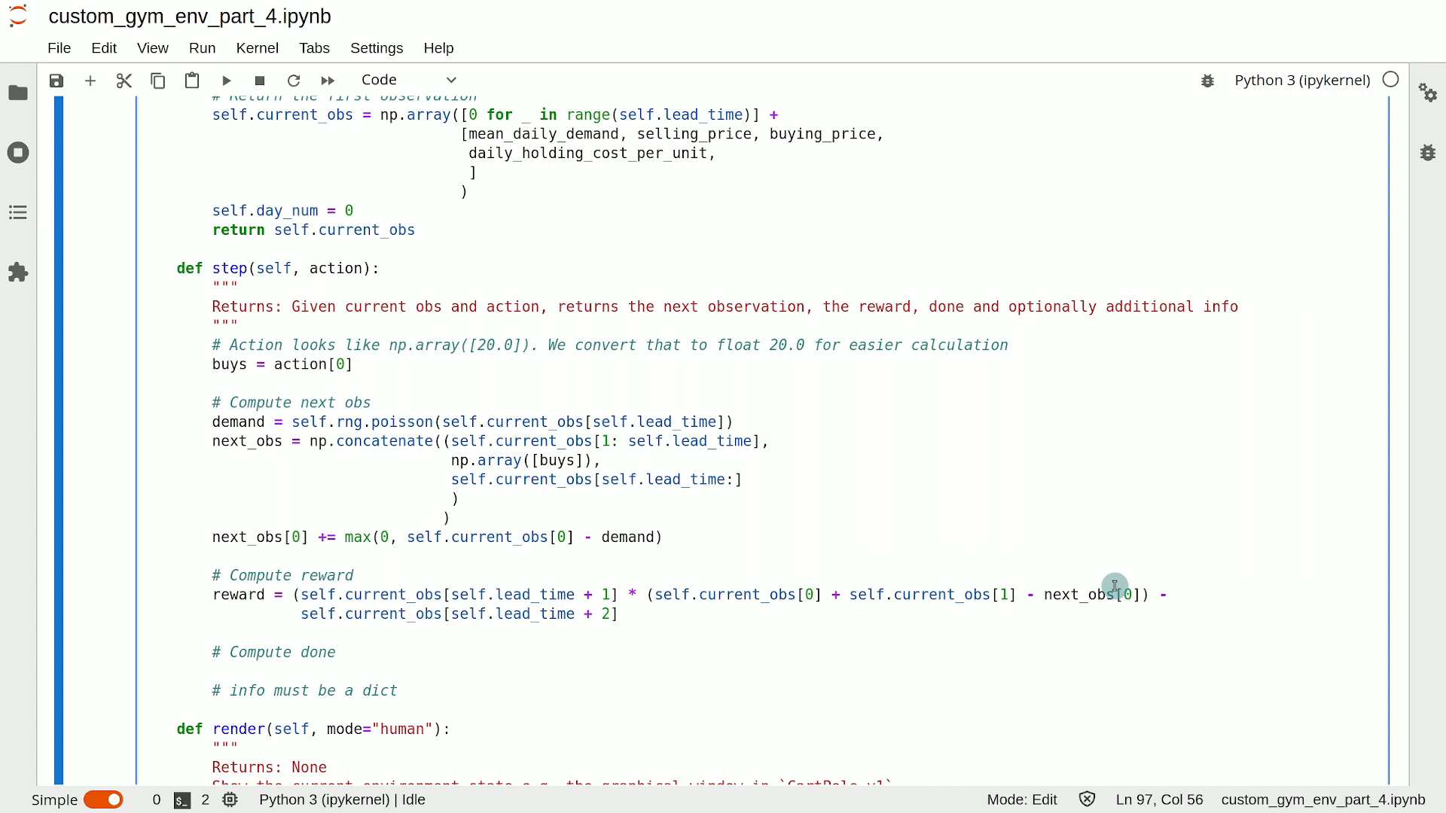
{"action": "type", "text": "*"}
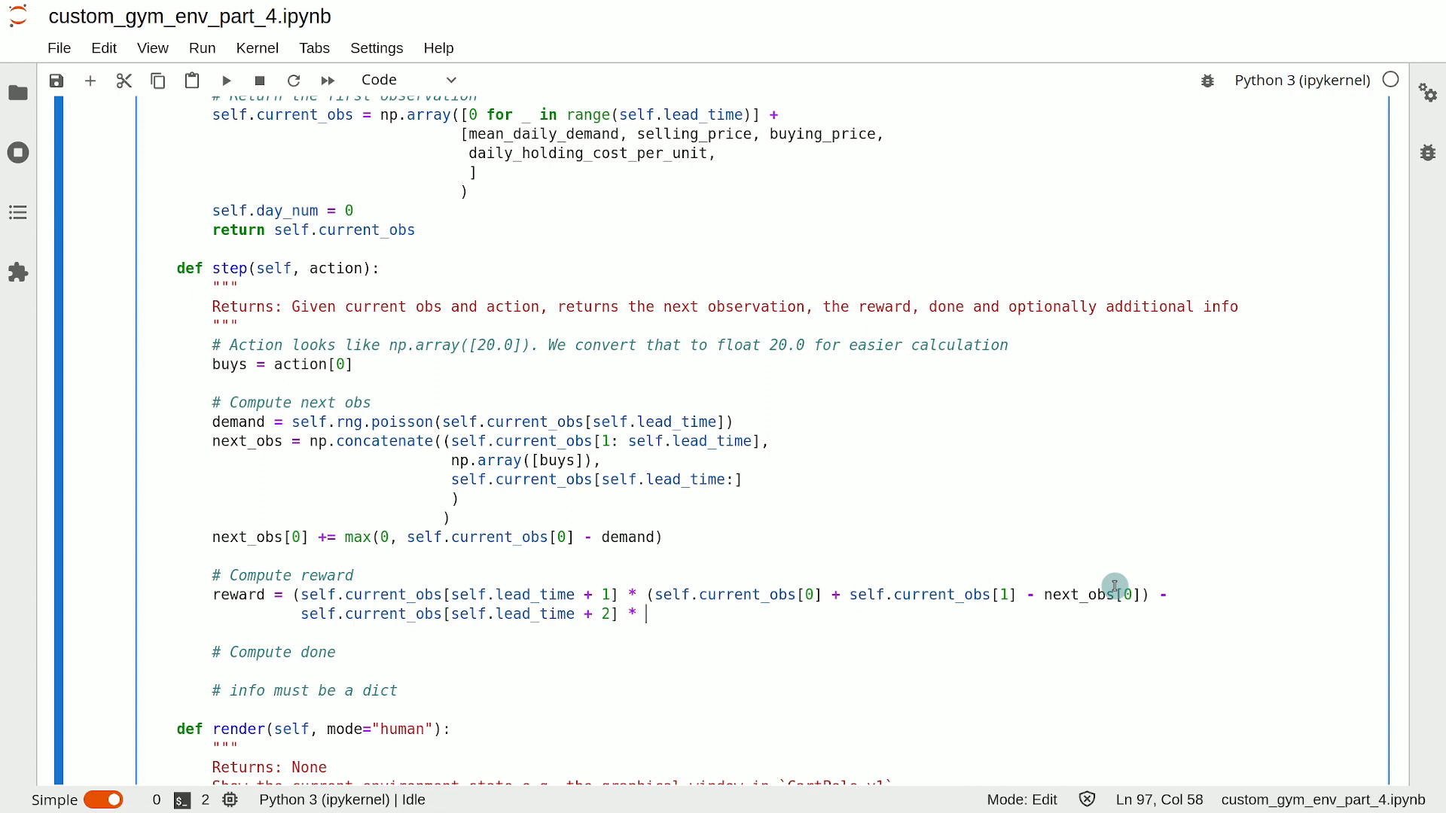
{"action": "type", "text": "buys"}
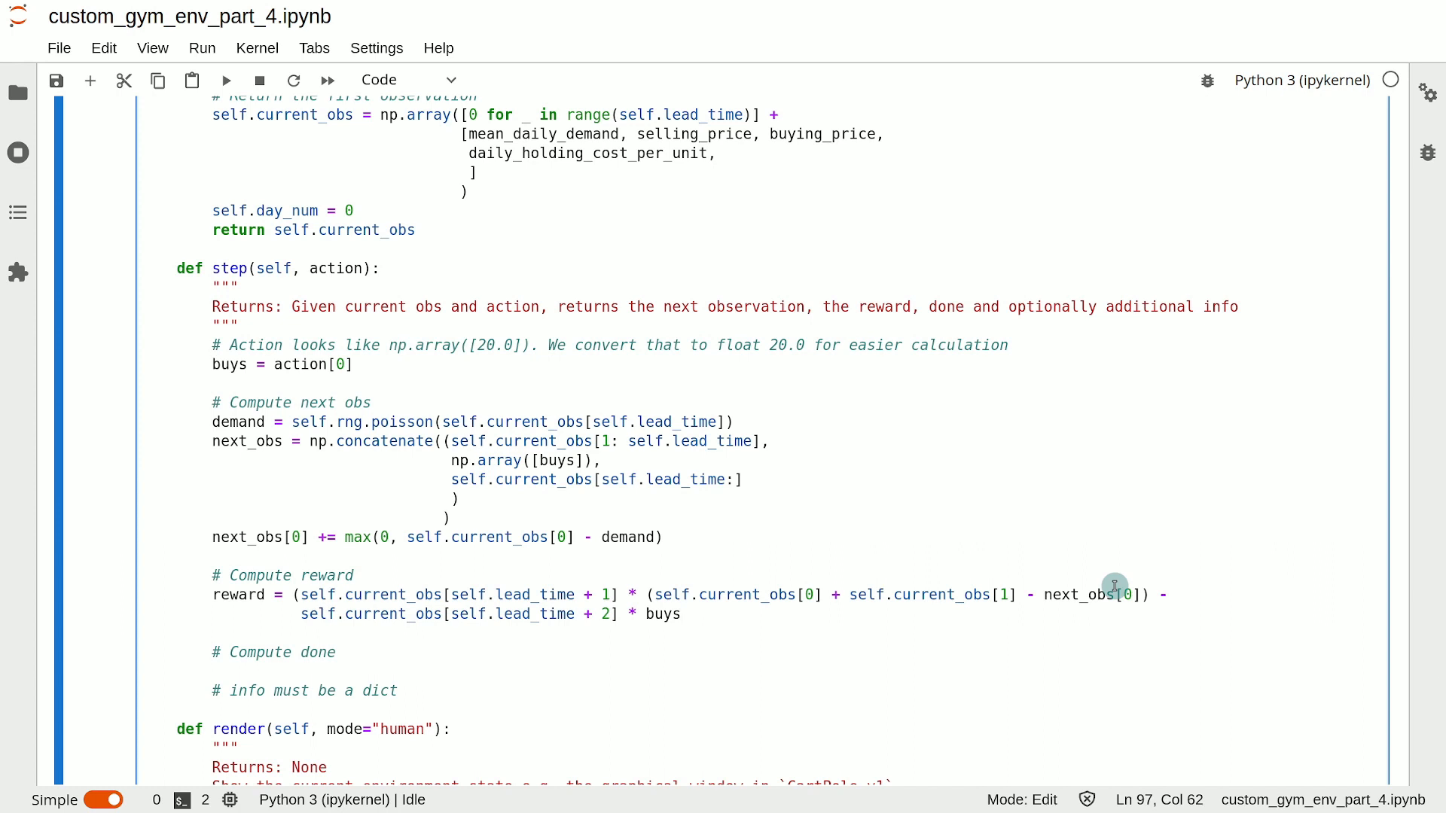
{"action": "type", "text": "-"}
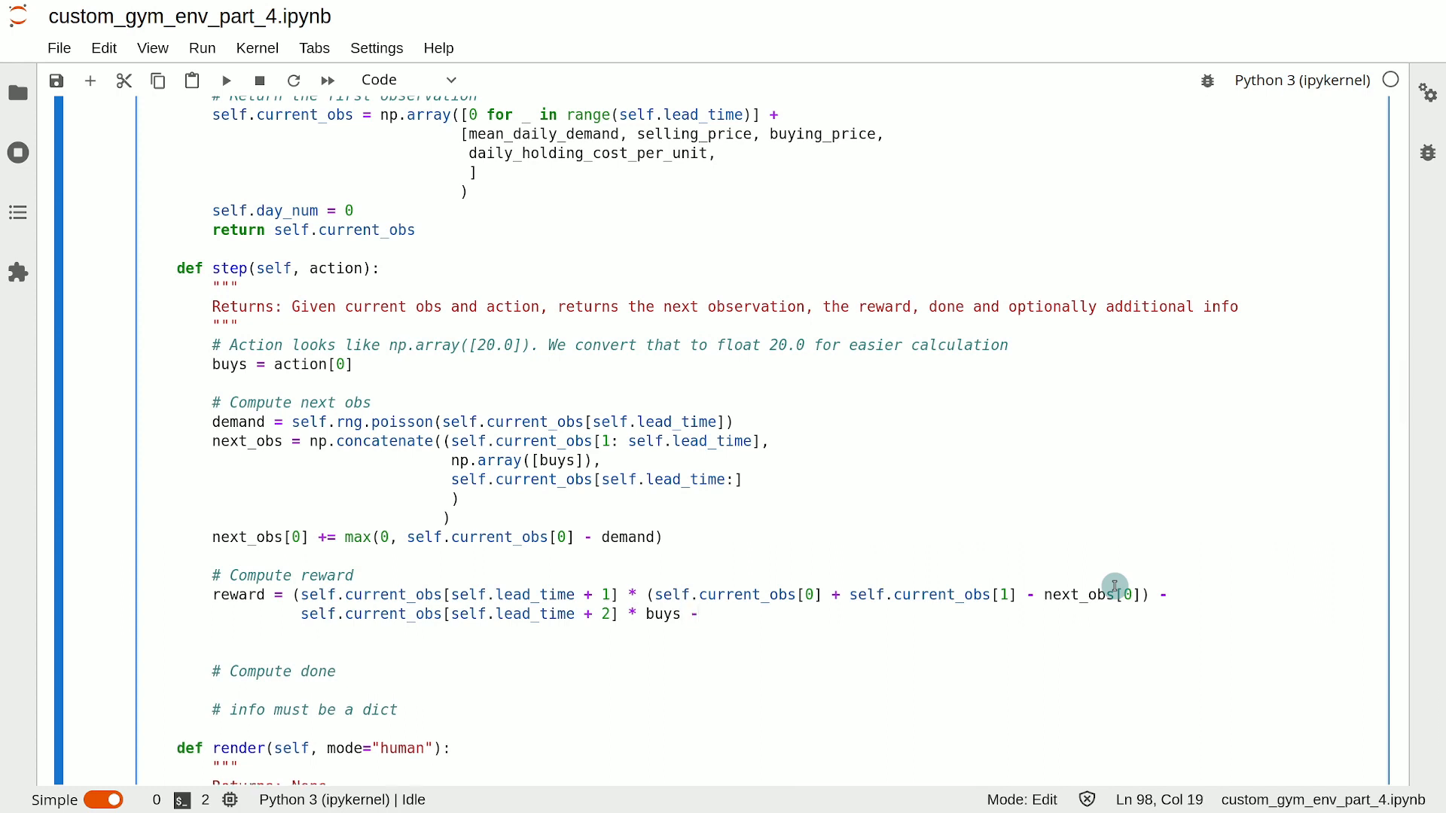
Add the holding cost term self.current_obs[self.lead_time + 3] * to the reward.
{"action": "type", "text": "self.cur"}
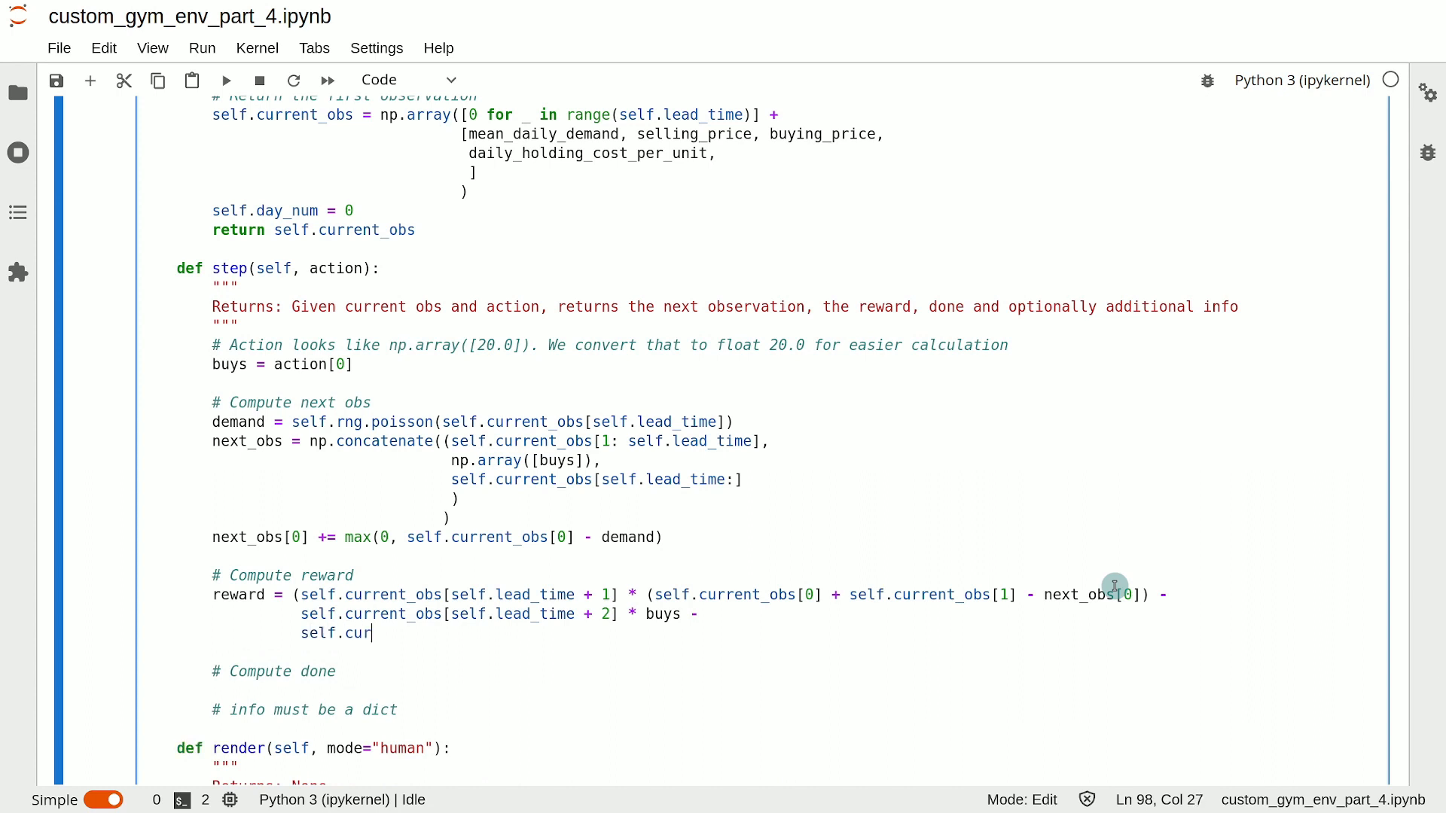
{"action": "type", "text": "rent_ob"}
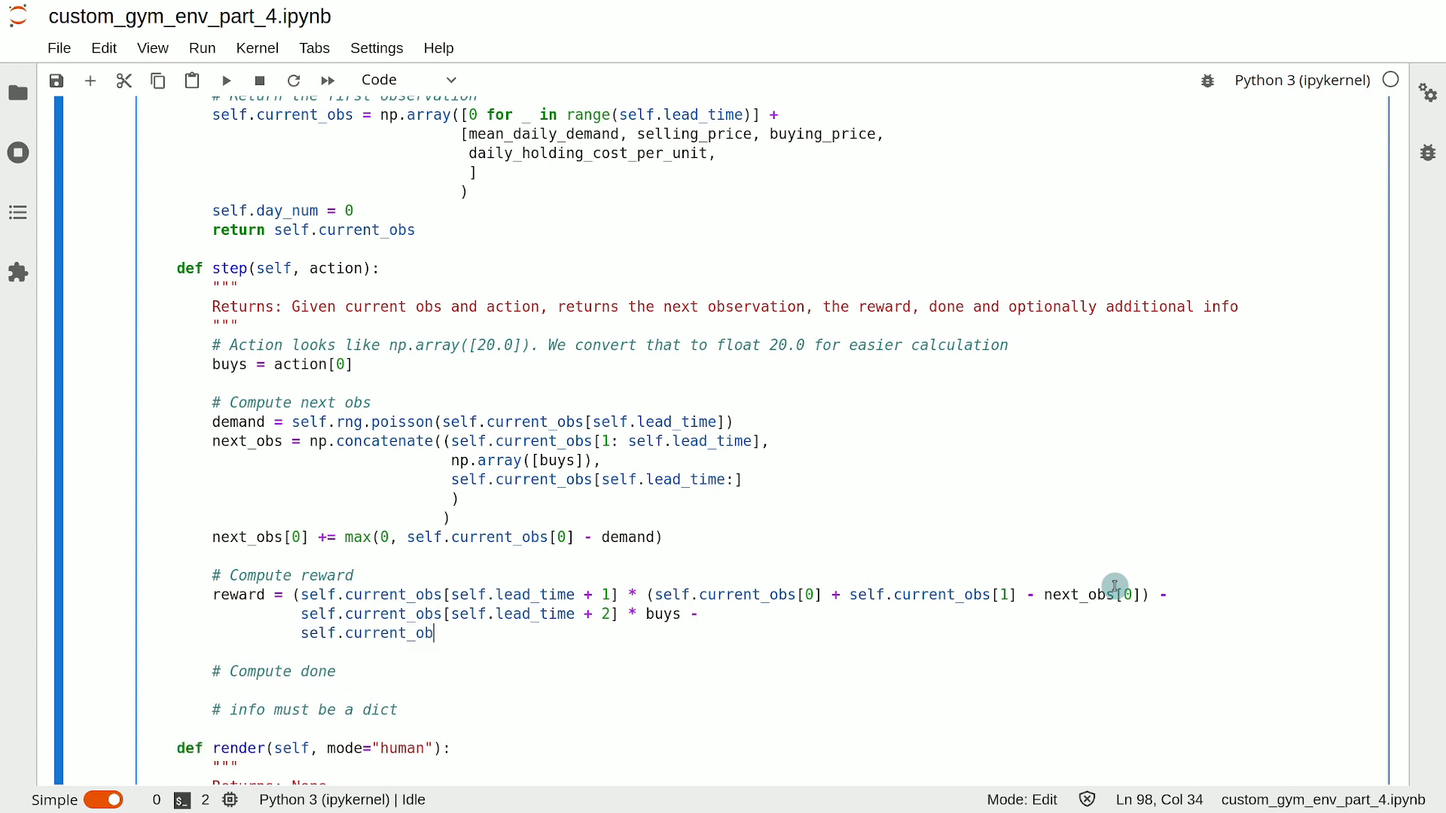
{"action": "type", "text": "s["}
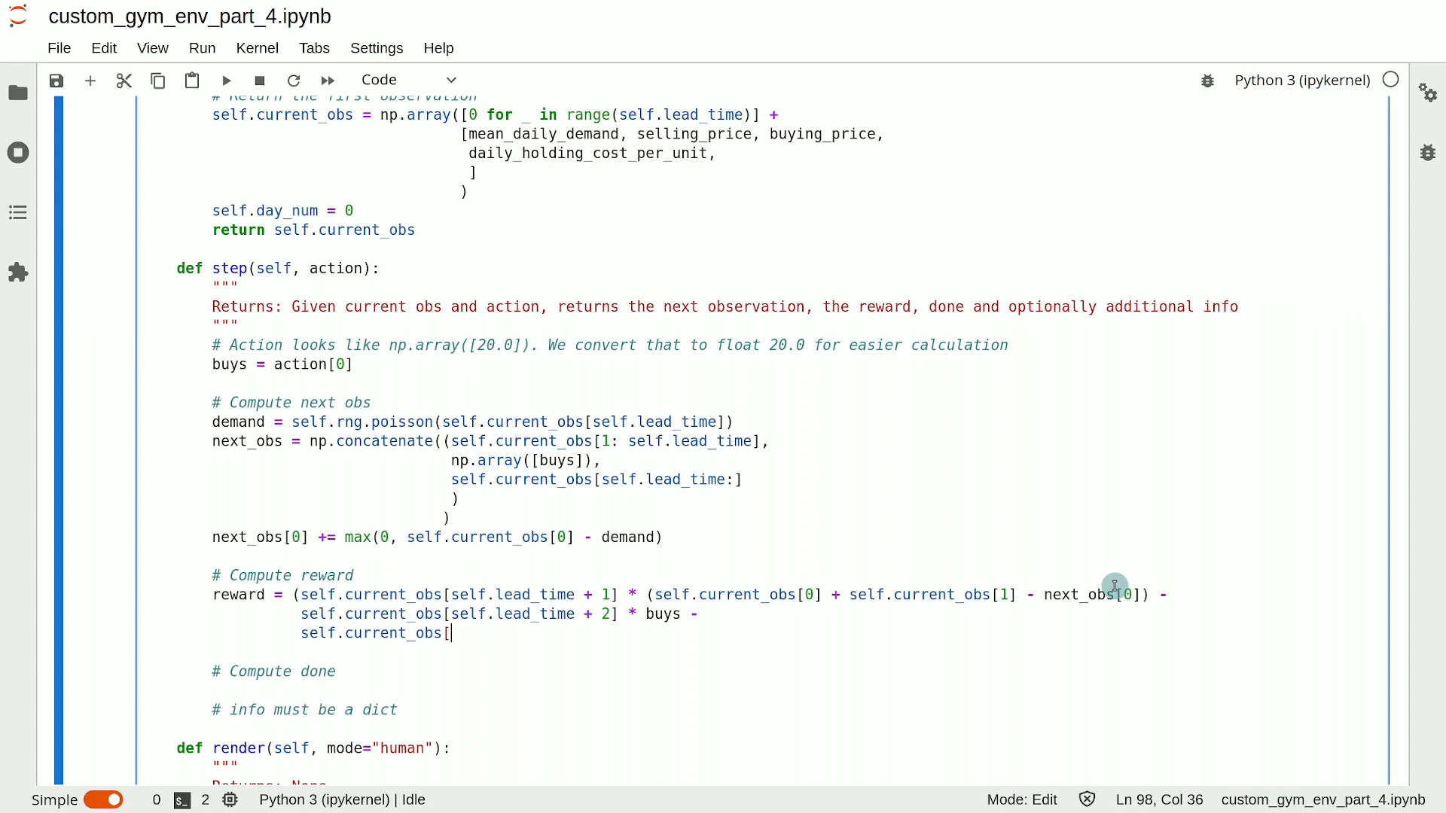
{"action": "type", "text": "self."}
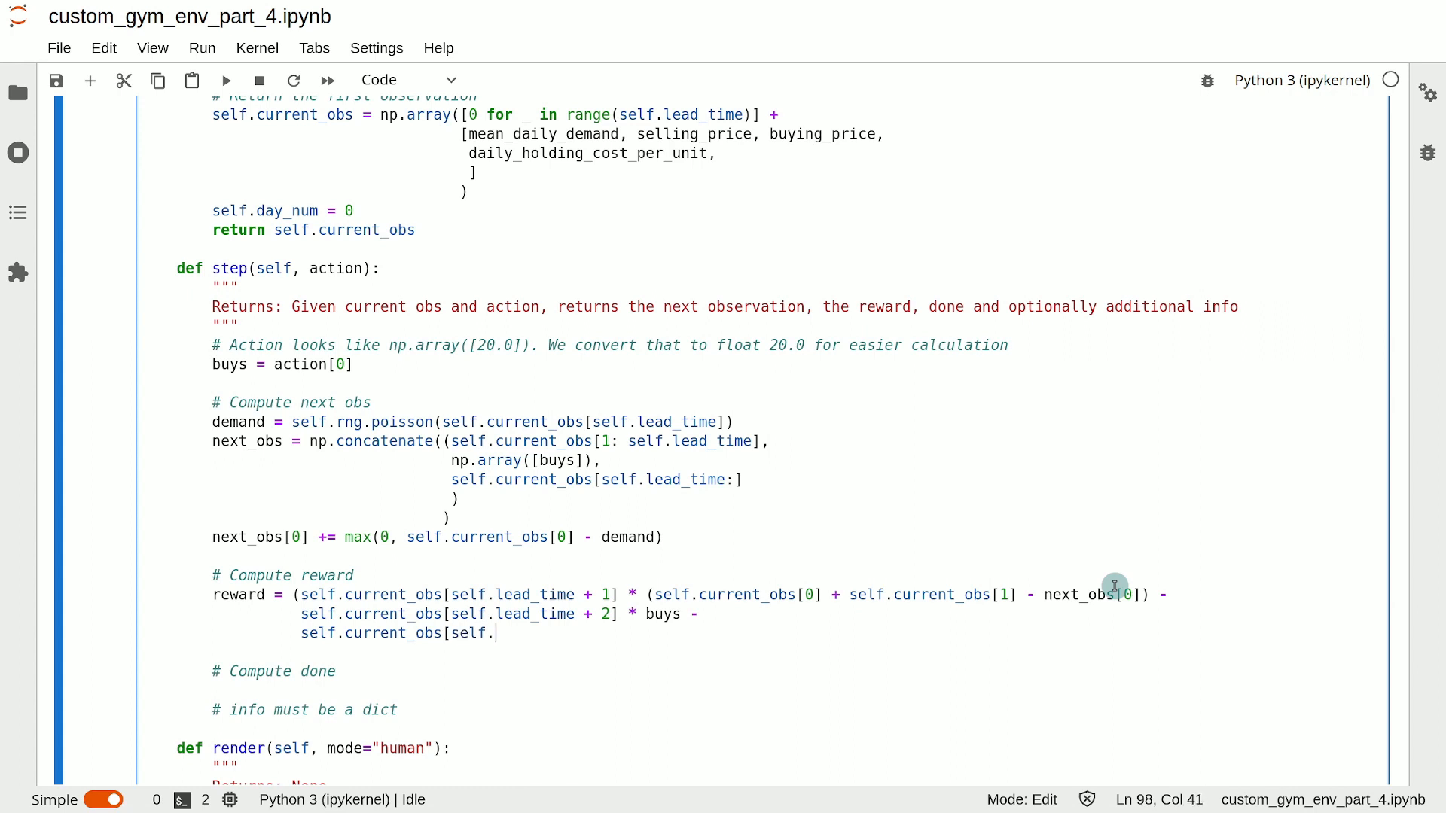
{"action": "type", "text": "lead"}
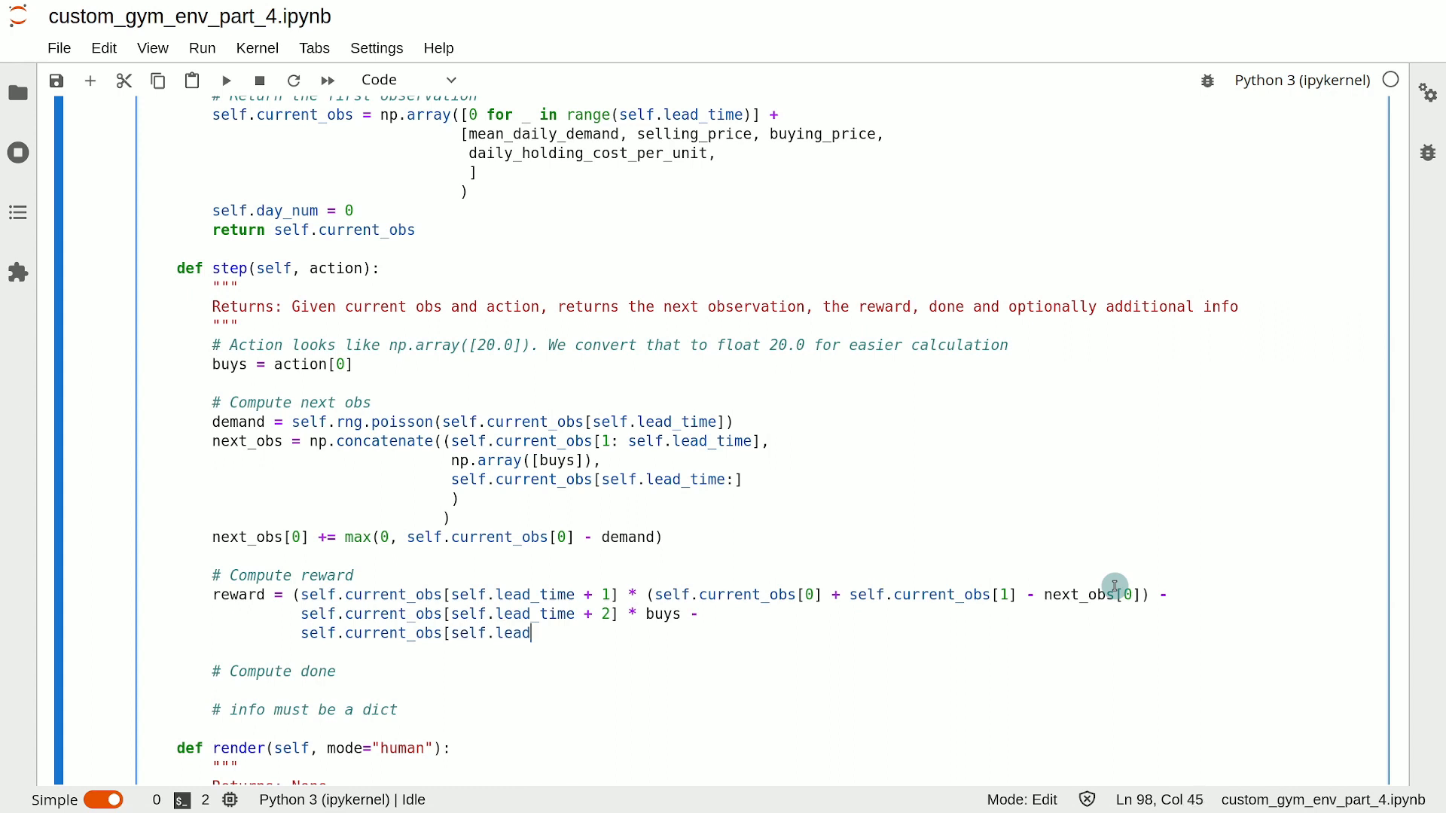
{"action": "type", "text": "_time + 3"}
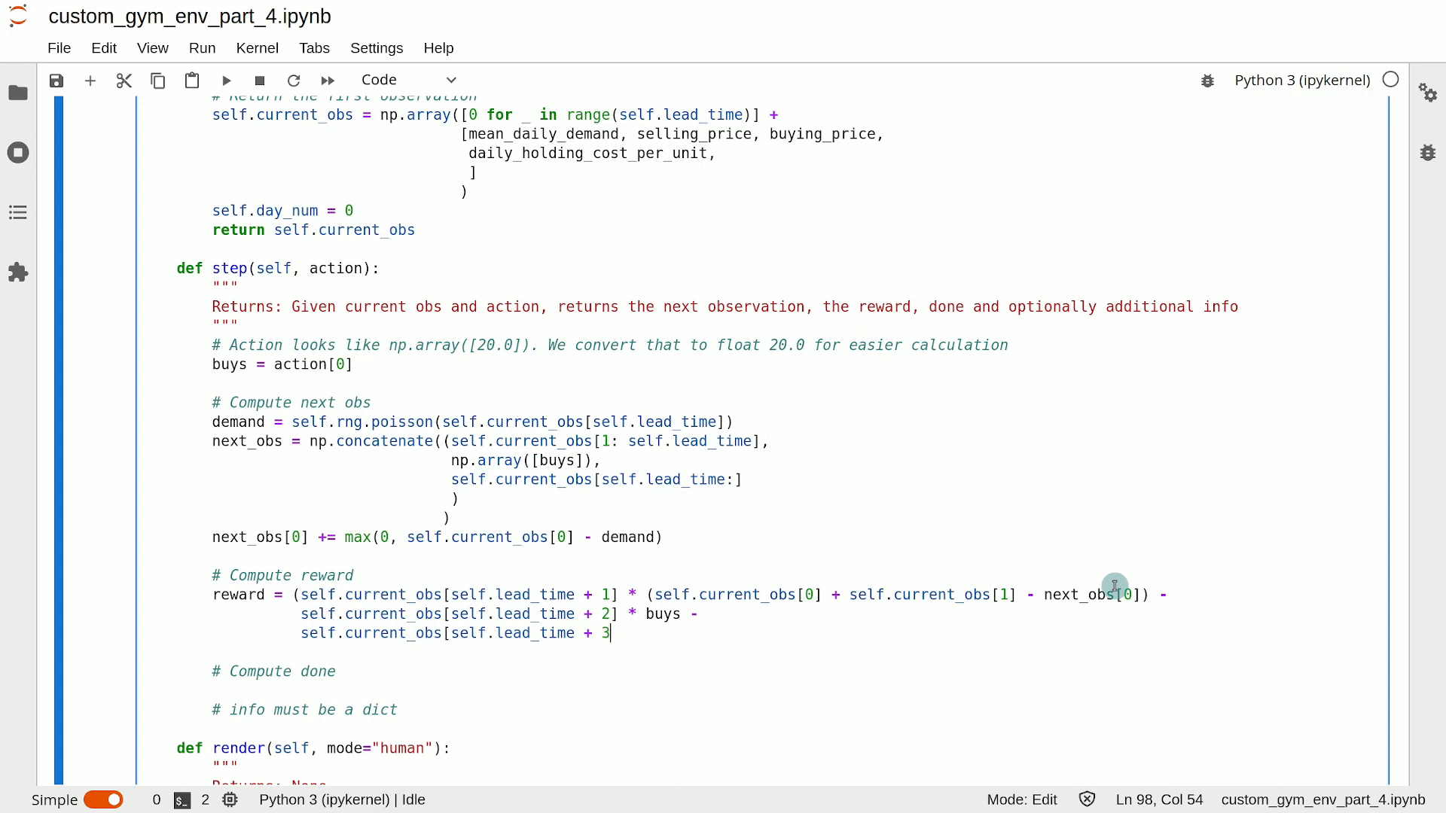
{"action": "type", "text": "*"}
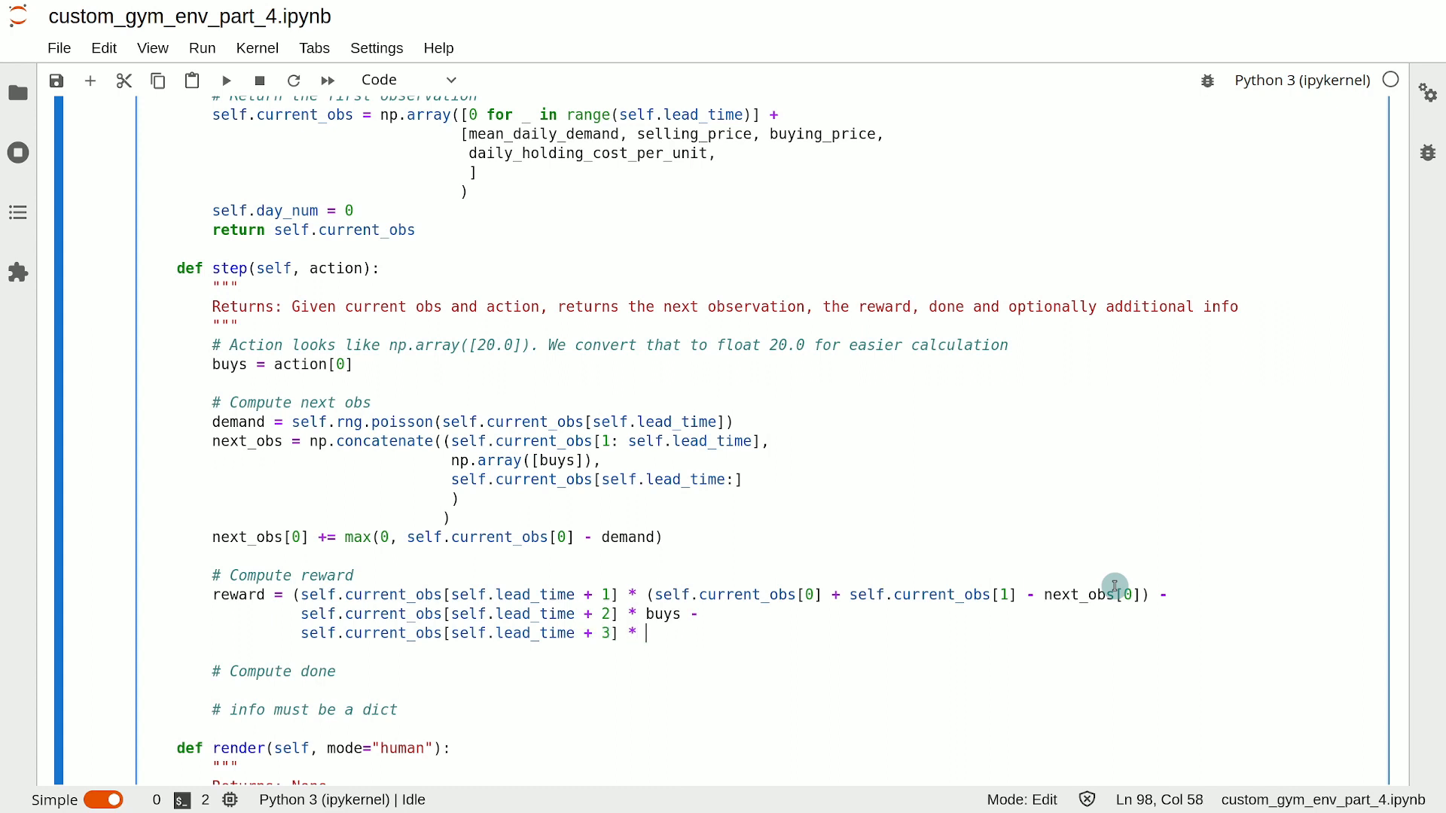
Multiply by (next_obs[0] - self.current_obs[1]), removing the extra parenthesis and starting a new line.
{"action": "type", "text": "(next_"}
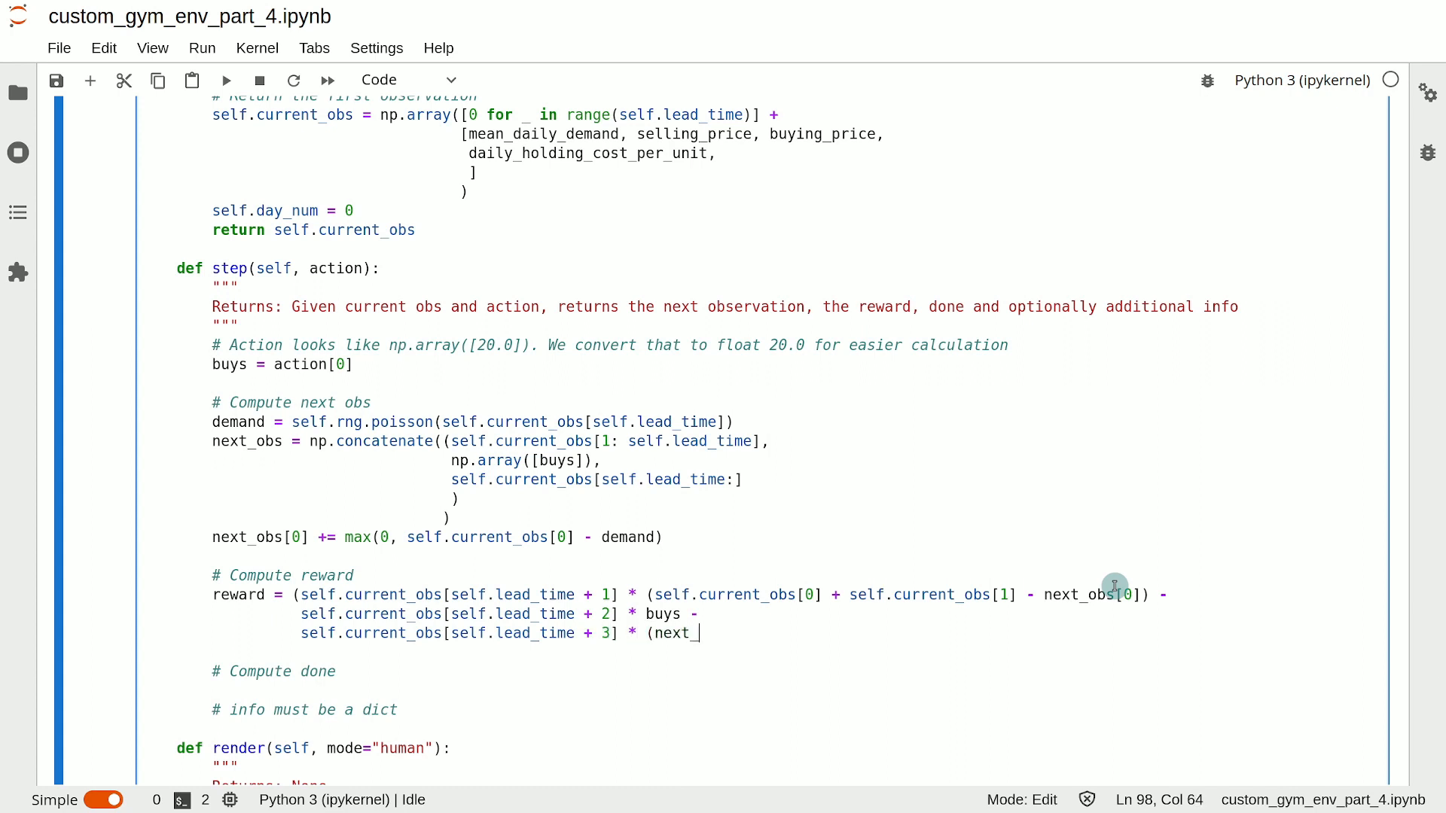
{"action": "type", "text": "obs"}
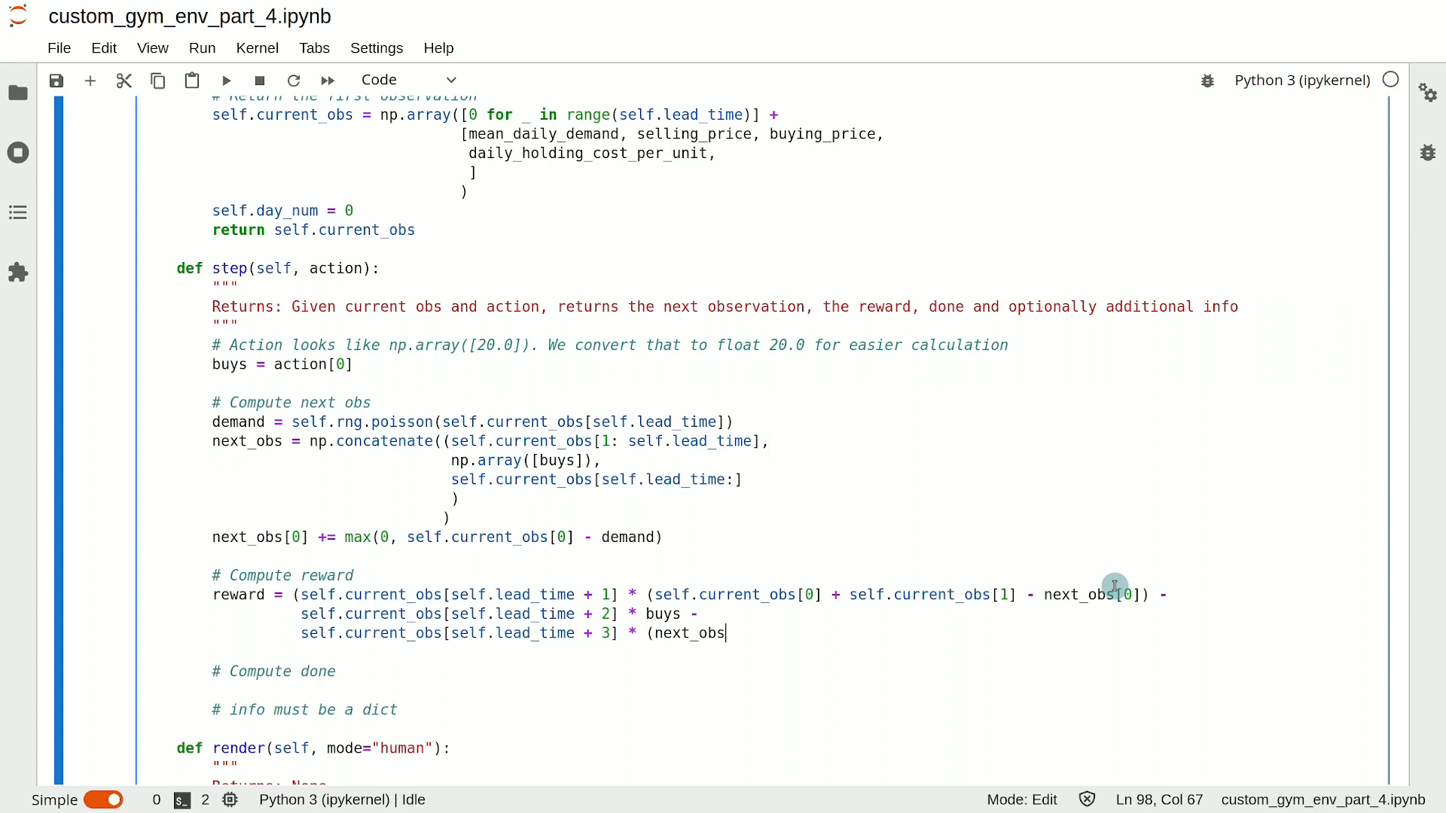
{"action": "type", "text": "[0] - self.c"}
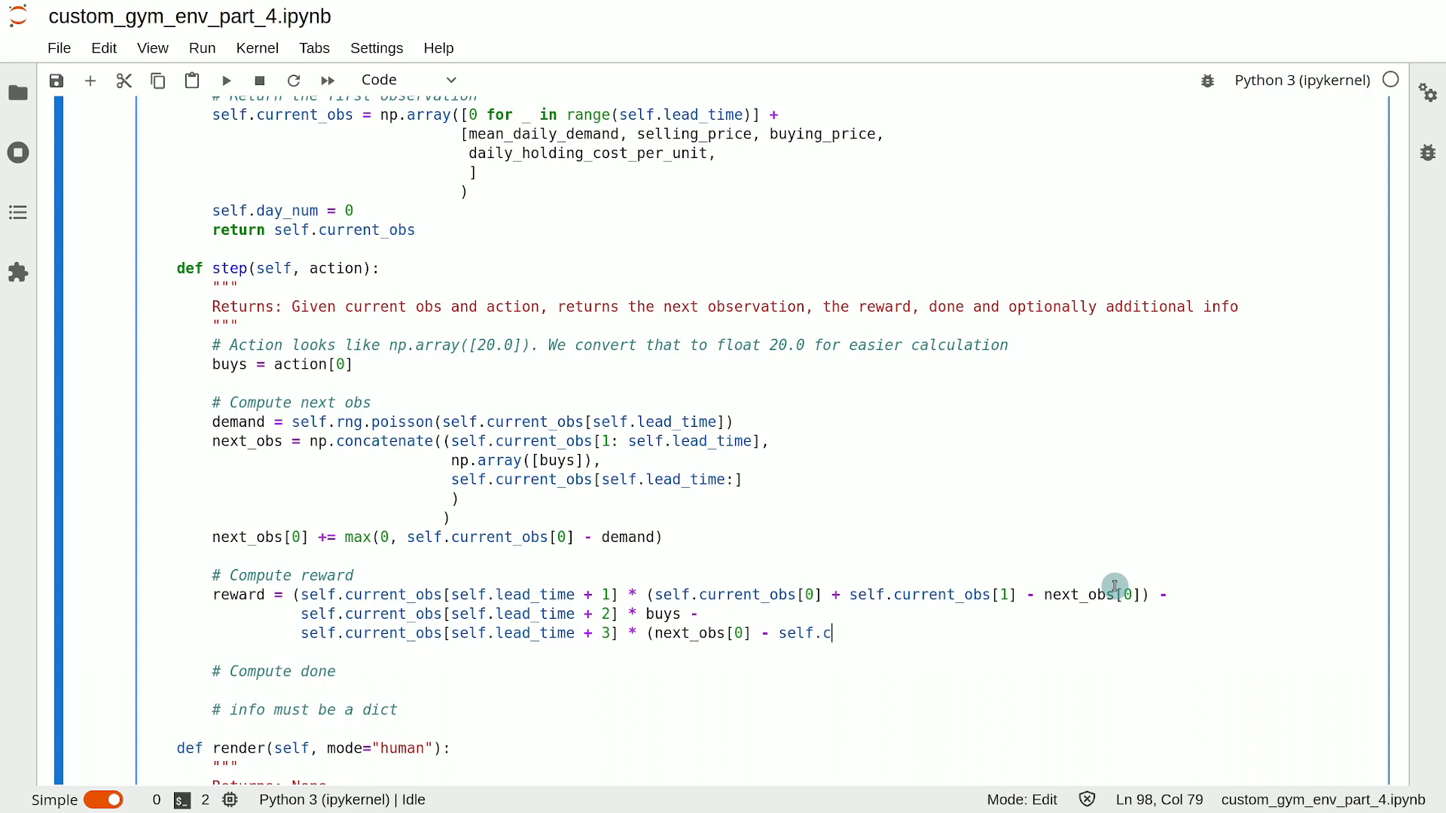
{"action": "type", "text": "urrent_obs"}
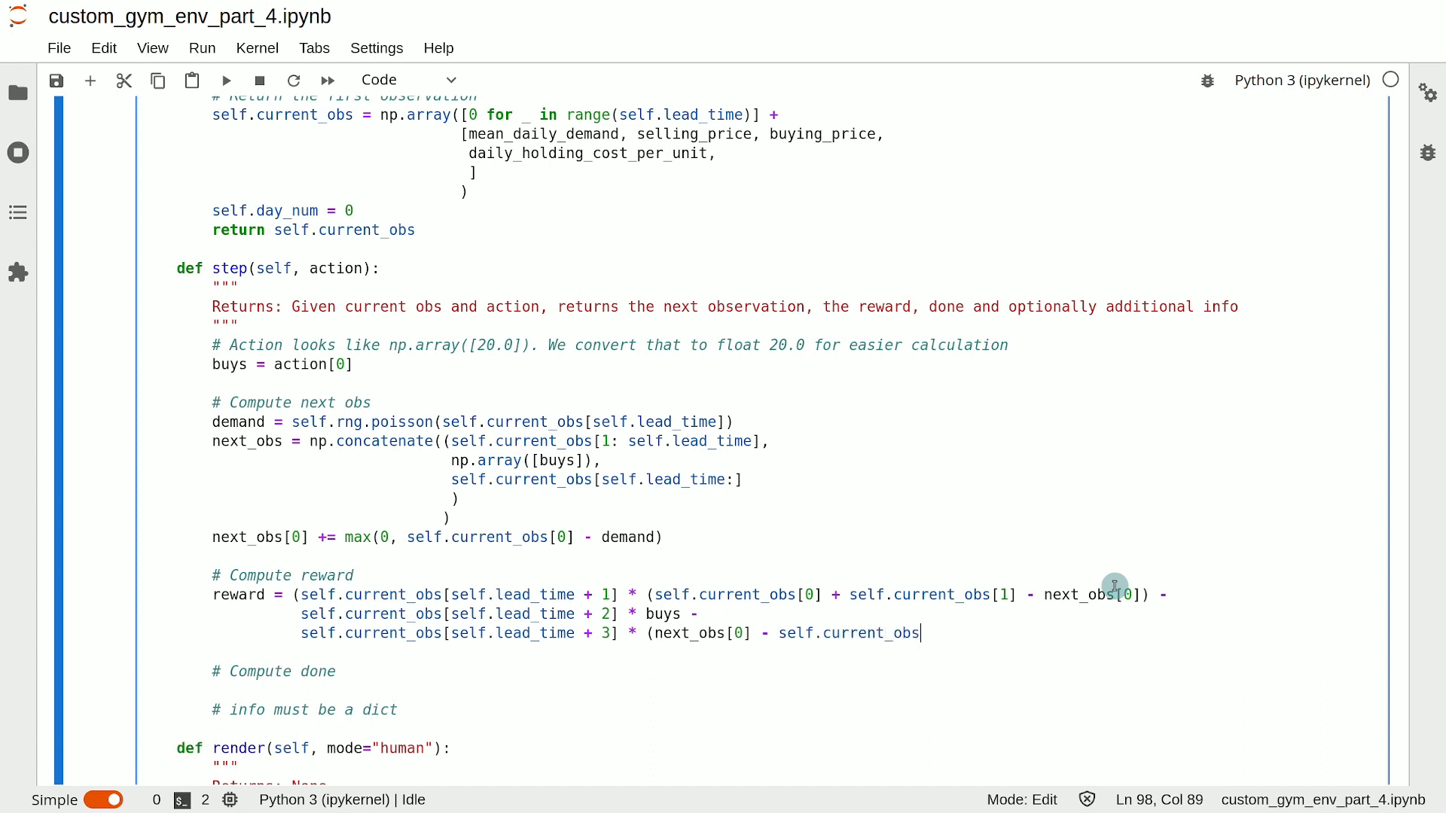
{"action": "type", "text": "[1"}
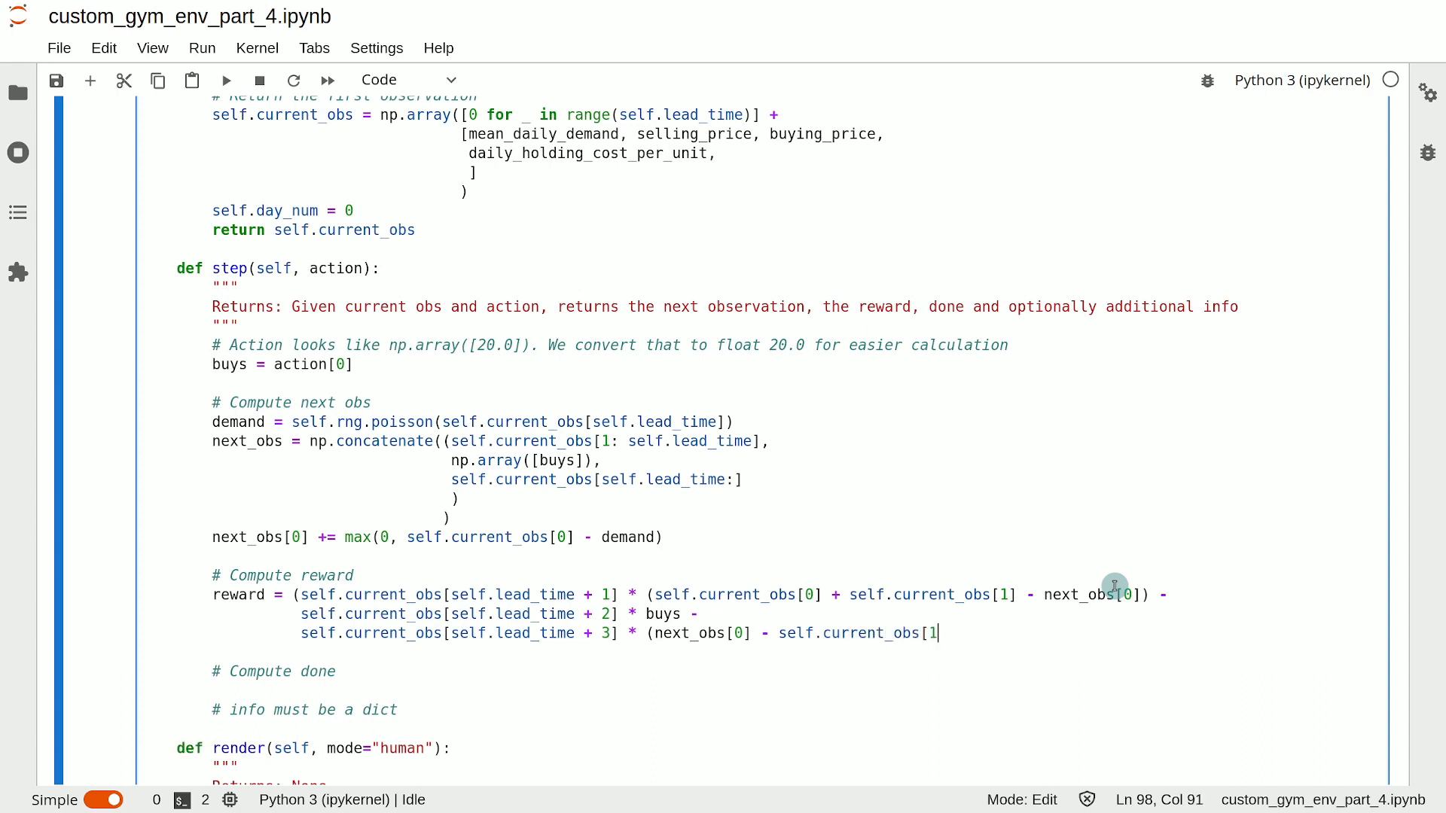
{"action": "type", "text": "])"}
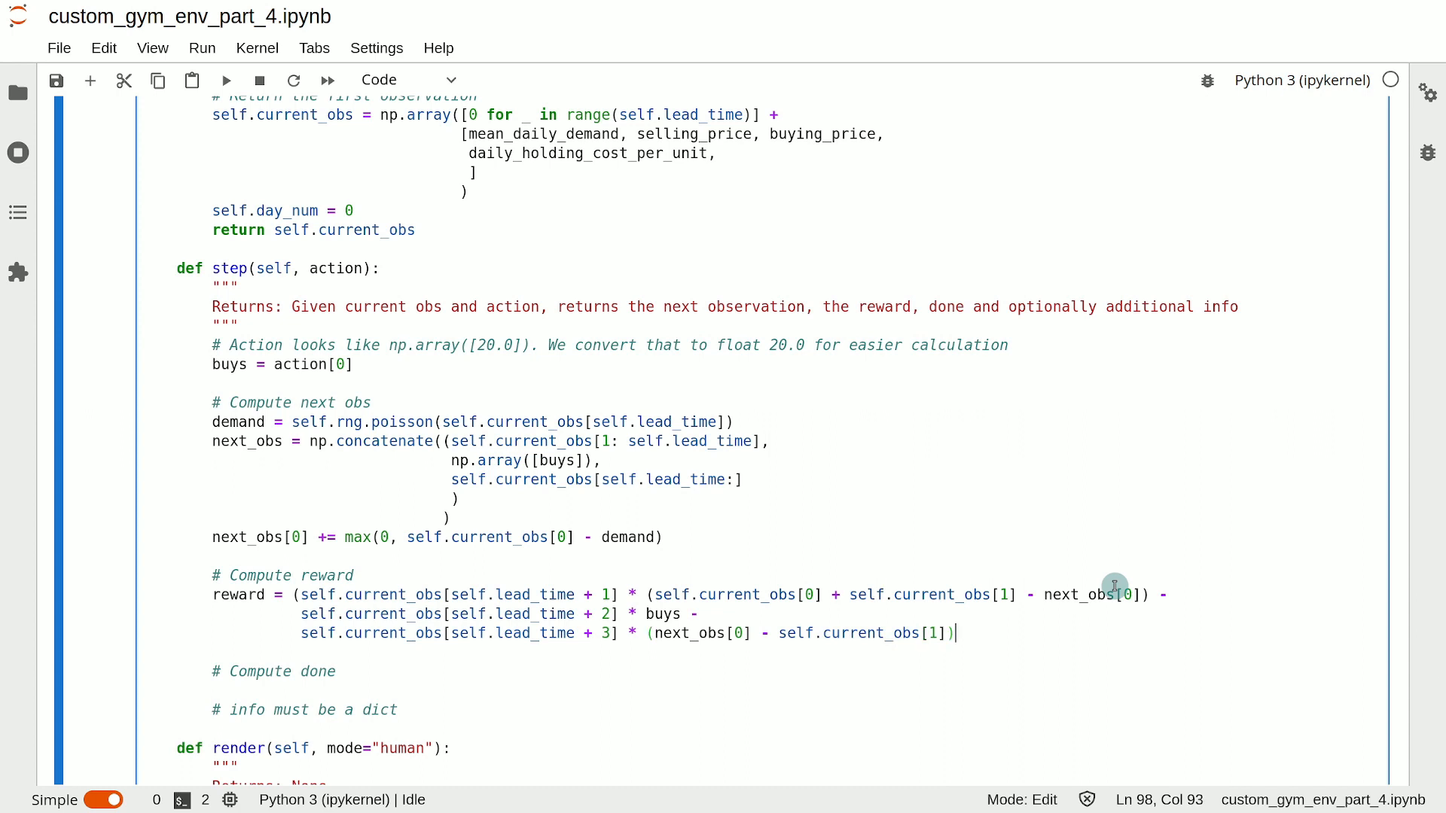
{"action": "key", "text": "Backspace"}
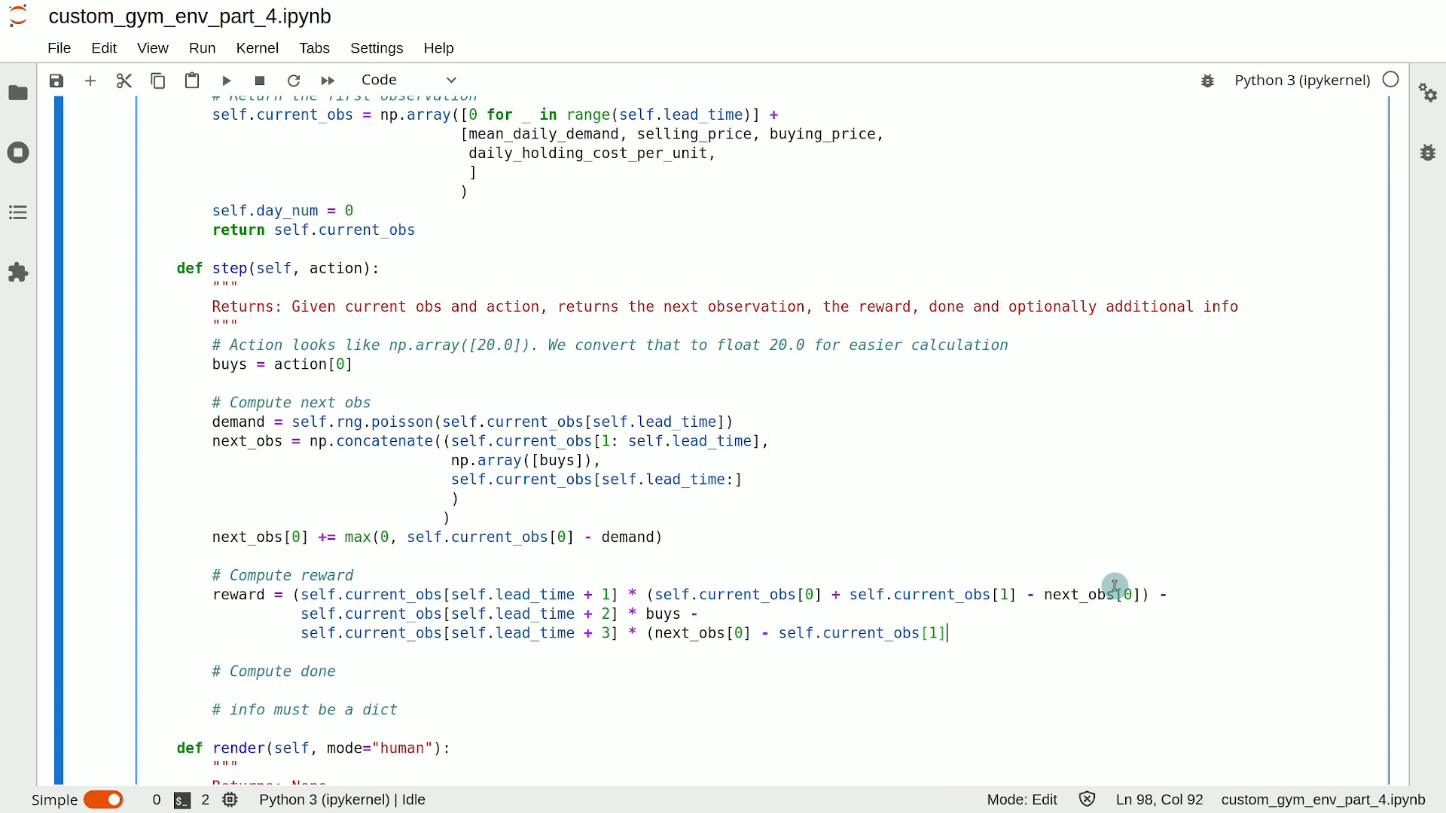
{"action": "key", "text": "Enter"}
{"action": "type", "text": ")"}
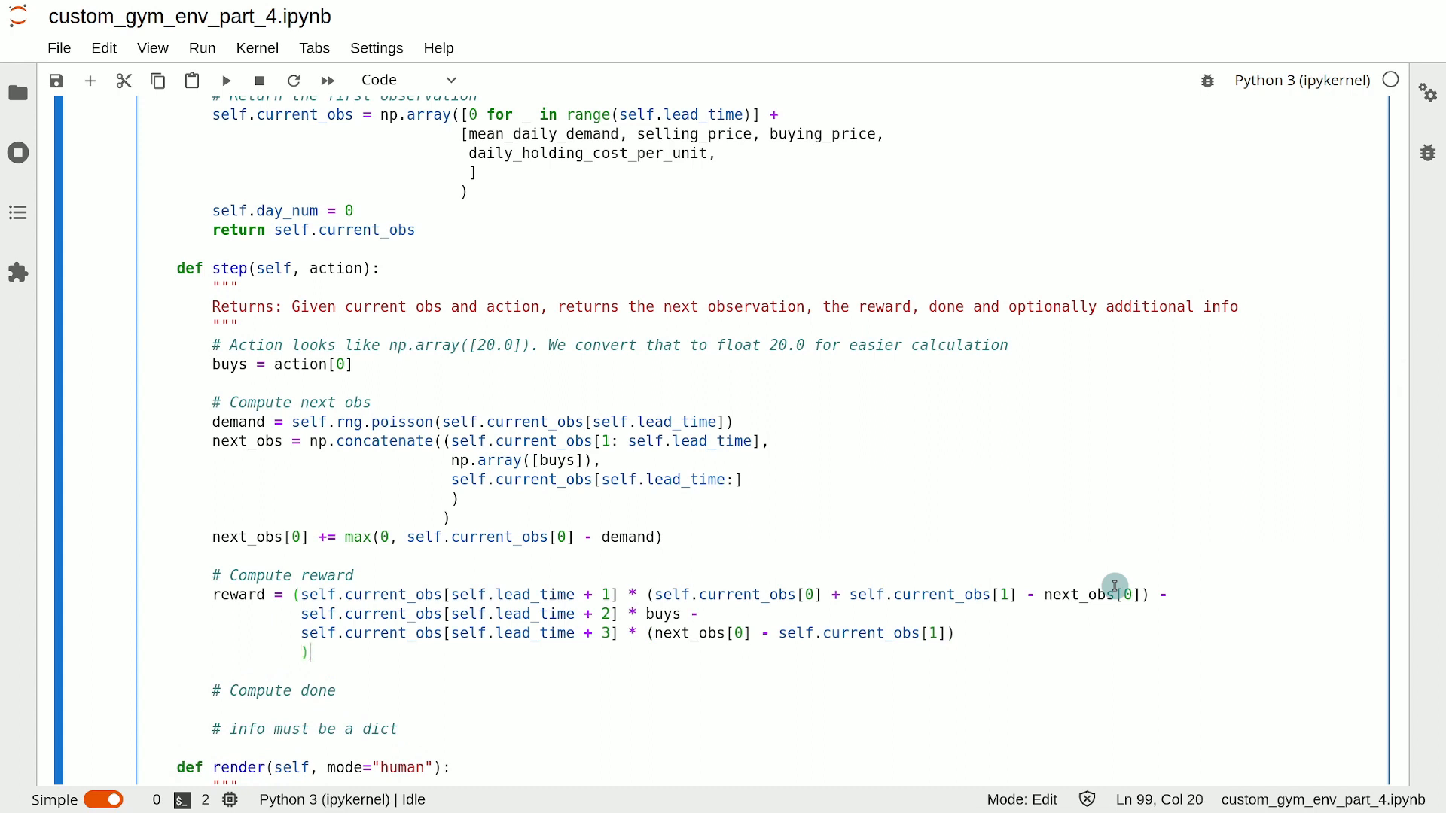
{"action": "mouse_move", "coordinate": [878, 530]}
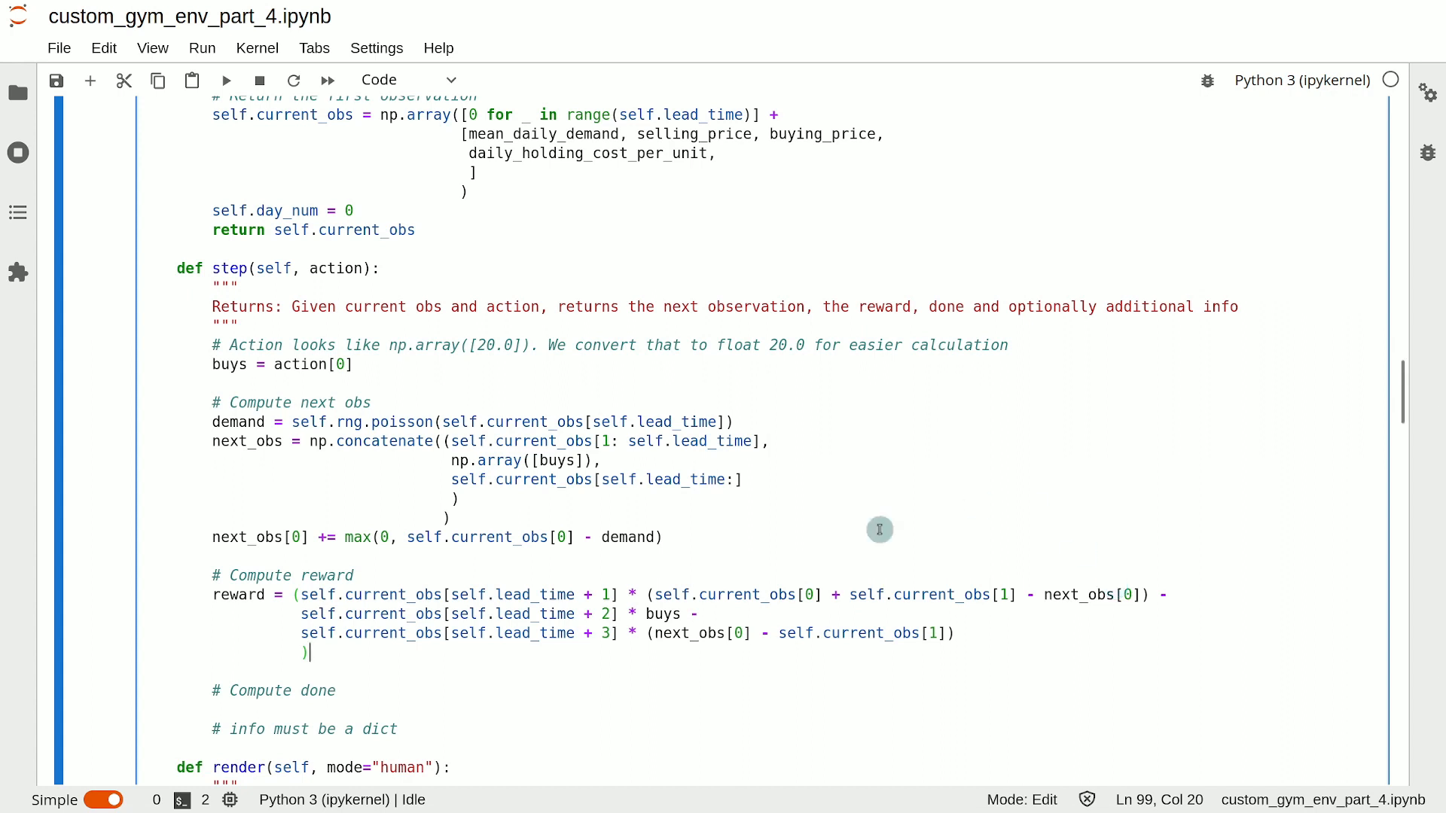
Select the '# Compute done' comment, check __init__'s day_num line, and return to step().
{"action": "double_click", "coordinate": [261, 690]}
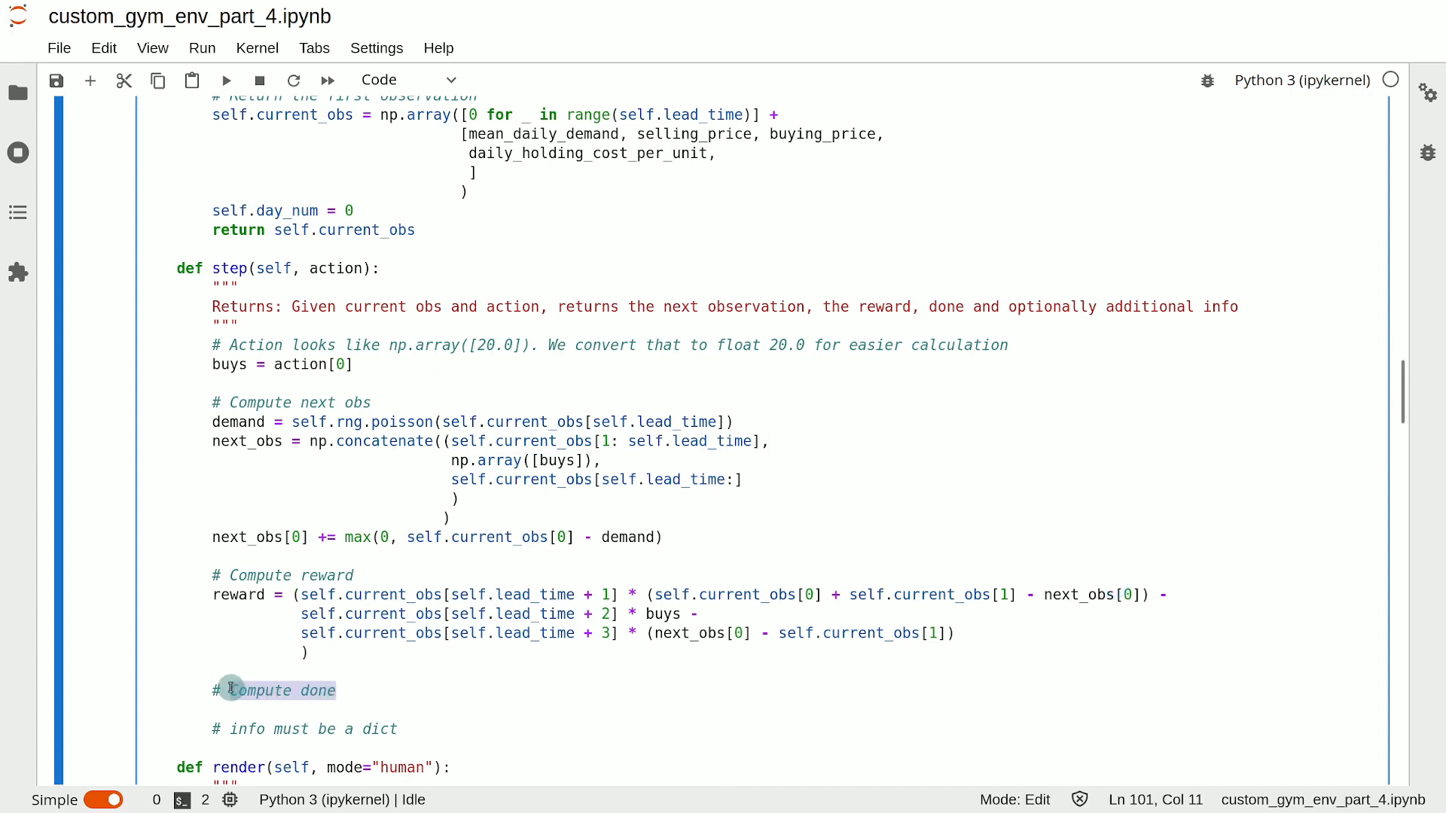
{"action": "double_click", "coordinate": [268, 690]}
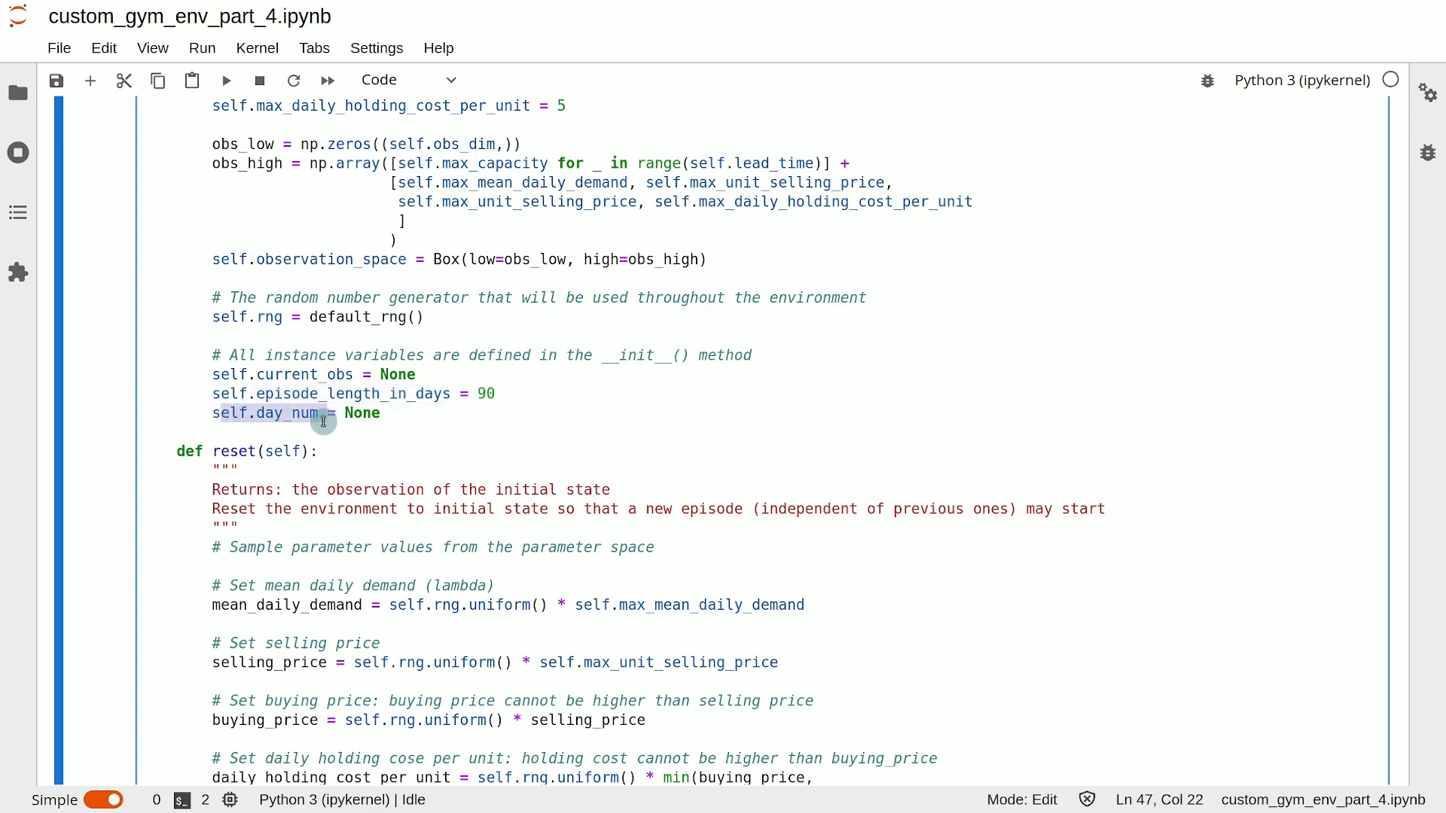
{"action": "left_click", "coordinate": [402, 422]}
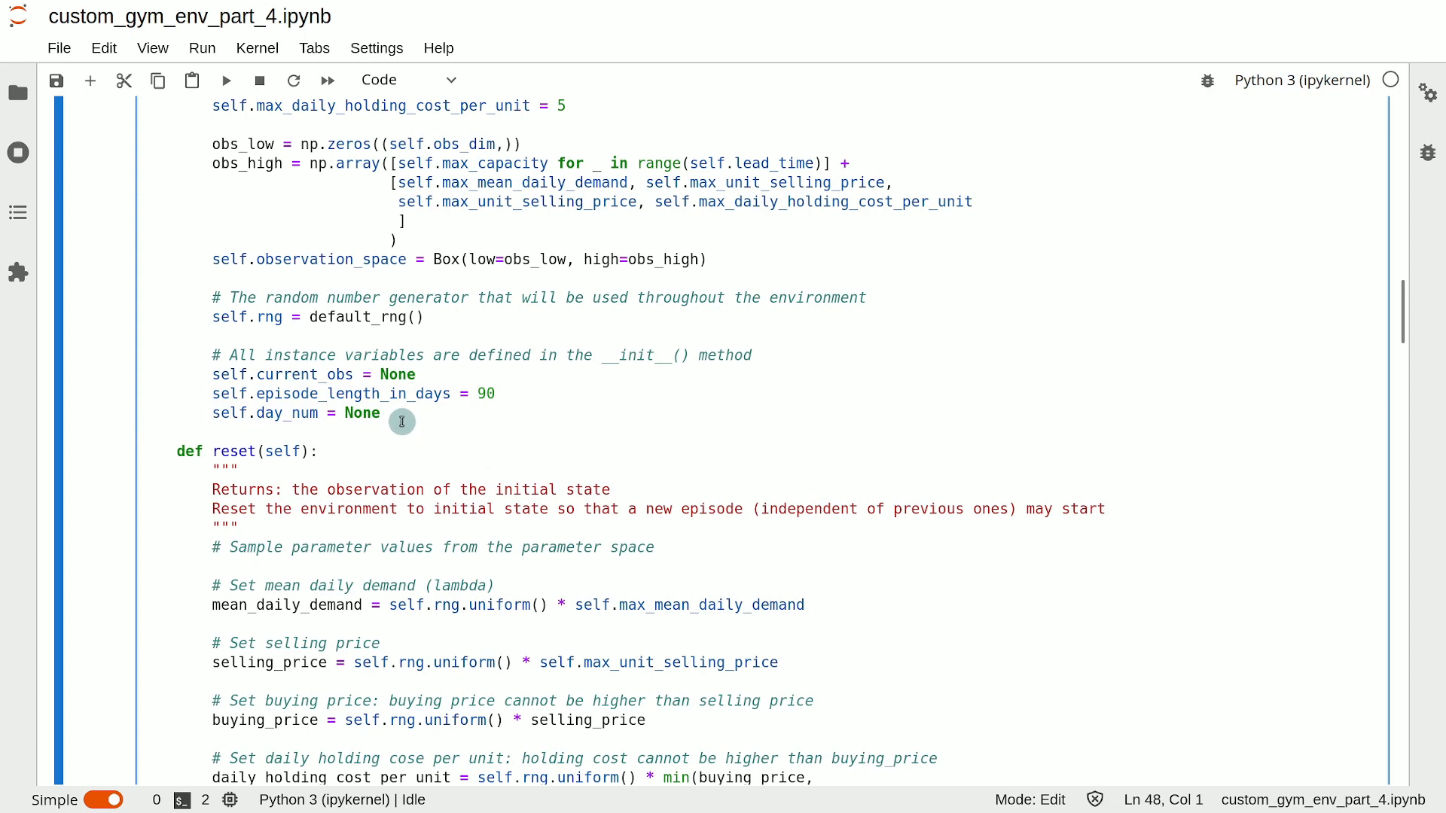
{"action": "scroll", "scroll_direction": "down", "scroll_amount": 3}
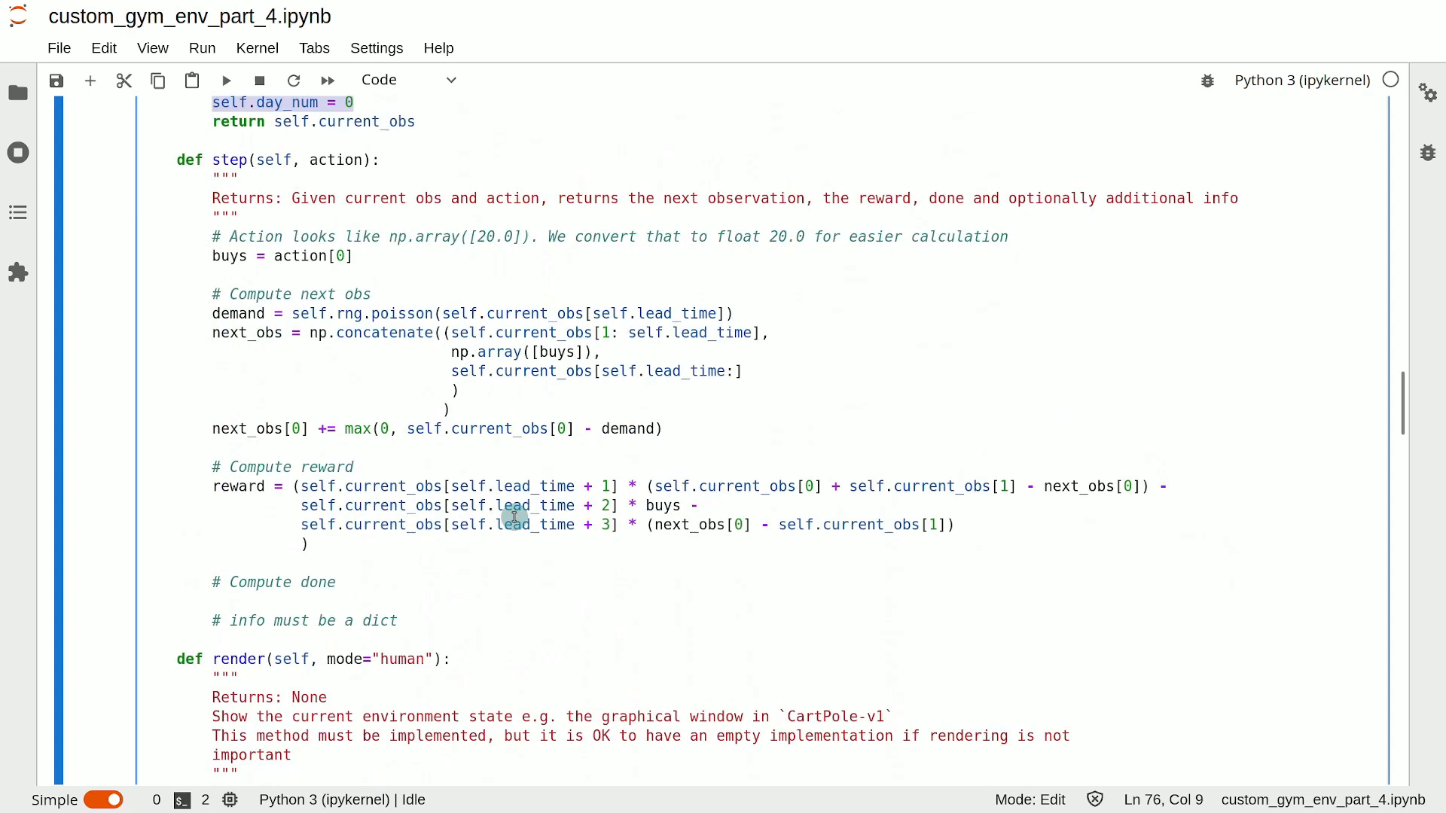
Under '# Compute done', increment self.day_num by 1 and initialise done to False.
{"action": "left_click", "coordinate": [389, 589]}
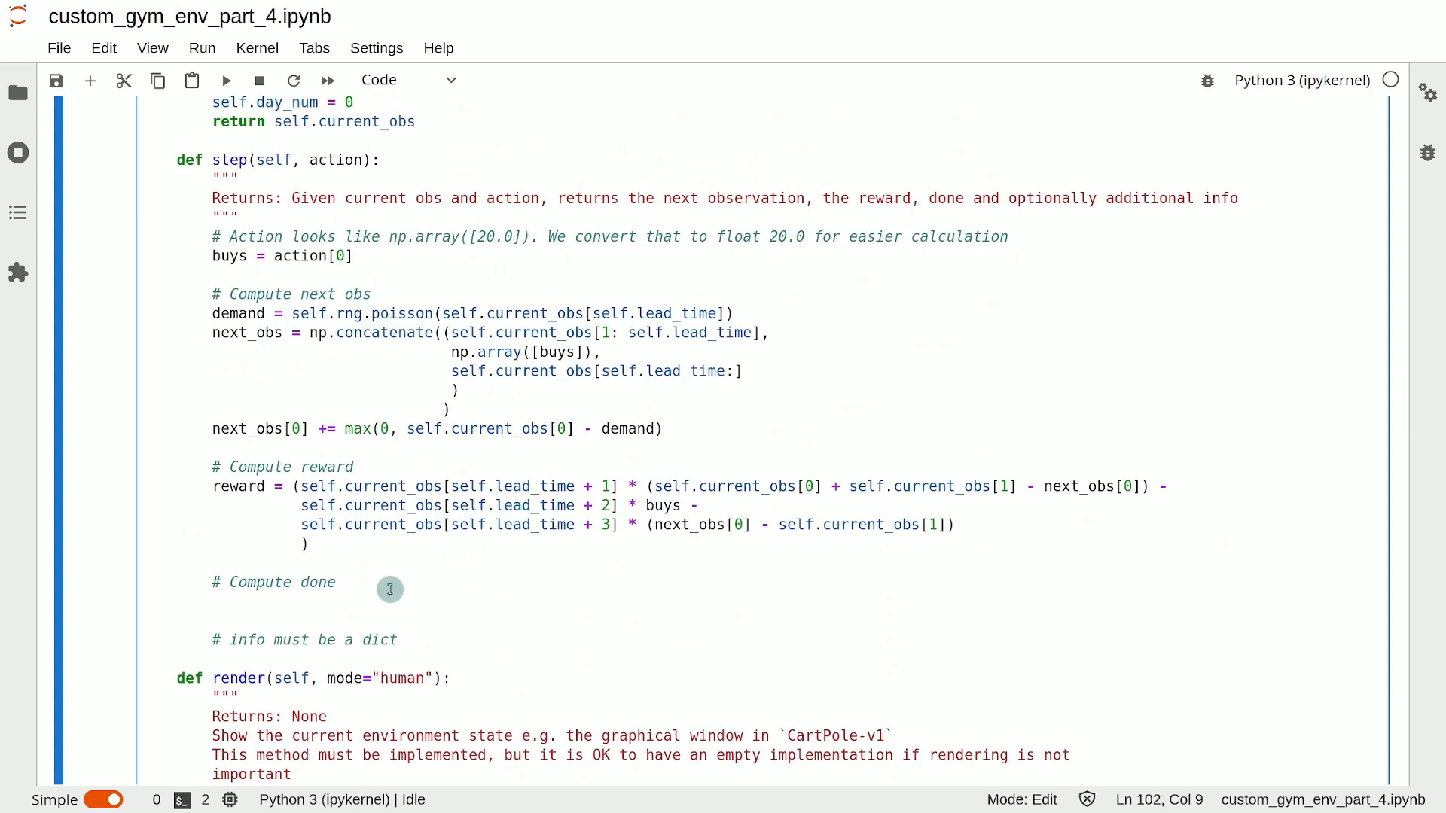
{"action": "type", "text": "self."}
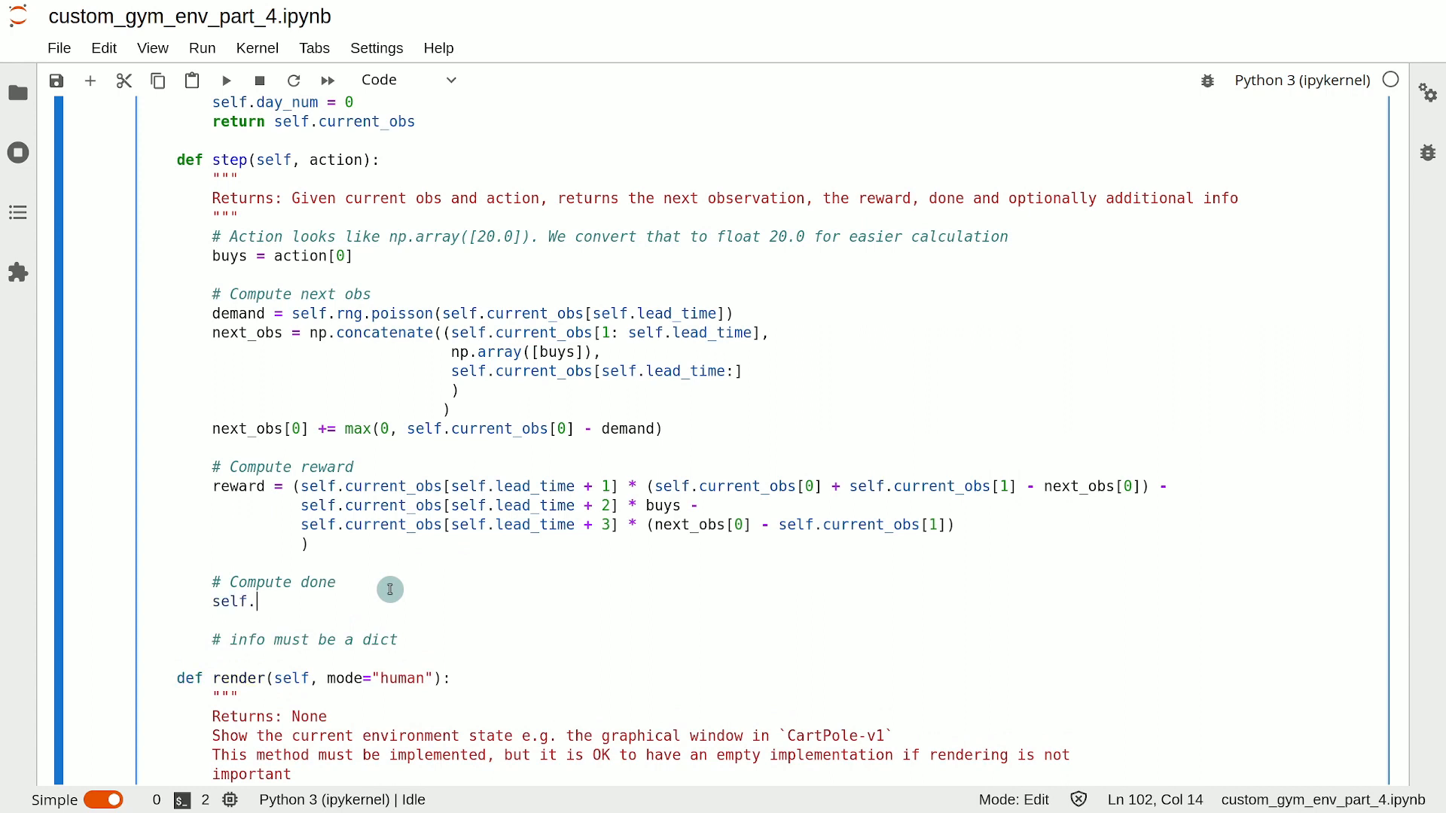
{"action": "type", "text": "day_num"}
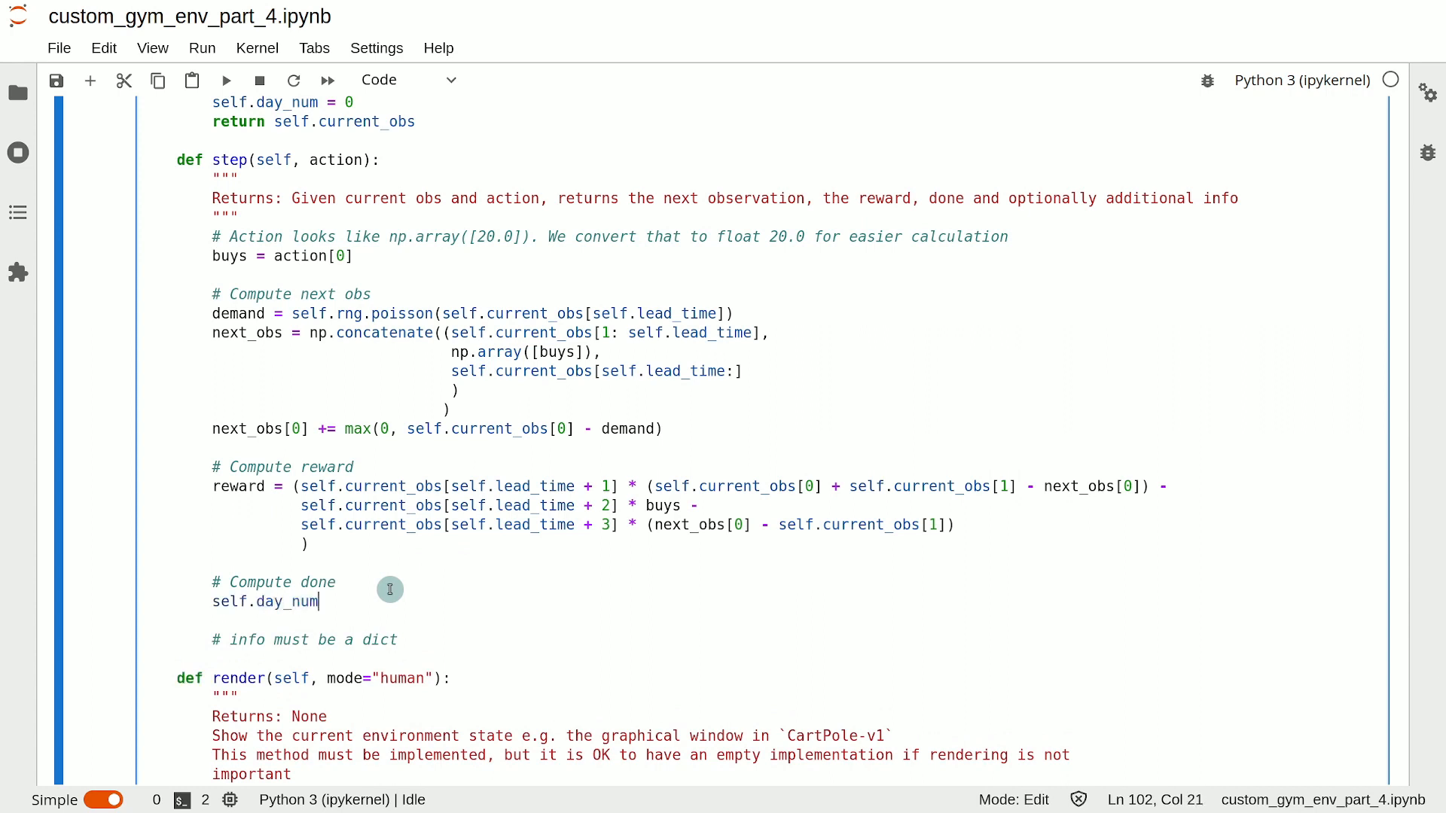
{"action": "type", "text": "+= 1"}
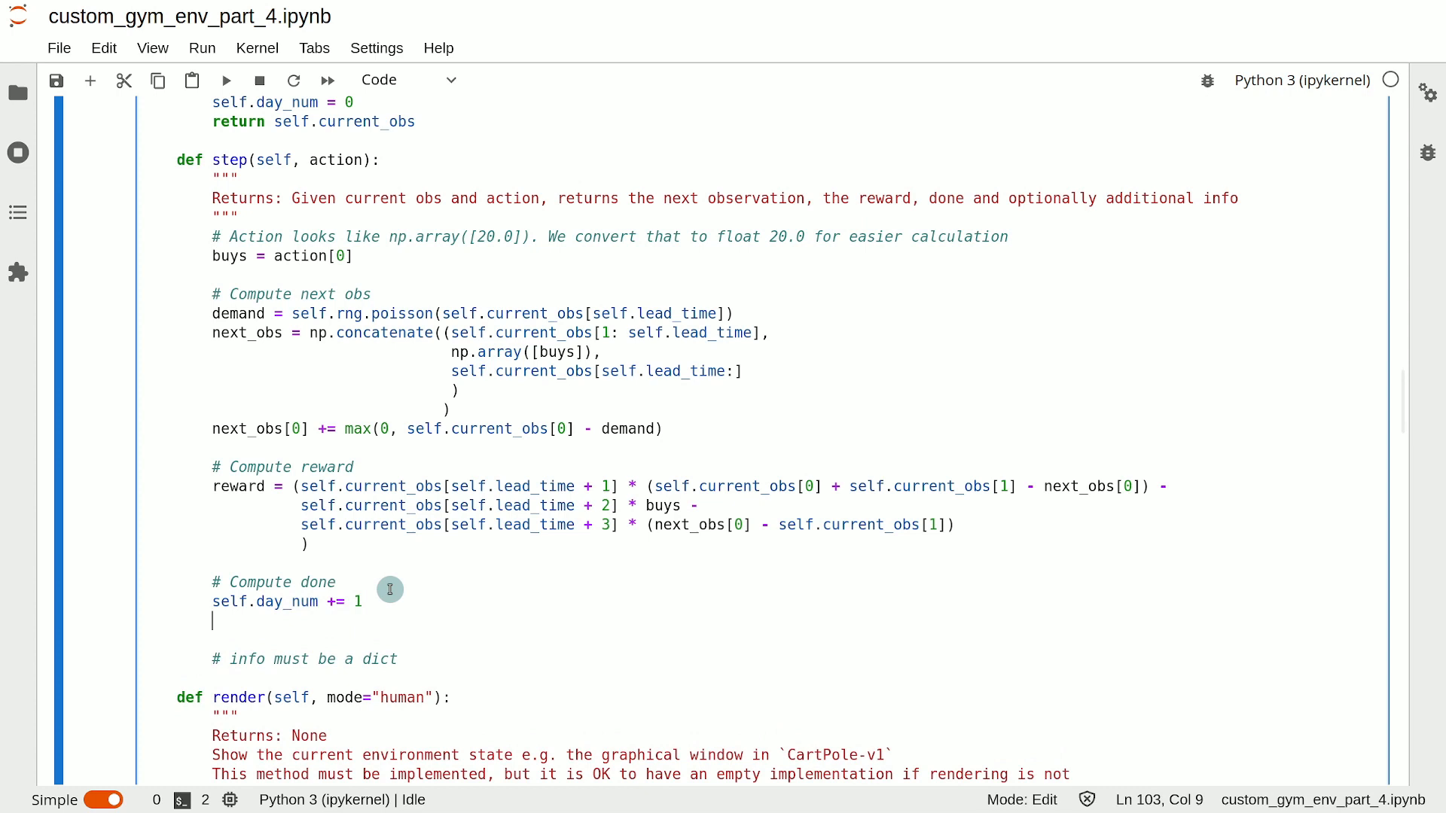
{"action": "type", "text": "done"}
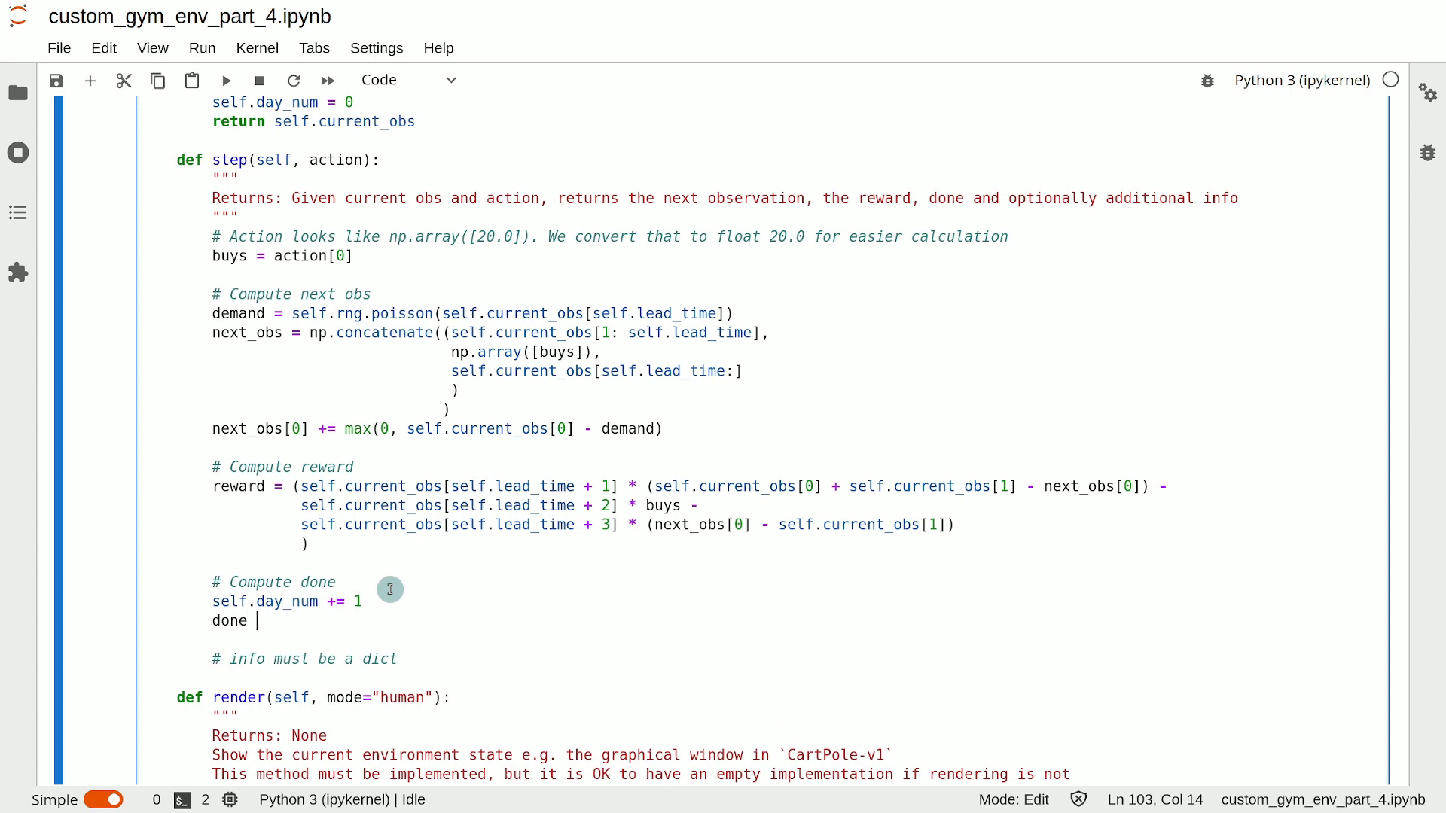
{"action": "type", "text": "+ False"}
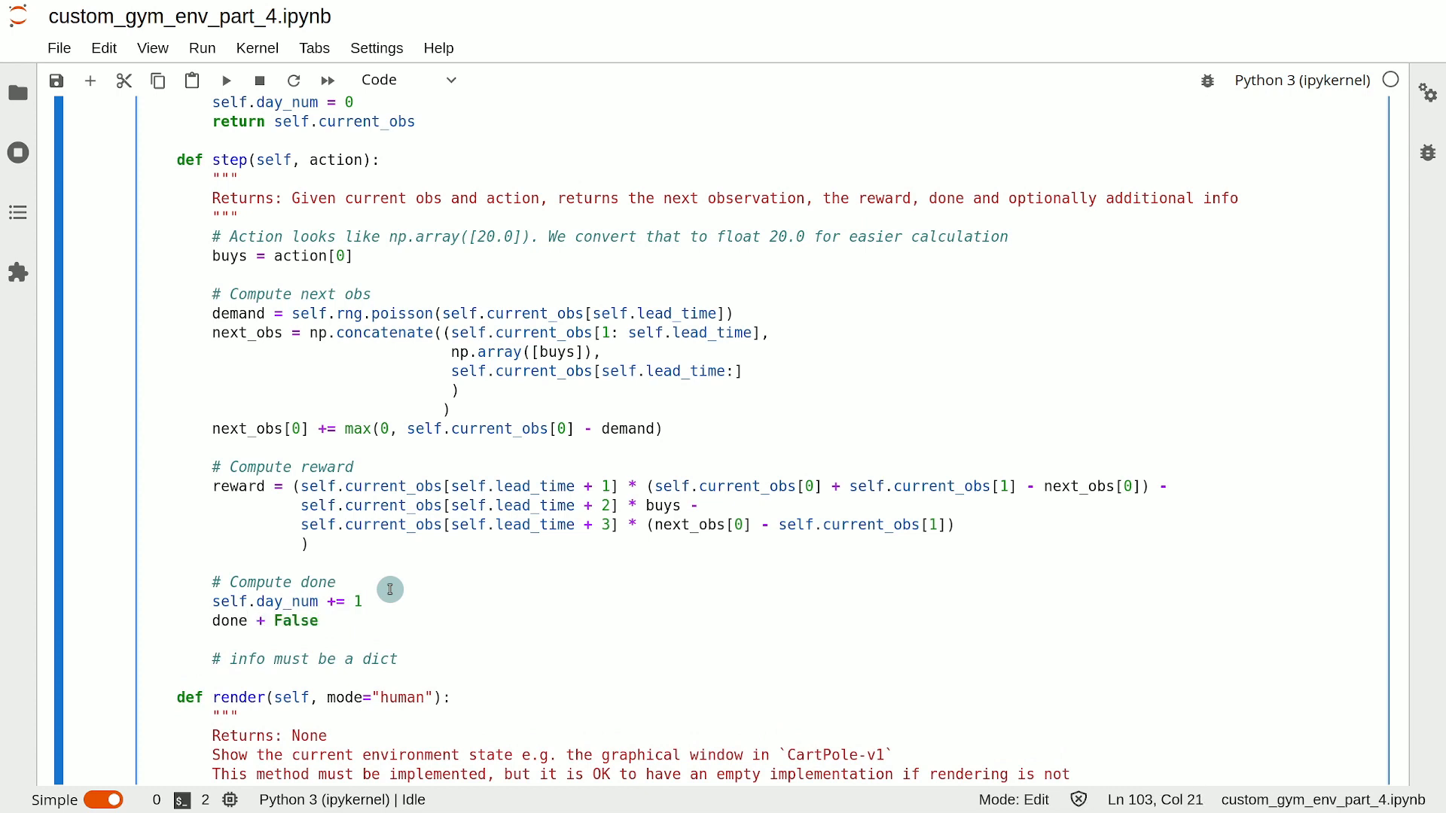
Fix the done assignment and set done to True once day_num reaches episode_length_in_days.
{"action": "left_click", "coordinate": [263, 621]}
{"action": "type", "text": "="}
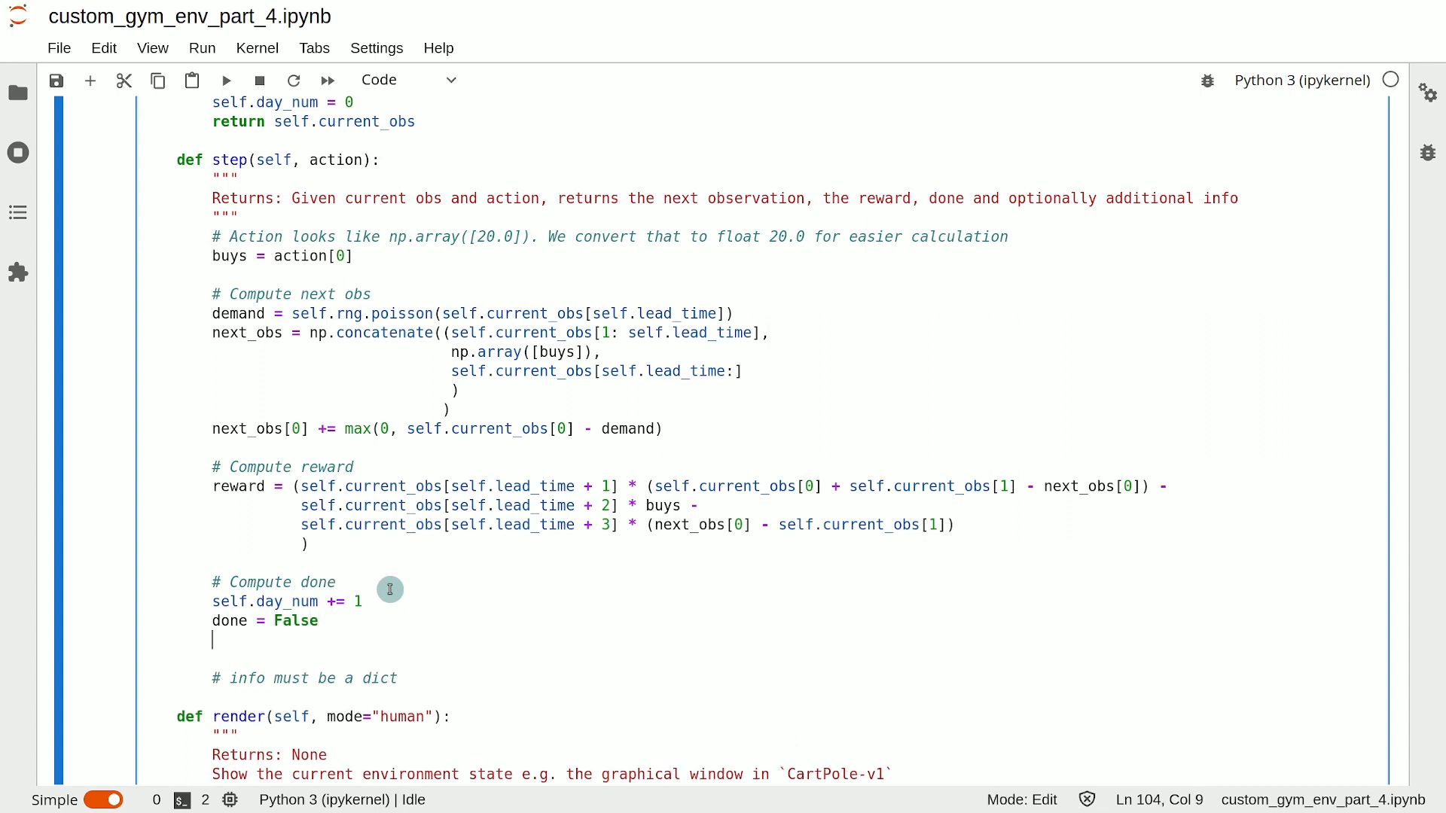
{"action": "type", "text": "if"}
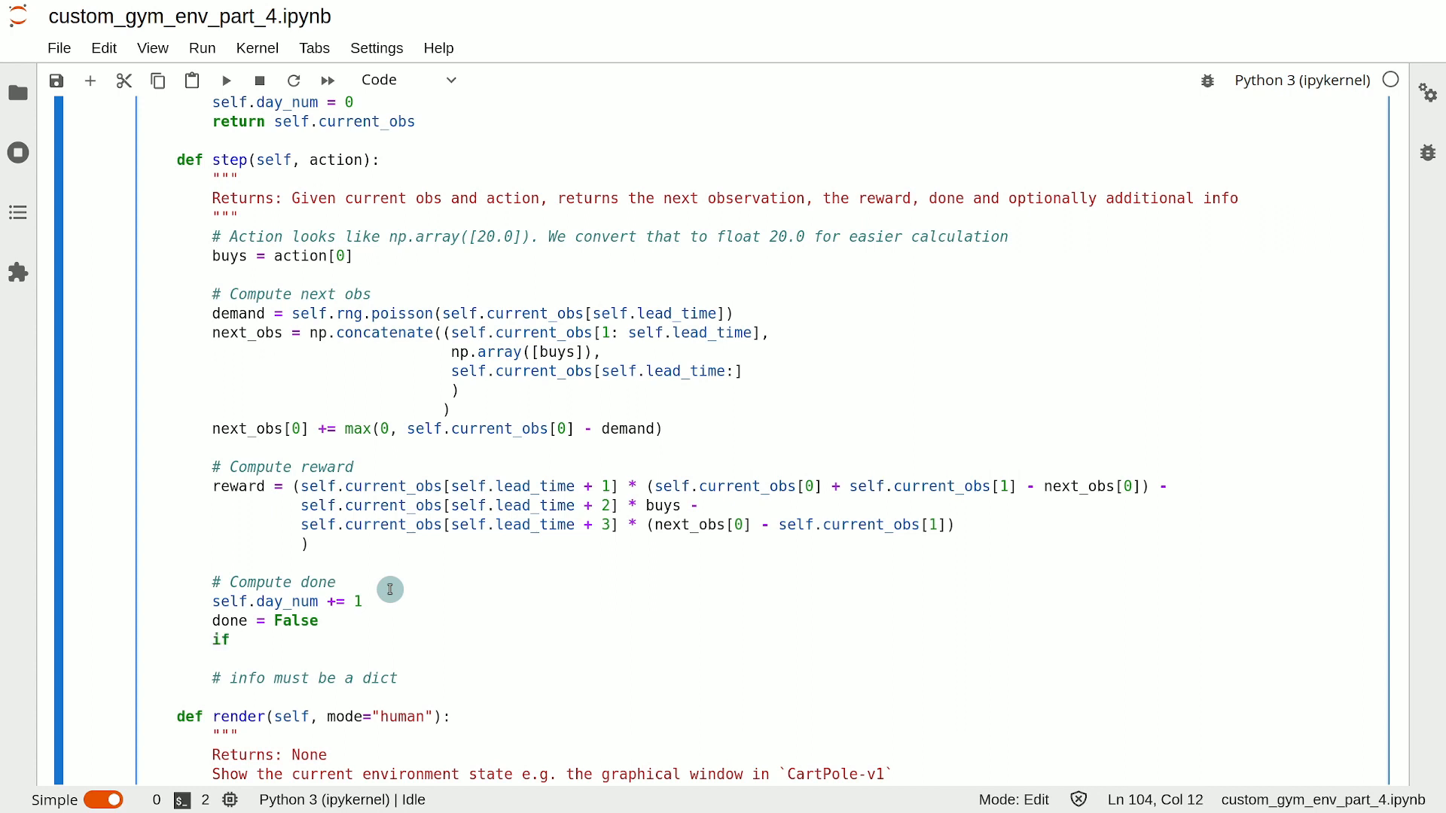
{"action": "type", "text": "self.d"}
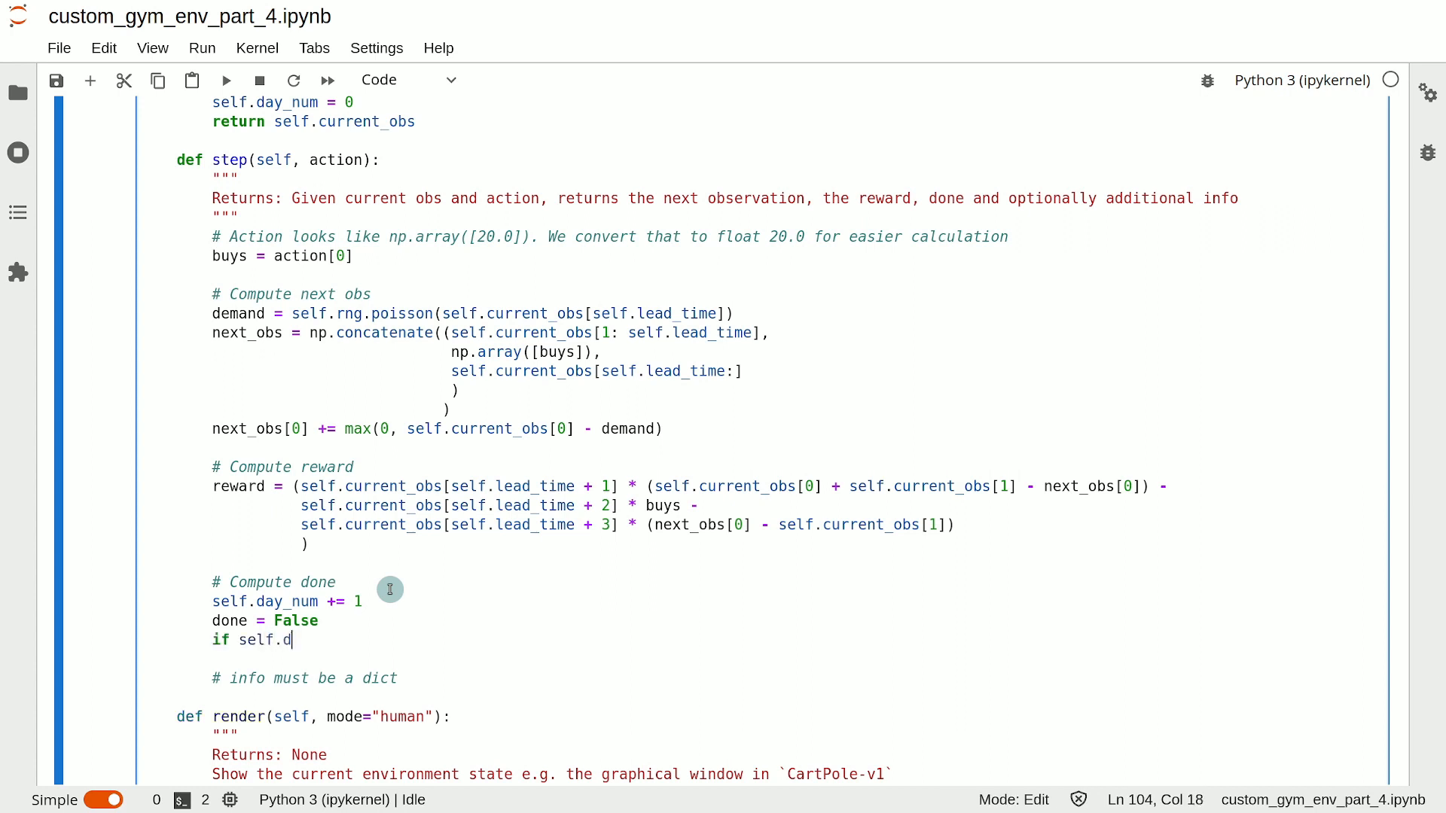
{"action": "type", "text": "ay_n"}
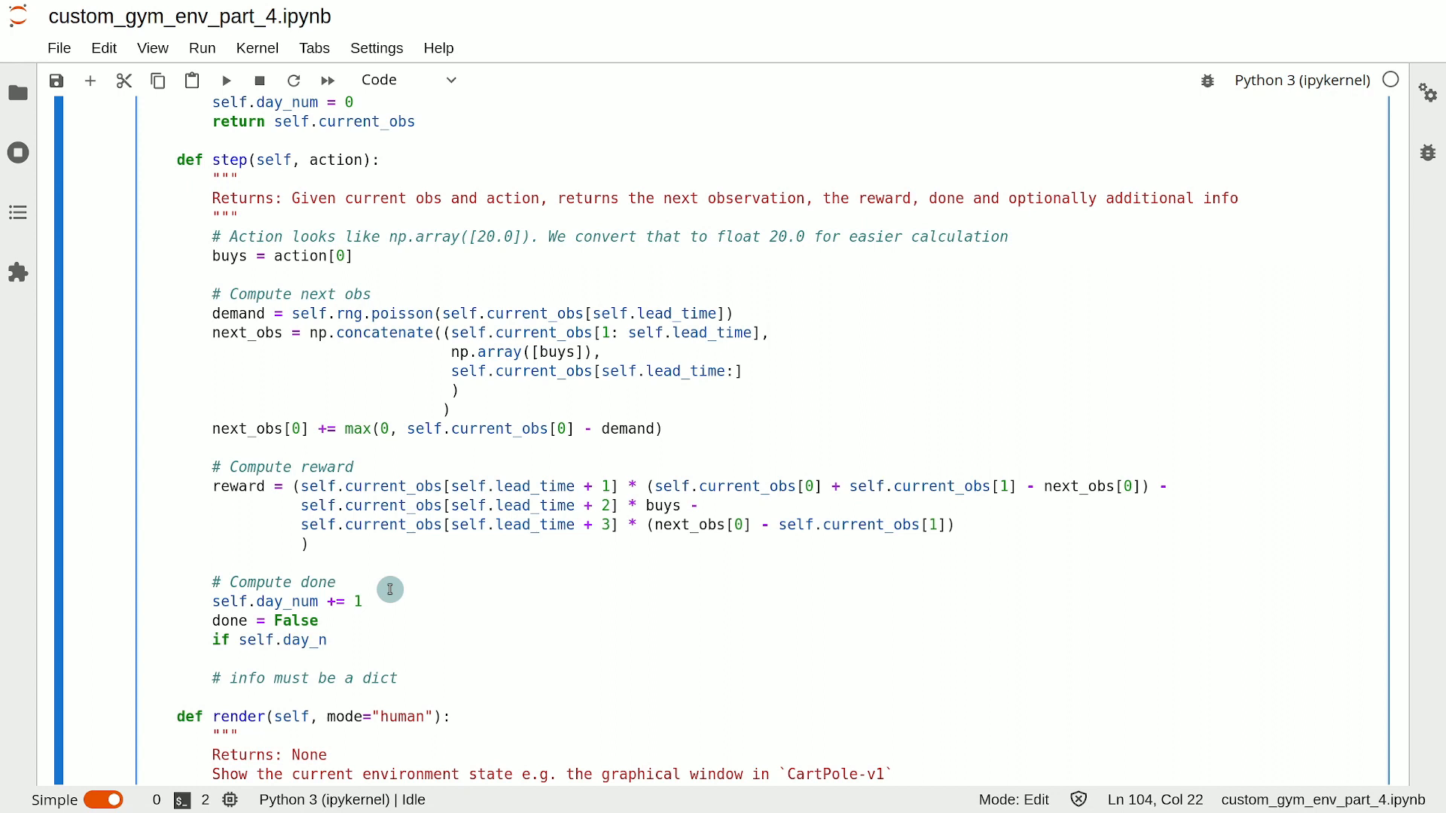
{"action": "type", "text": "um"}
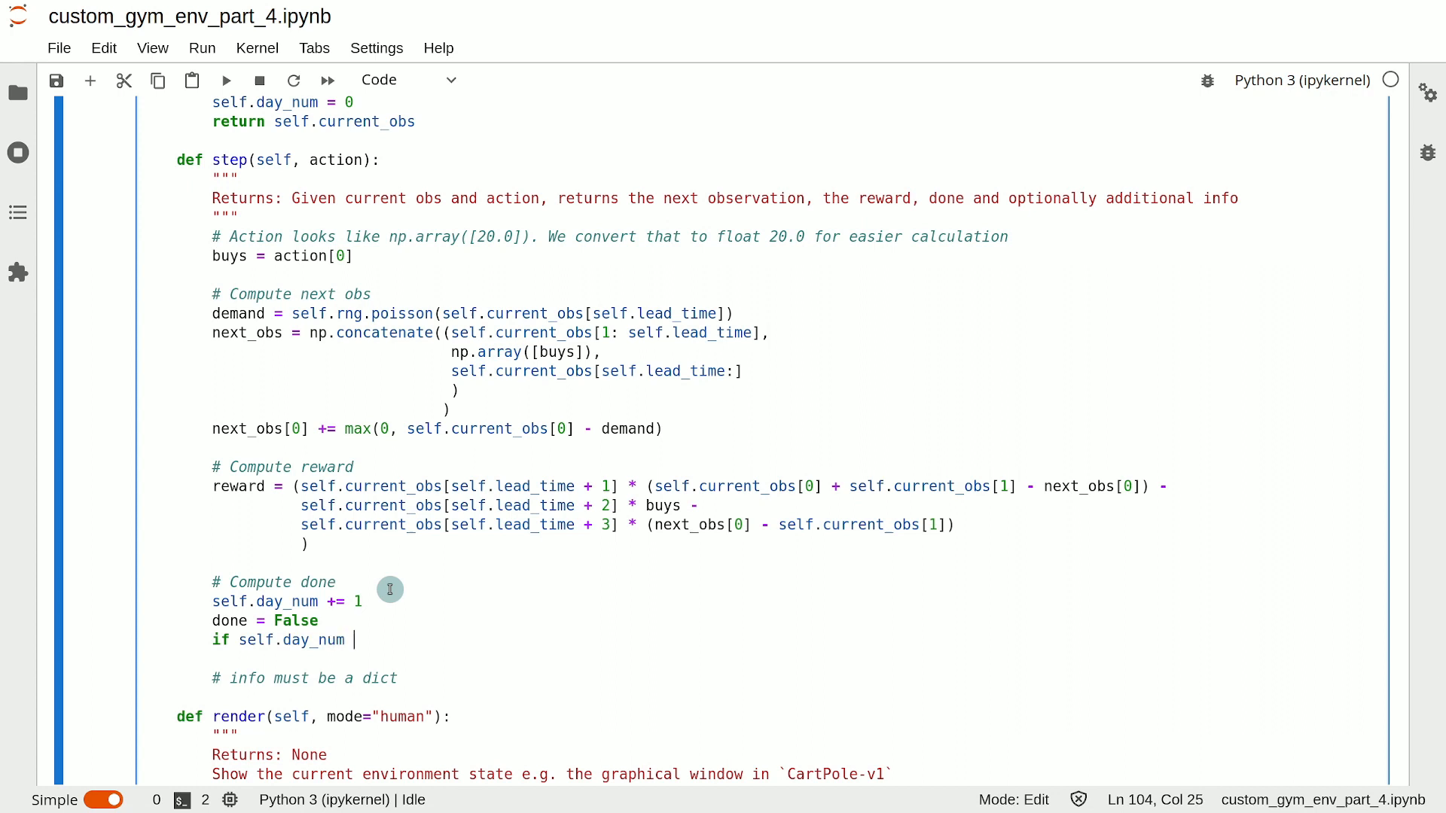
{"action": "type", "text": ">= self."}
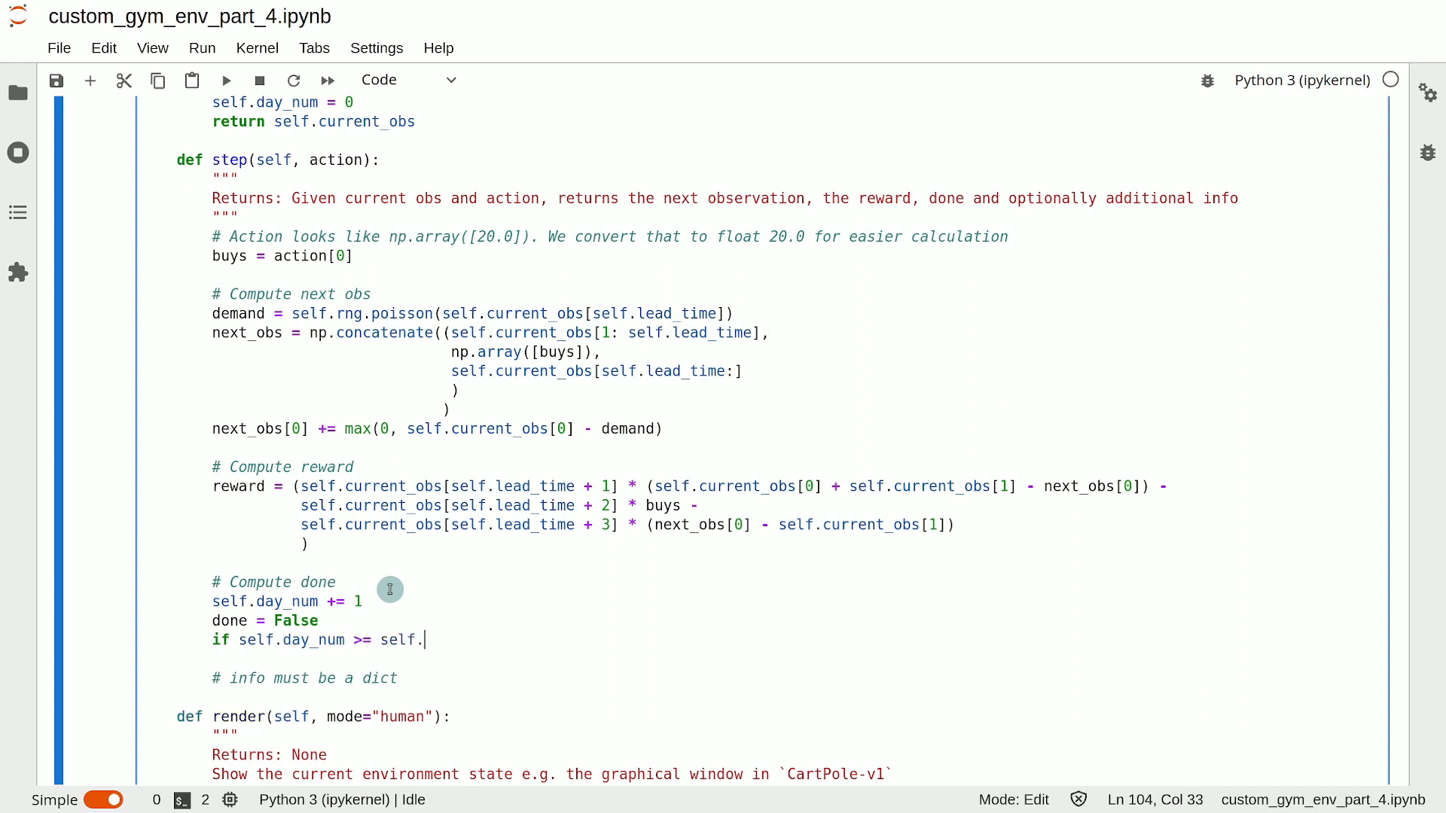
{"action": "type", "text": "e"}
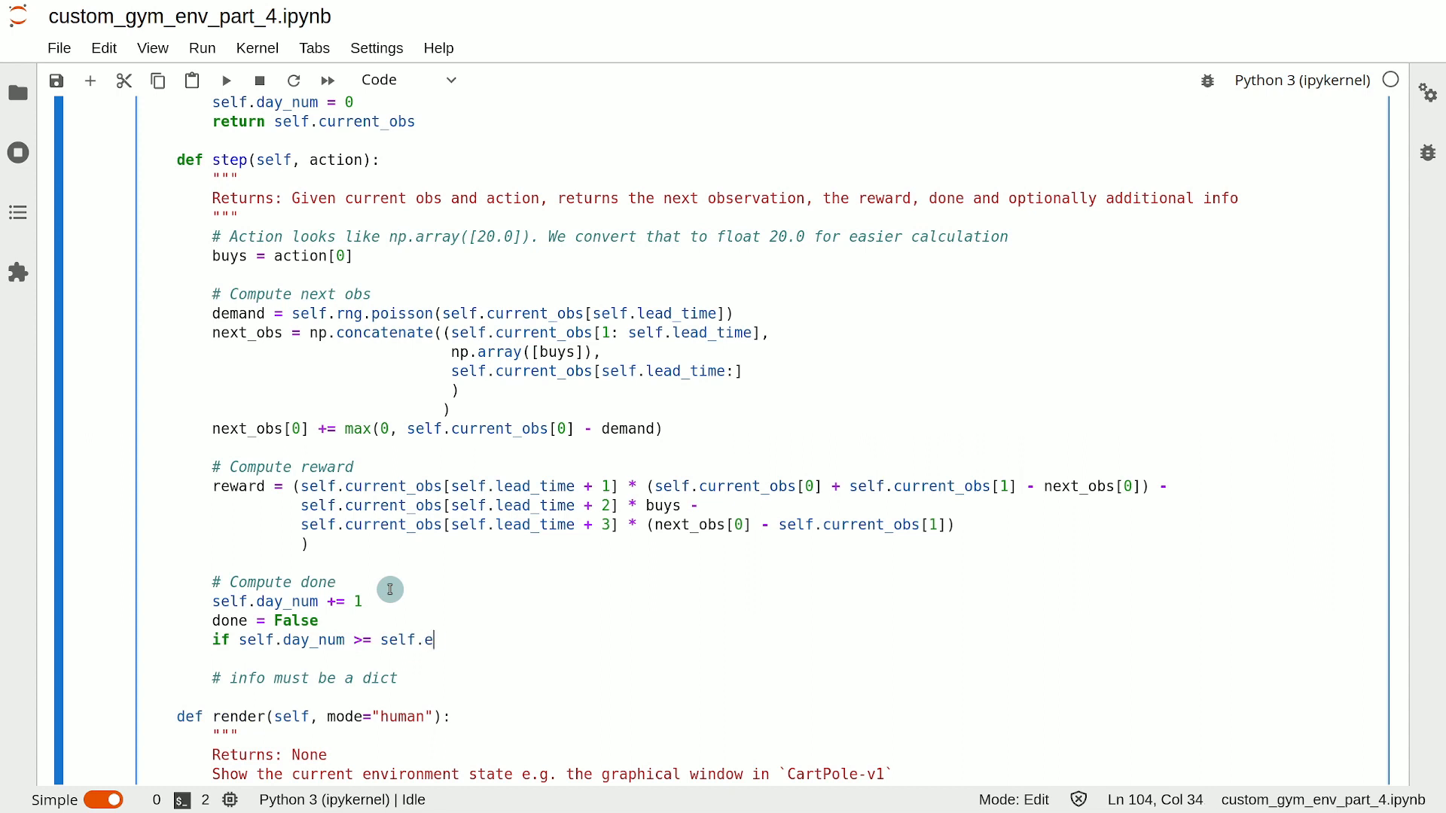
{"action": "type", "text": "pisode_length_in_days:"}
{"action": "type", "text": "done ="}
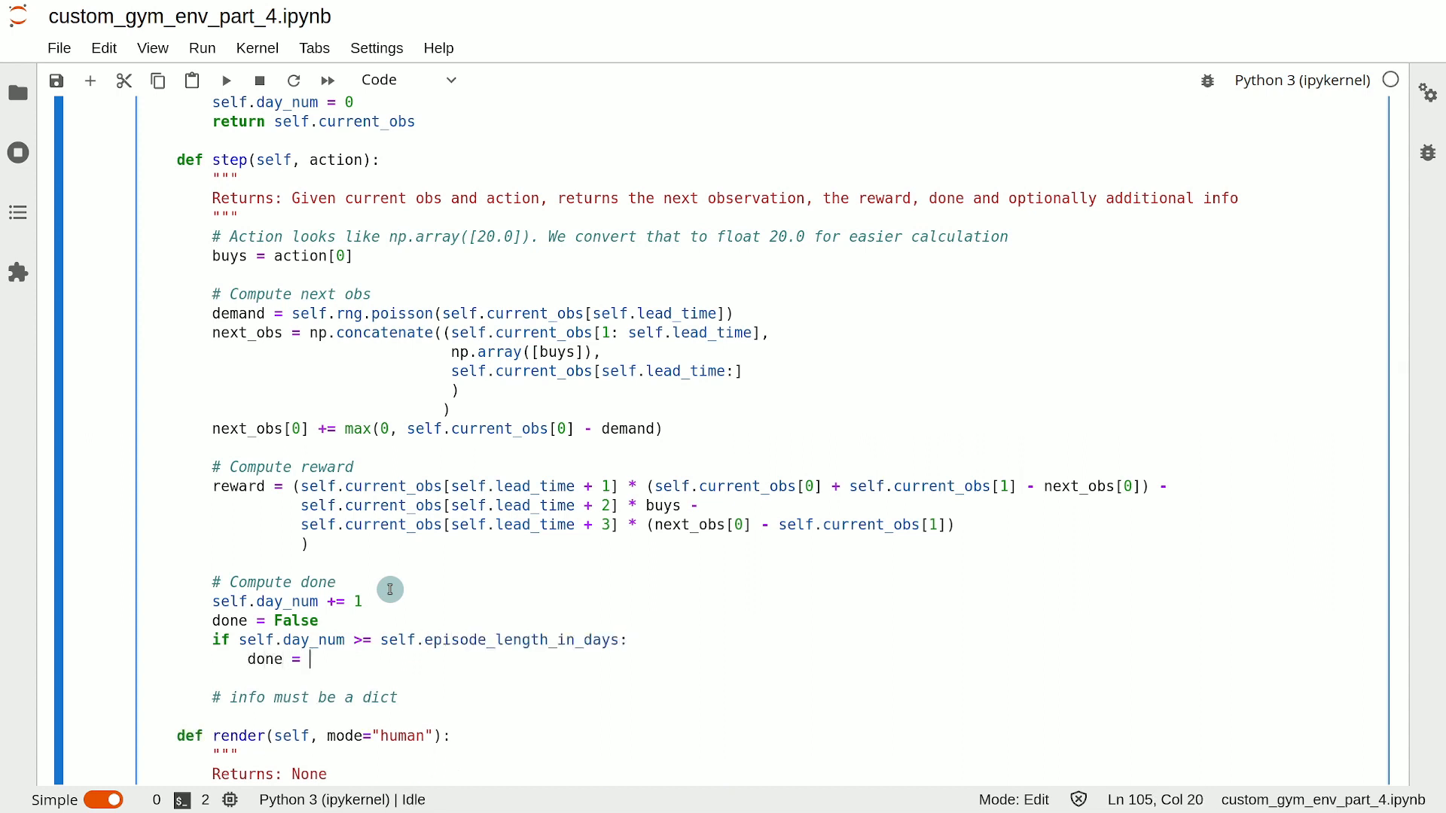
{"action": "type", "text": "True"}
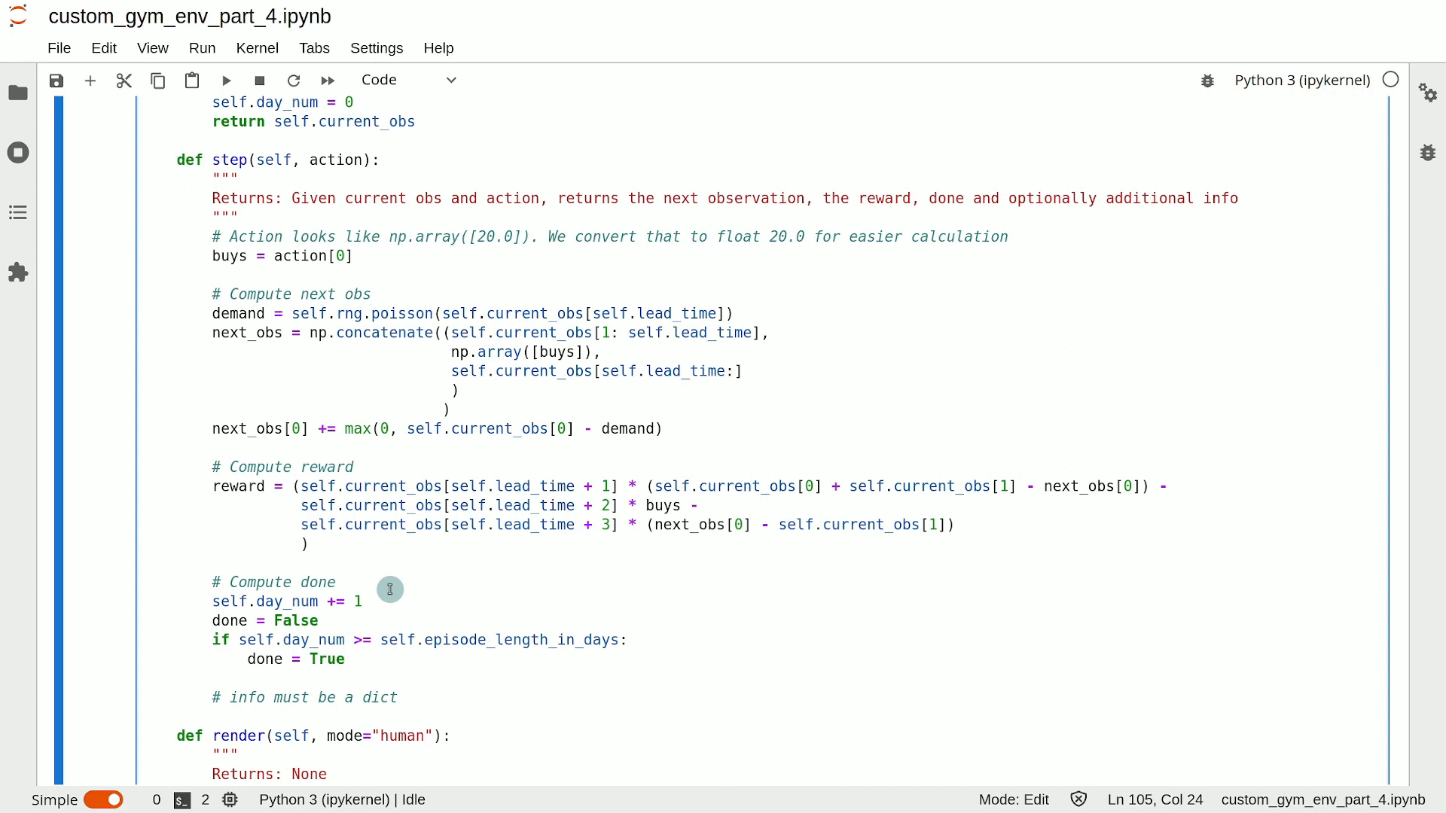
{"action": "type", "text": "se"}
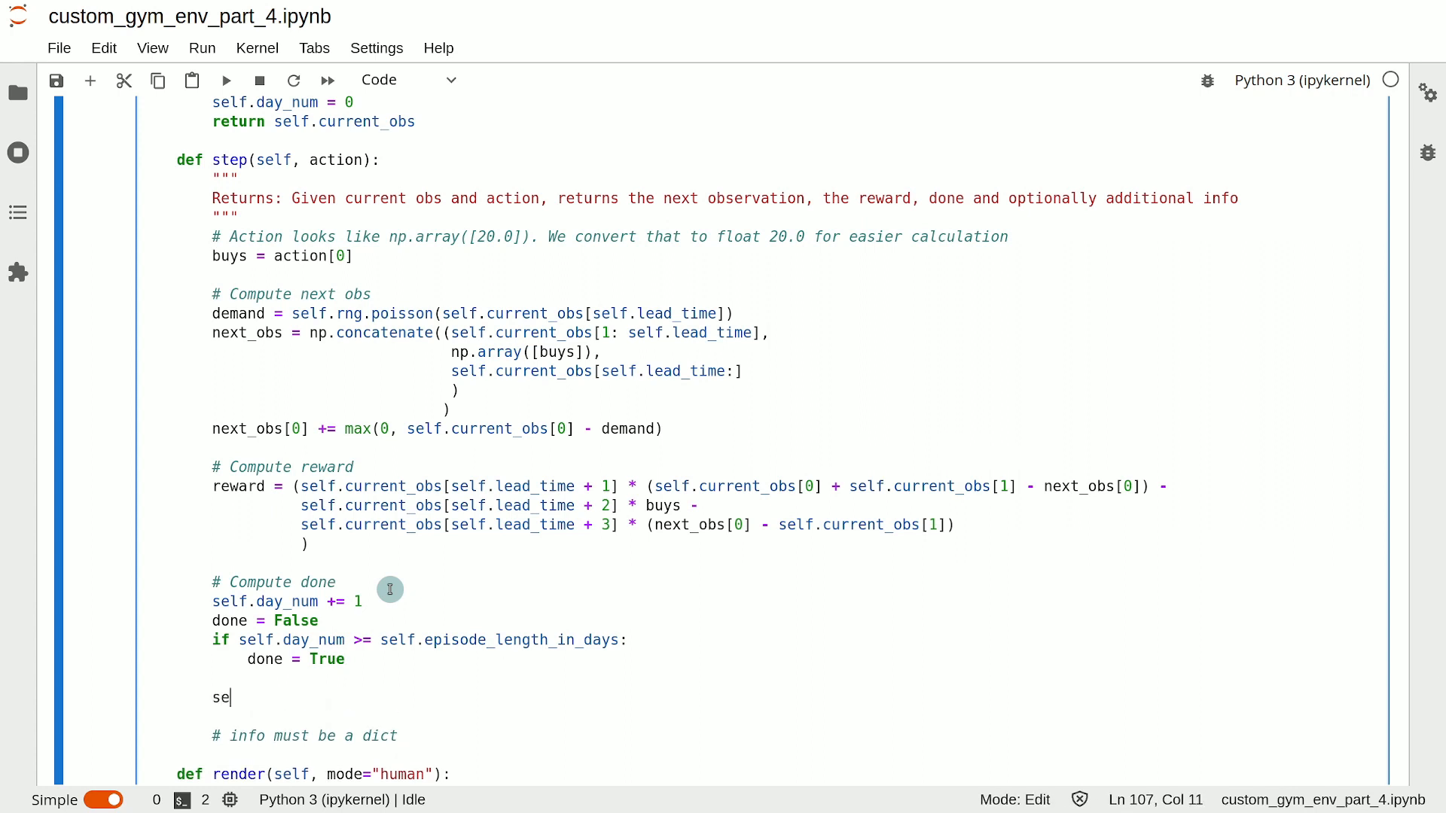
Store next_obs as self.current_obs.
{"action": "type", "text": "lf.current"}
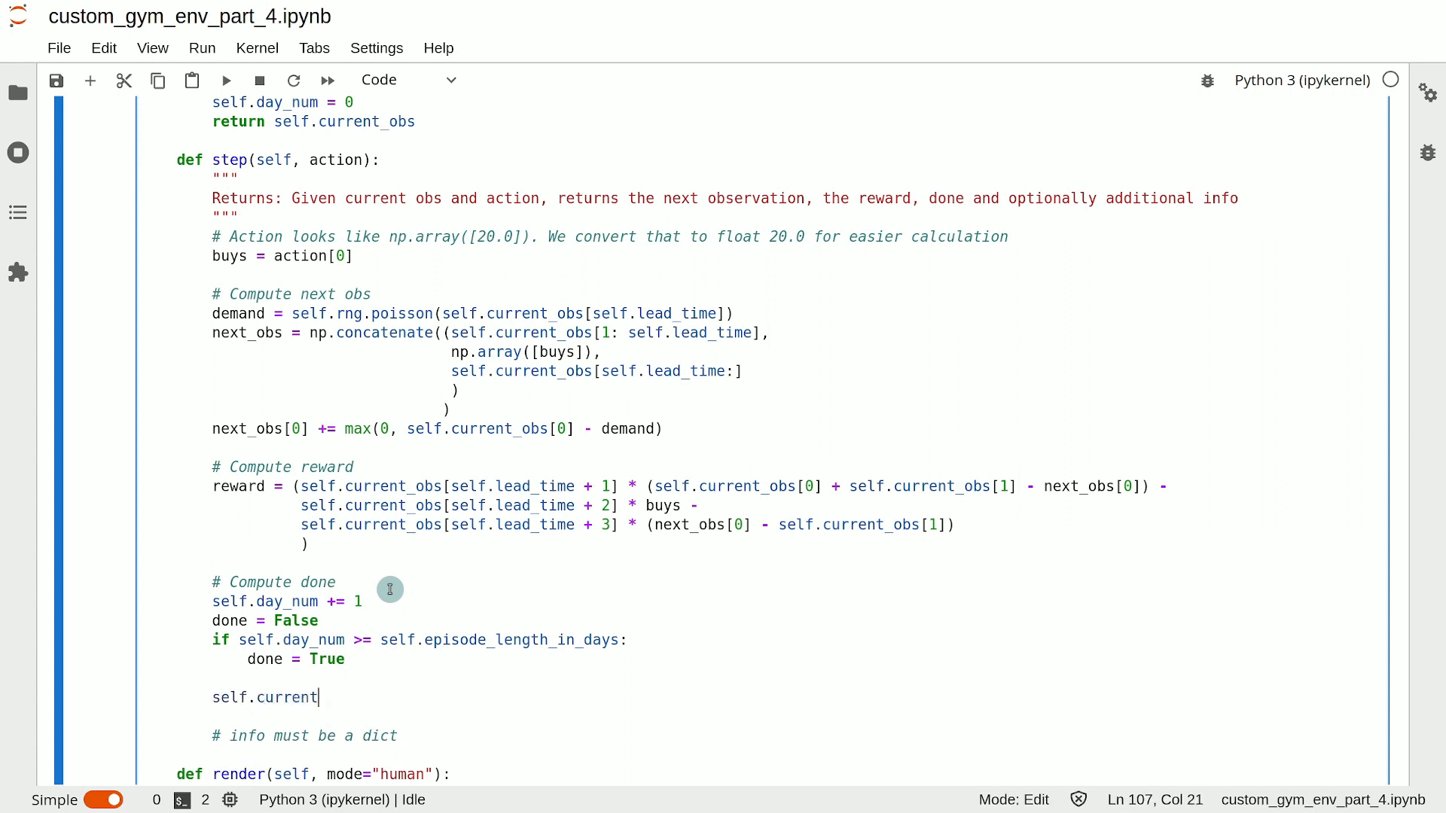
{"action": "type", "text": "_obs ="}
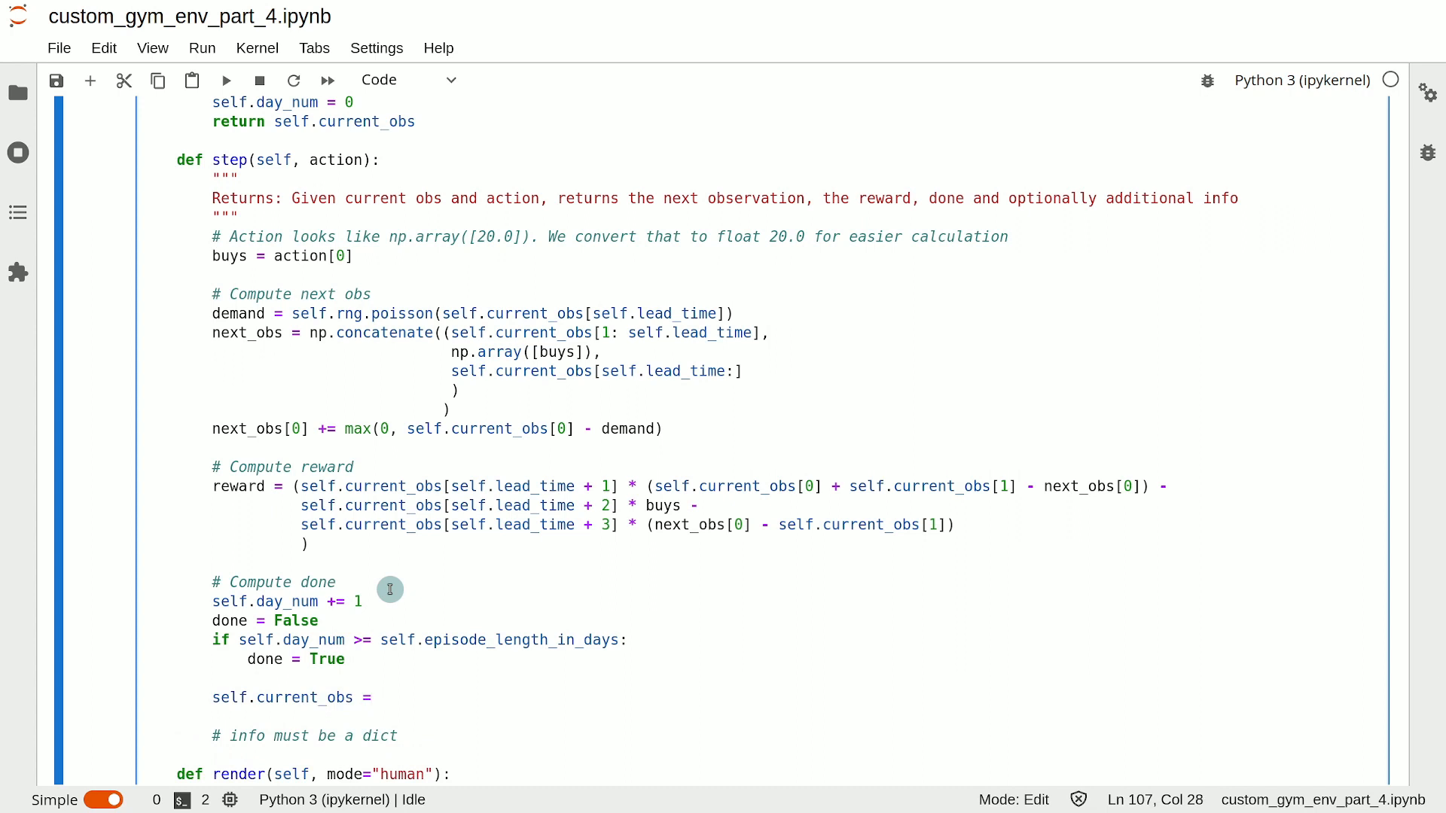
{"action": "type", "text": "new"}
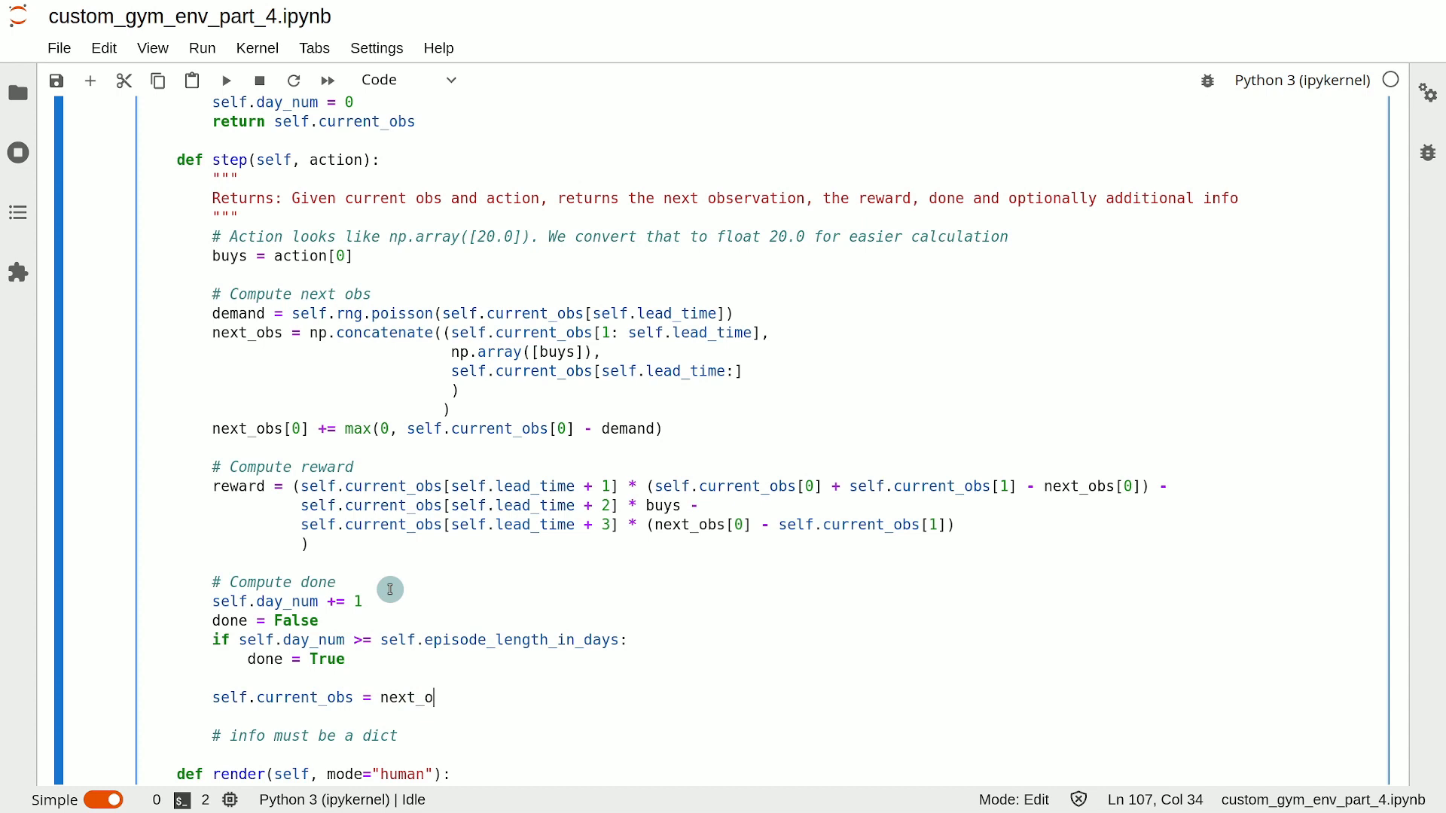
{"action": "type", "text": "bs"}
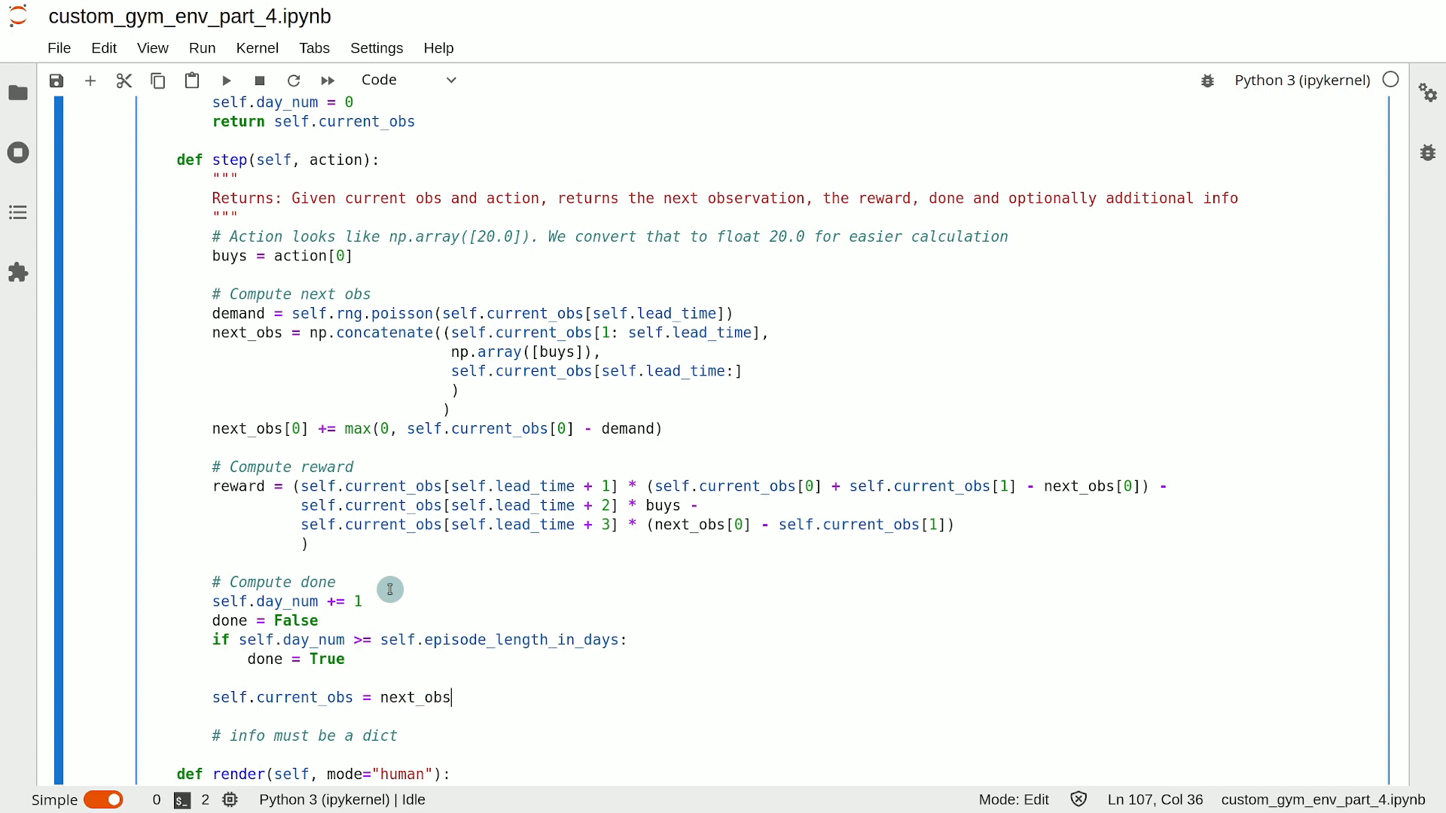
Return self.current_obs, reward, done and an empty dict {} from step().
{"action": "type", "text": "ret"}
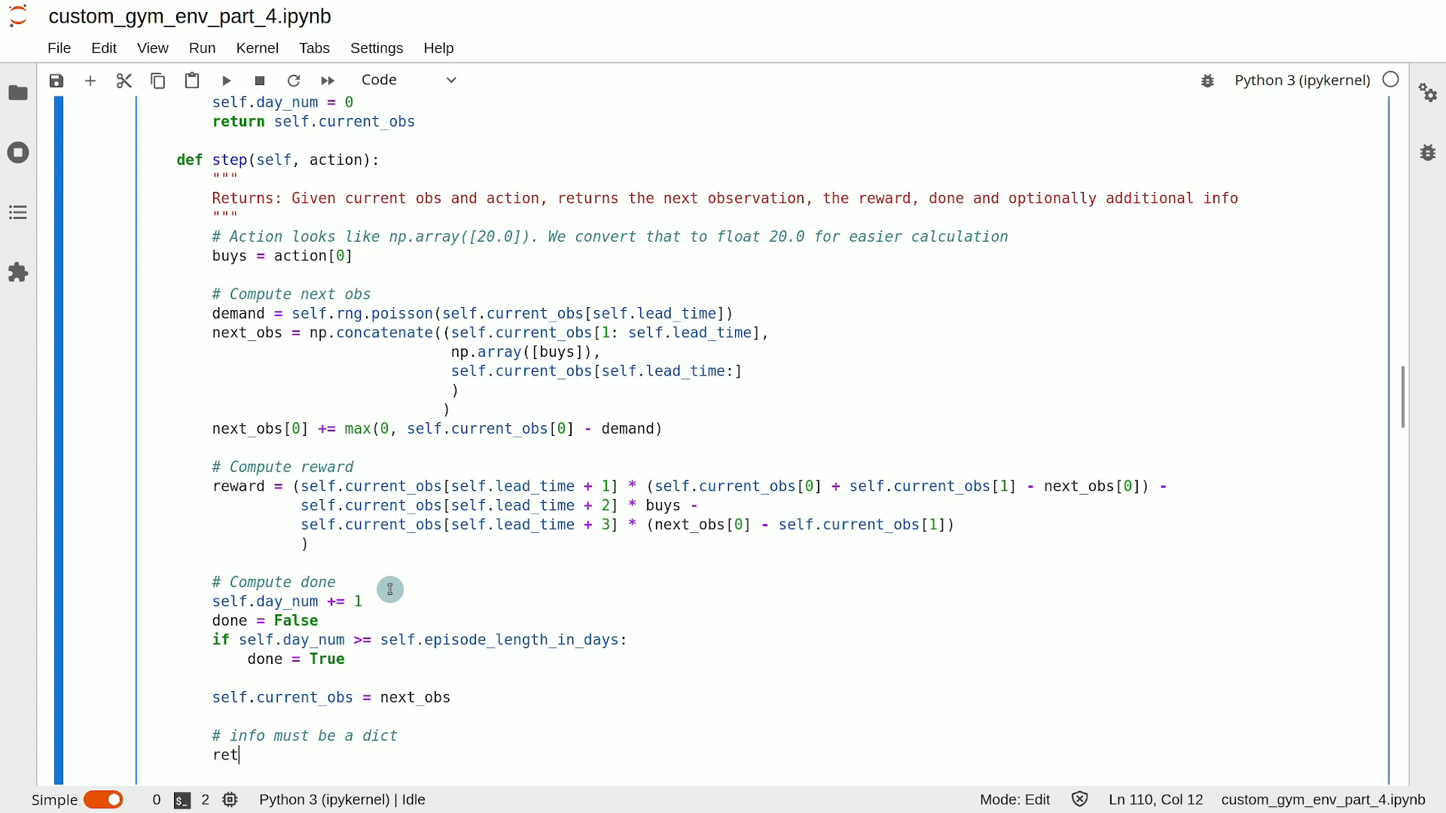
{"action": "type", "text": "urn self.curre"}
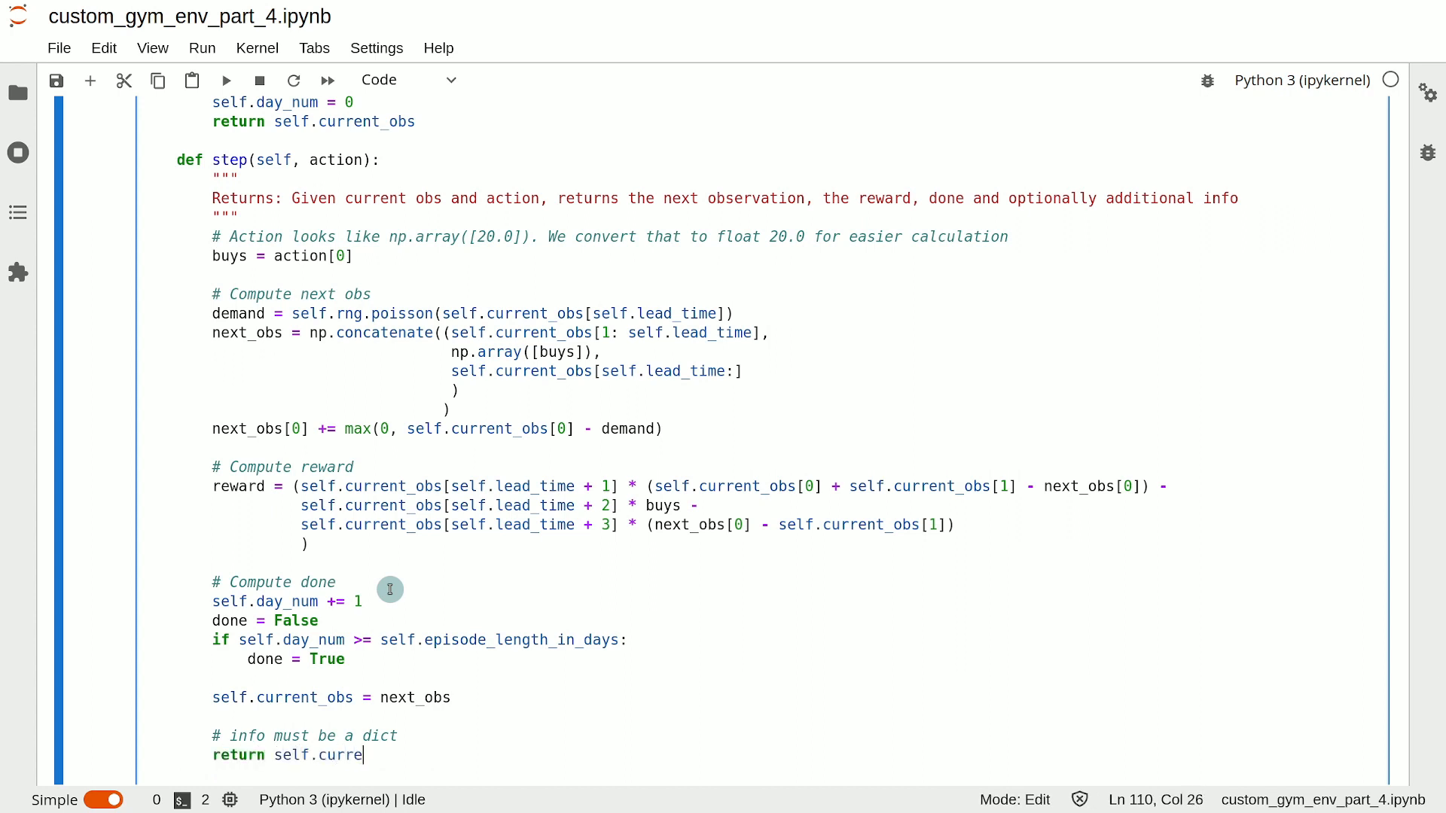
{"action": "type", "text": "nt_obs,"}
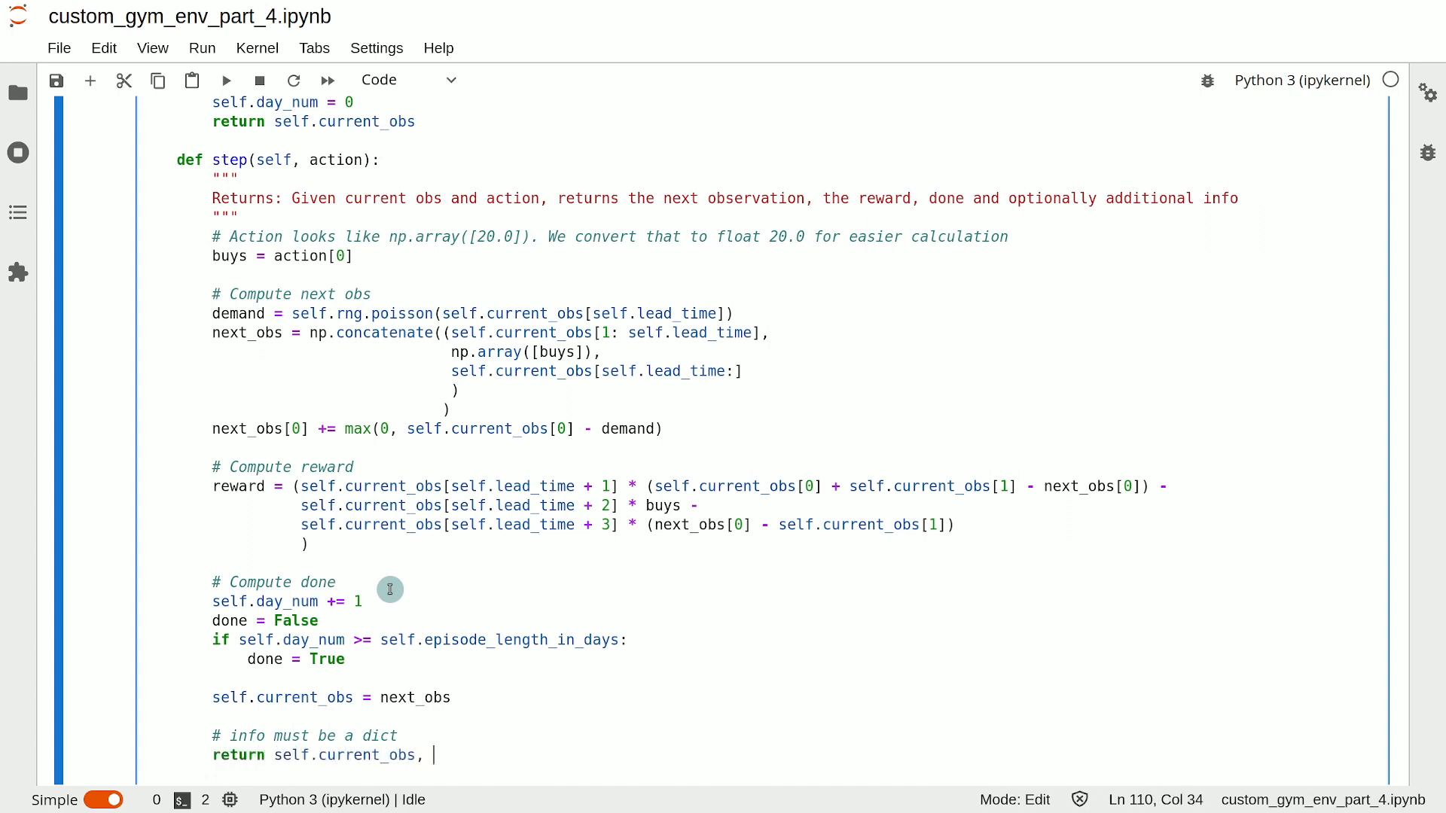
{"action": "type", "text": "reward,"}
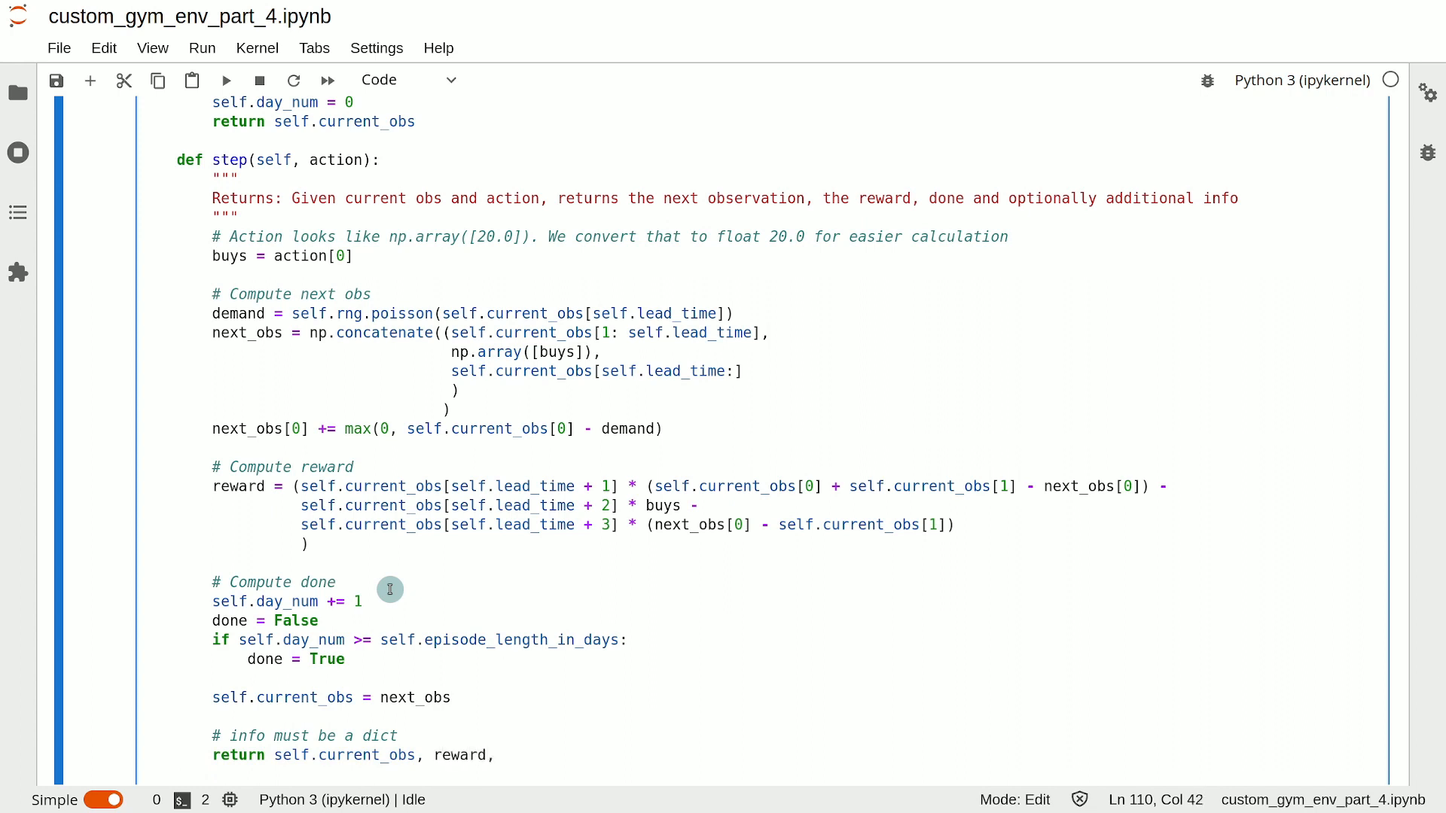
{"action": "type", "text": "done,"}
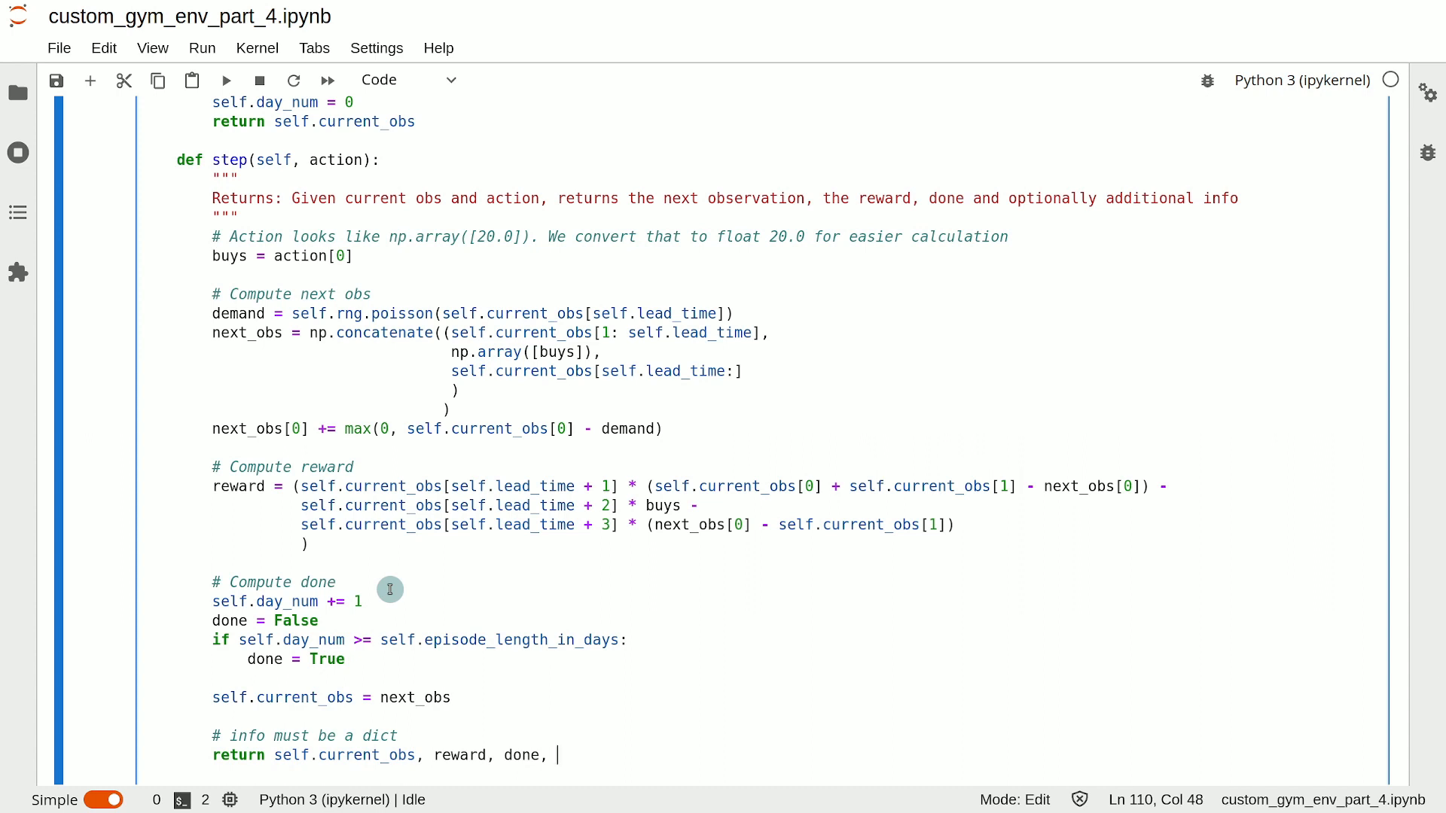
{"action": "type", "text": "{}"}
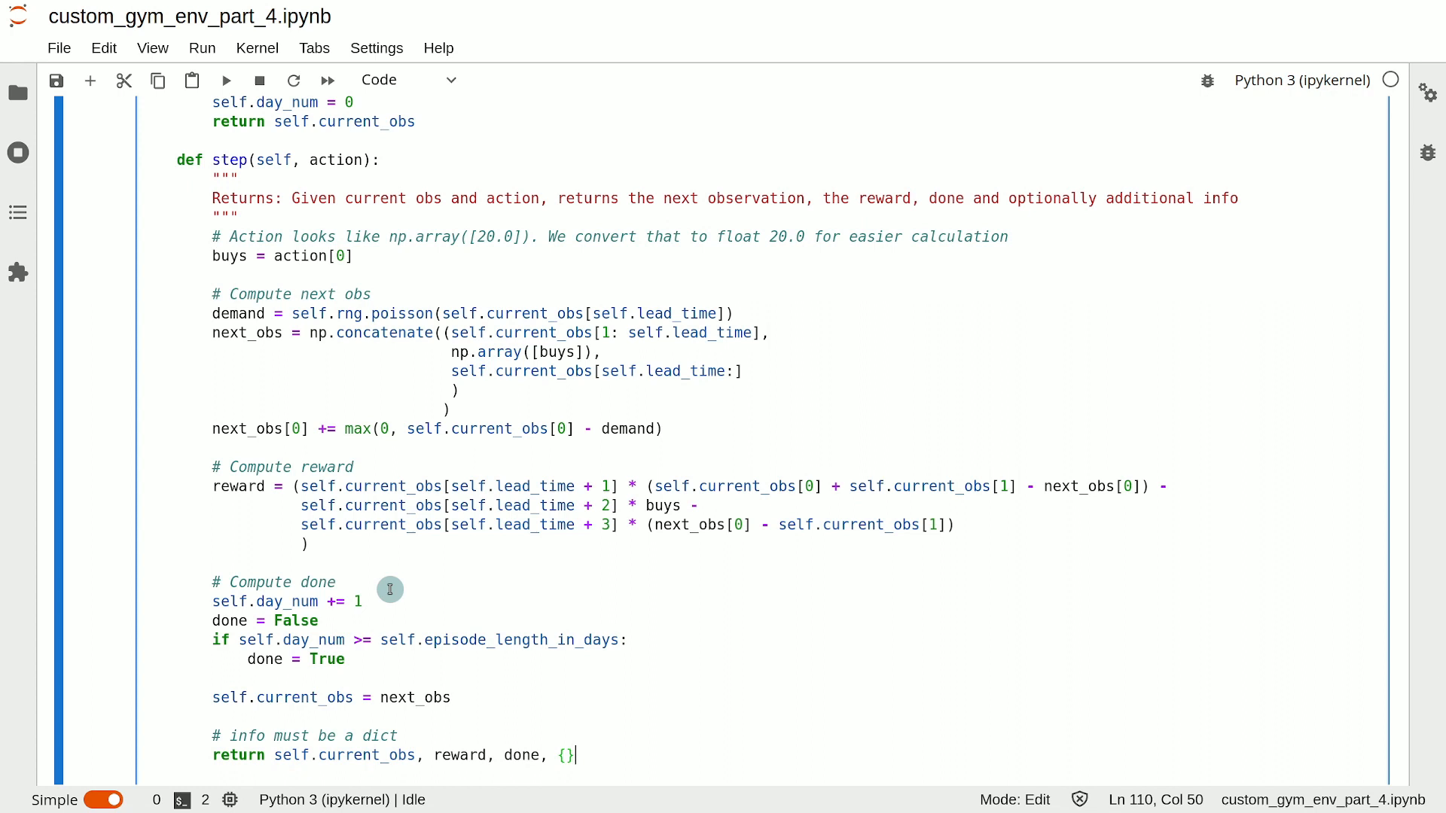
{"action": "mouse_move", "coordinate": [175, 165]}
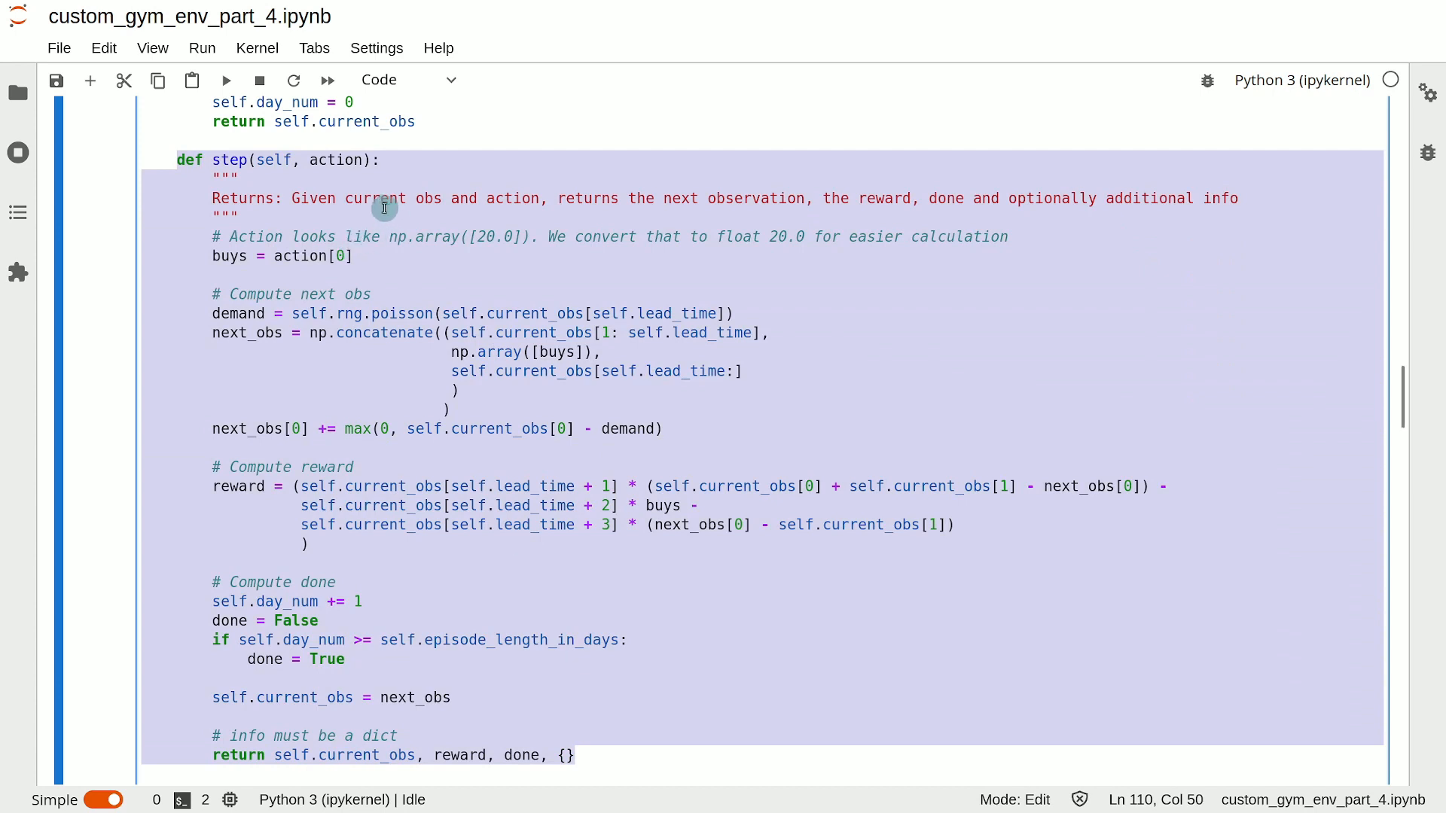
{"action": "mouse_move", "coordinate": [403, 206]}
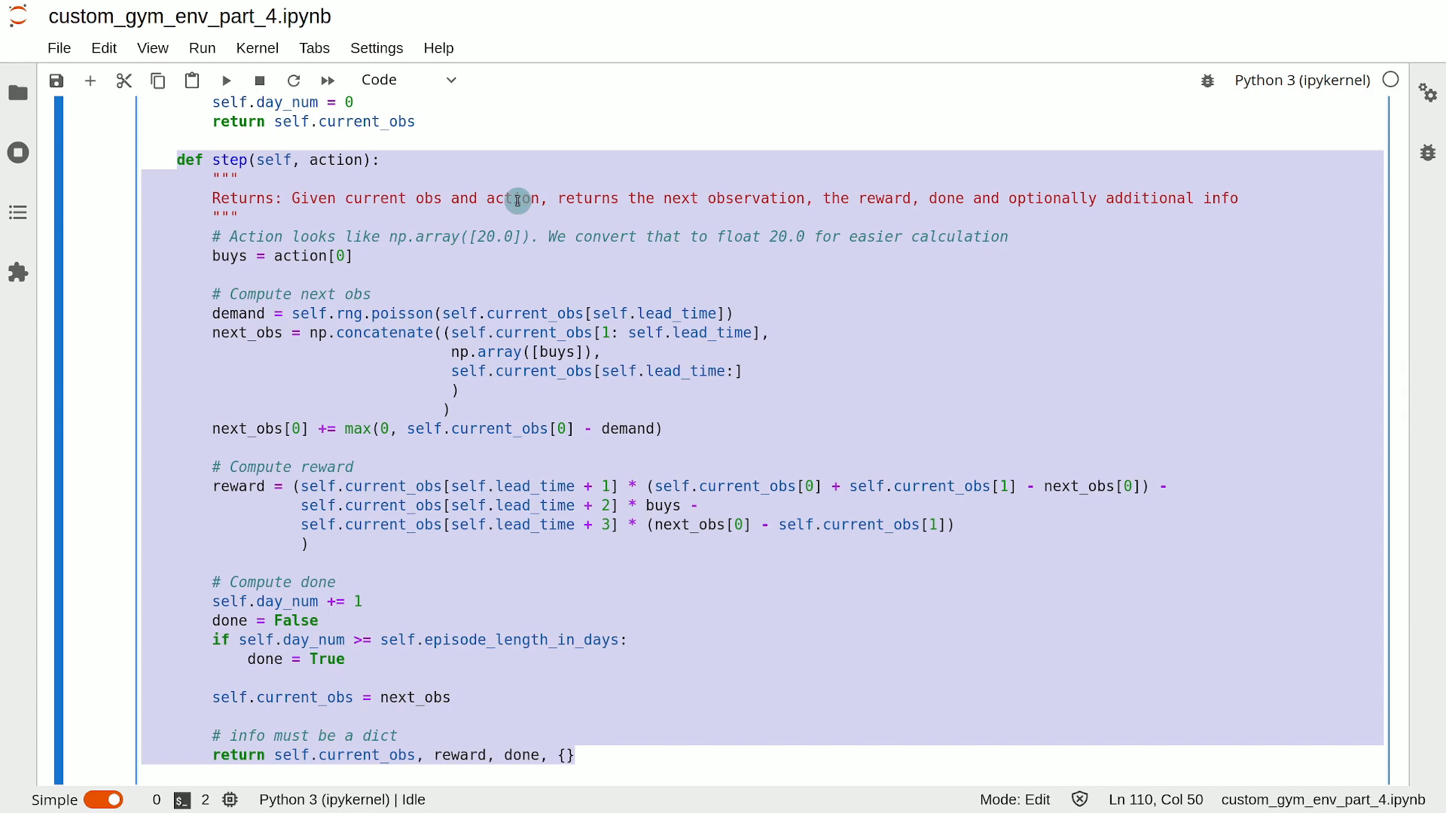
{"action": "mouse_move", "coordinate": [249, 493]}
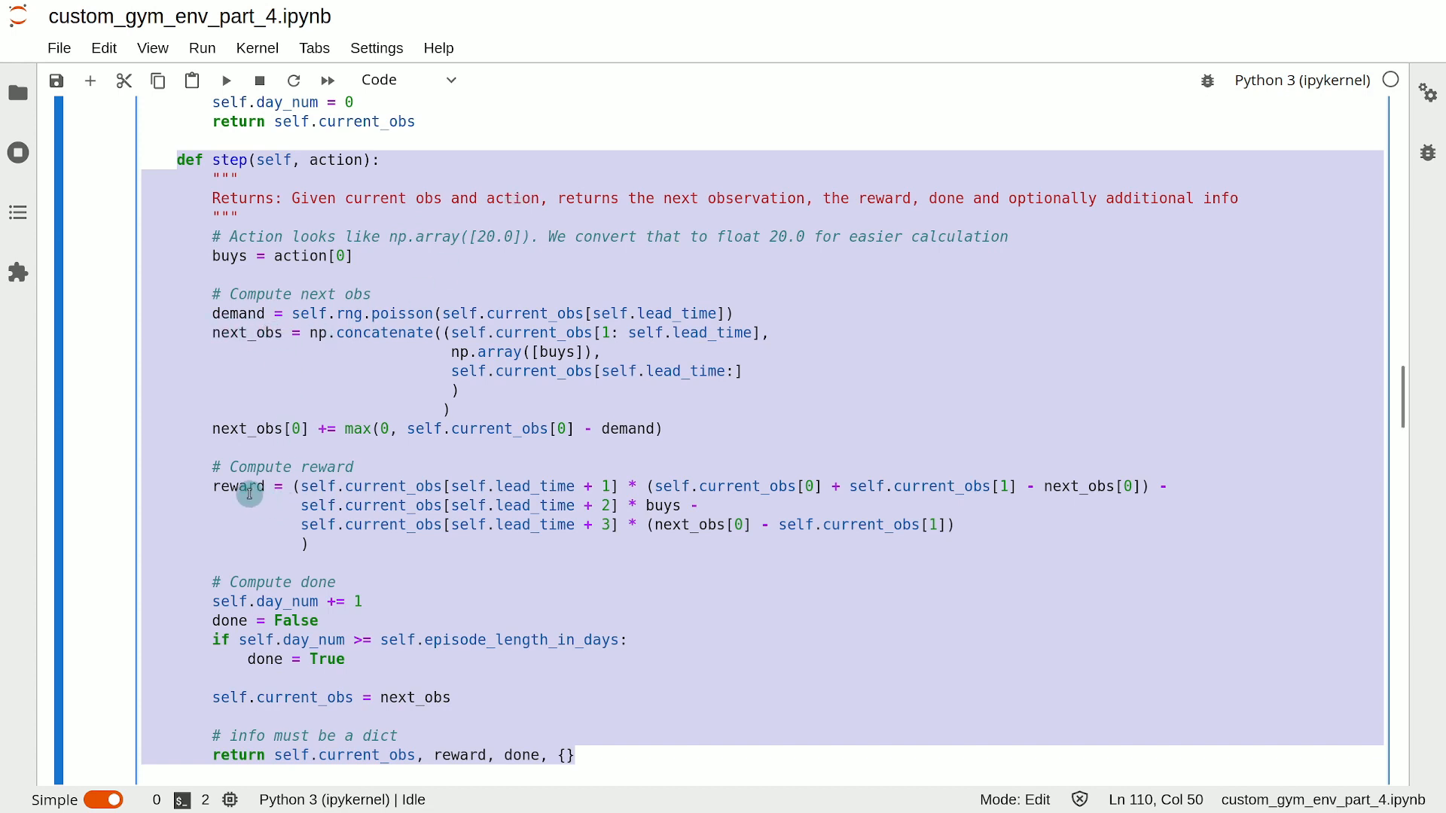
{"action": "mouse_move", "coordinate": [270, 564]}
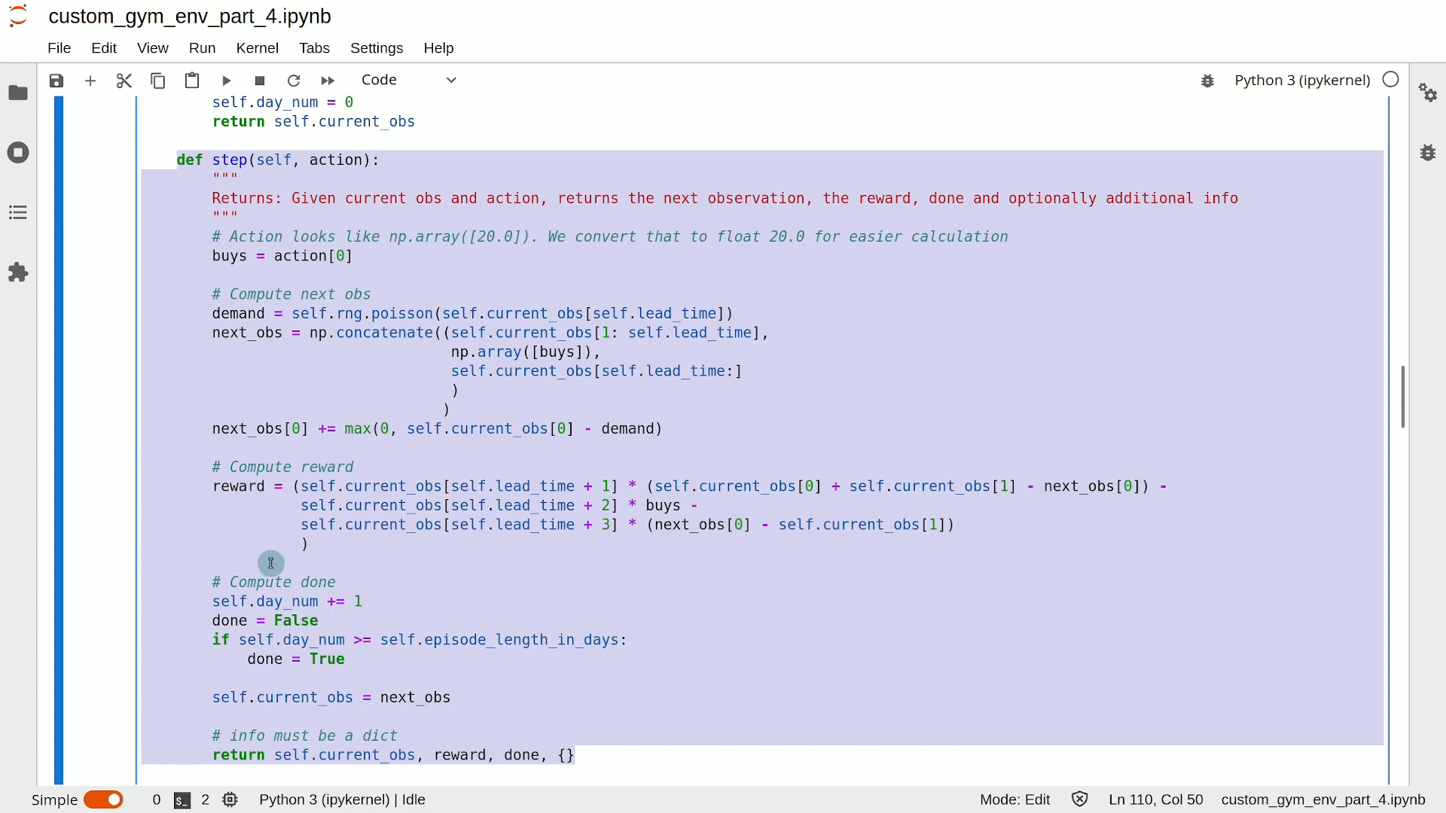
{"action": "mouse_move", "coordinate": [258, 658]}
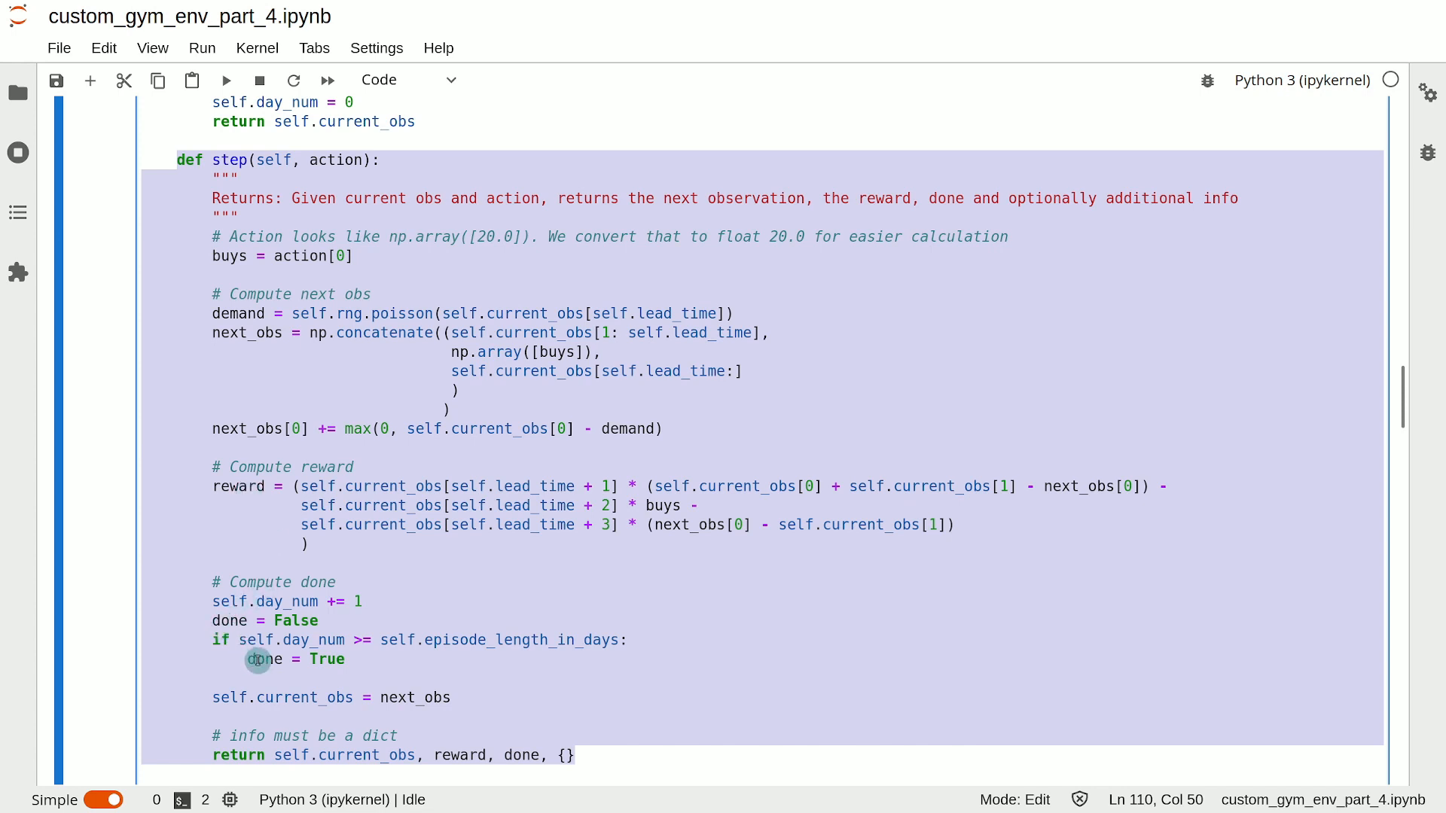